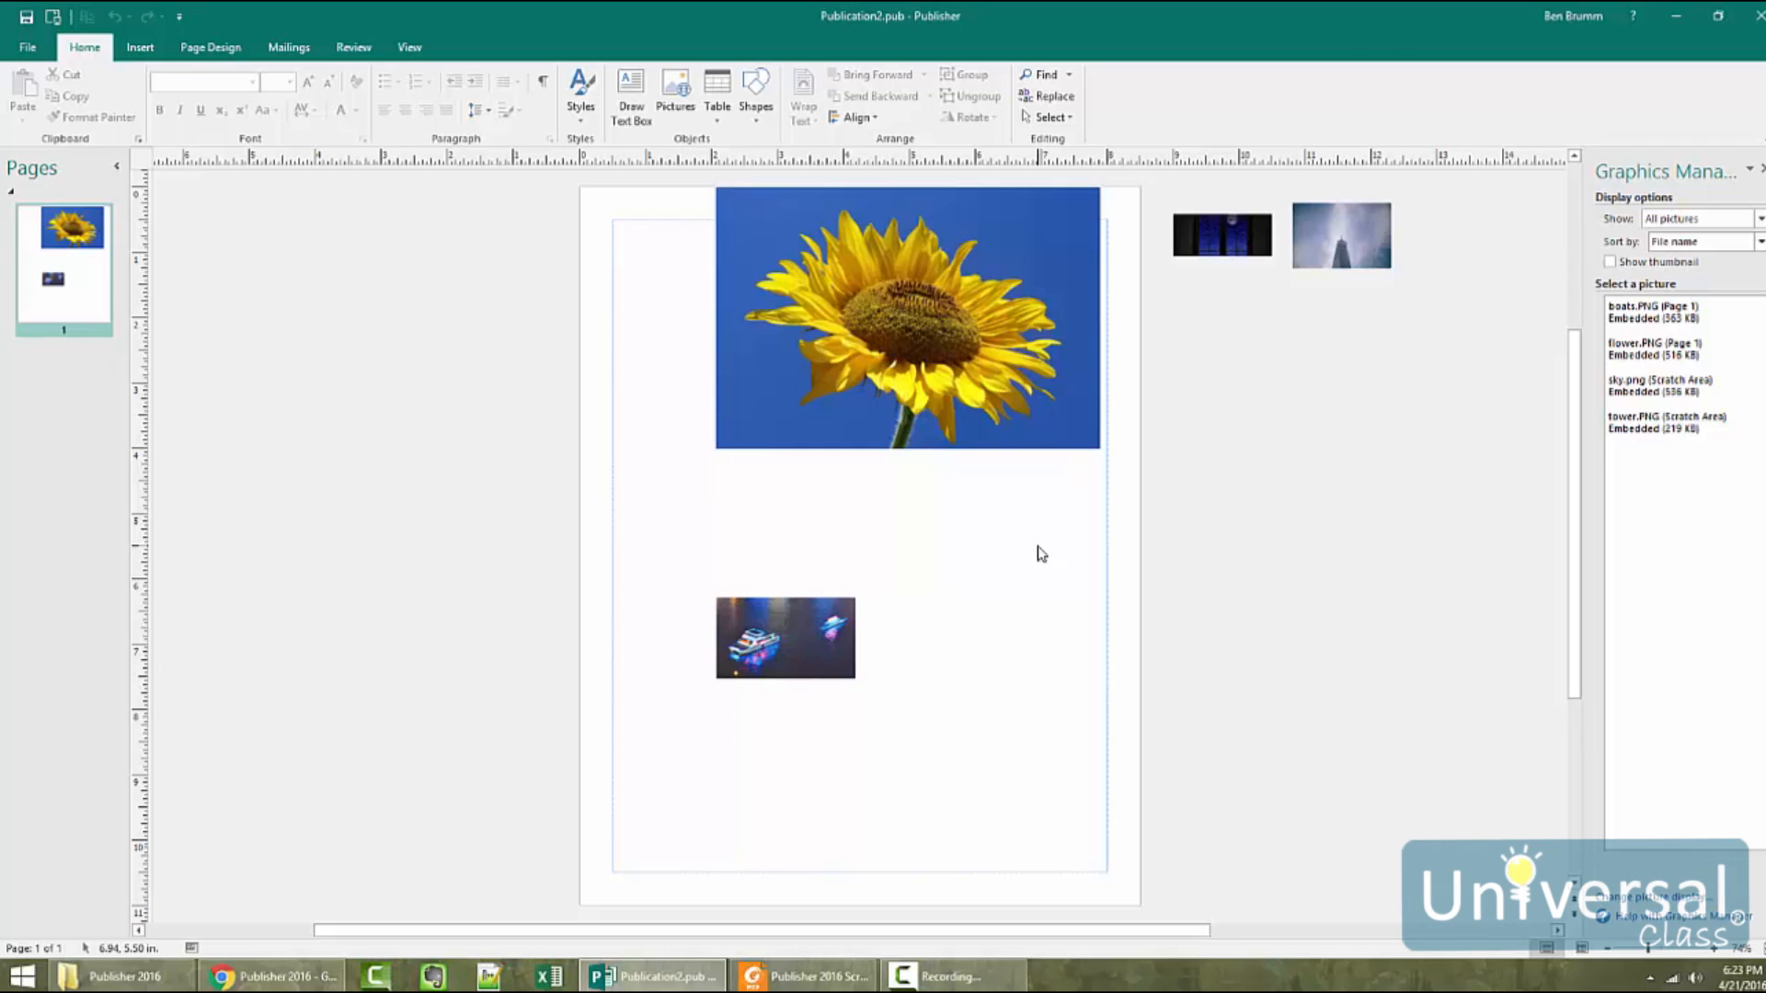
mouse_move(866, 505)
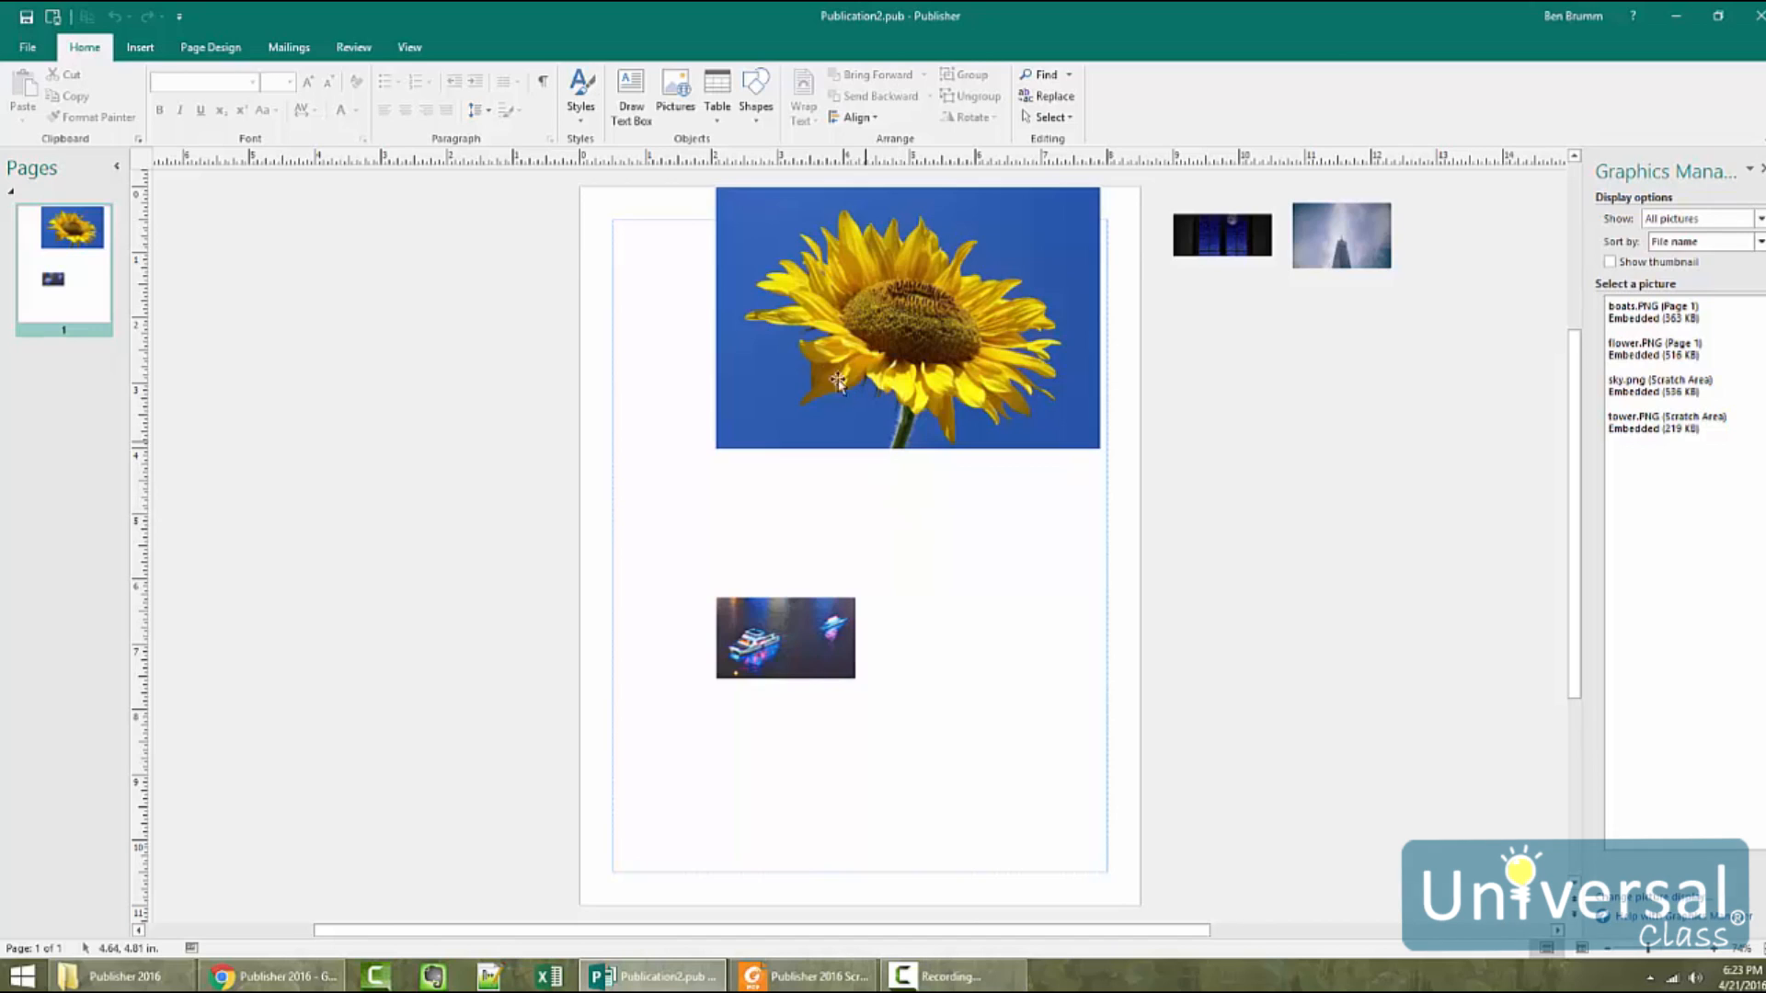
- Select the sunflower picture, deselect it, then select it again ready to move
left_click(907, 318)
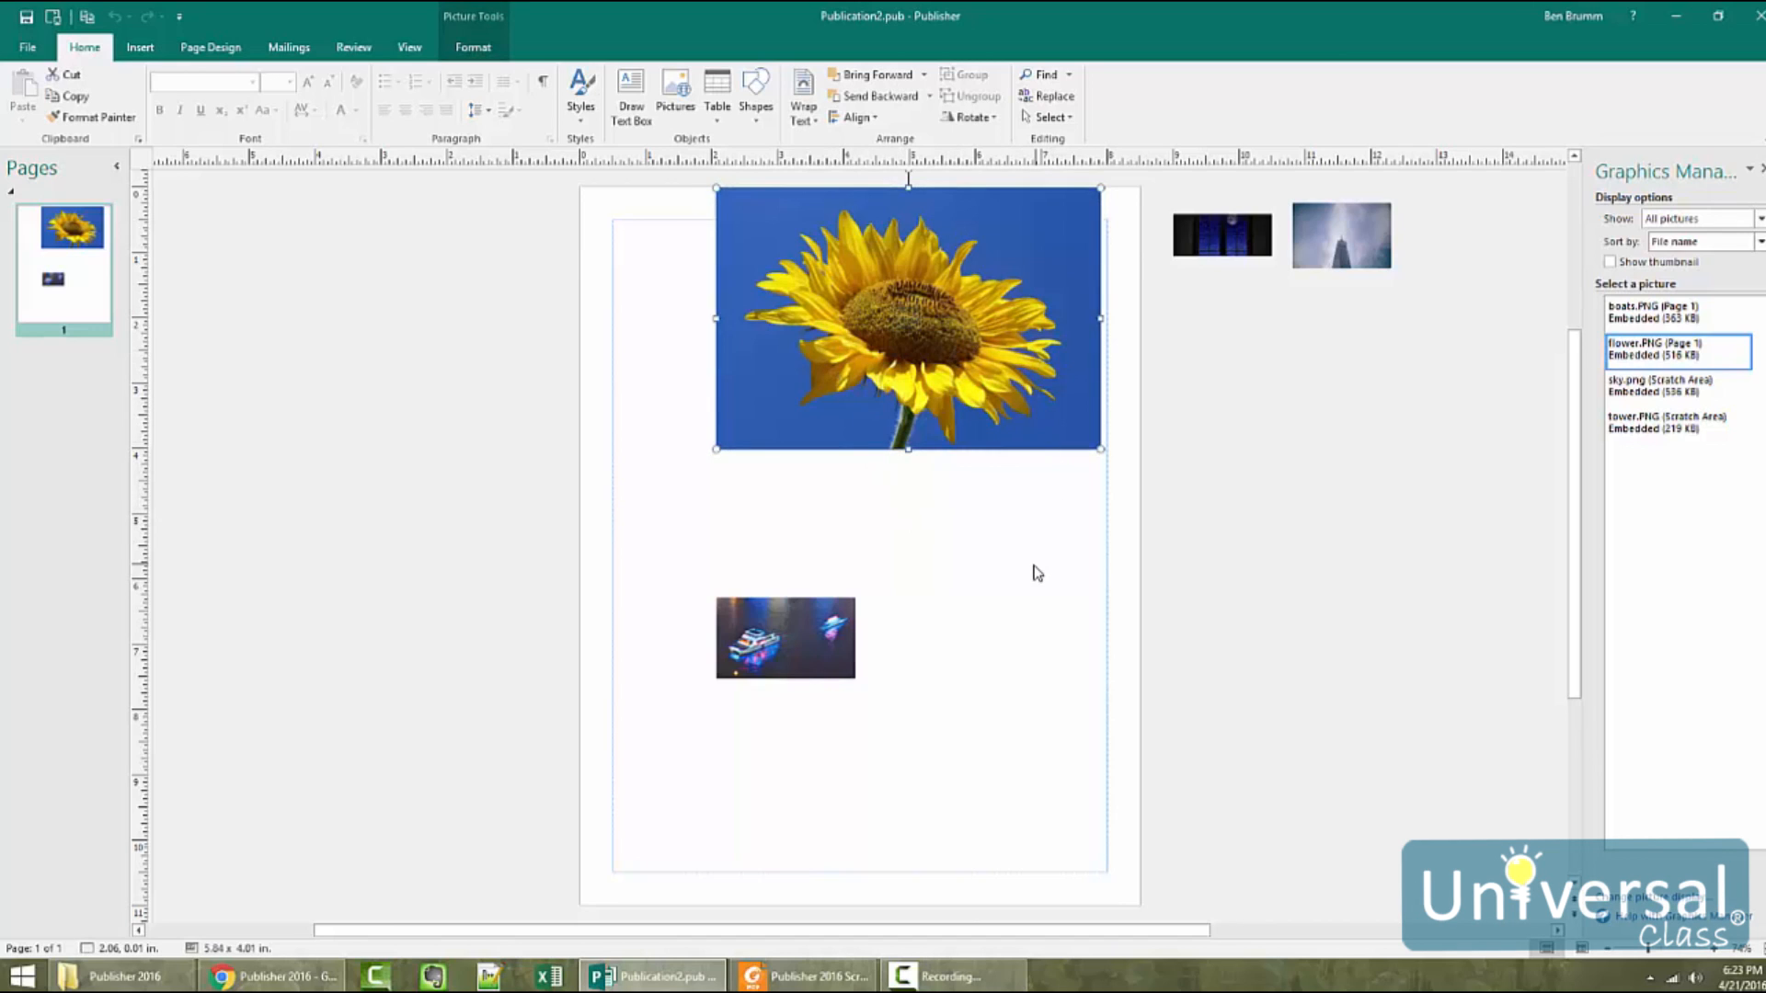
left_click(1041, 572)
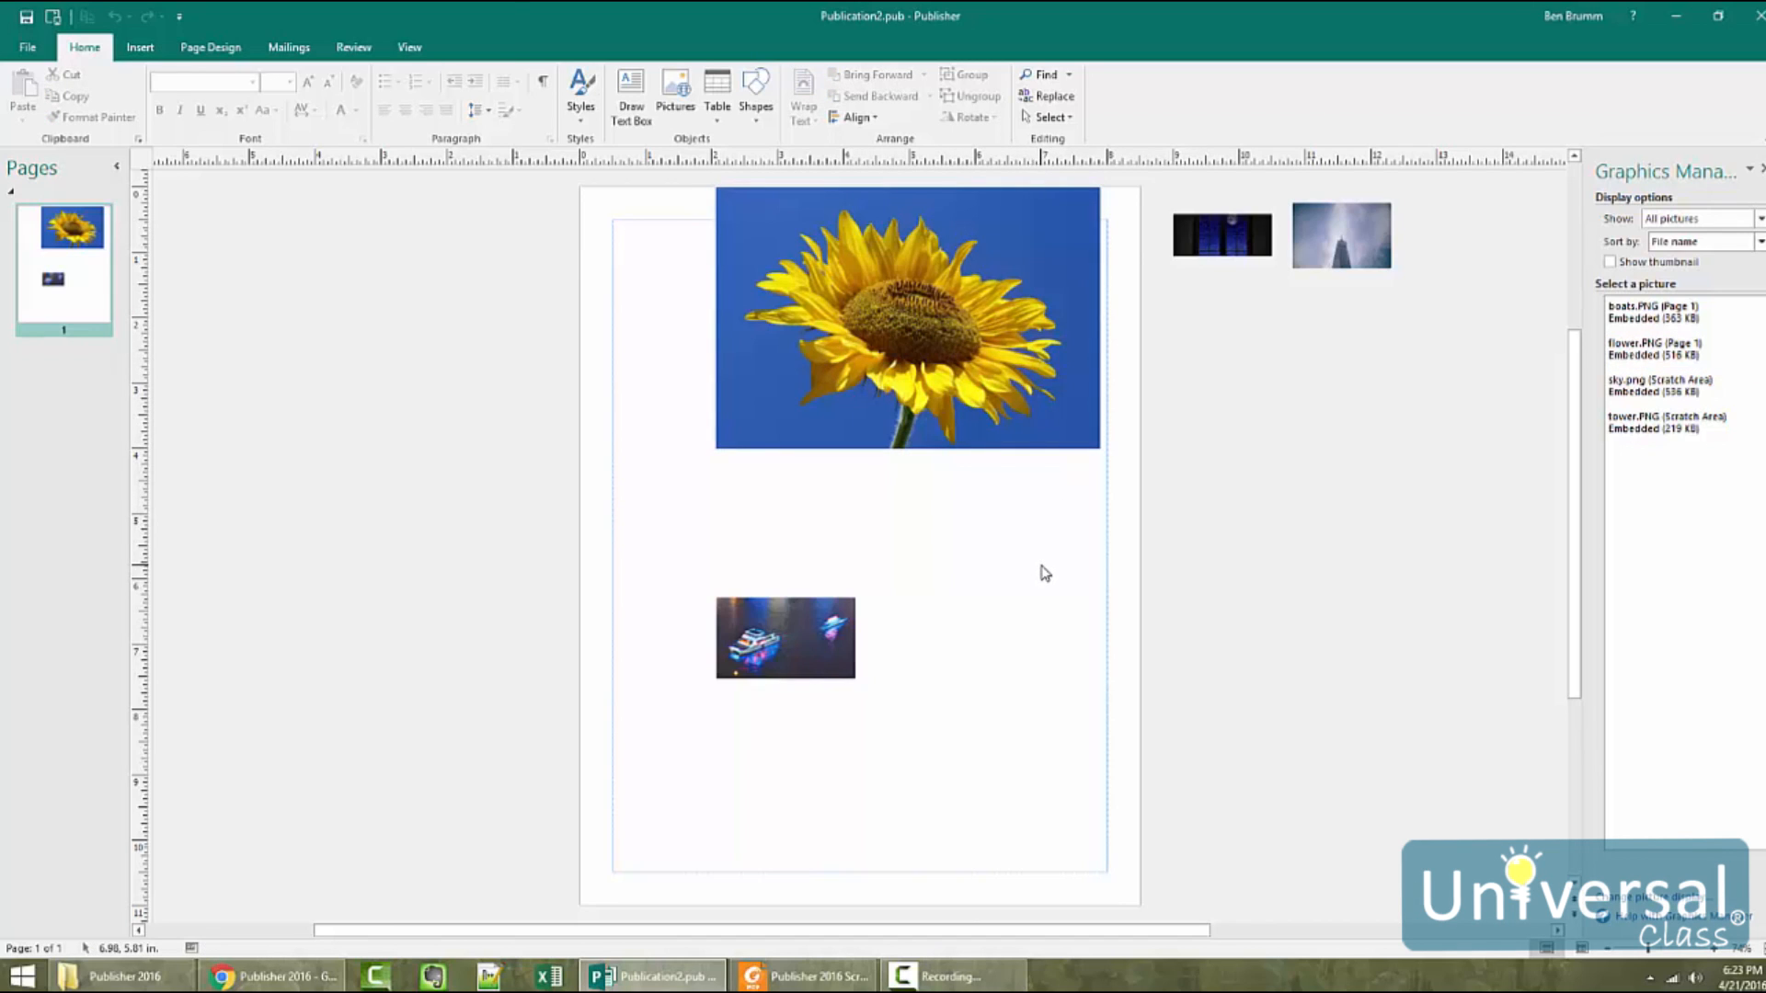
mouse_move(1021, 563)
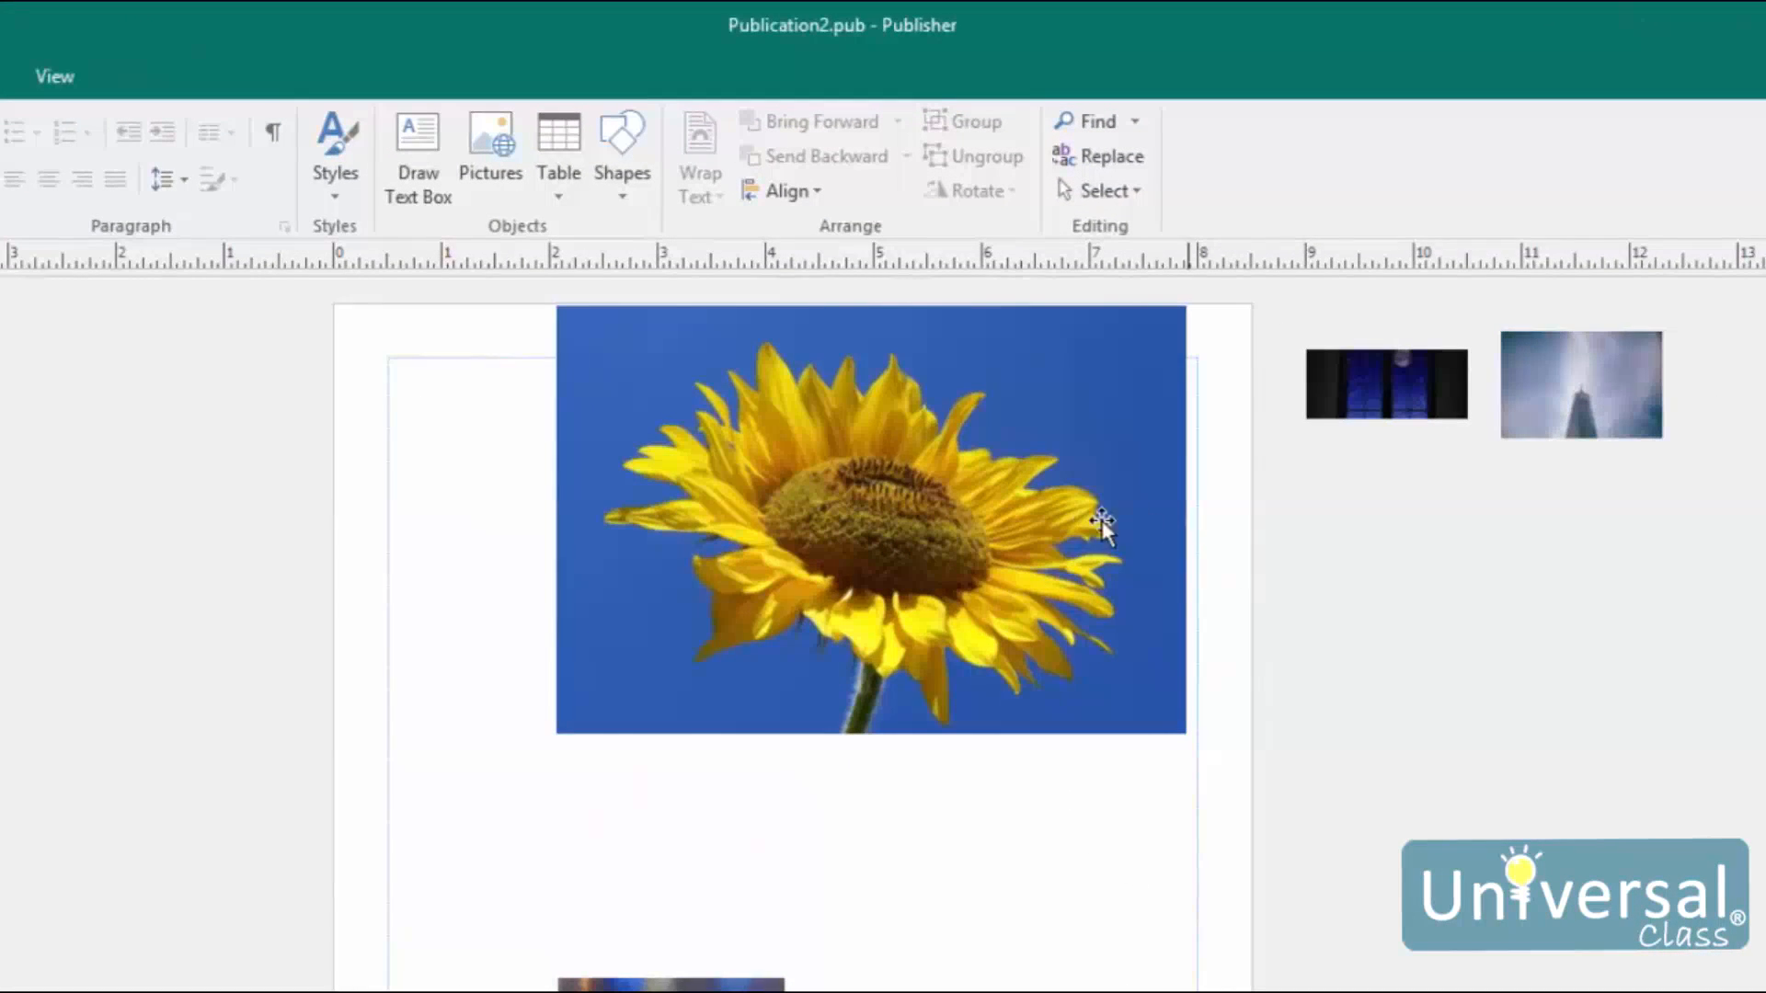
left_click(870, 521)
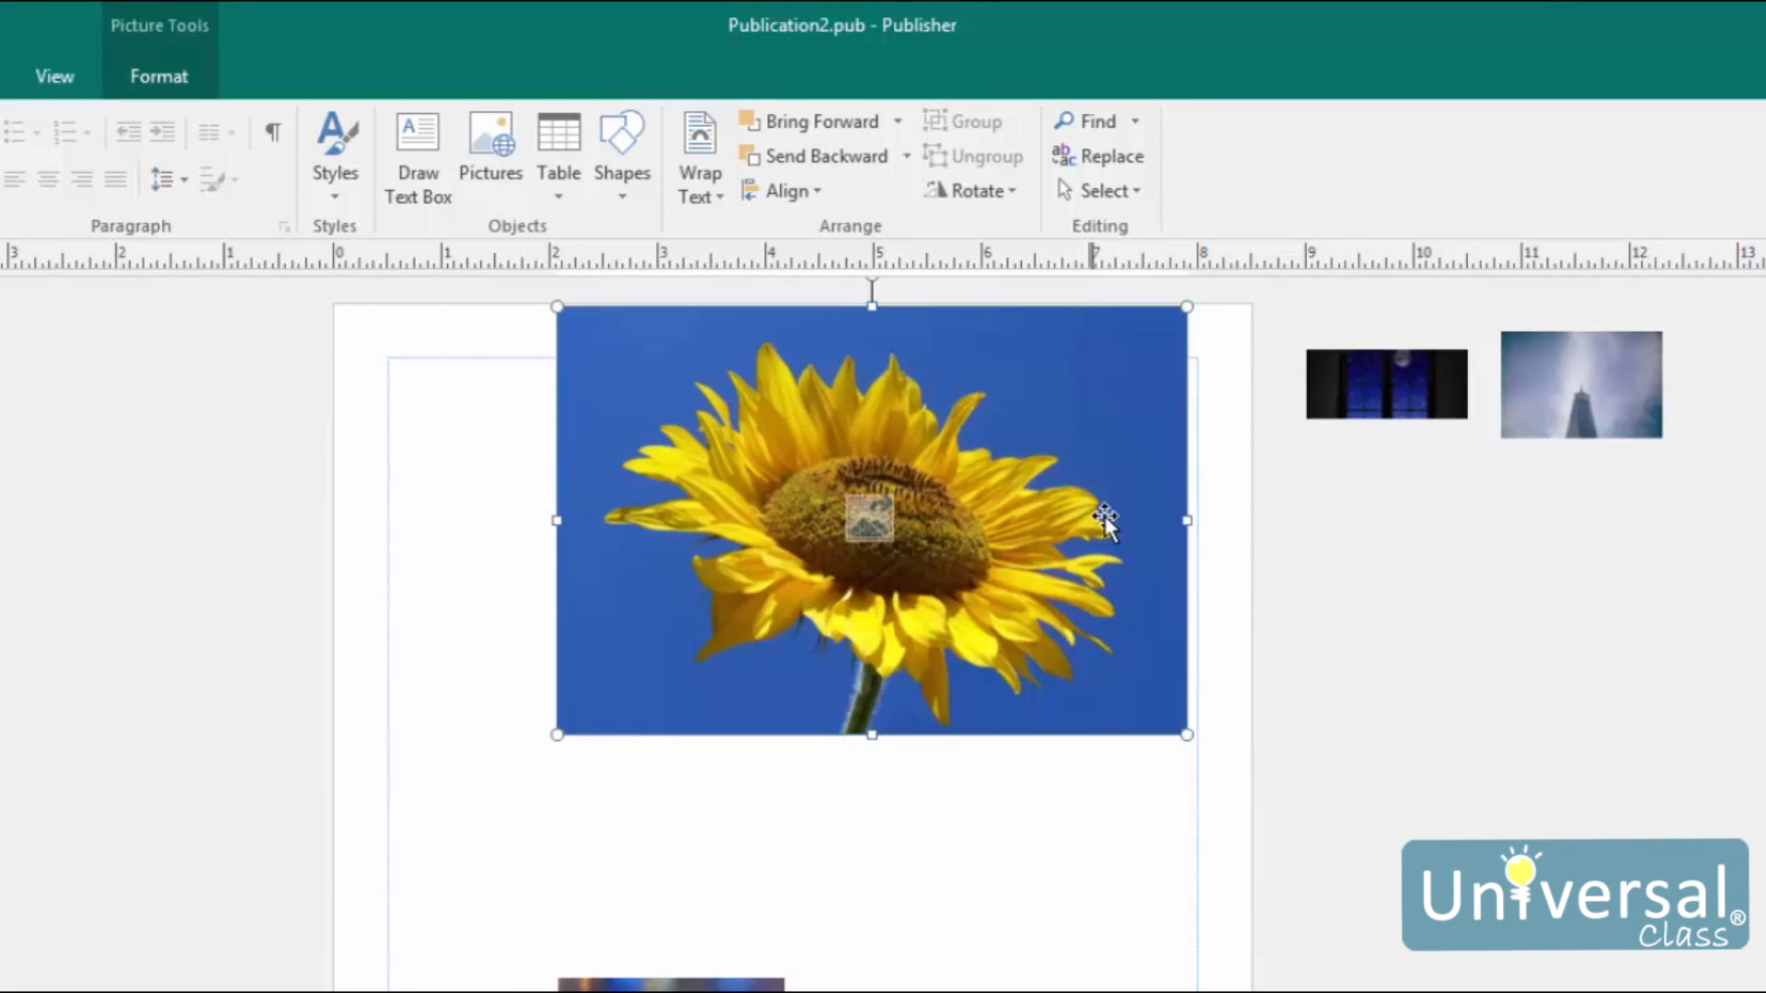
mouse_move(871, 529)
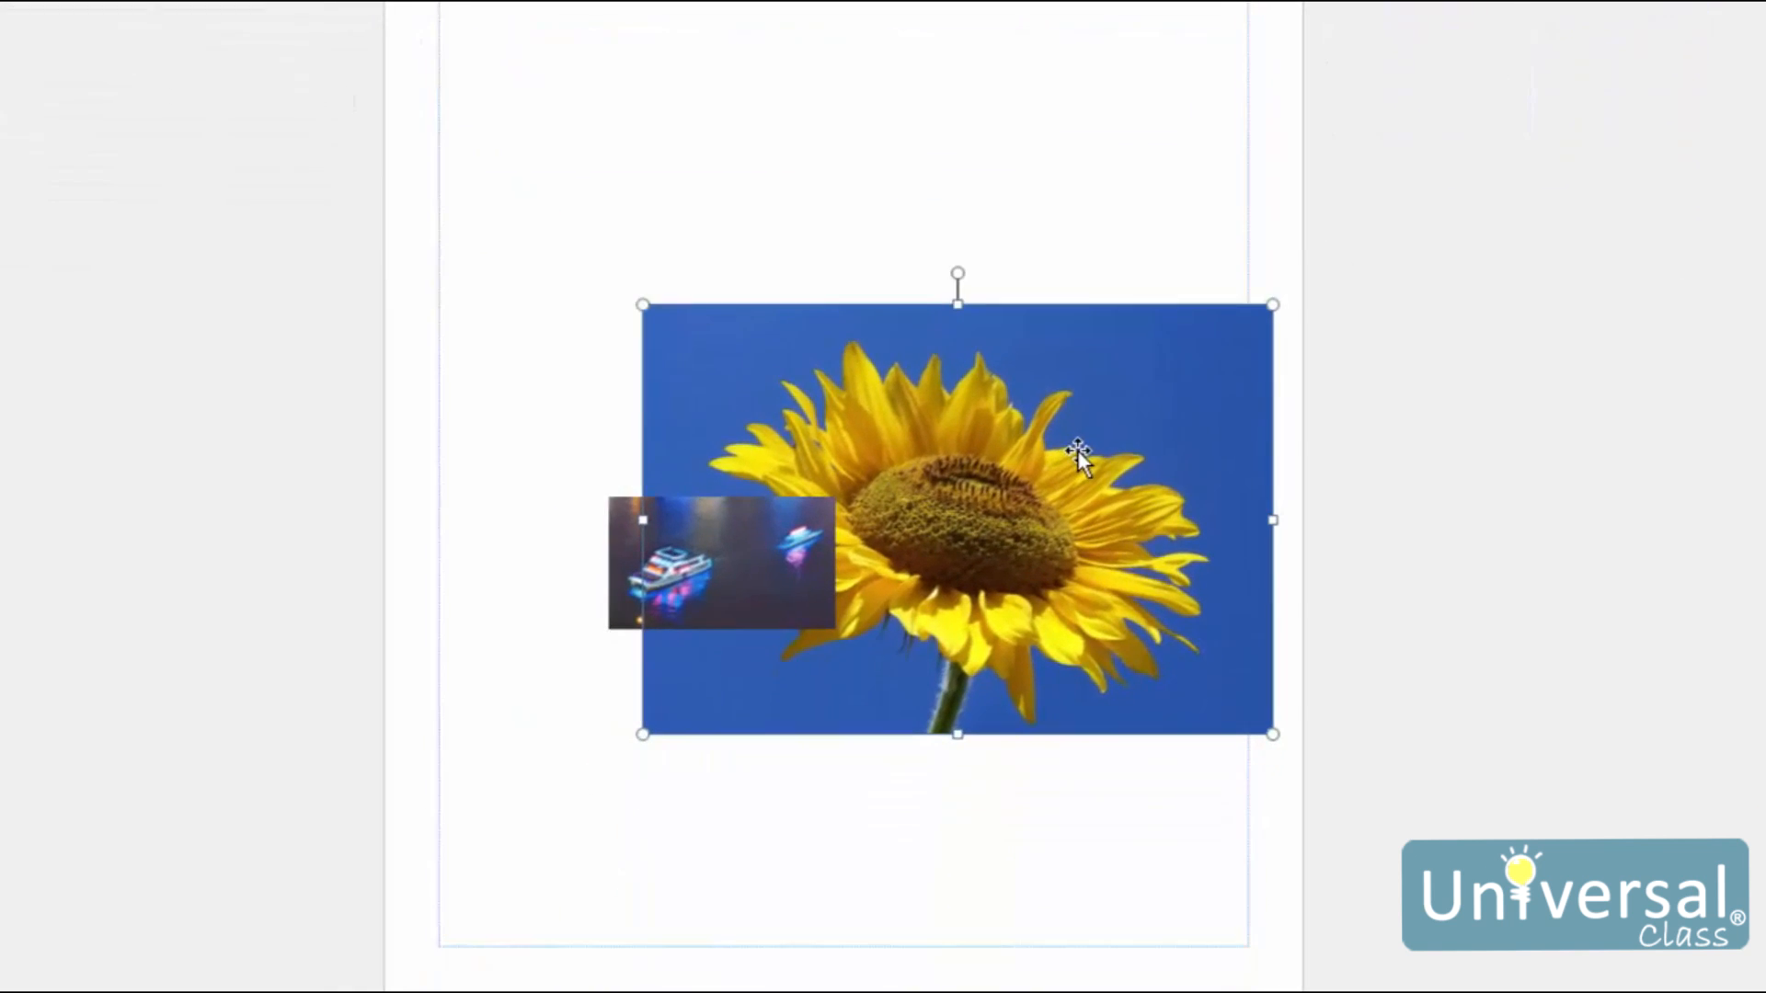
right_click(1078, 456)
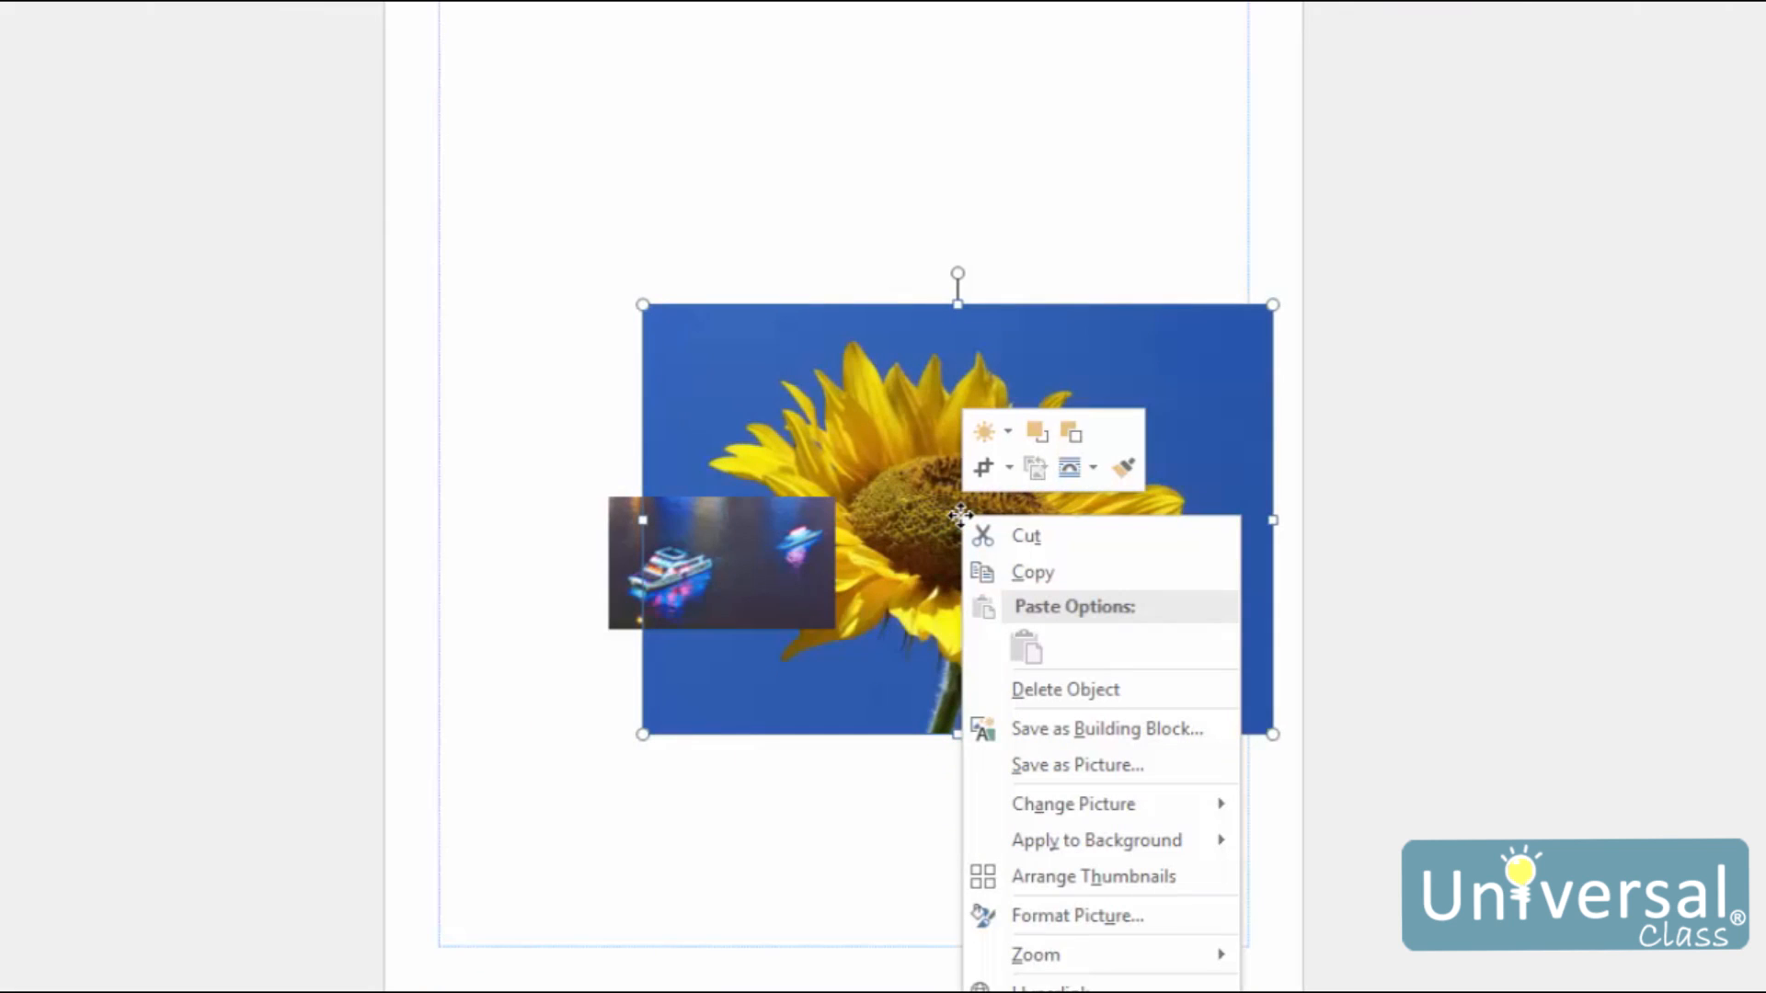
mouse_move(960, 528)
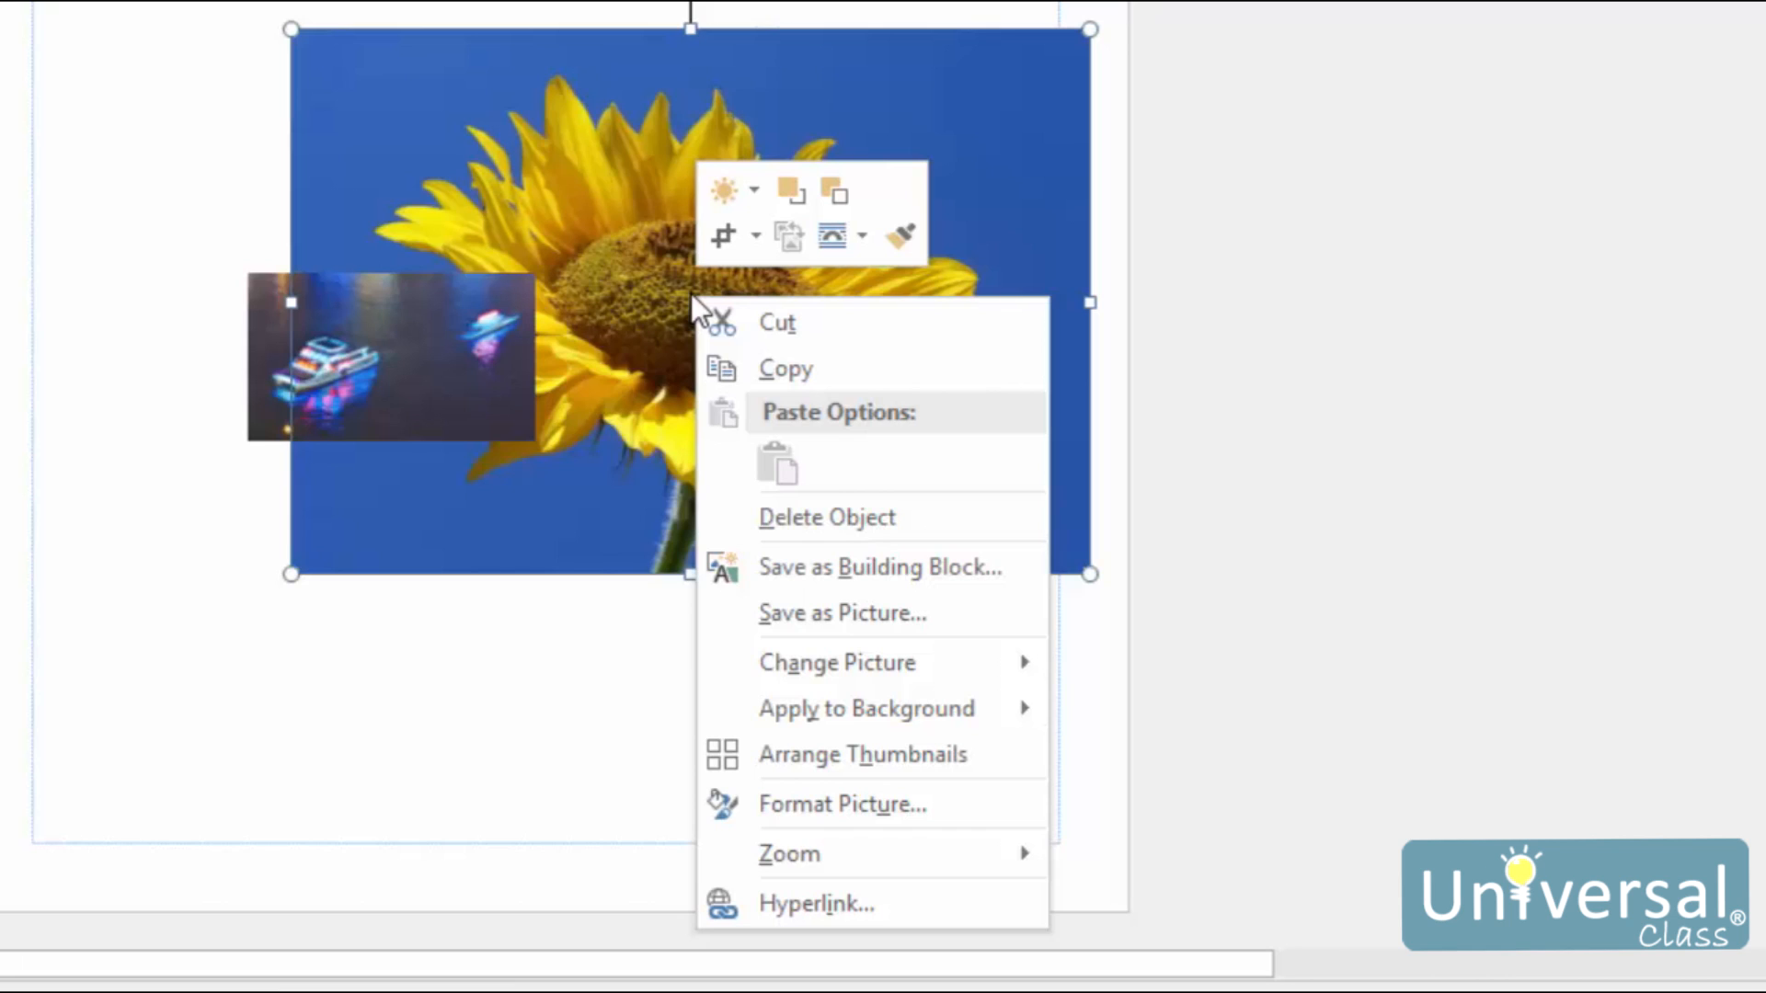
mouse_move(750, 315)
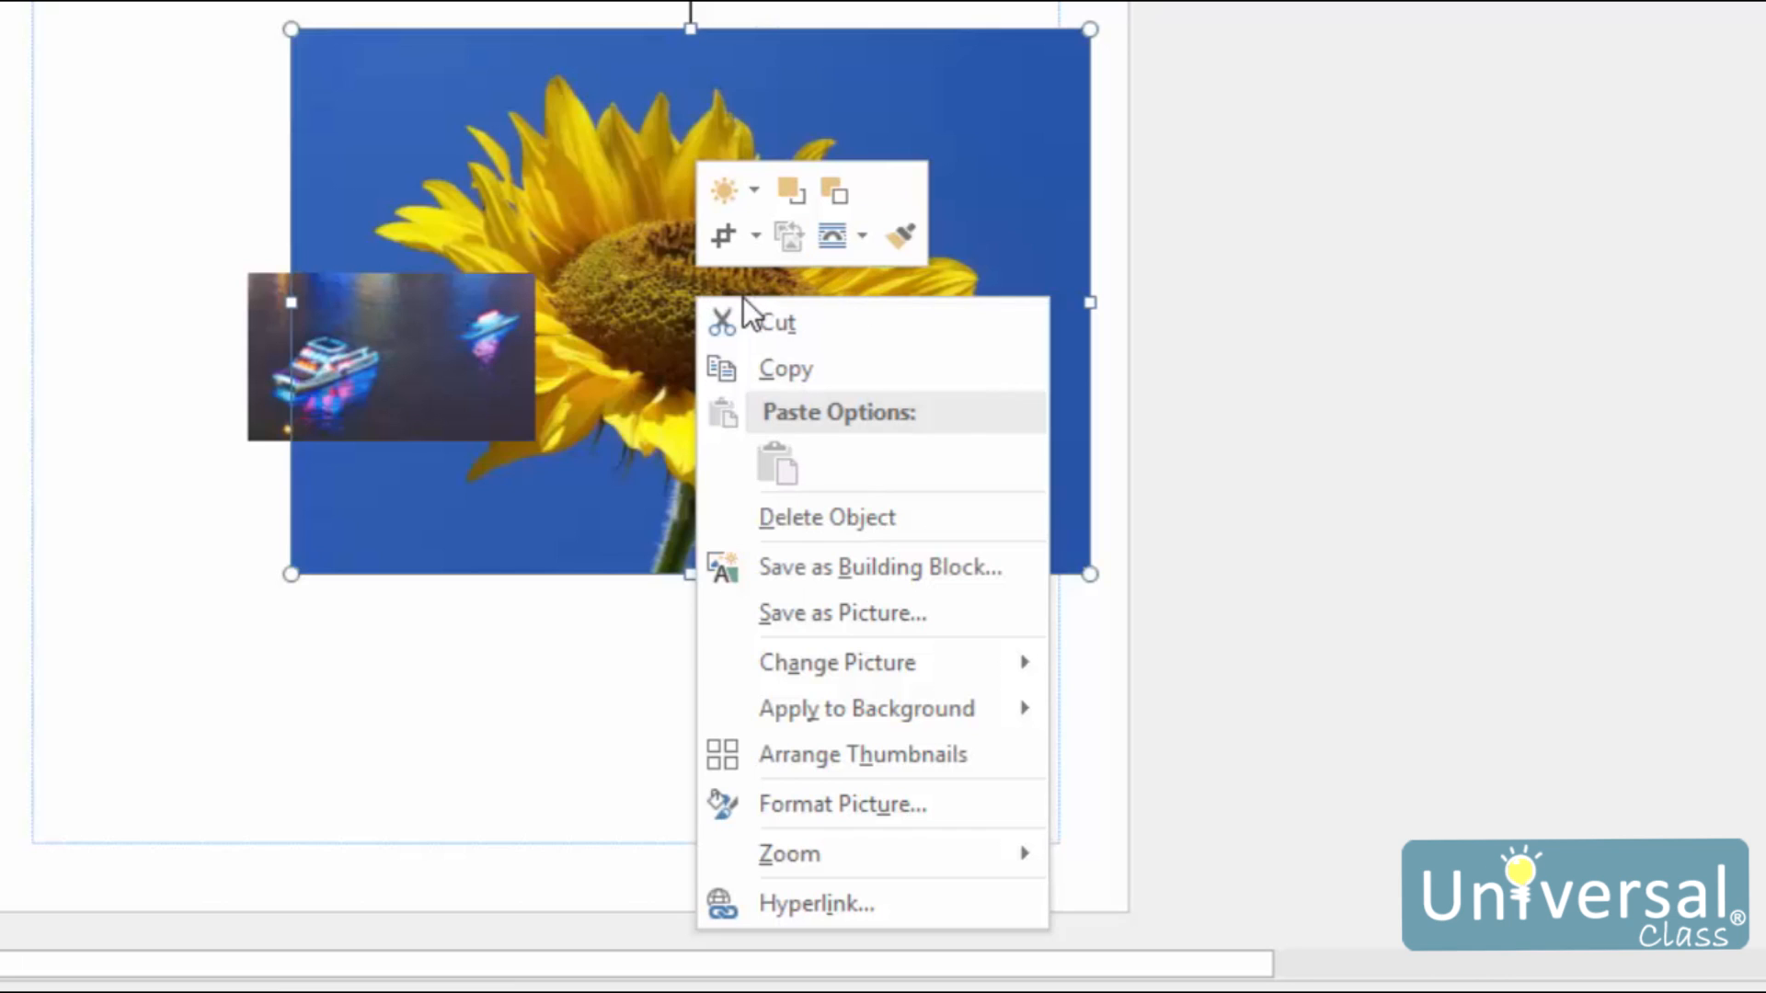
mouse_move(732, 313)
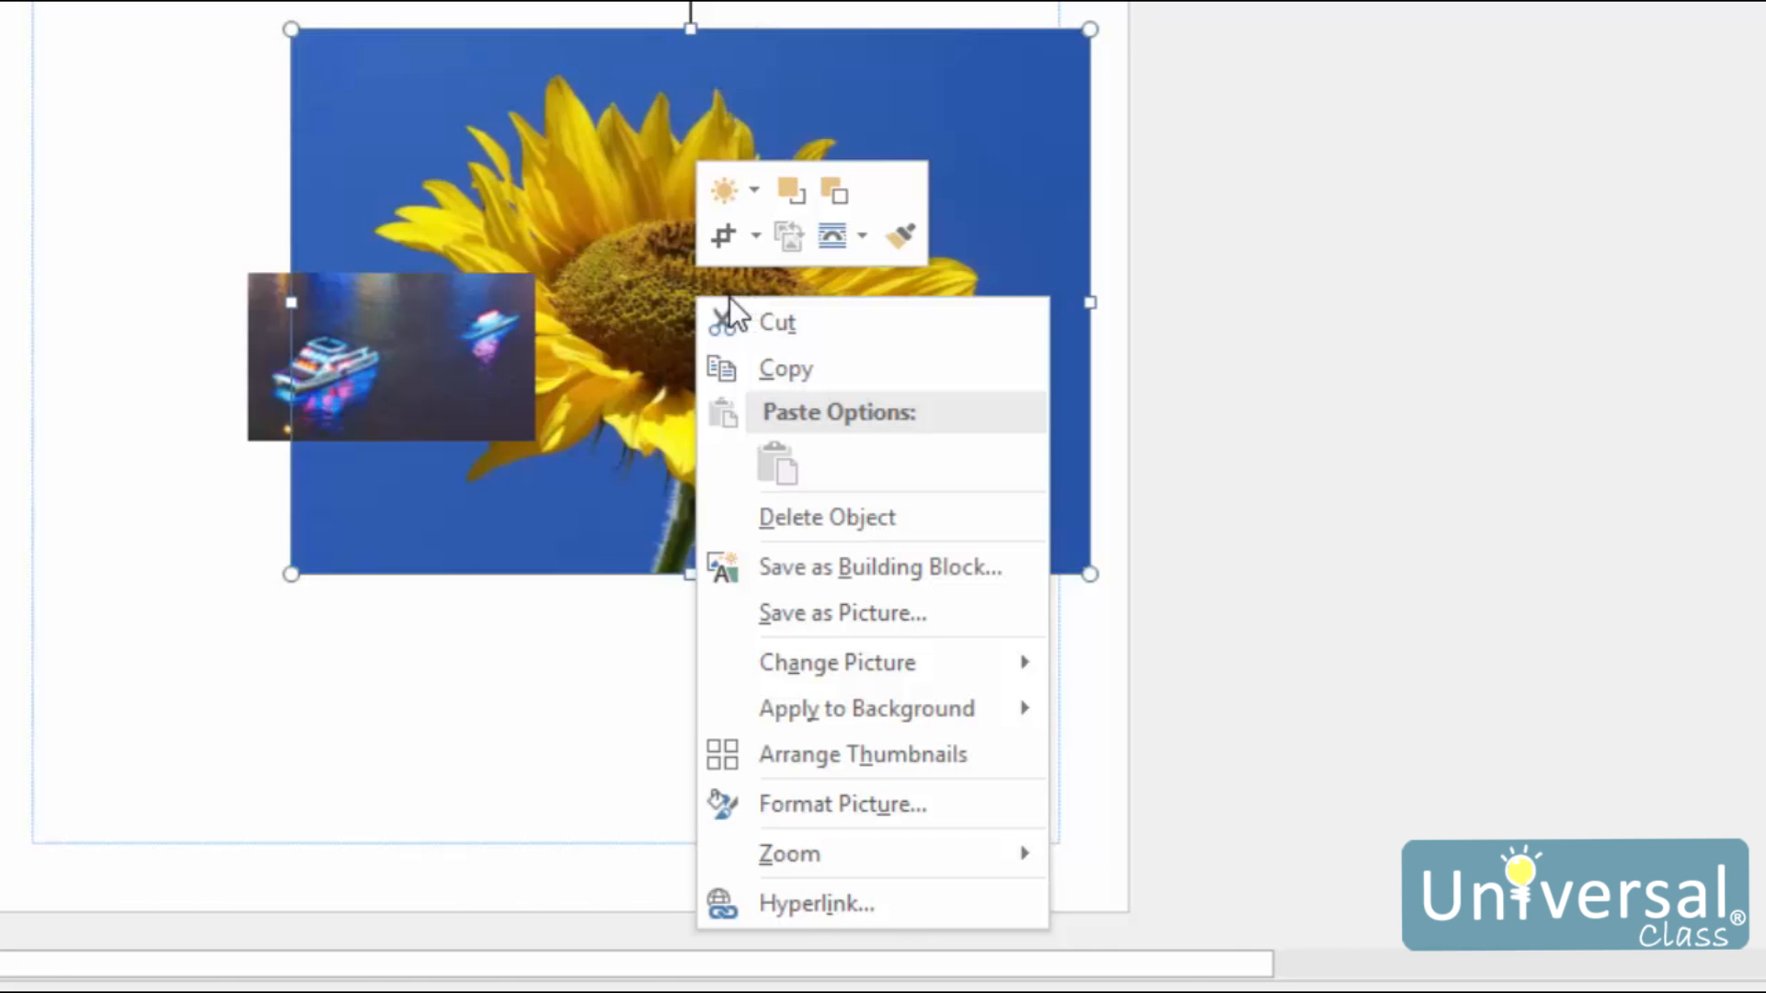
mouse_move(1037, 200)
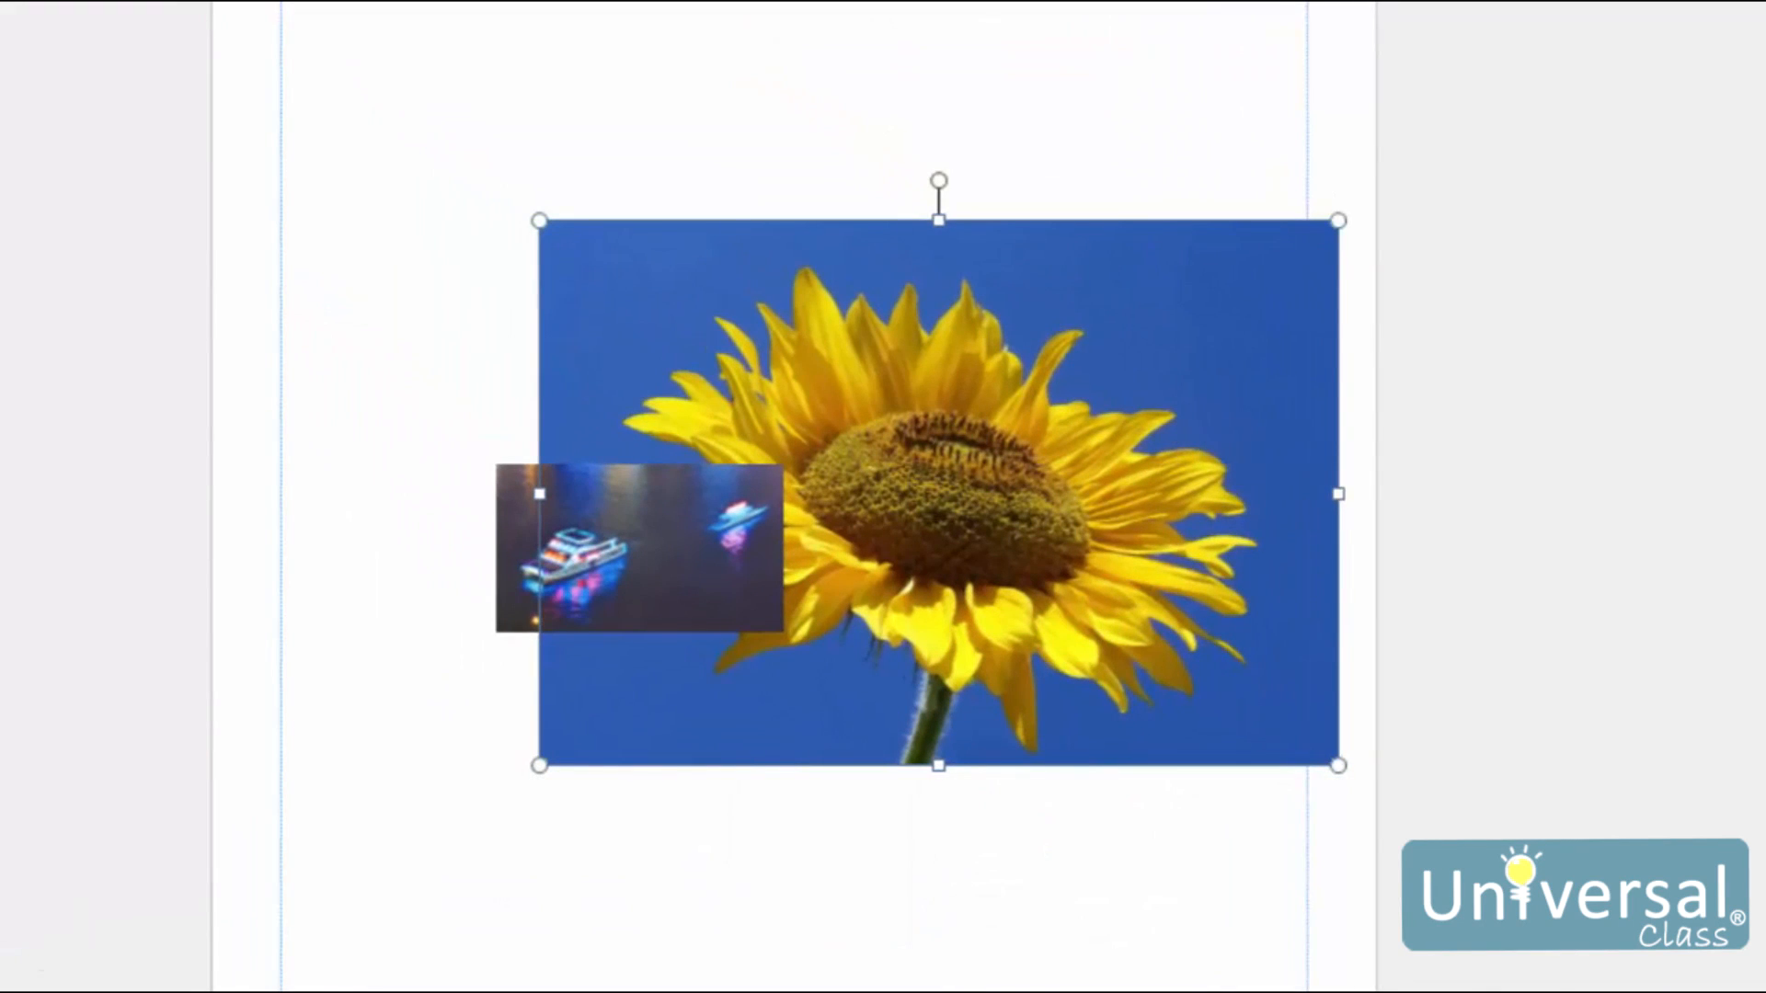
mouse_move(770, 27)
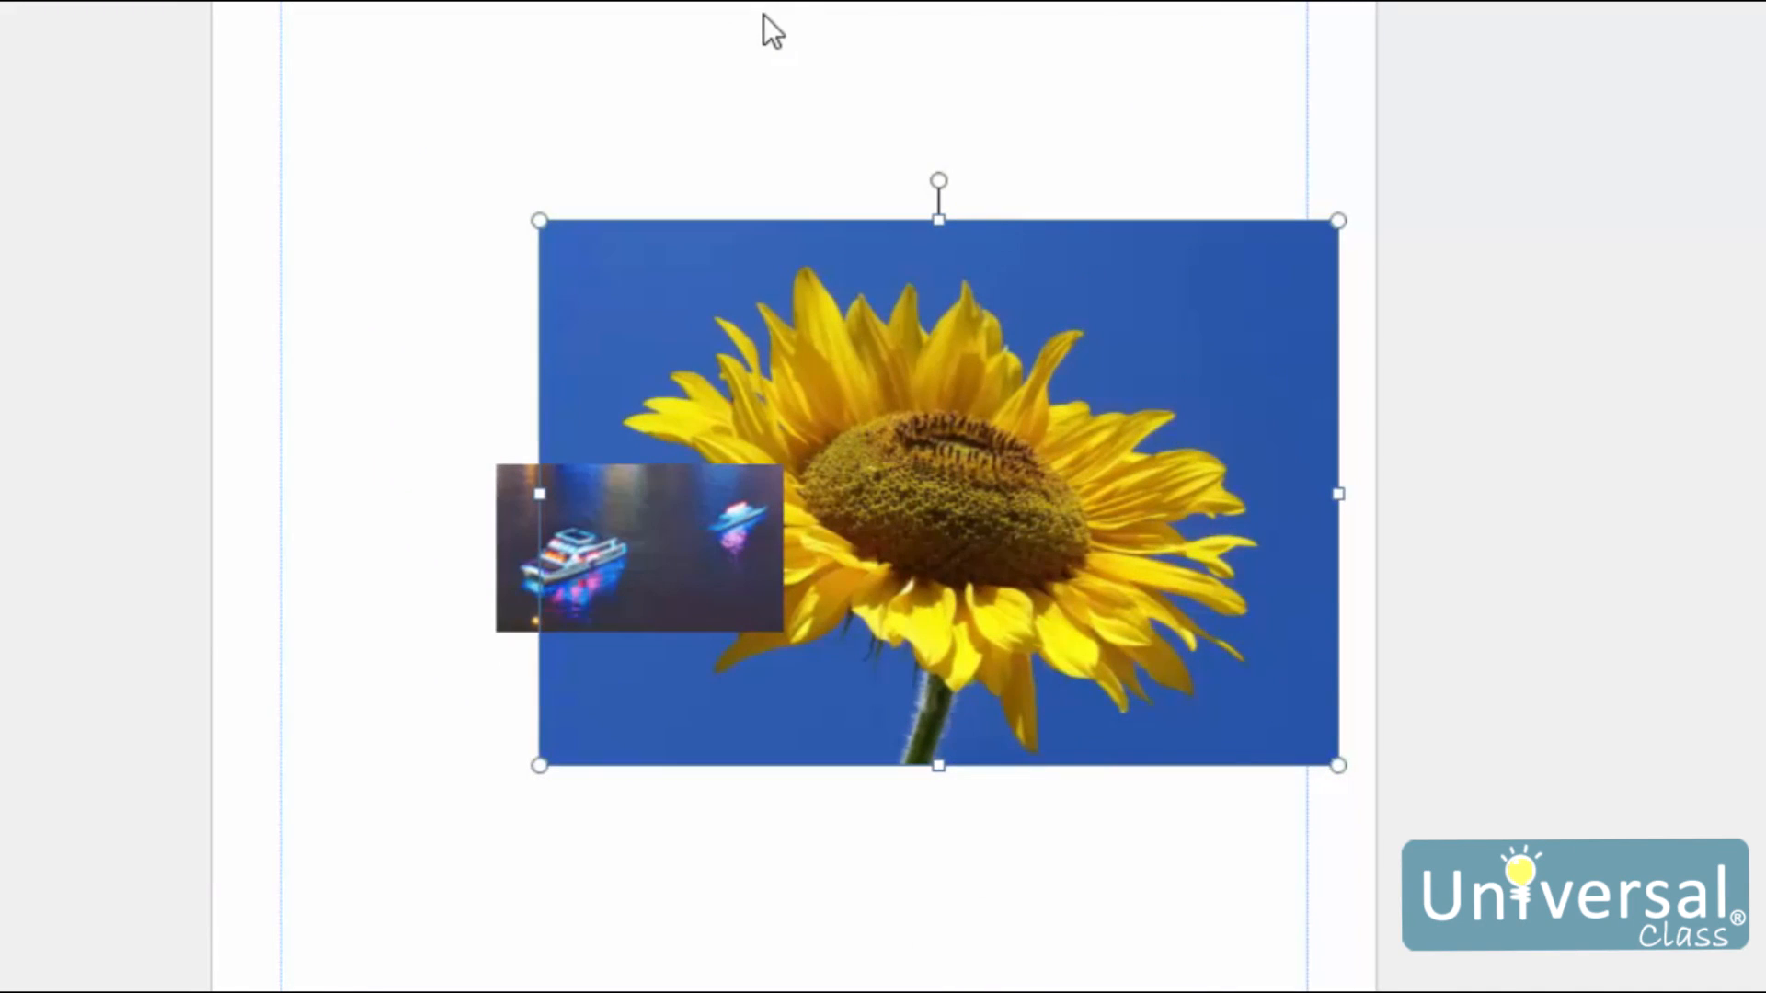
mouse_move(748, 169)
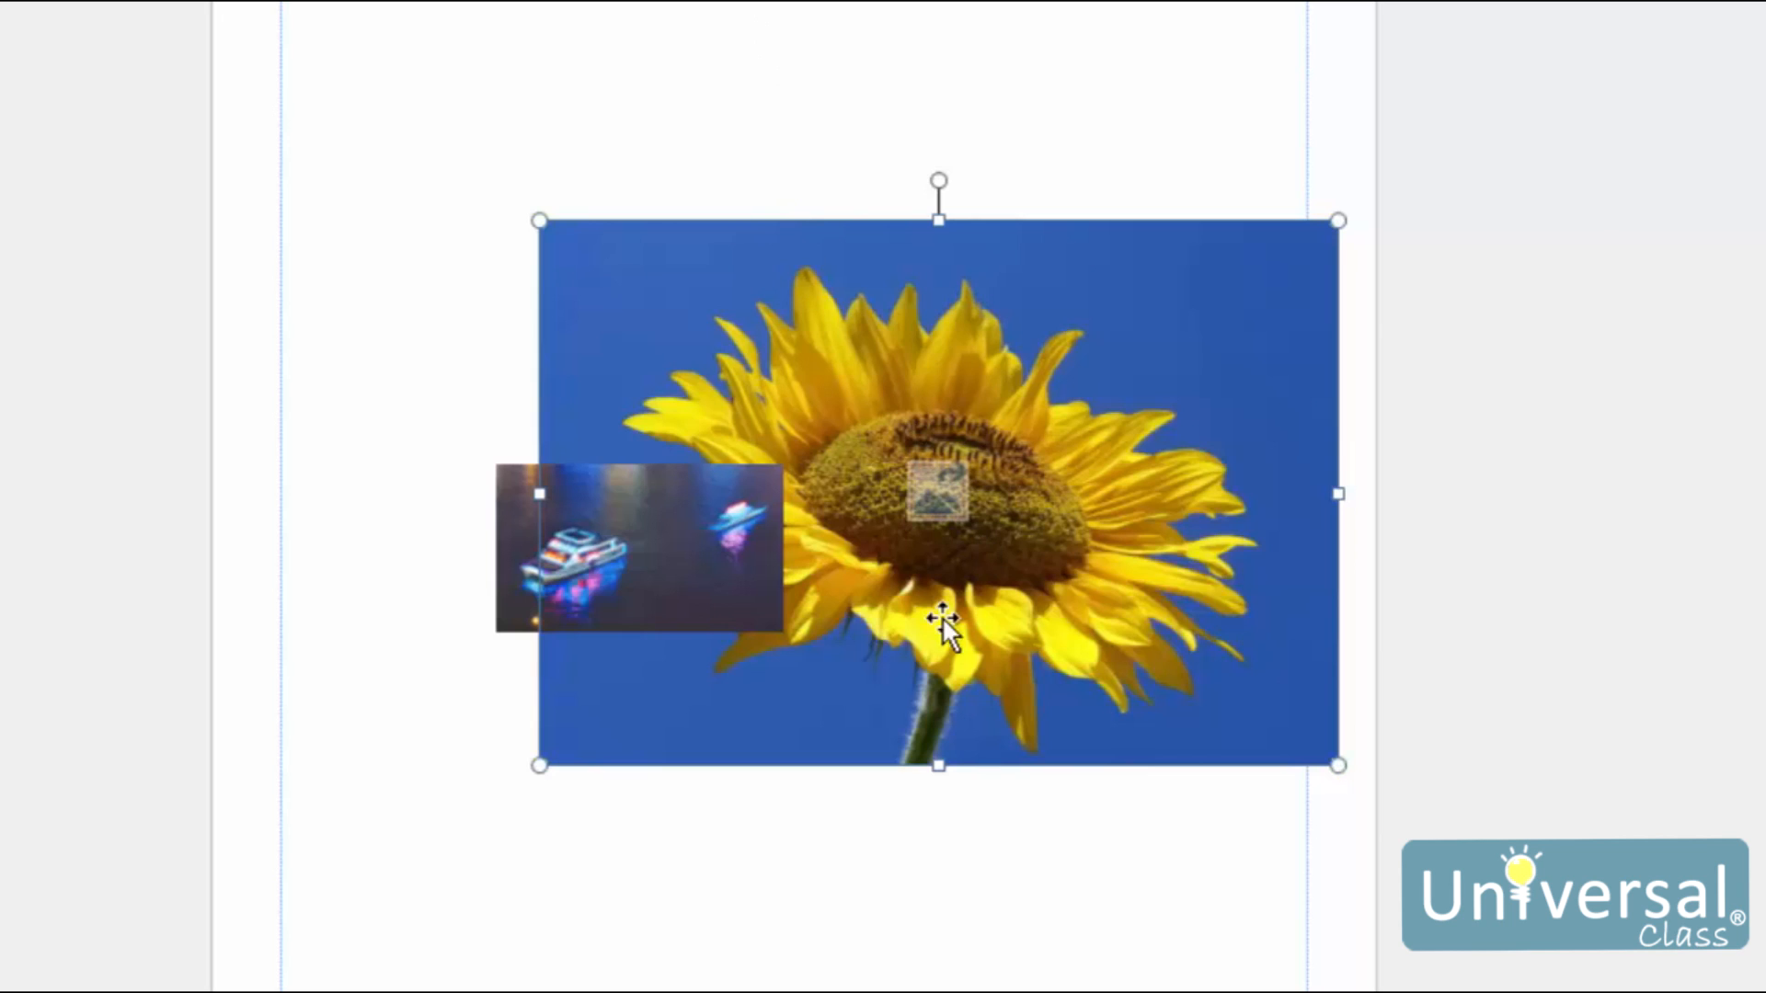
mouse_move(1273, 320)
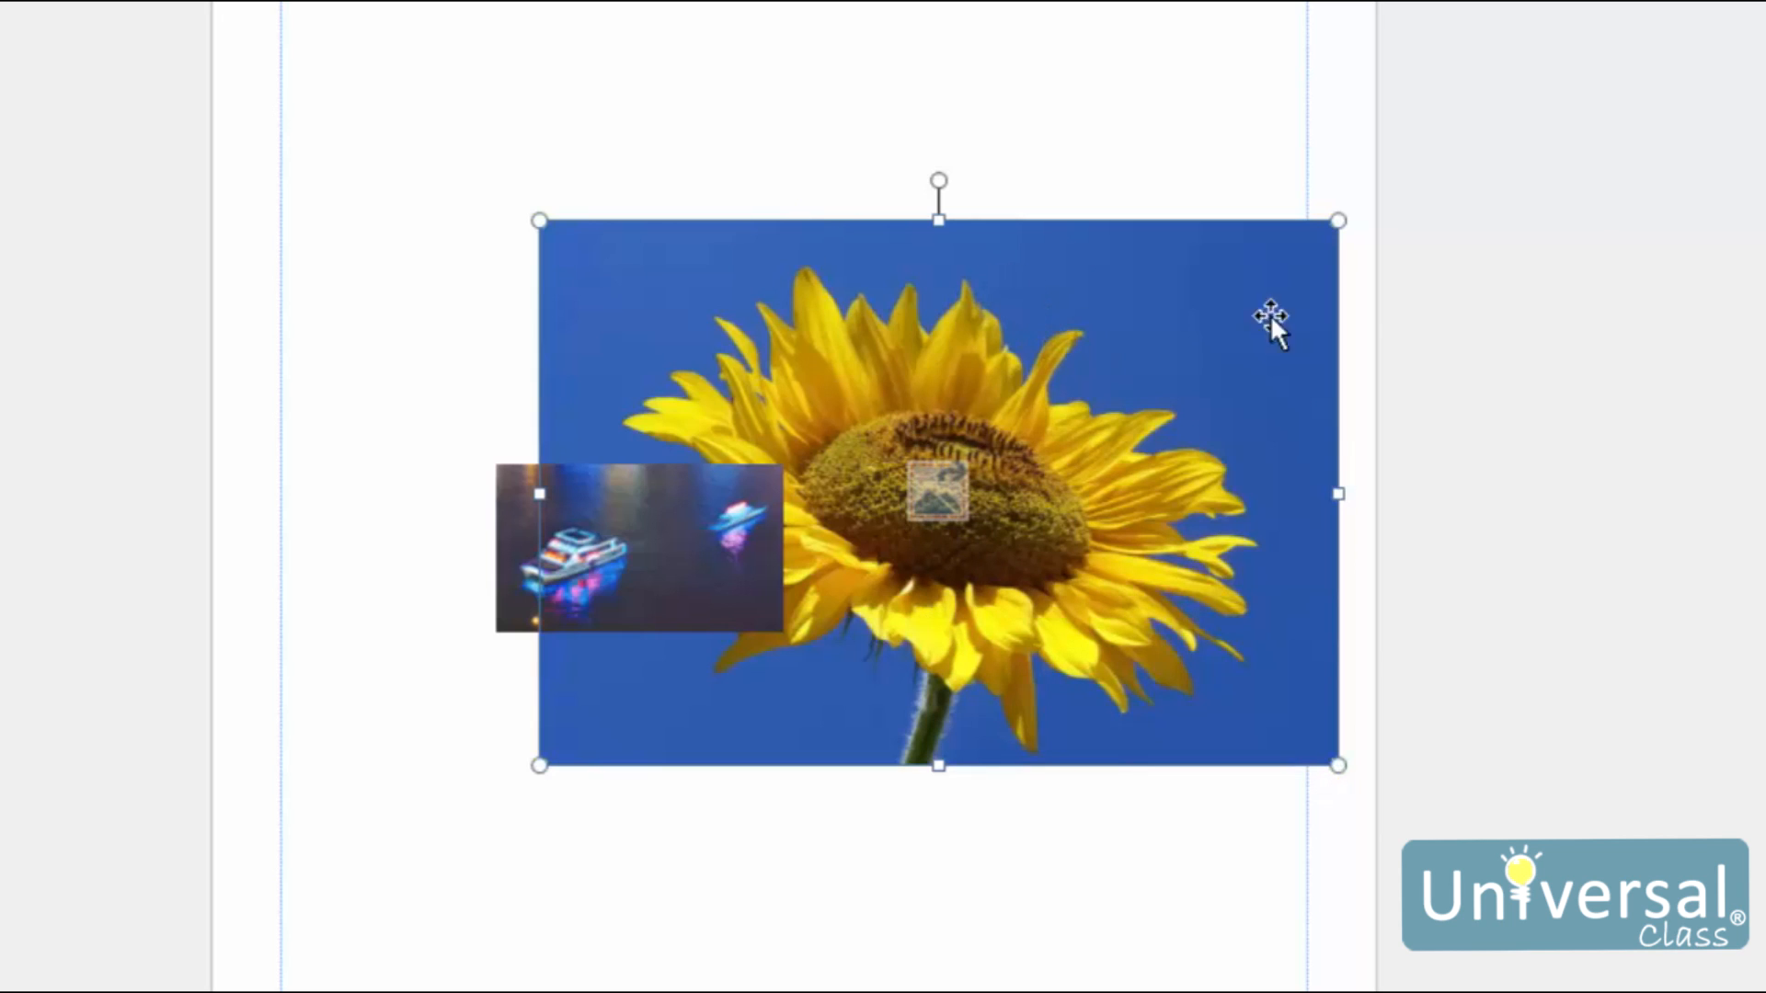
mouse_move(1052, 320)
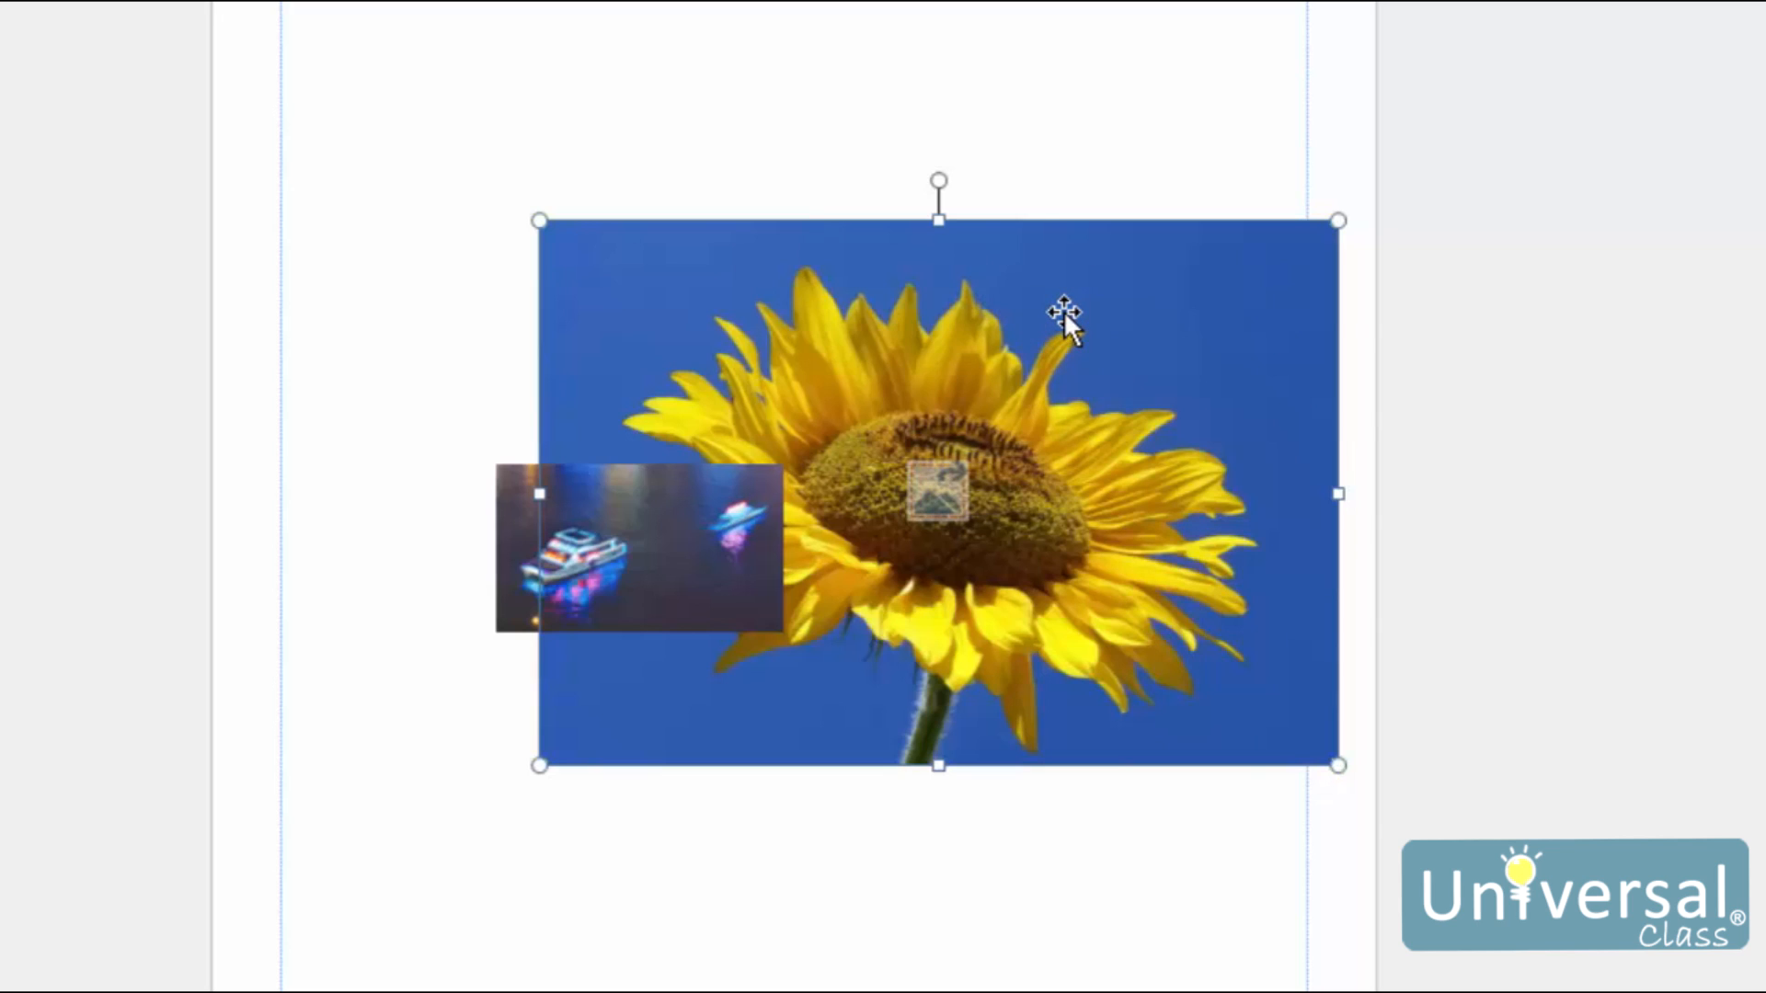
mouse_move(1030, 304)
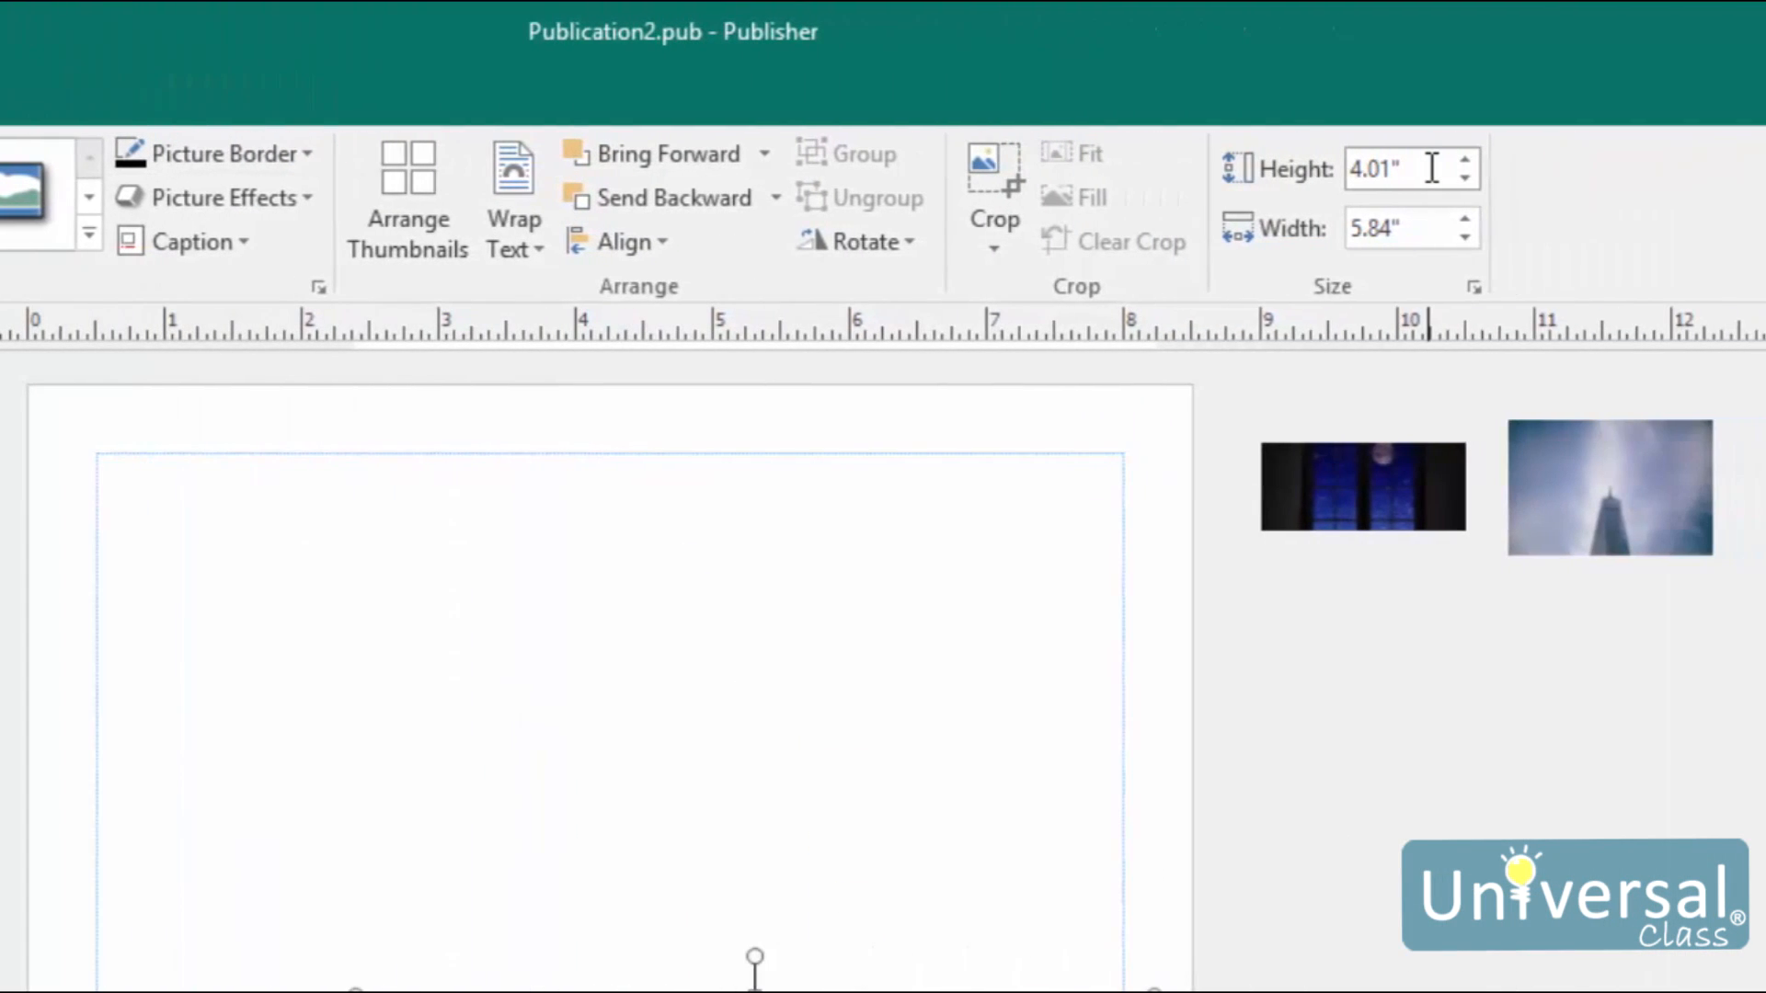
mouse_move(1407, 169)
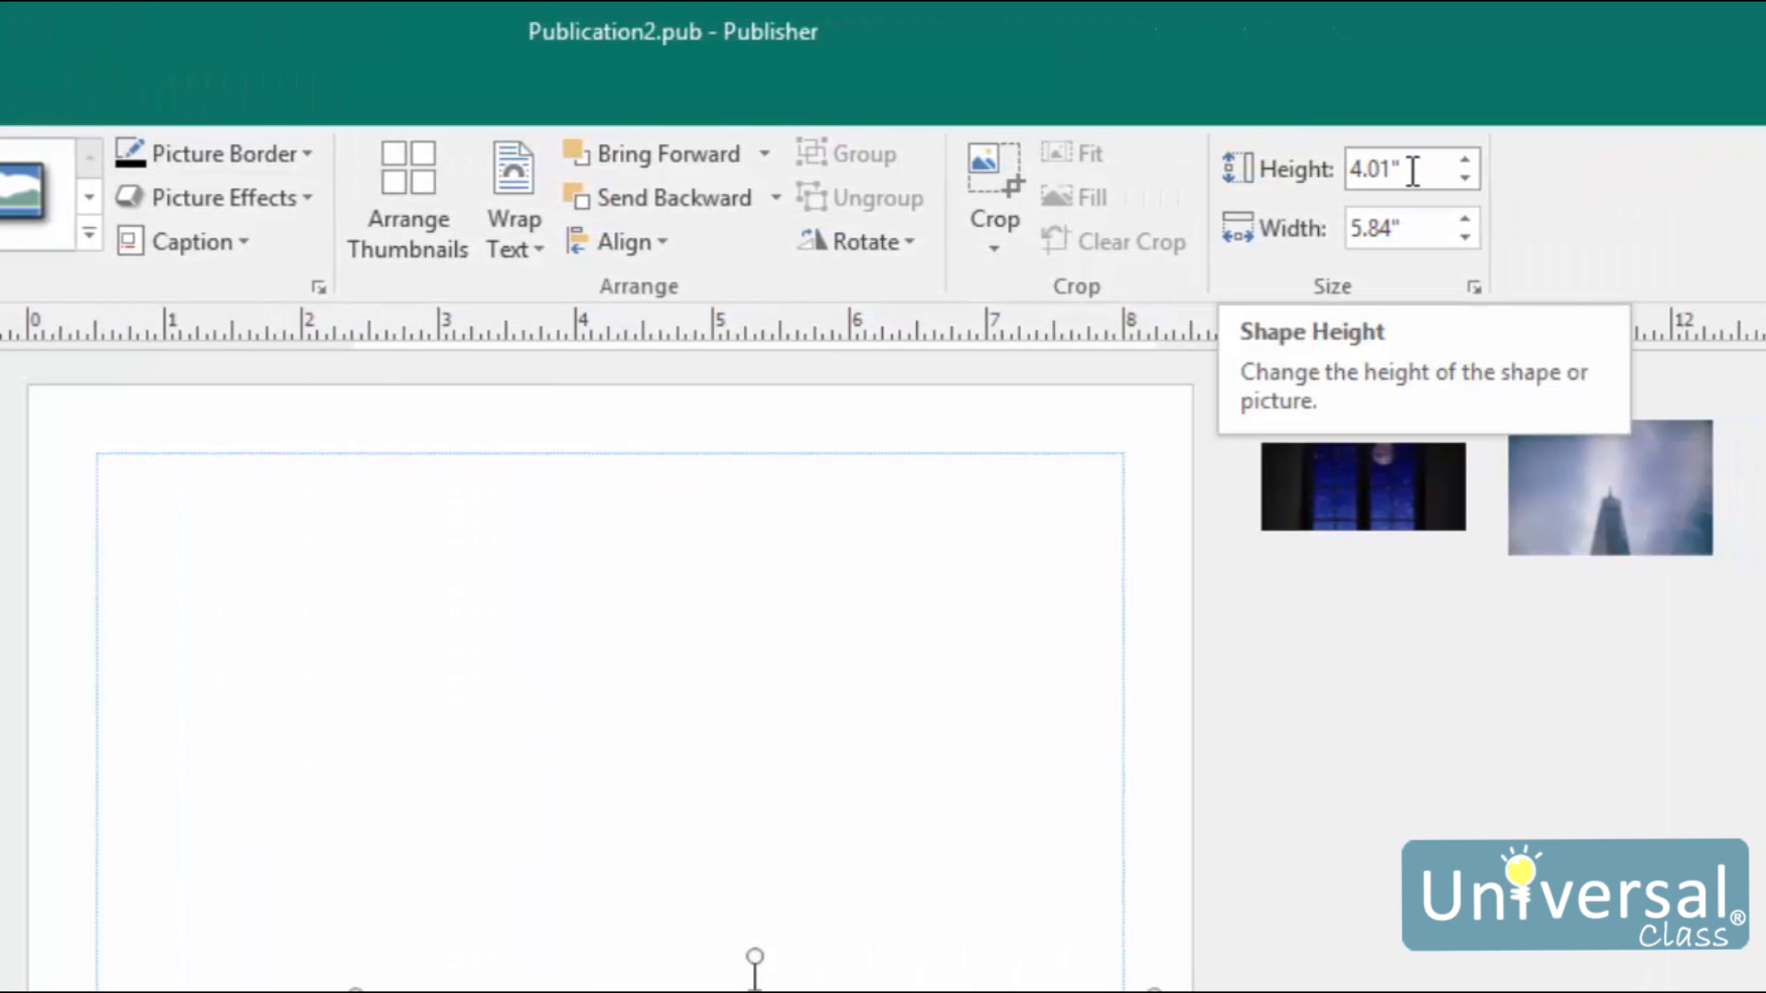
mouse_move(1431, 228)
type("5")
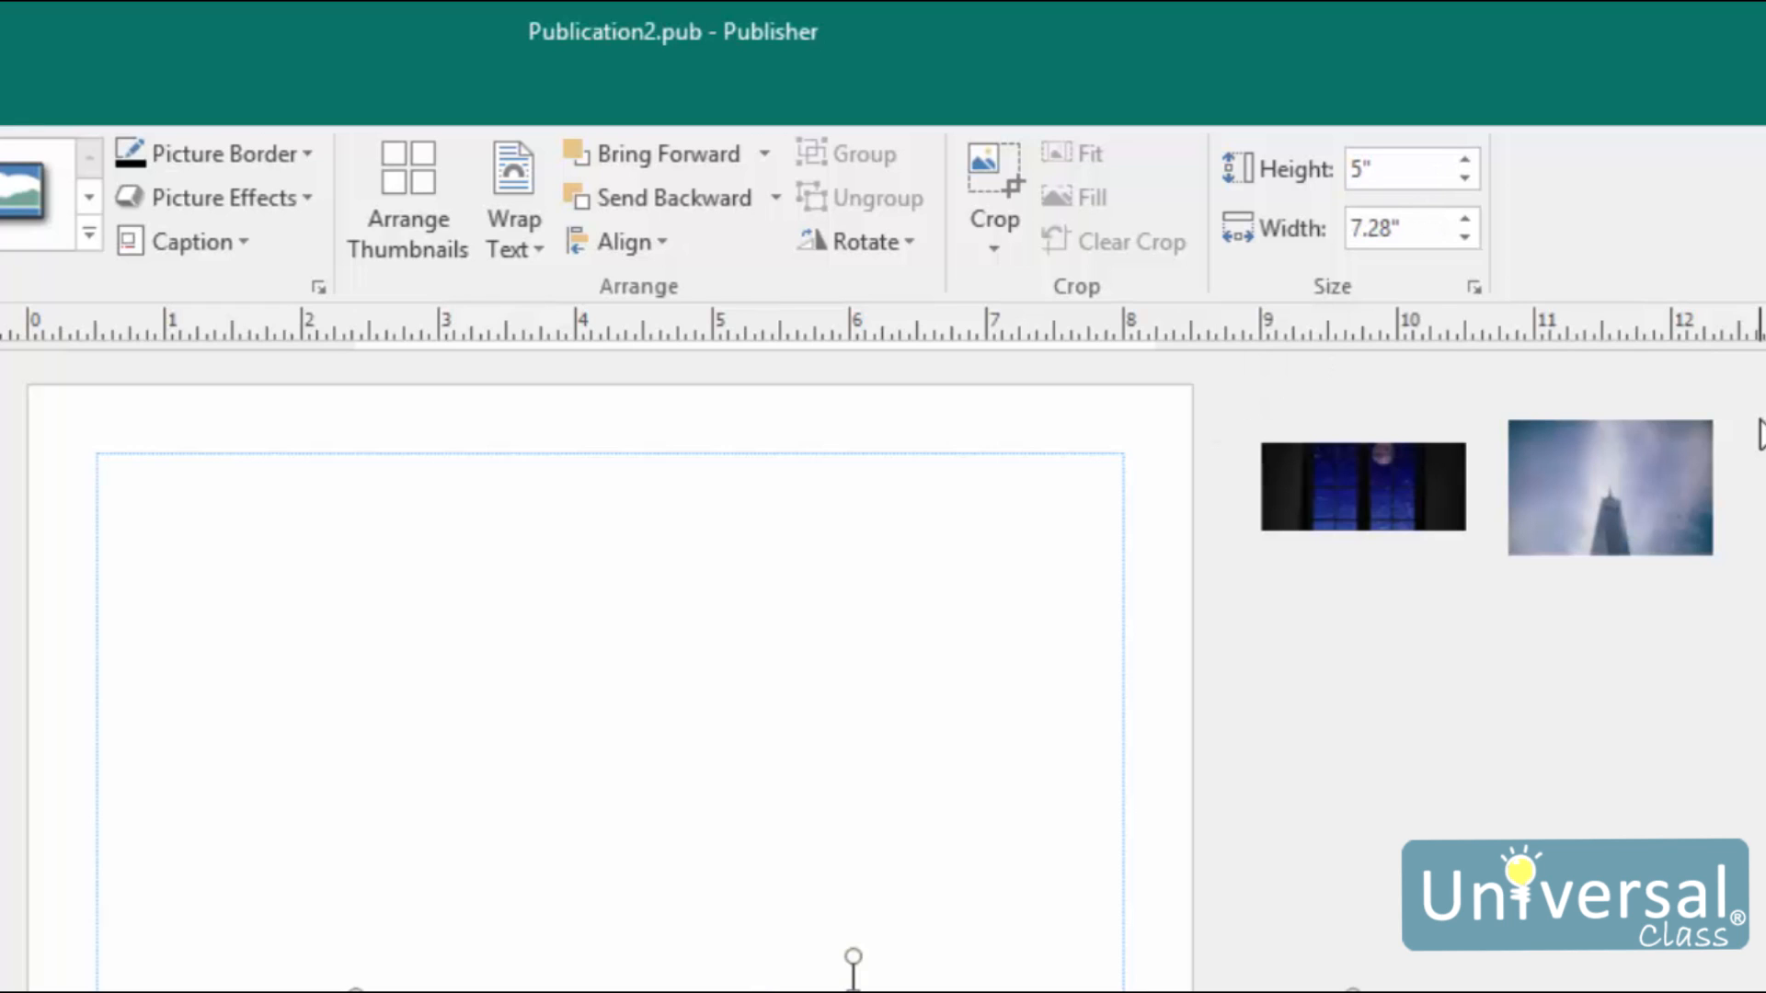
mouse_move(1407, 167)
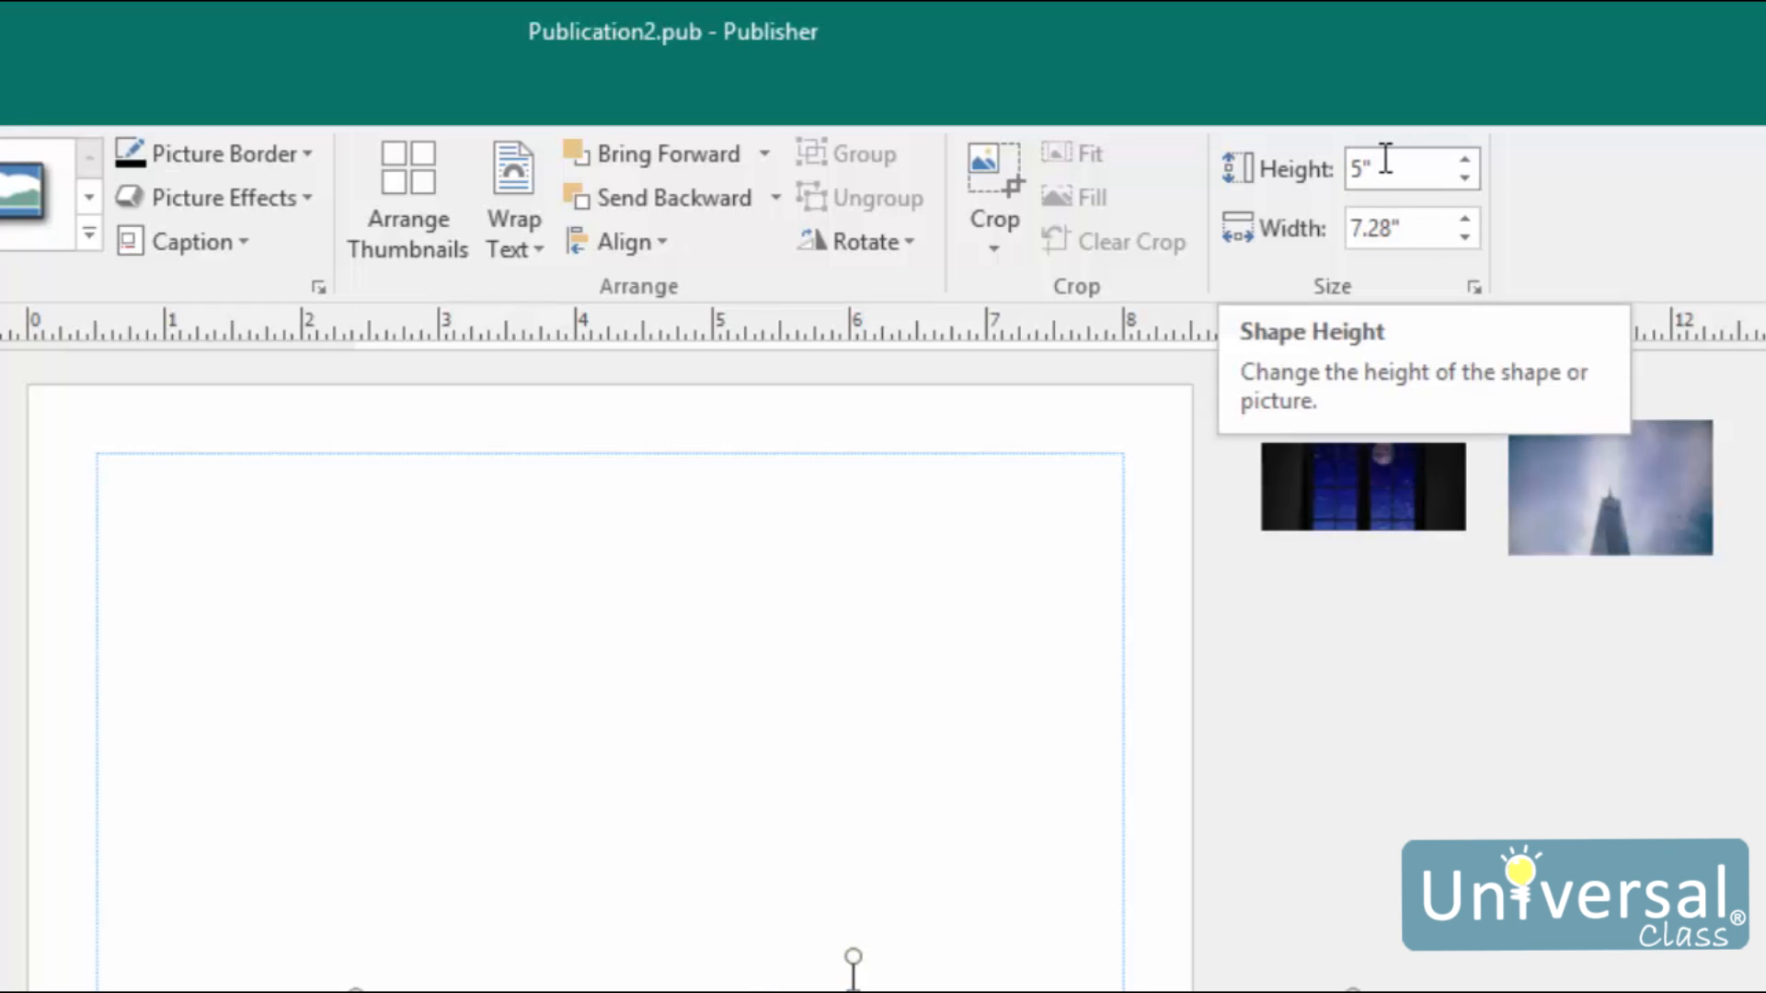
mouse_move(1335, 976)
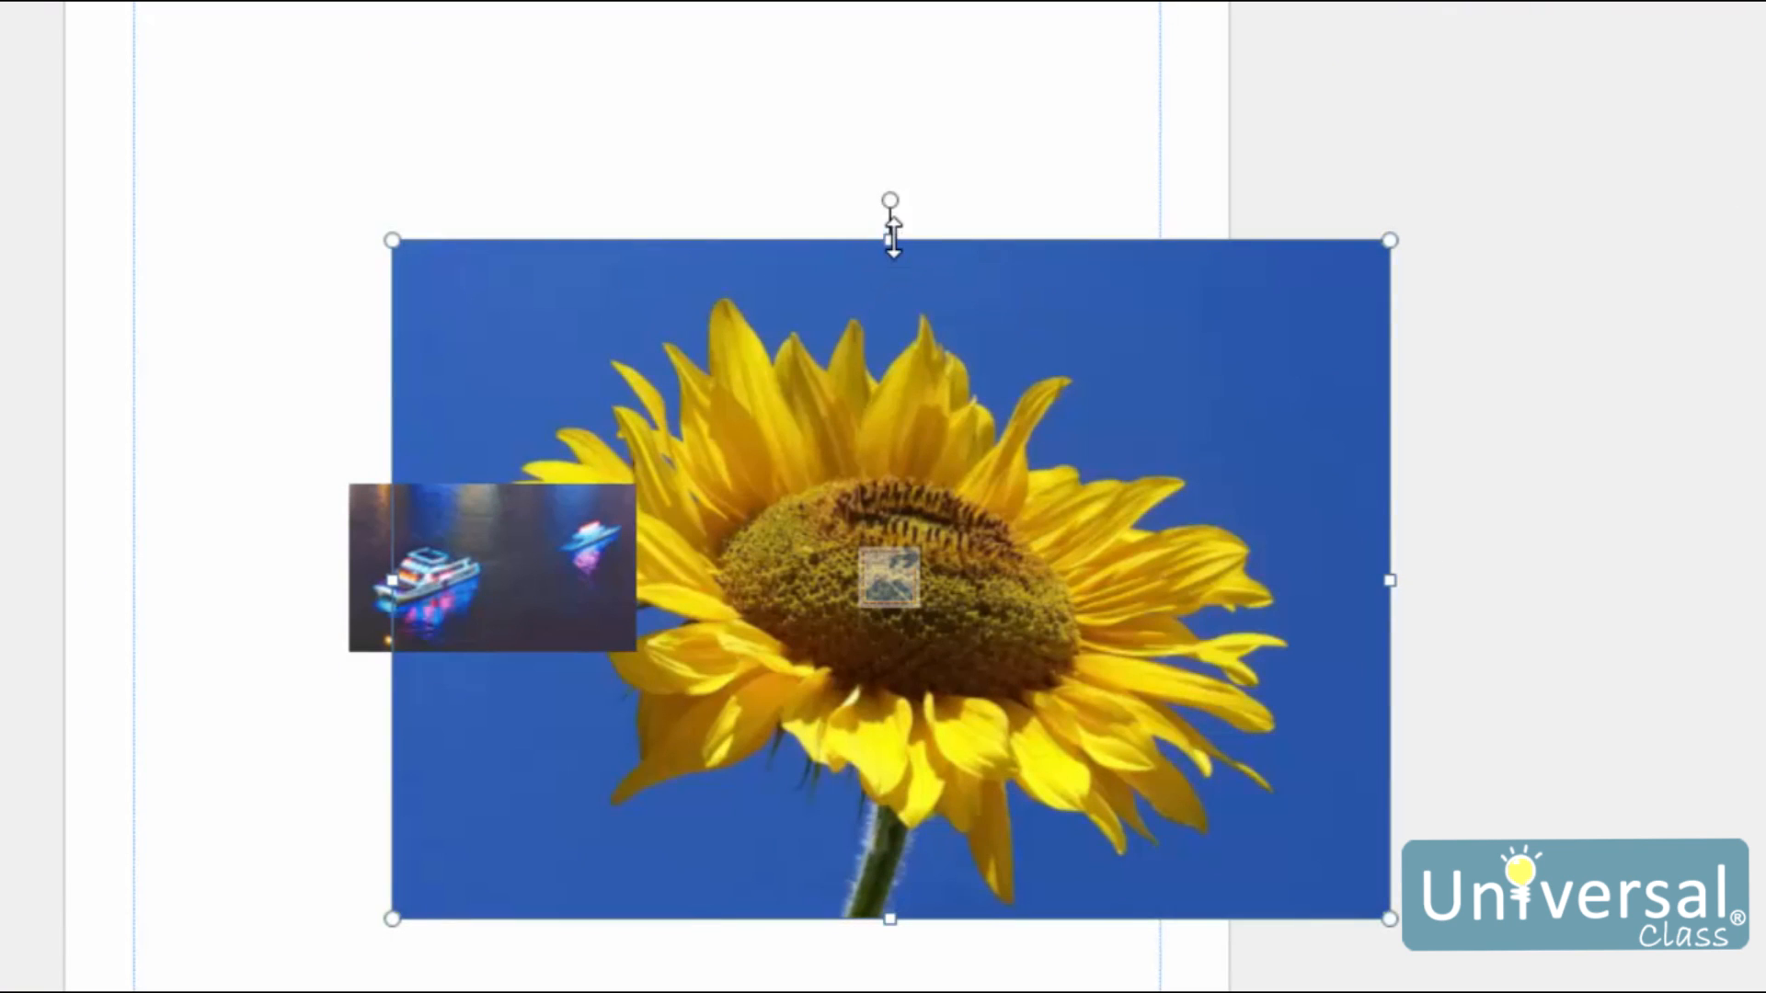
mouse_move(1126, 399)
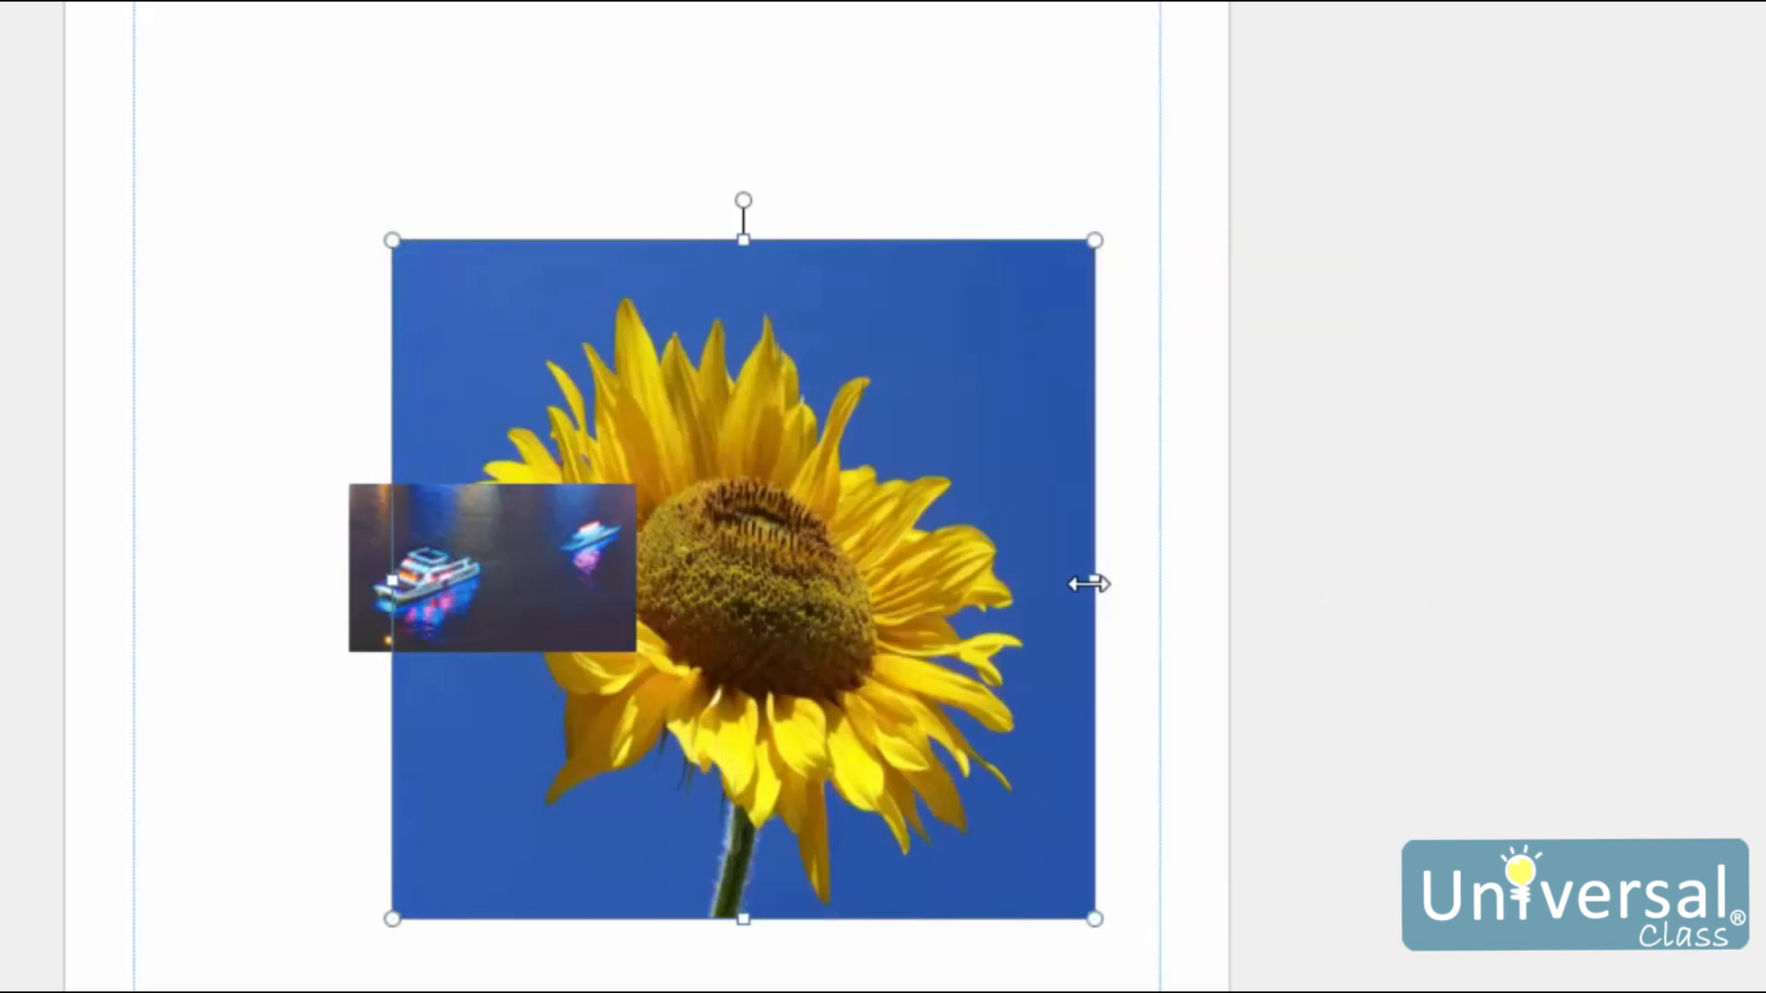
mouse_move(1266, 577)
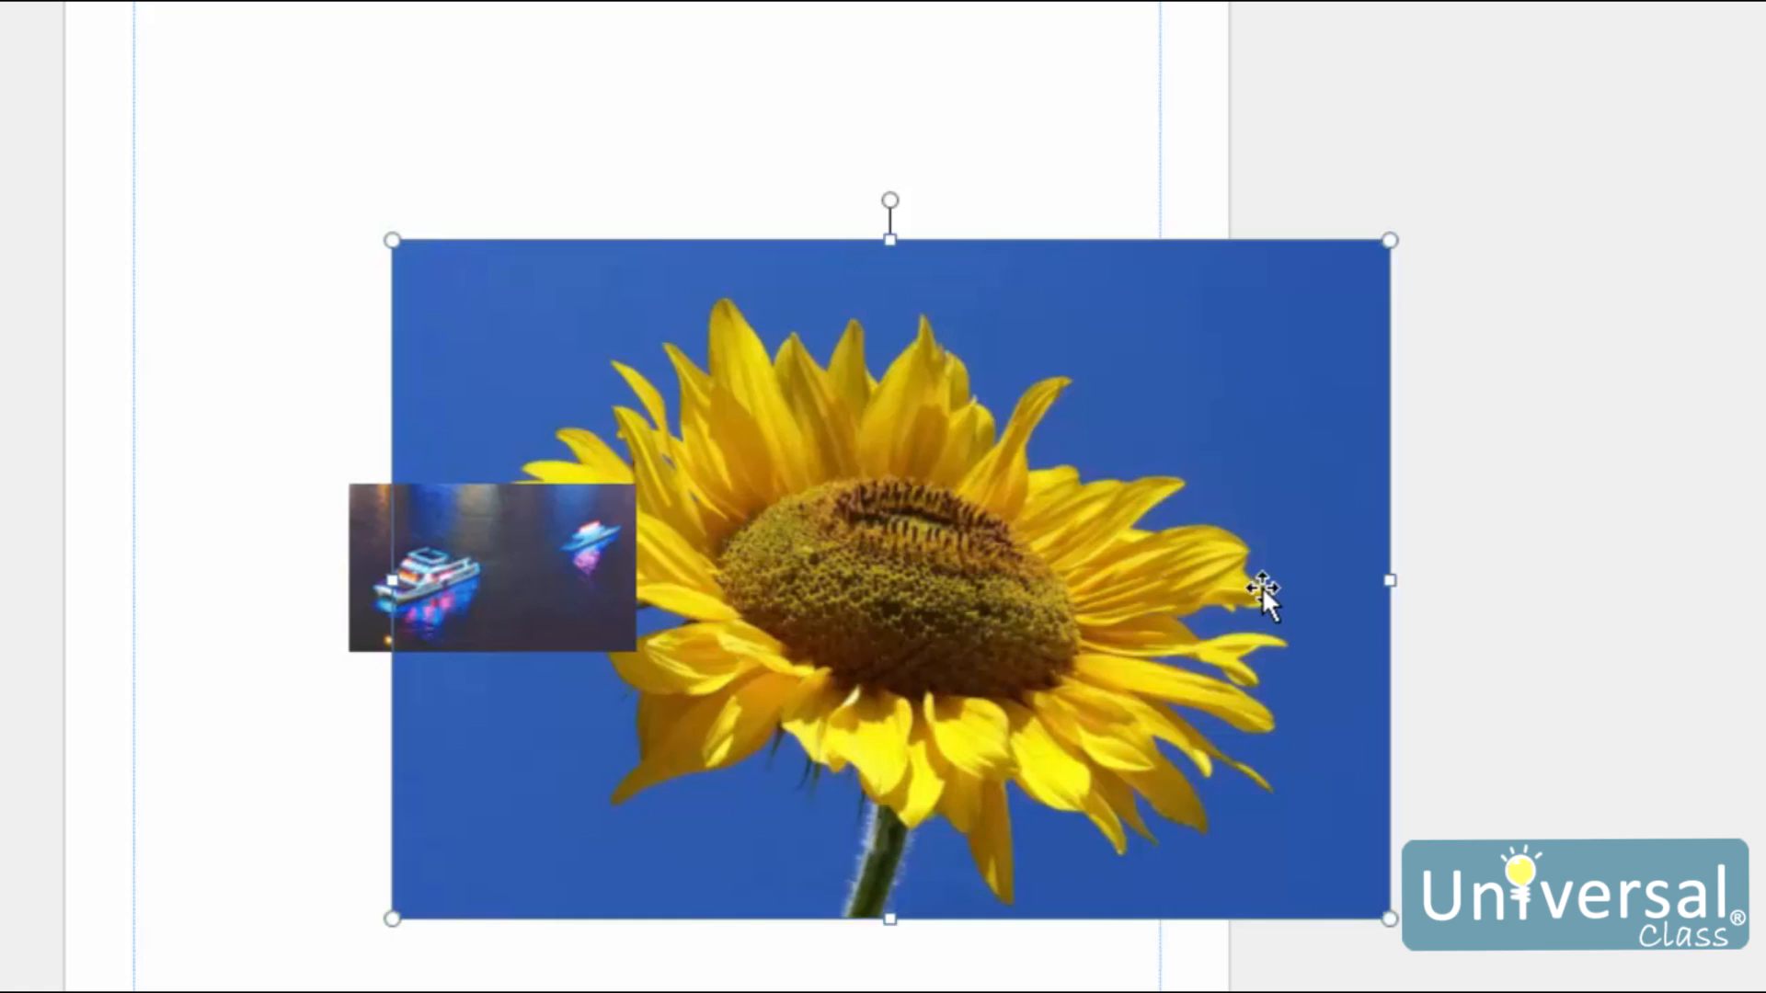
mouse_move(1238, 569)
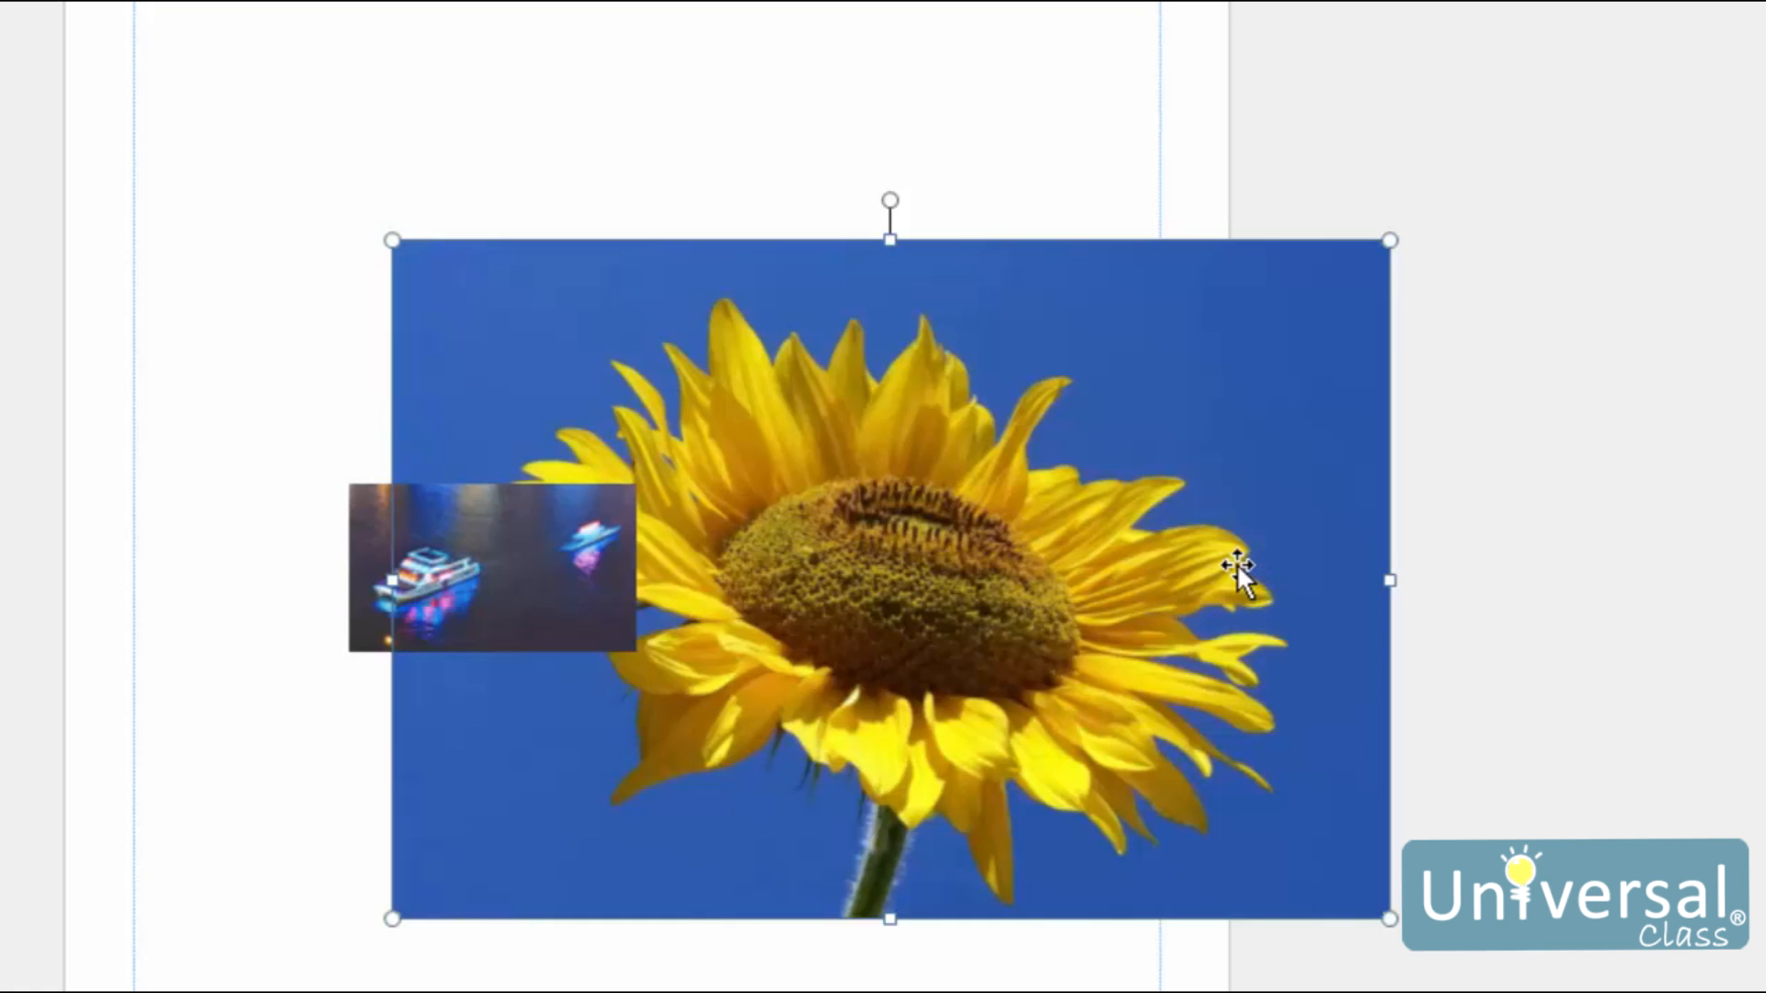
mouse_move(1221, 568)
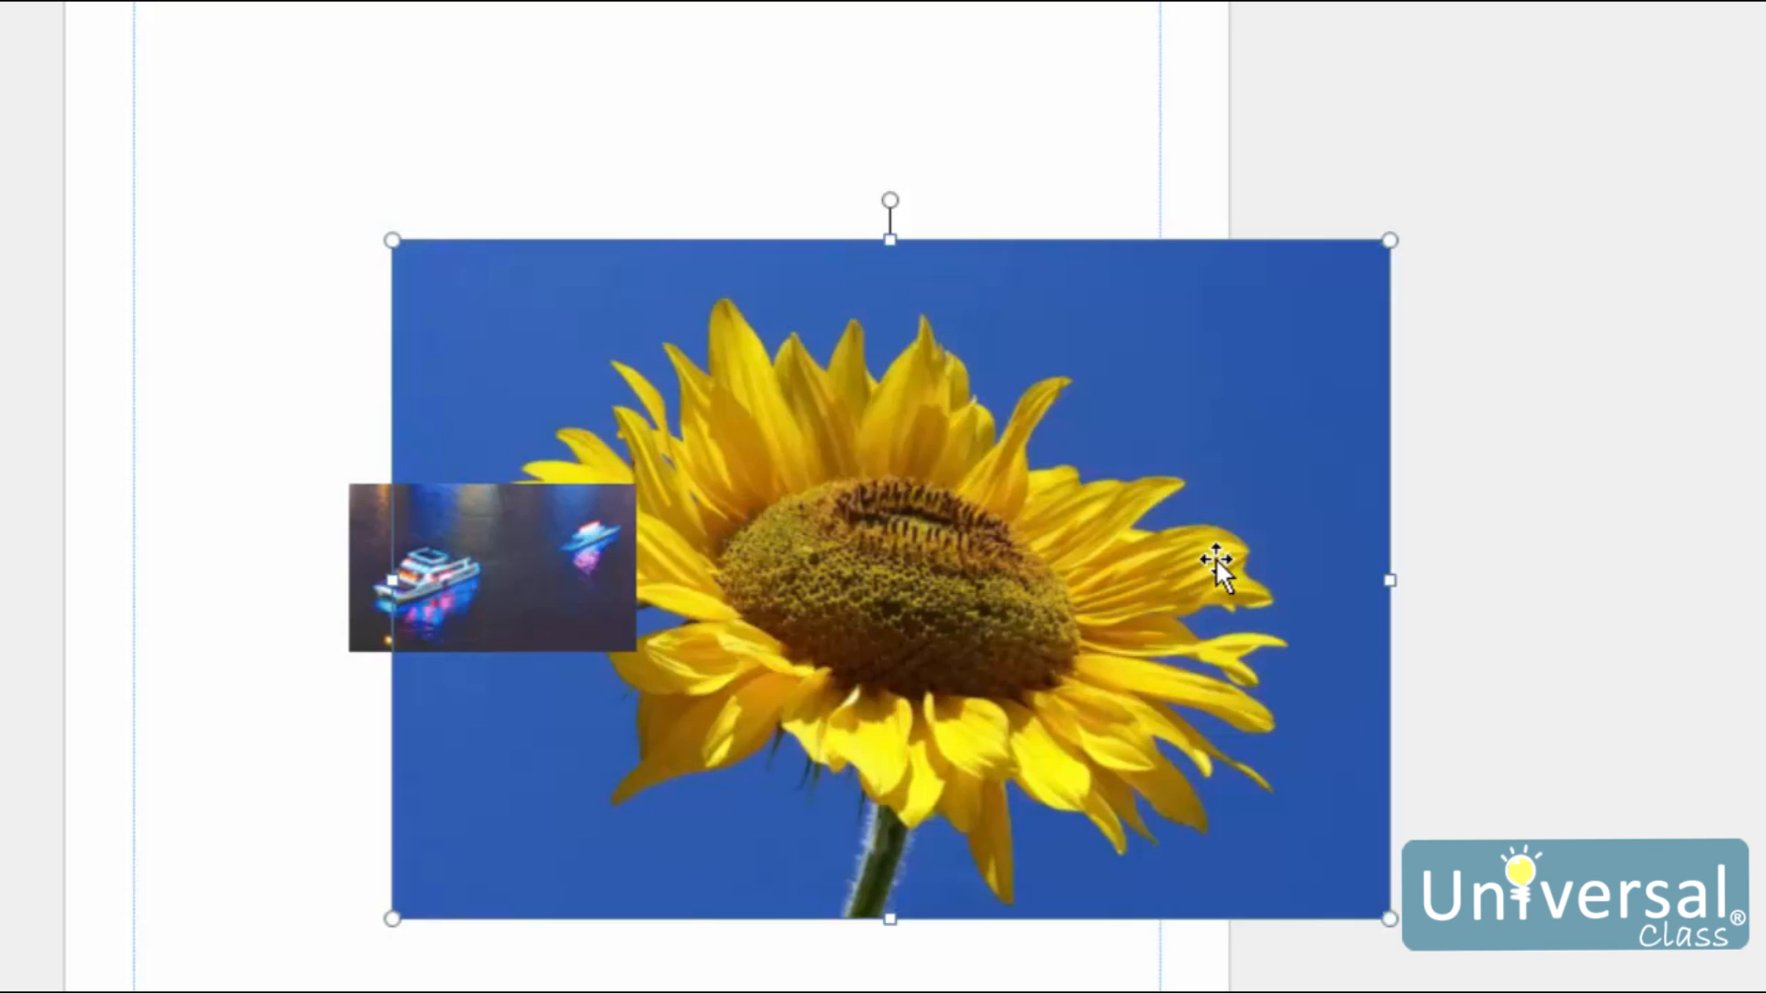
mouse_move(1359, 578)
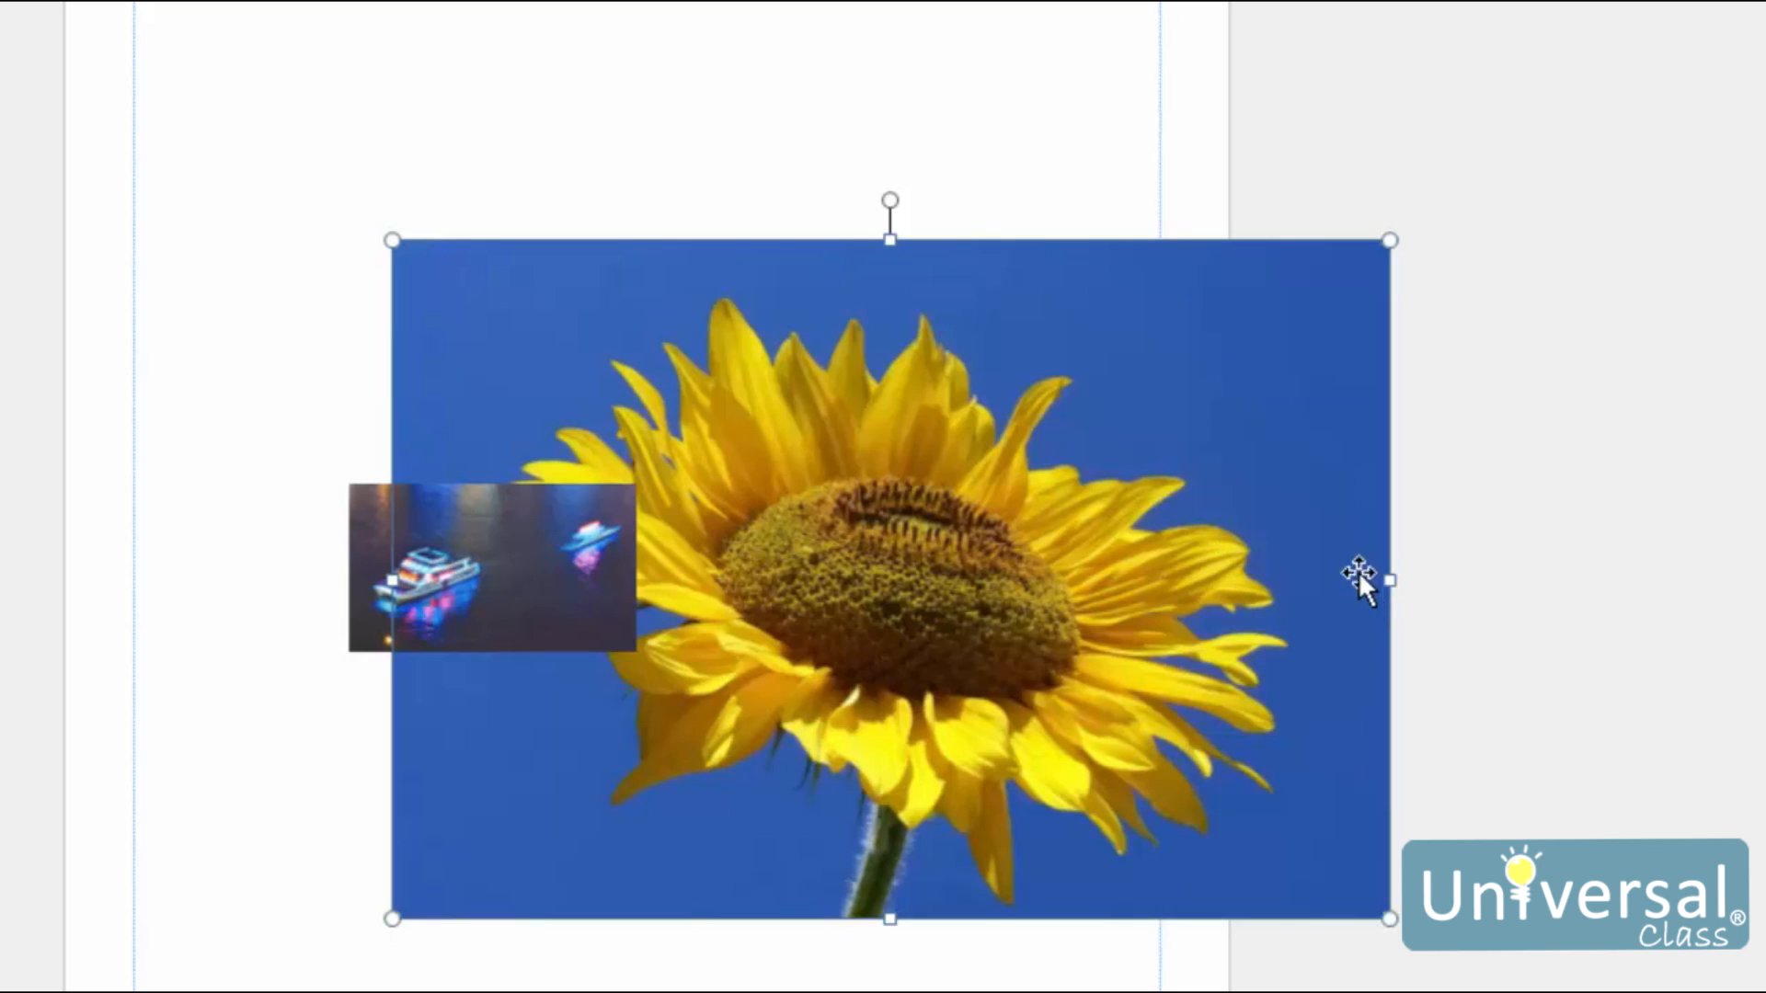
mouse_move(1289, 552)
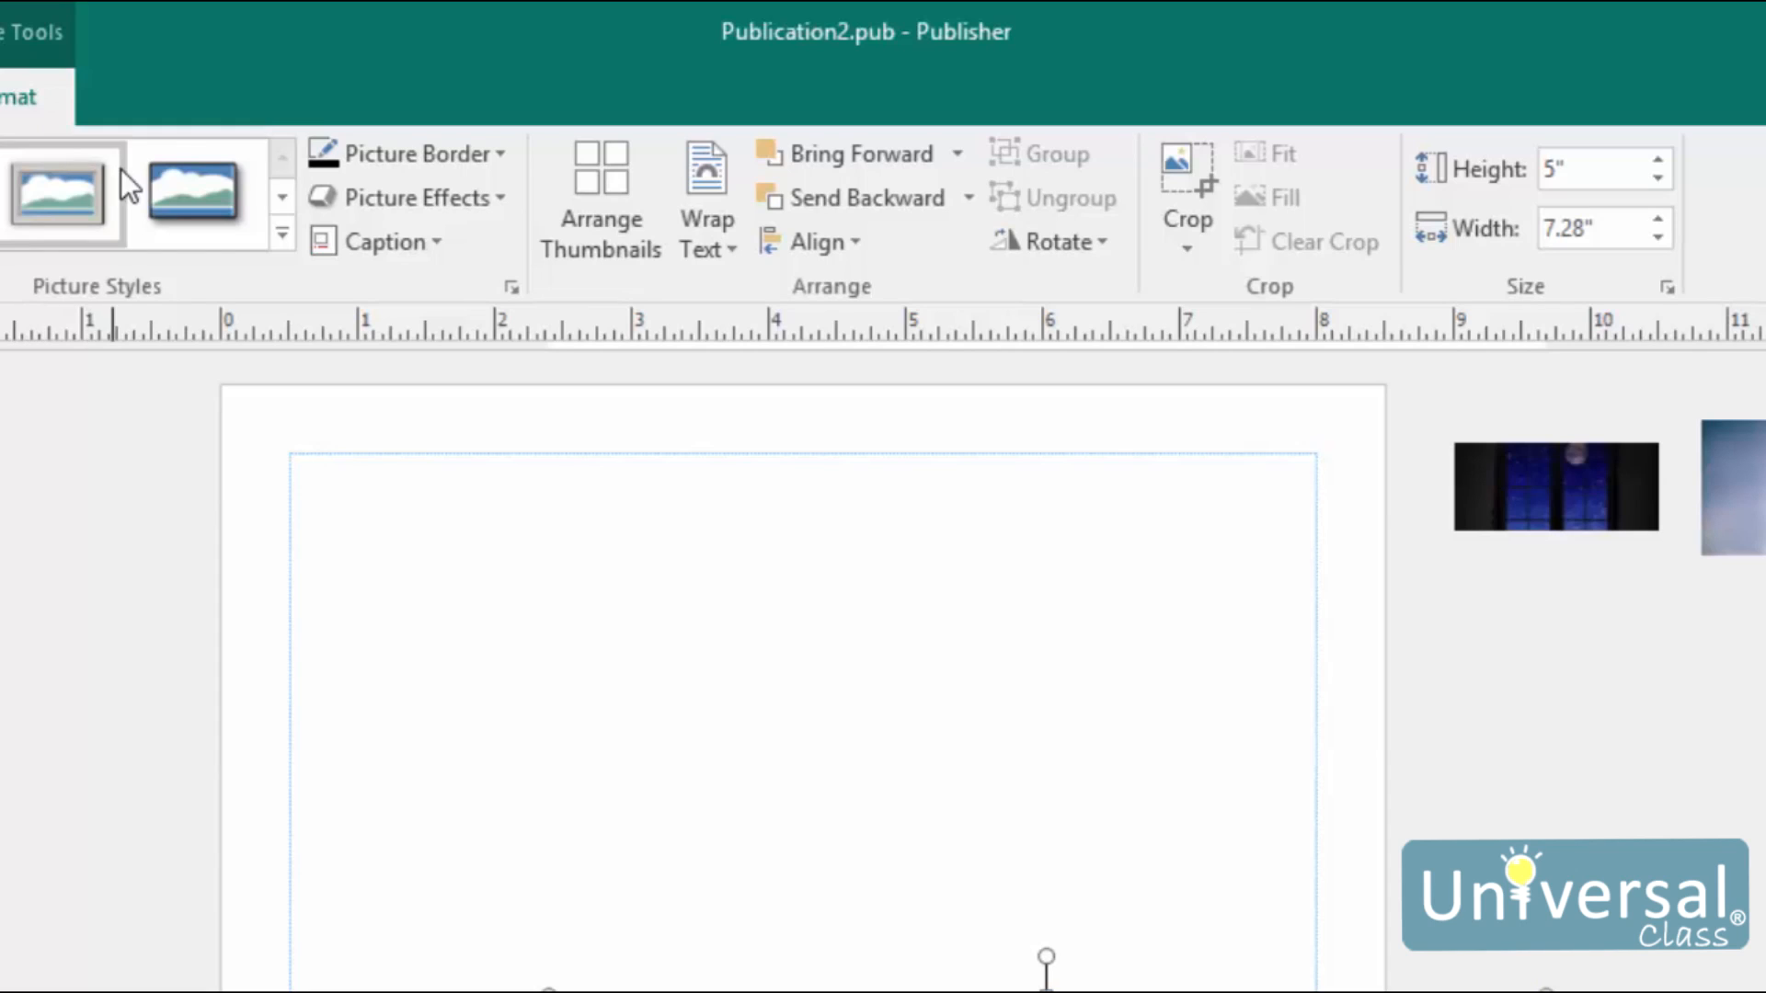
mouse_move(1065, 197)
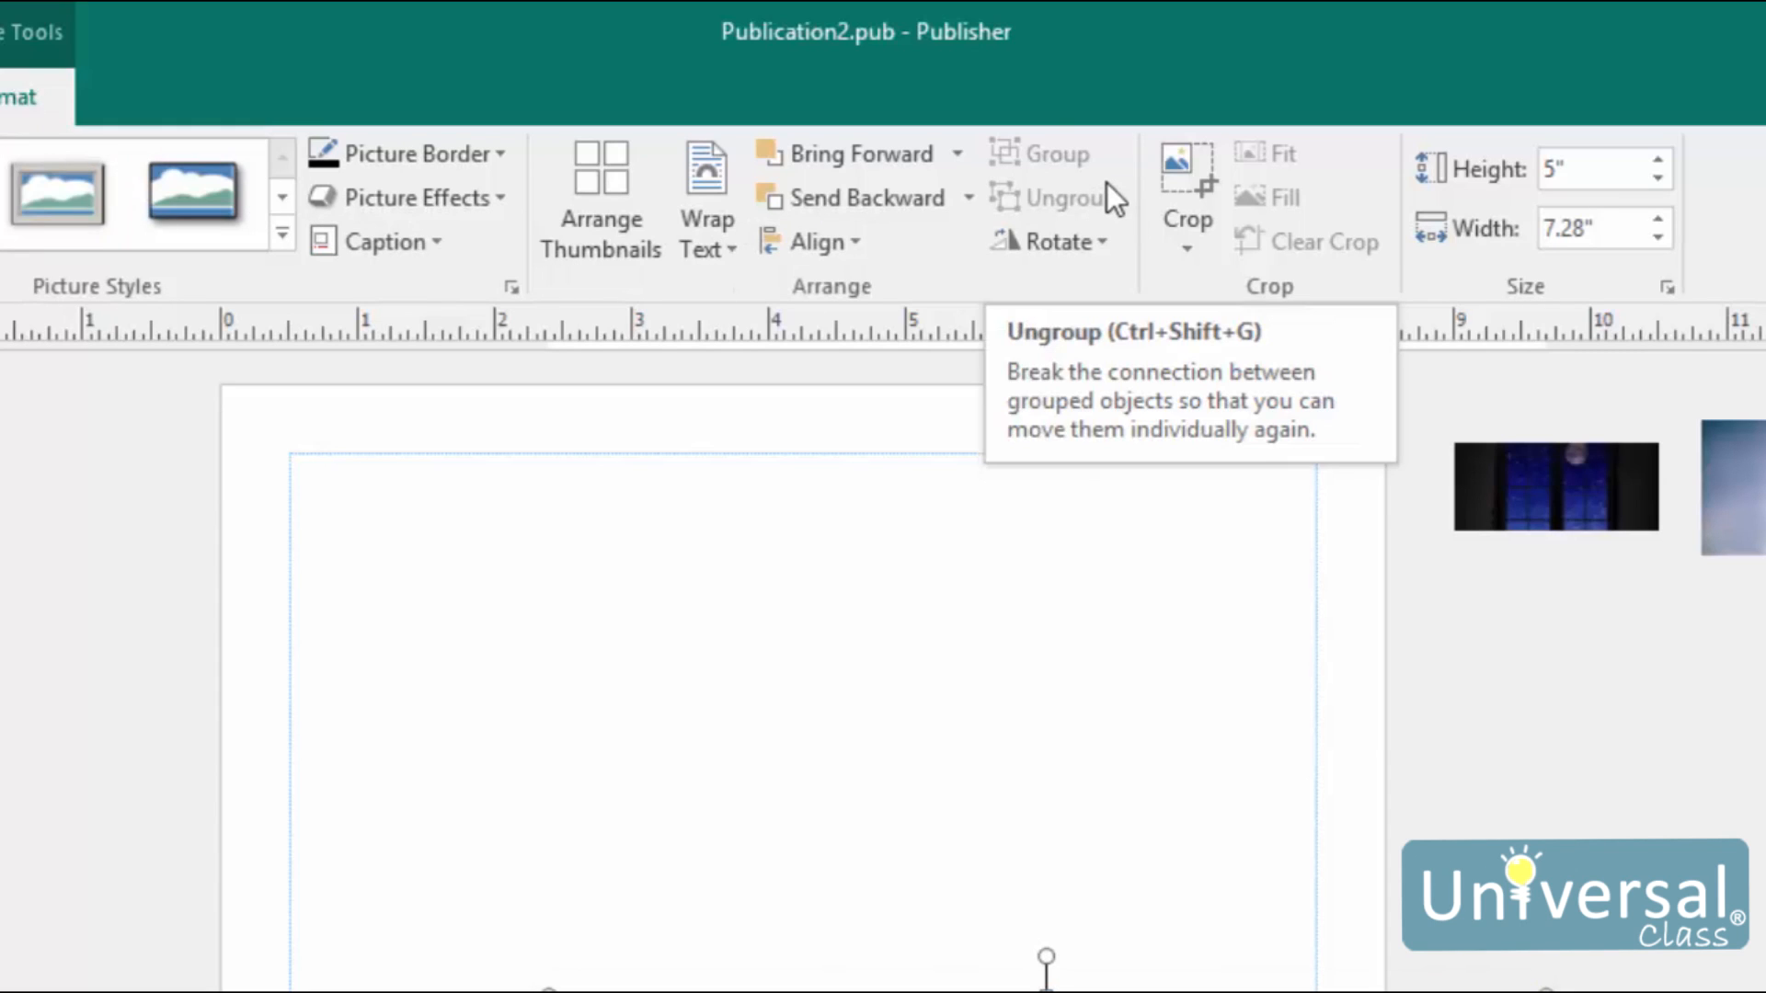
- Put the sunflower picture into cropping mode via Crop on the Format ribbon
left_click(1186, 246)
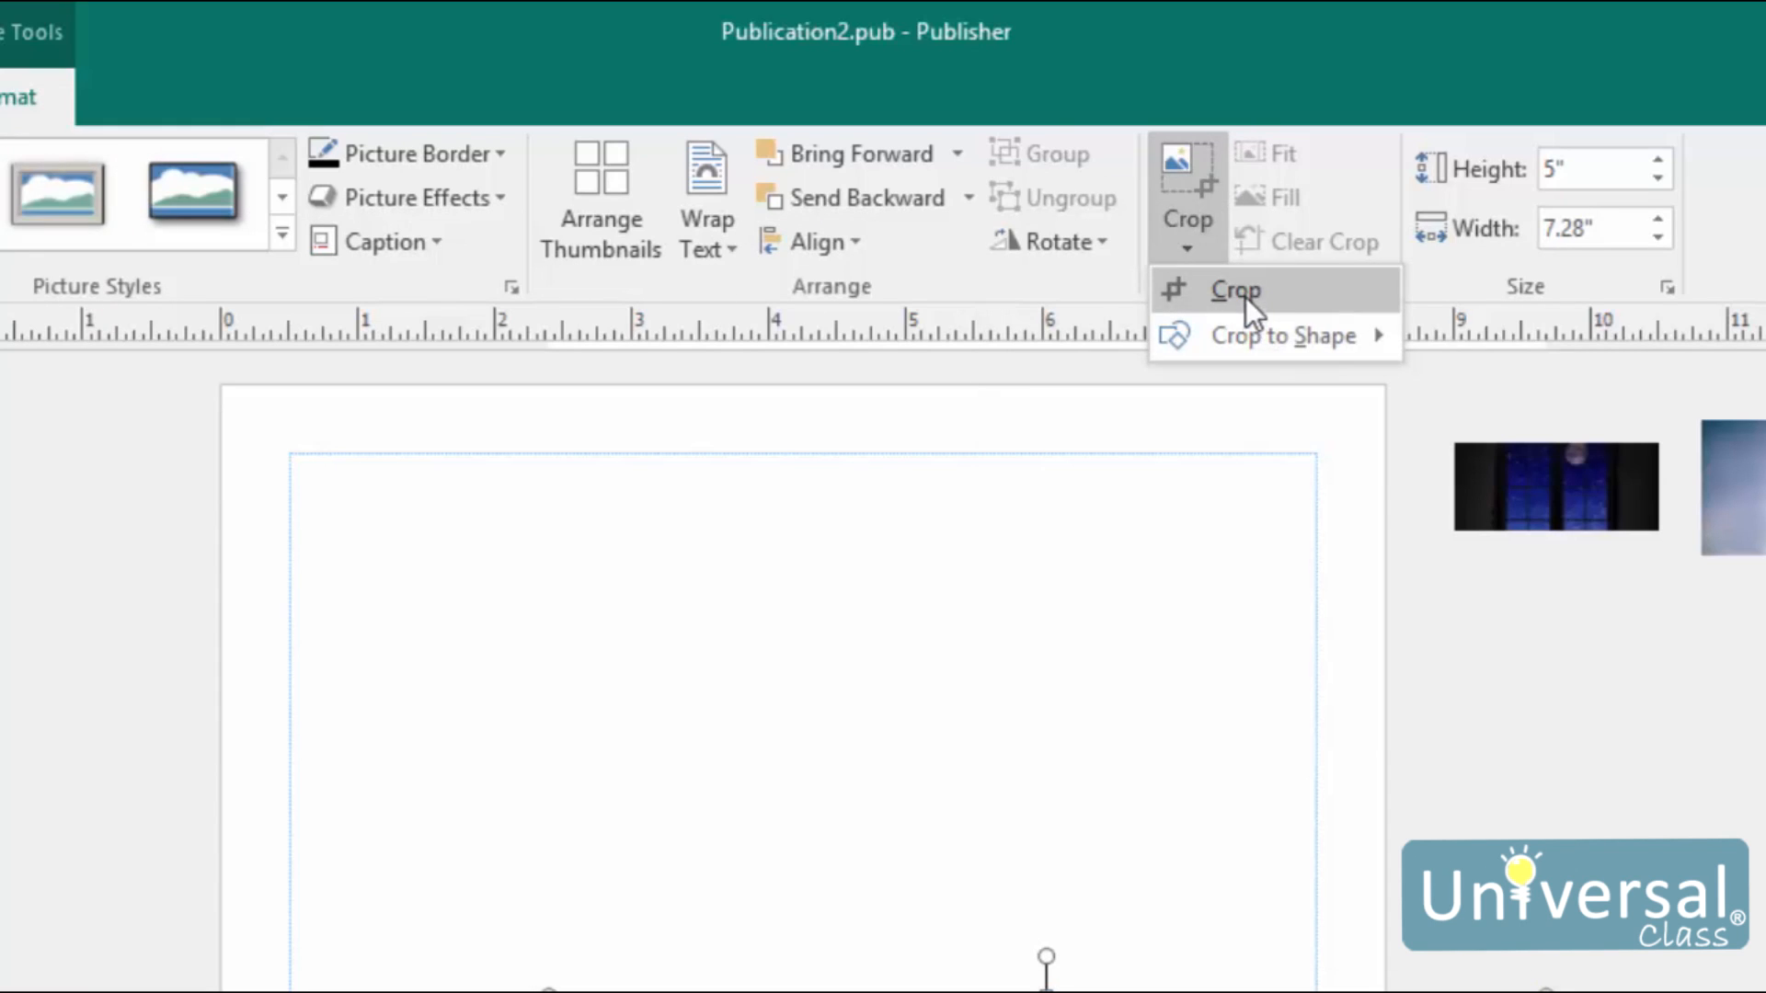
left_click(1236, 288)
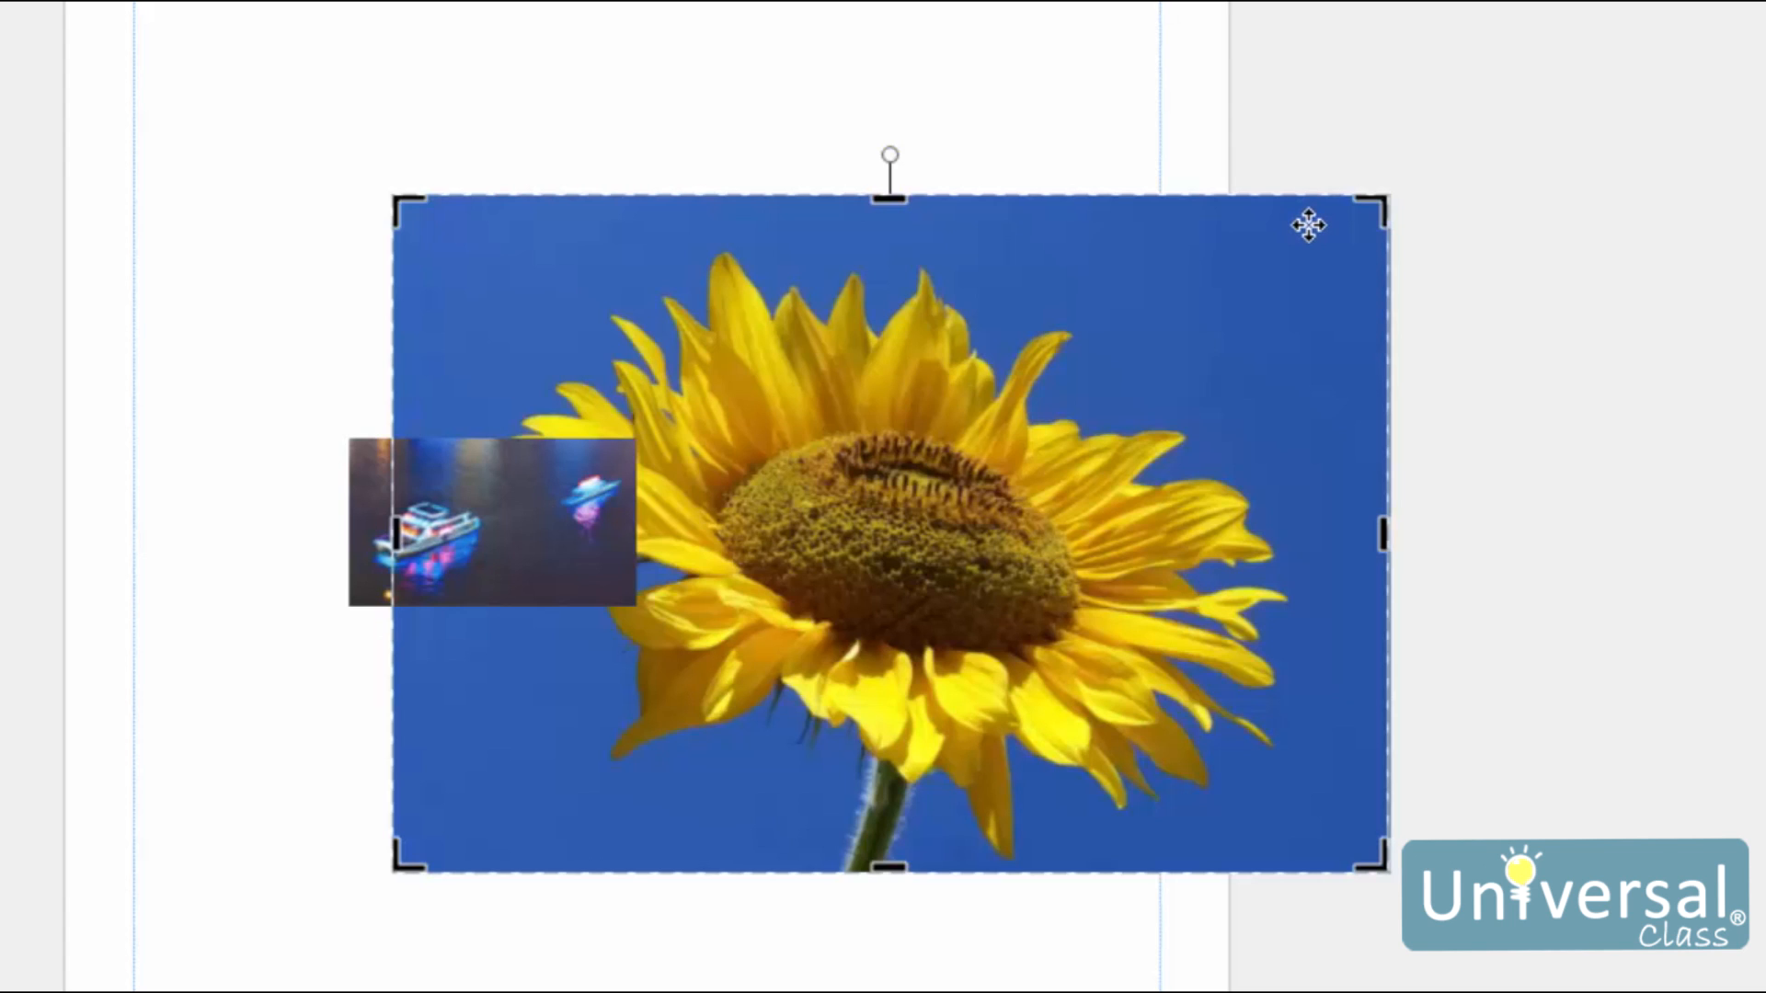
mouse_move(1376, 200)
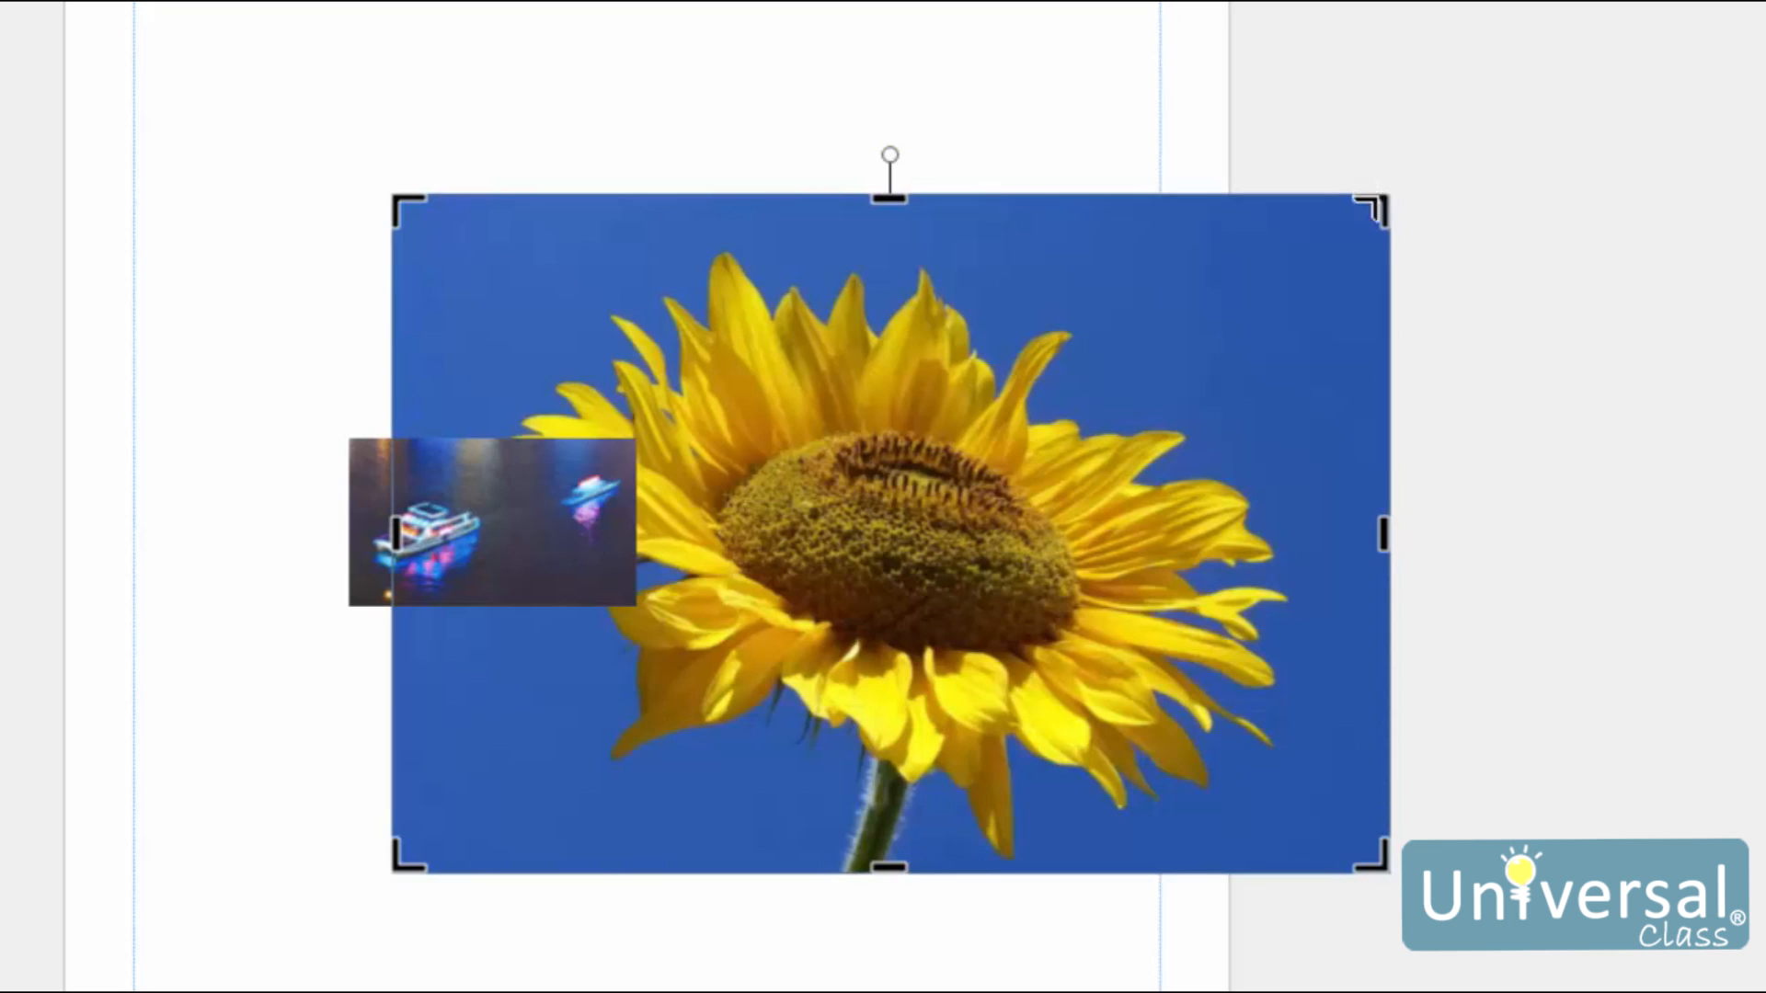
mouse_move(1413, 224)
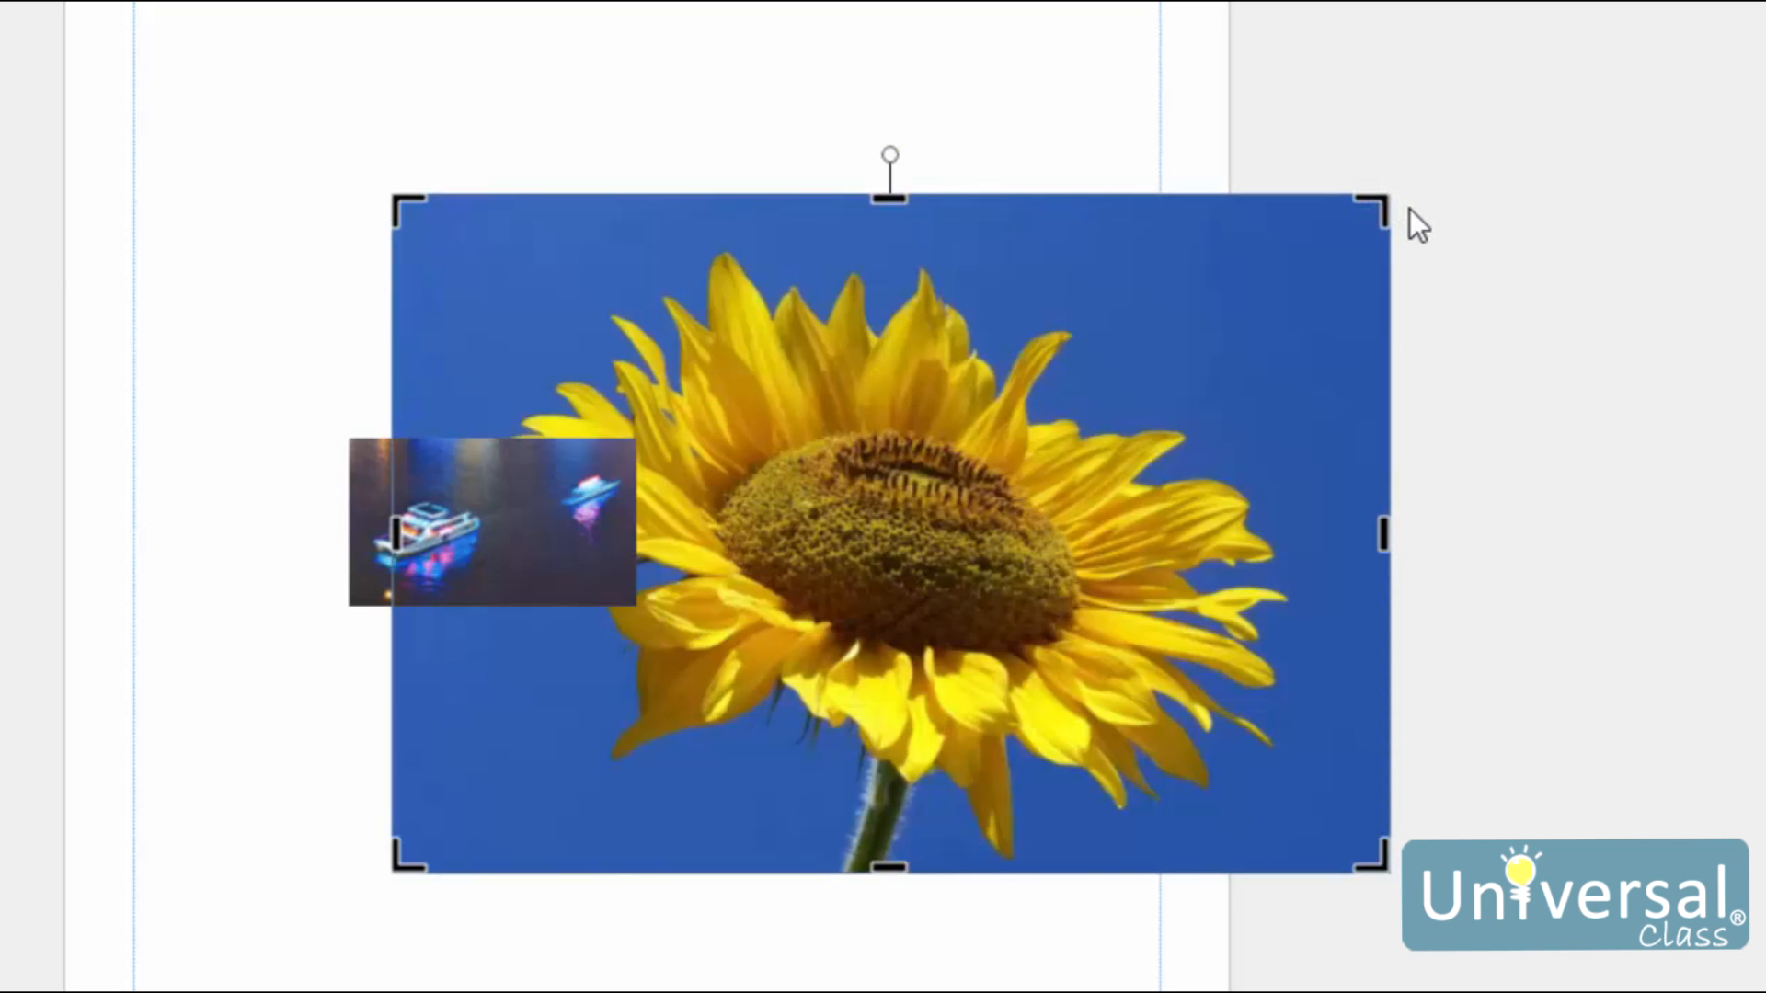
mouse_move(823, 870)
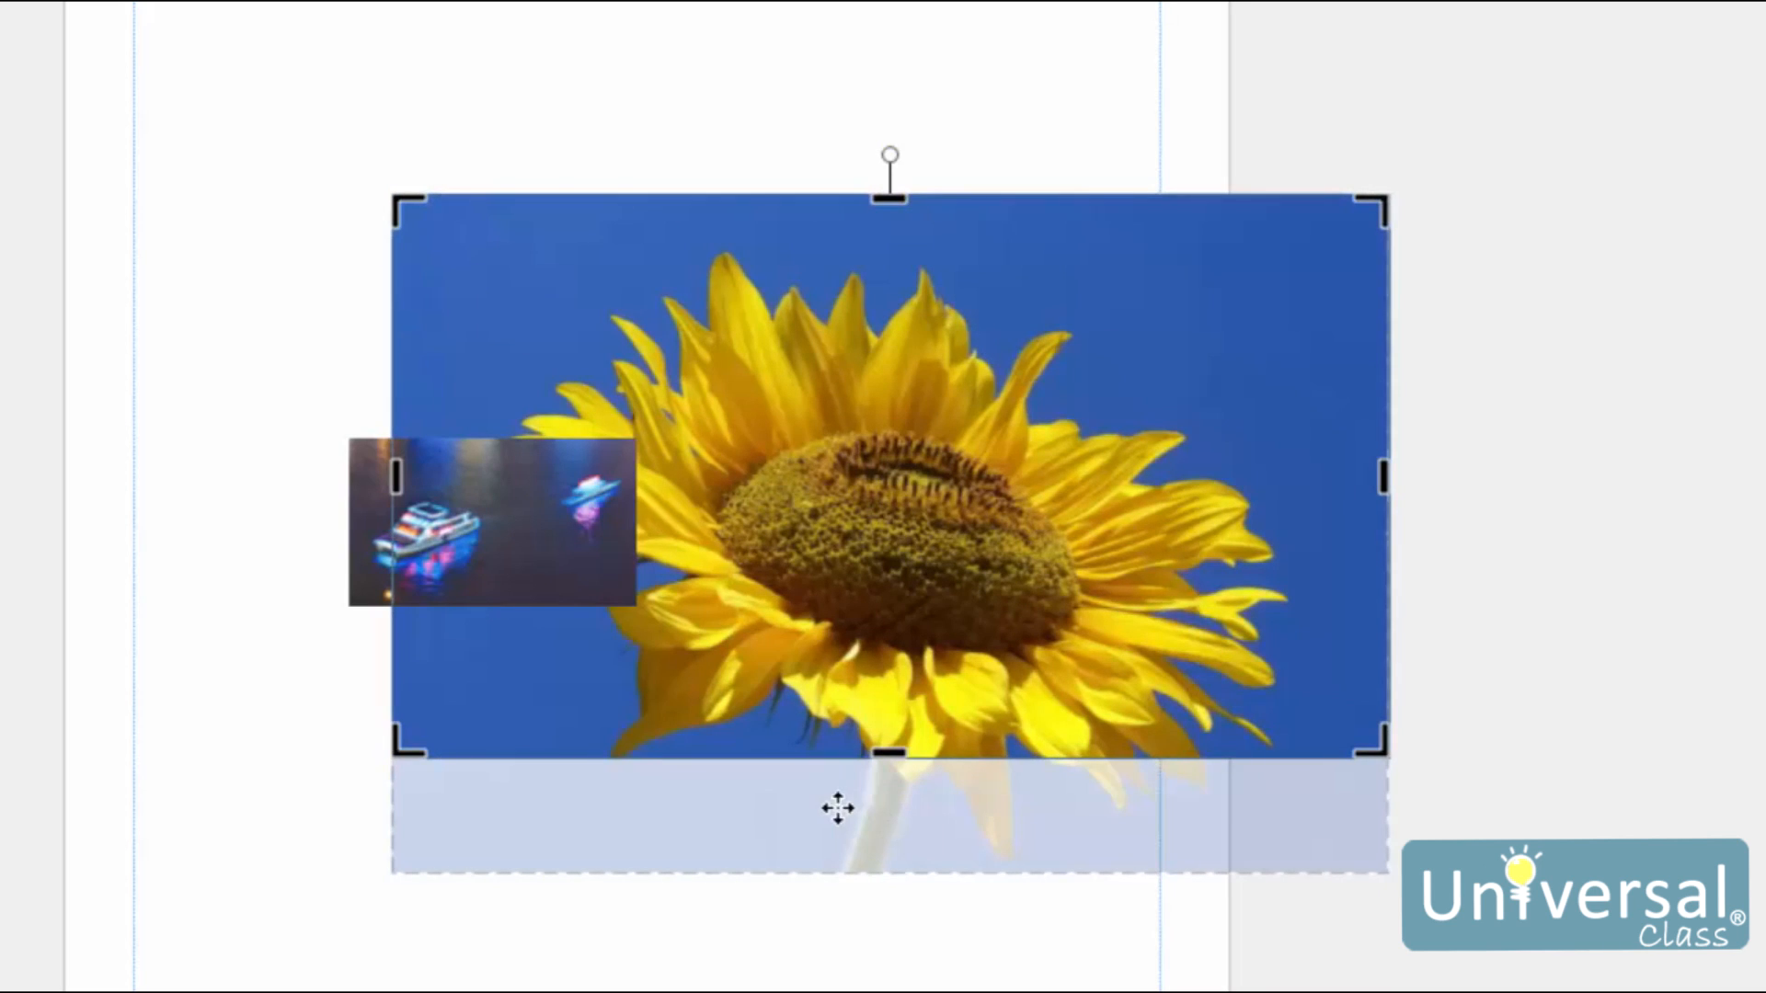
mouse_move(931, 824)
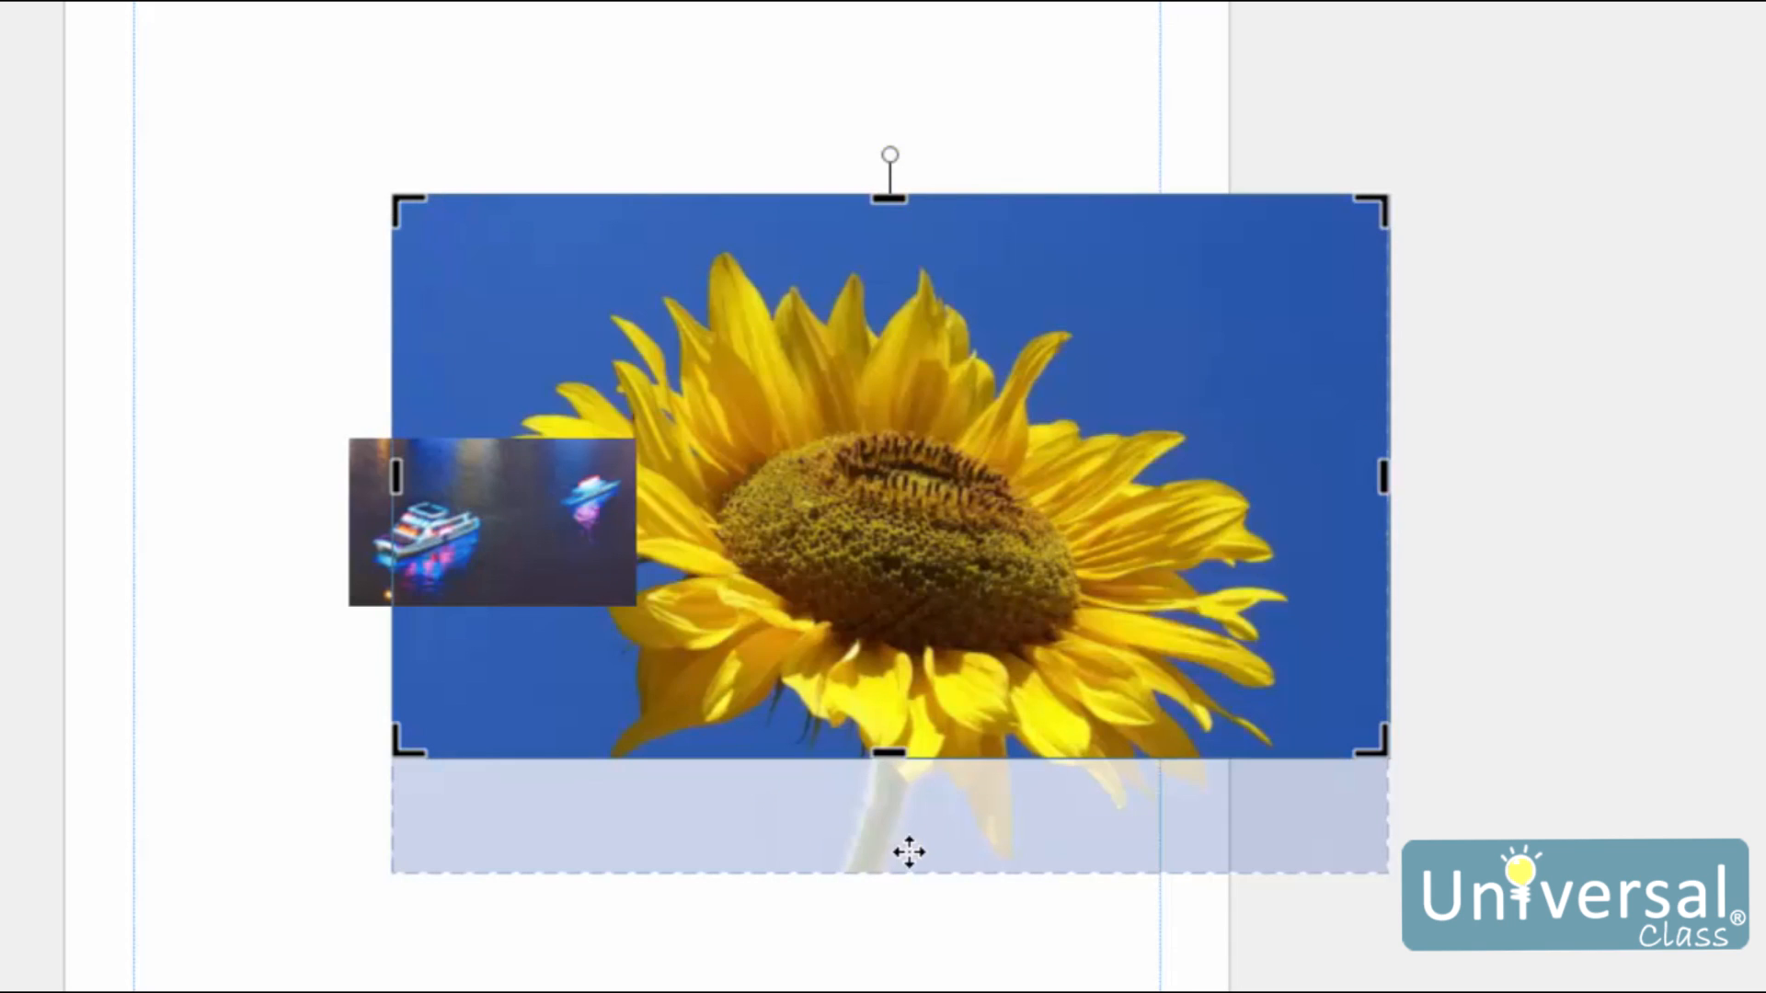
mouse_move(909, 48)
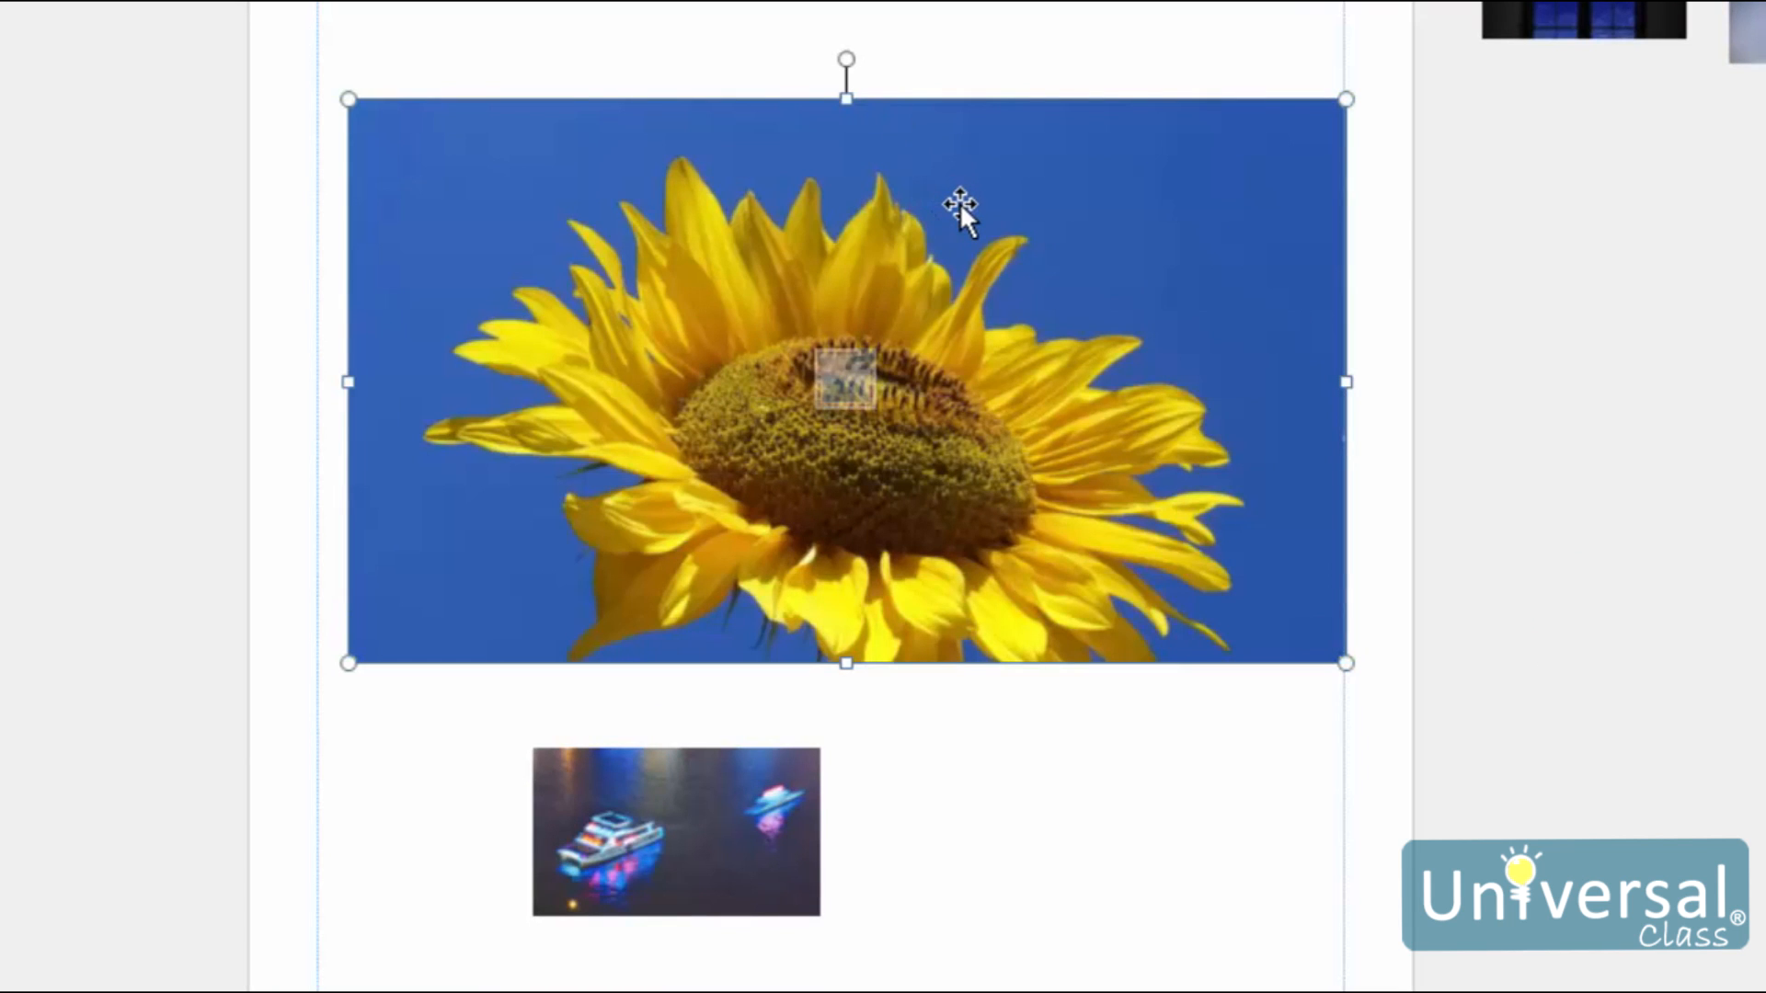
mouse_move(949, 274)
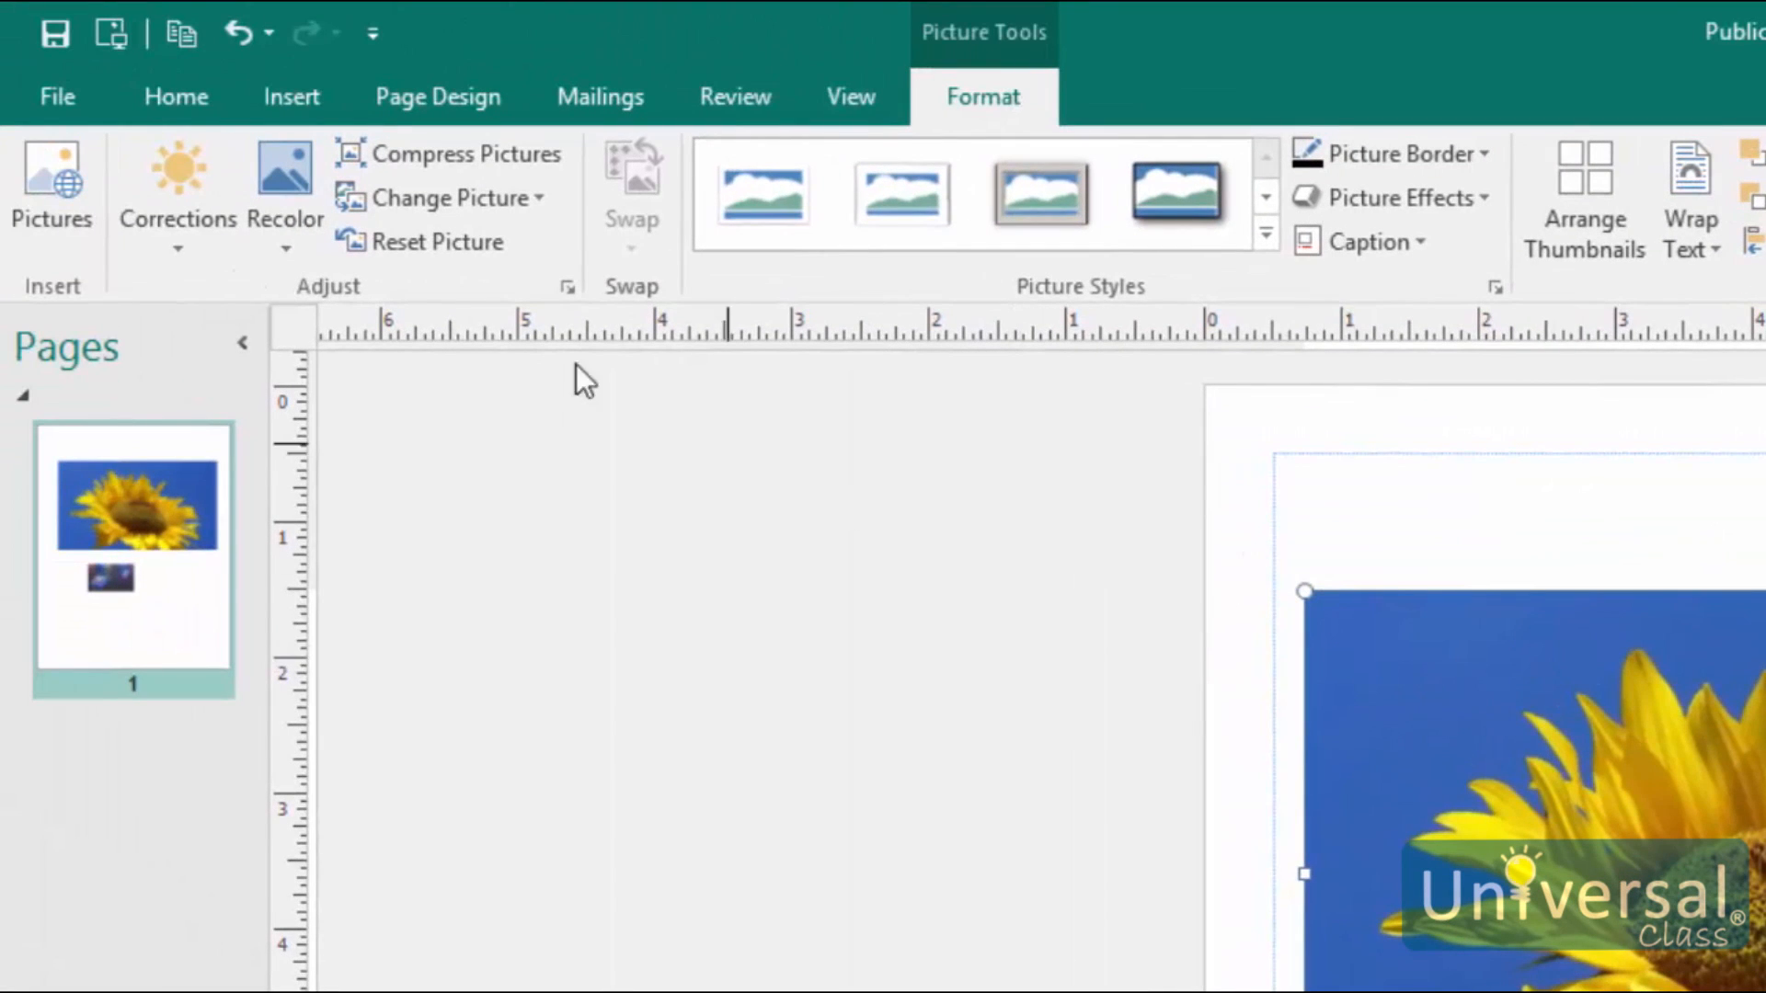
- Review the Recolor variations for the sunflower and keep No Recolor
left_click(284, 197)
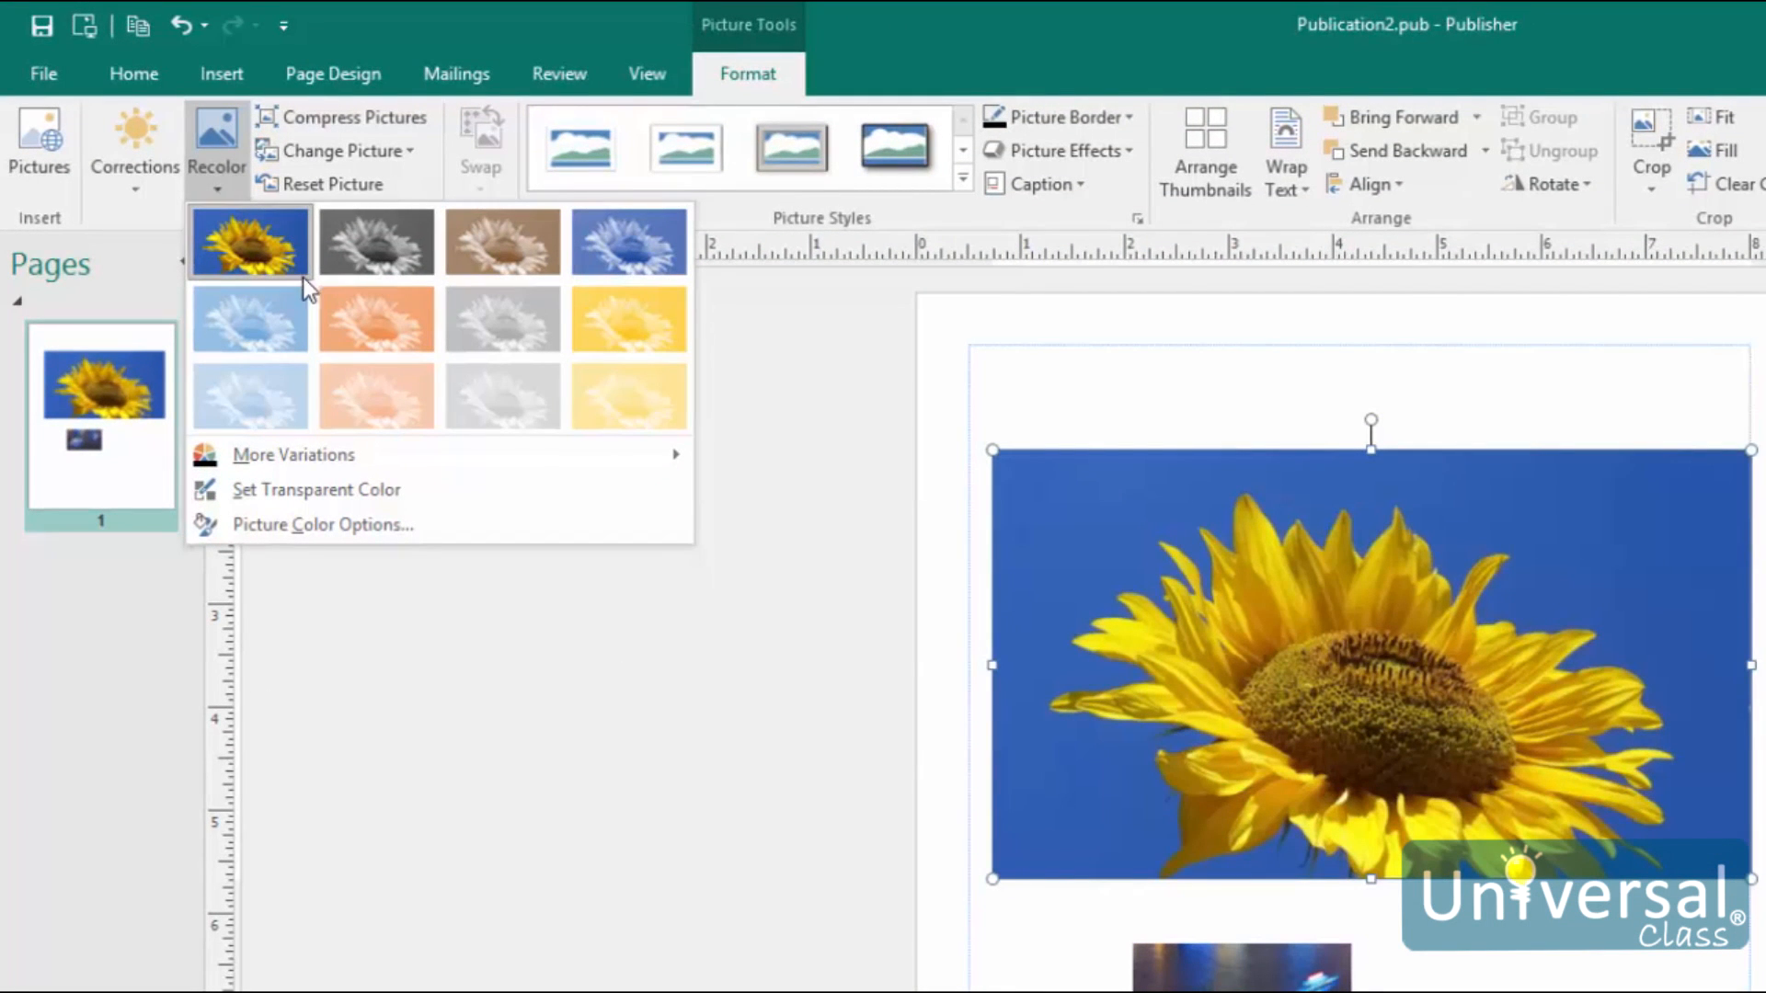
left_click(248, 319)
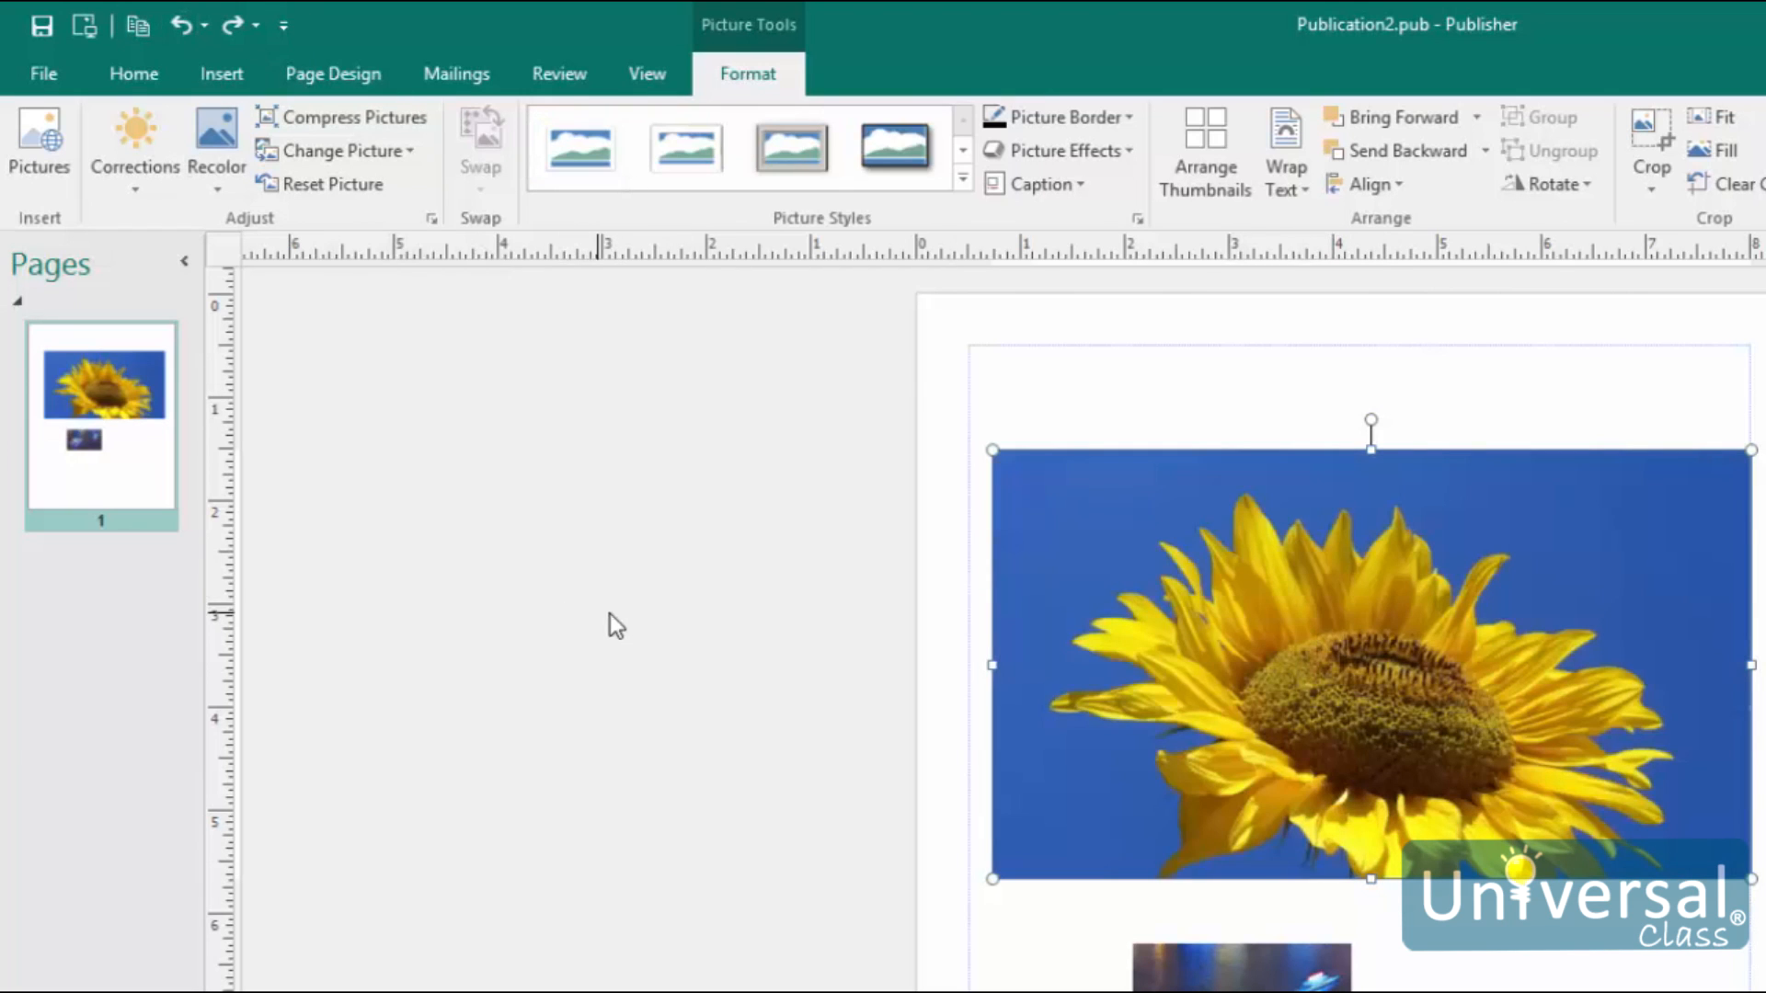
- Show the Corrections brightness and contrast presets for the sunflower picture
left_click(135, 147)
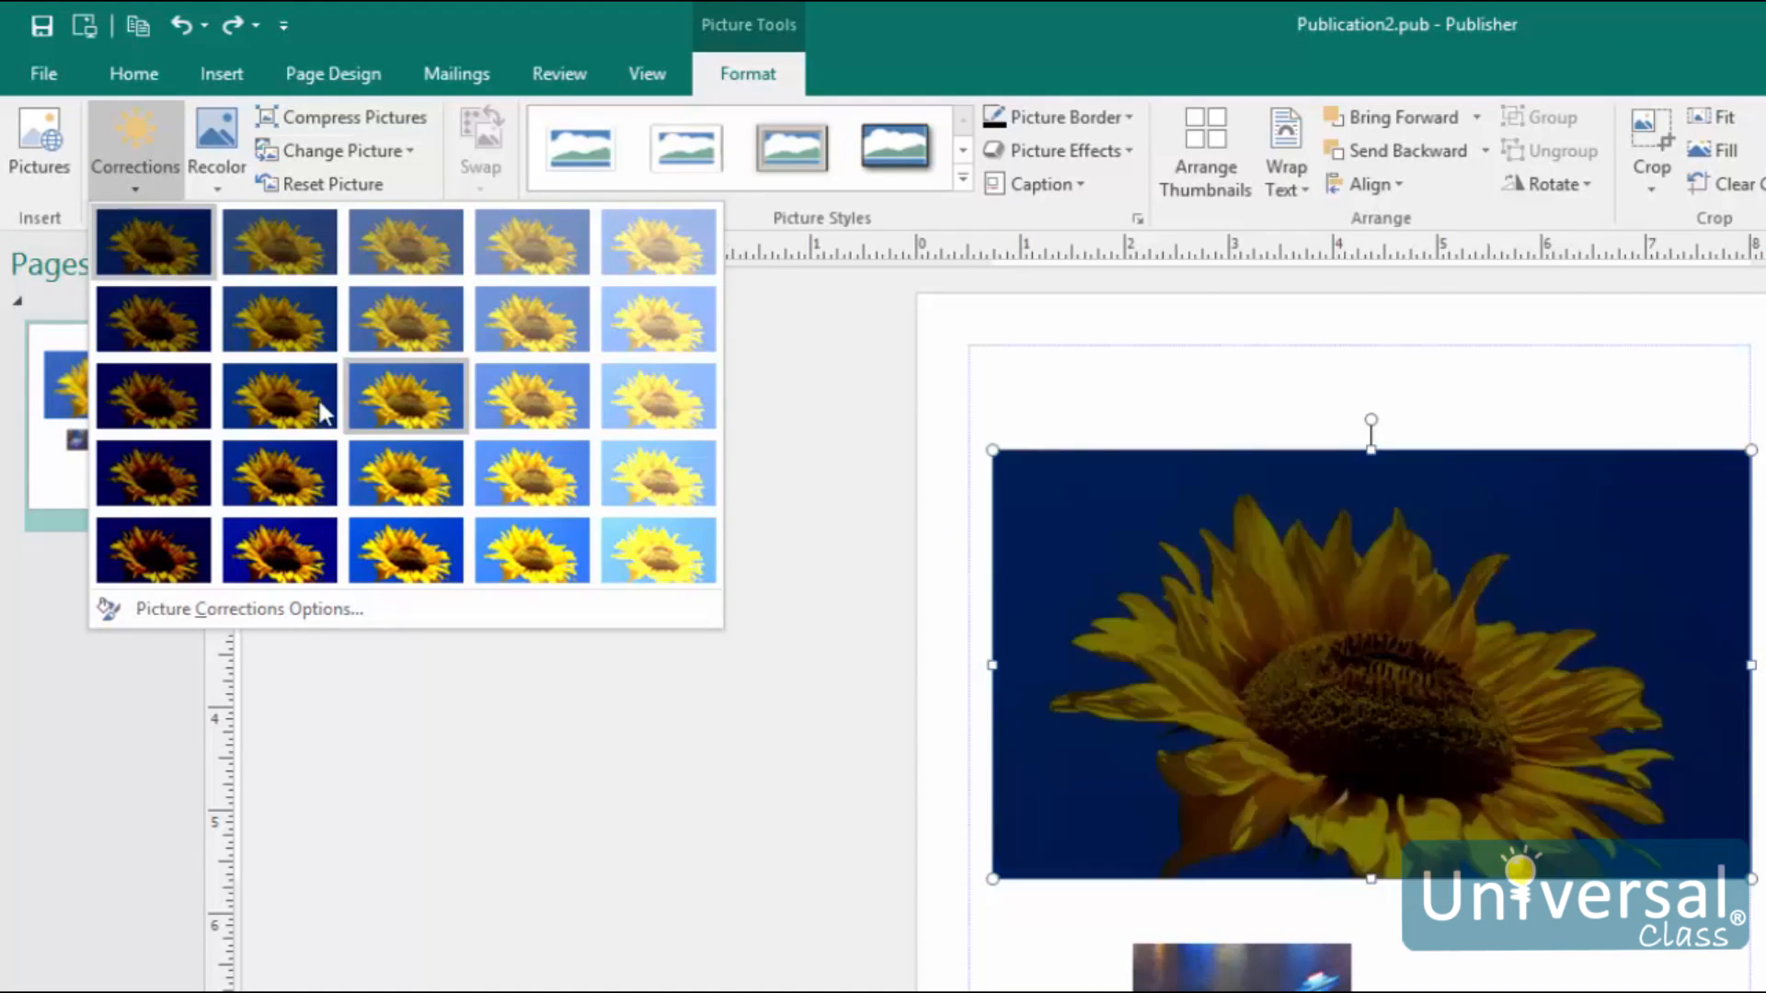
mouse_move(658, 550)
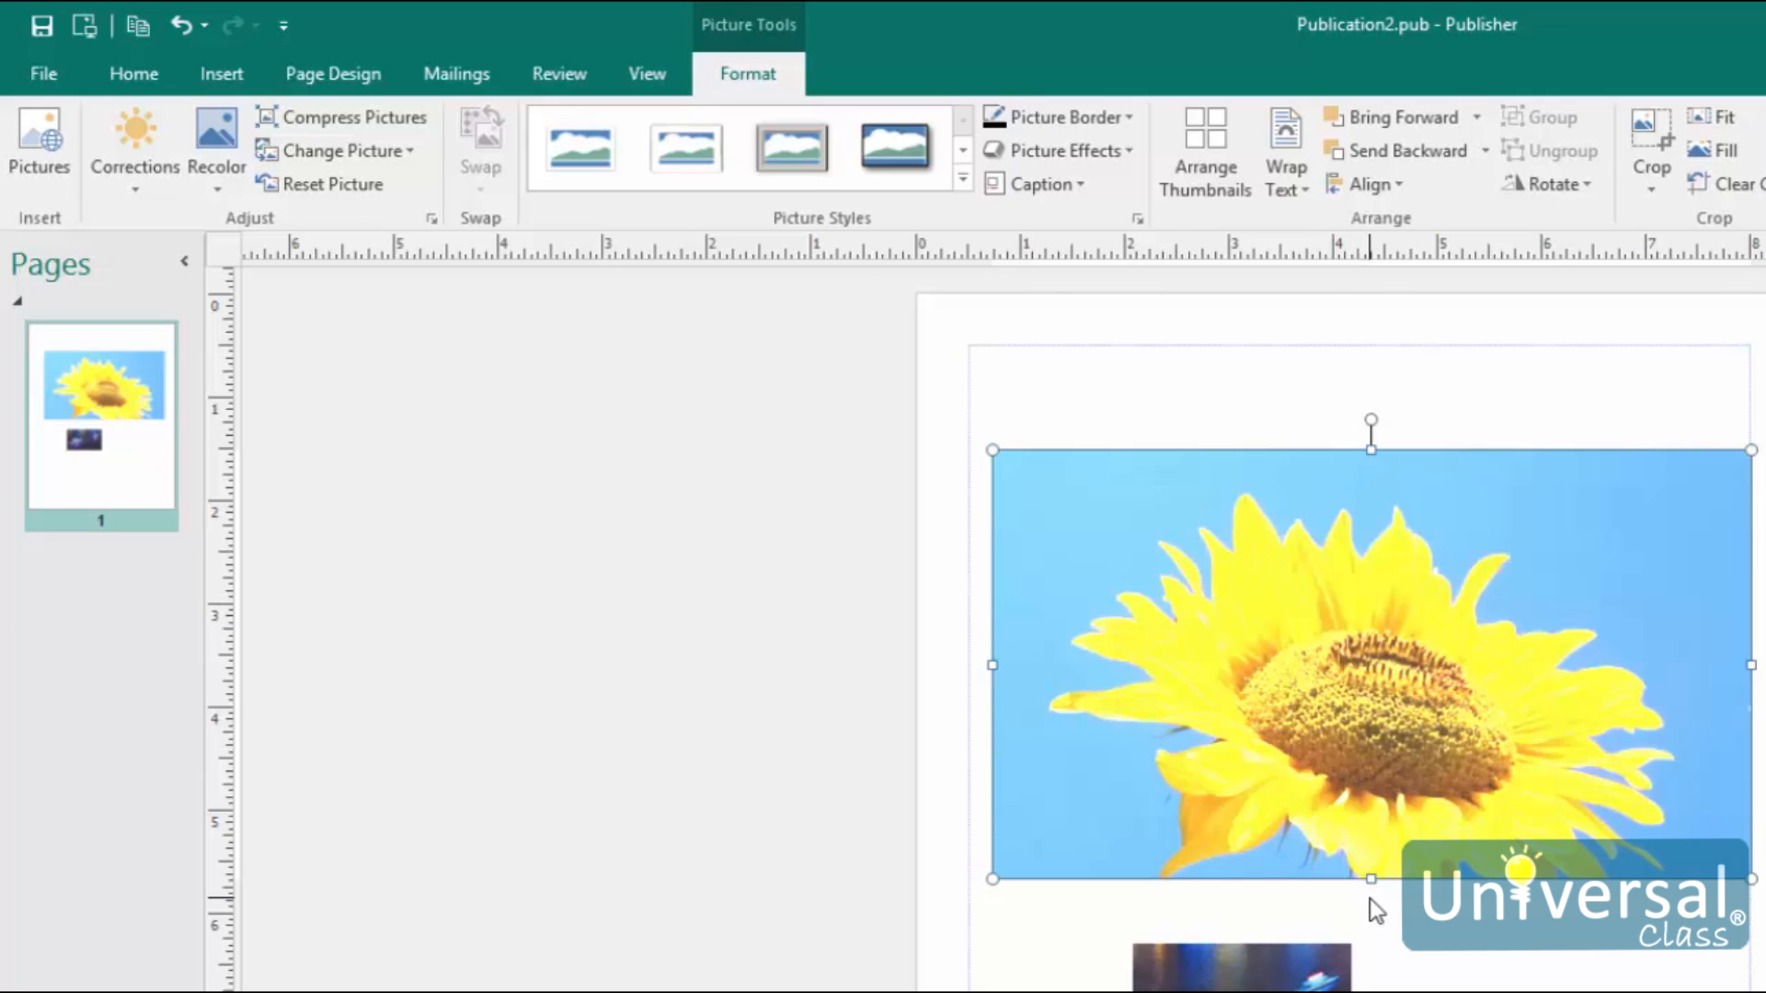
mouse_move(1328, 754)
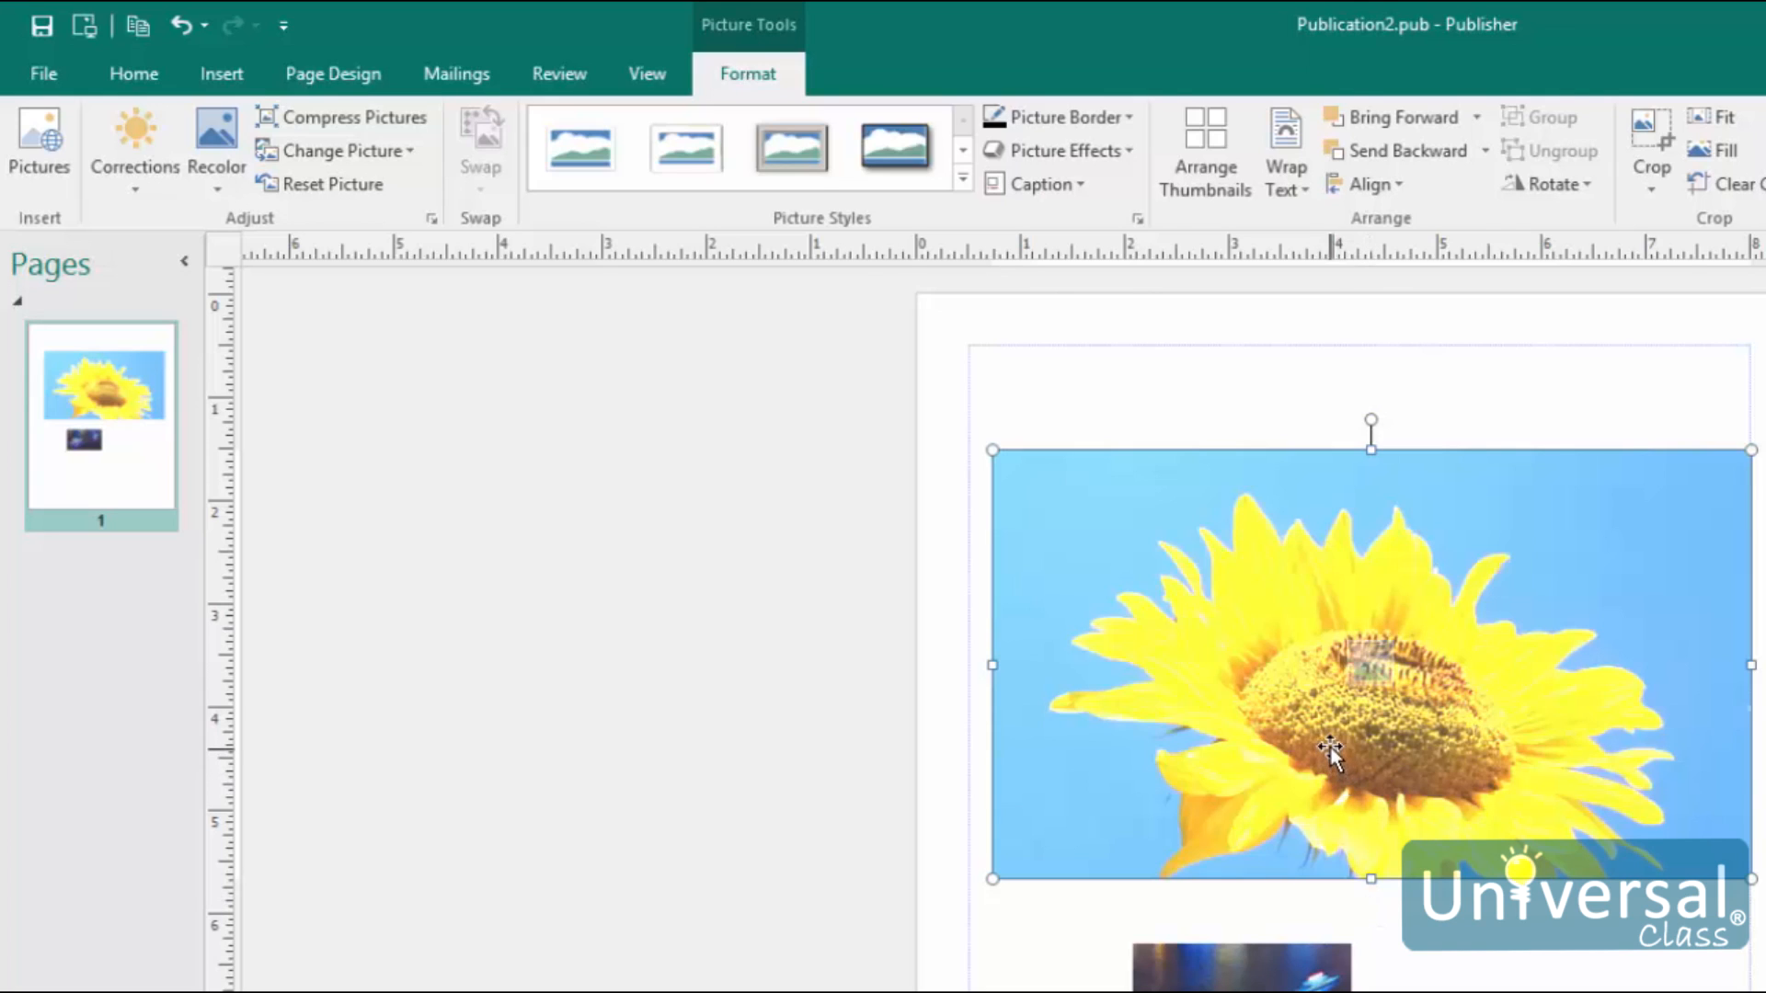
mouse_move(1238, 579)
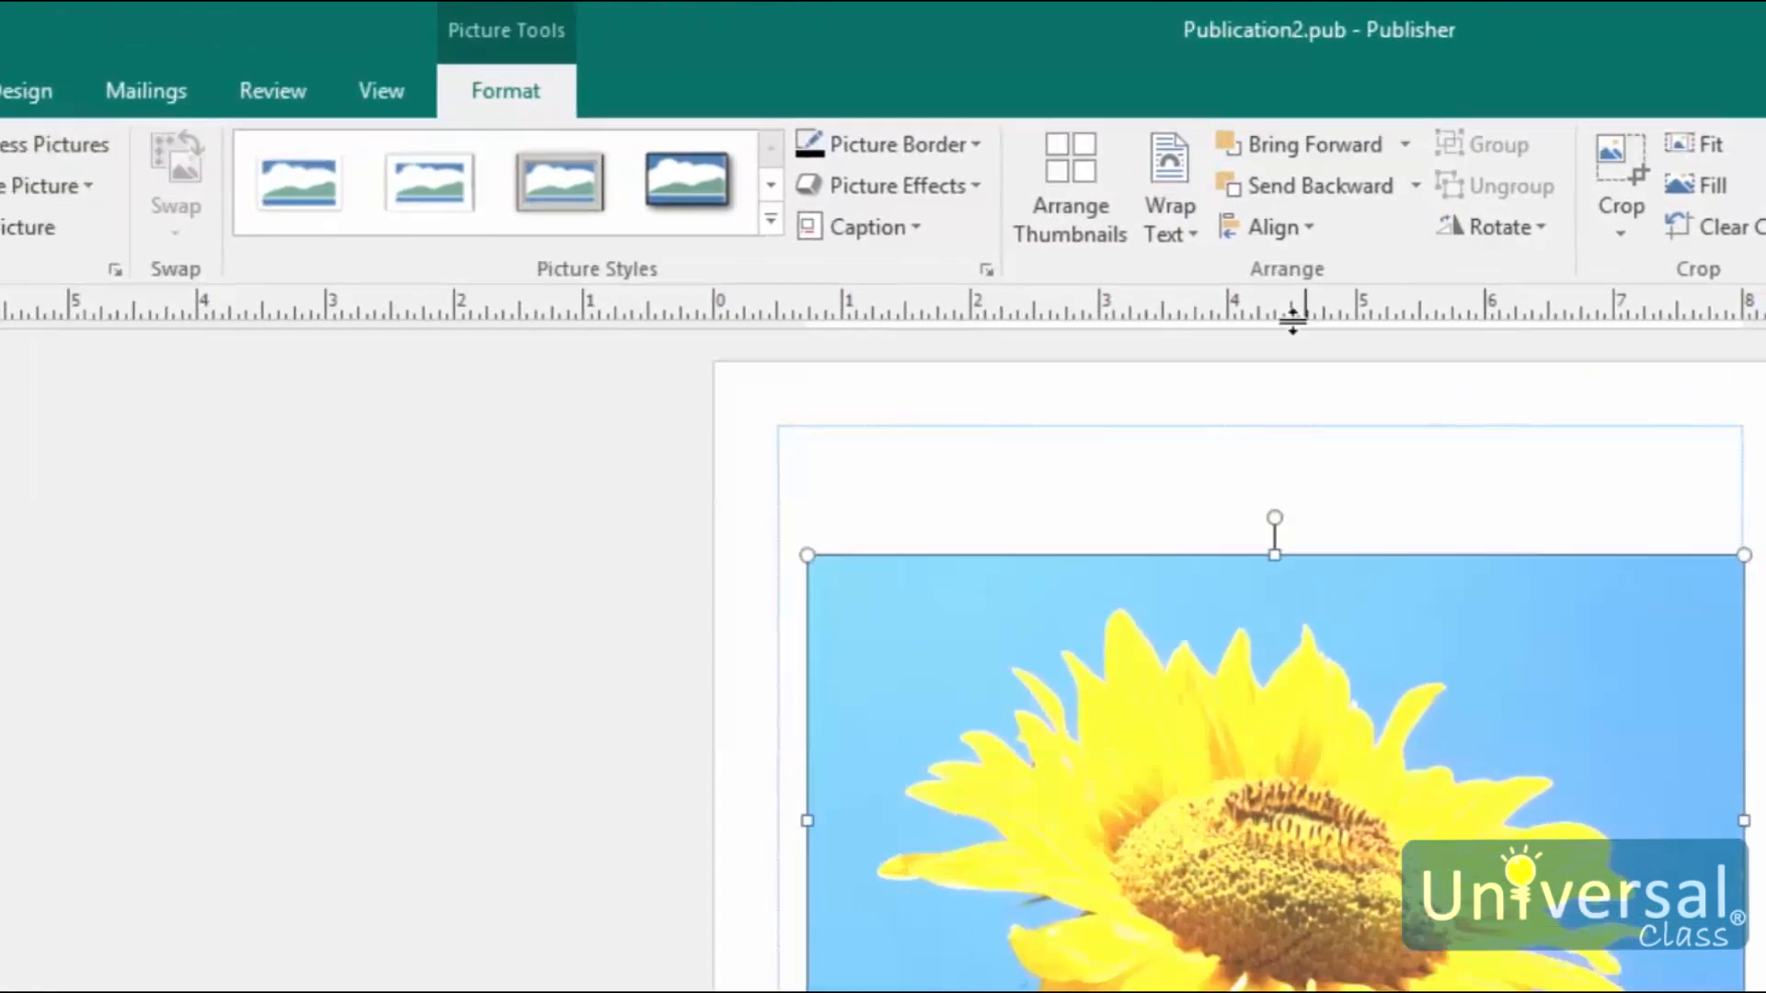
mouse_move(930, 420)
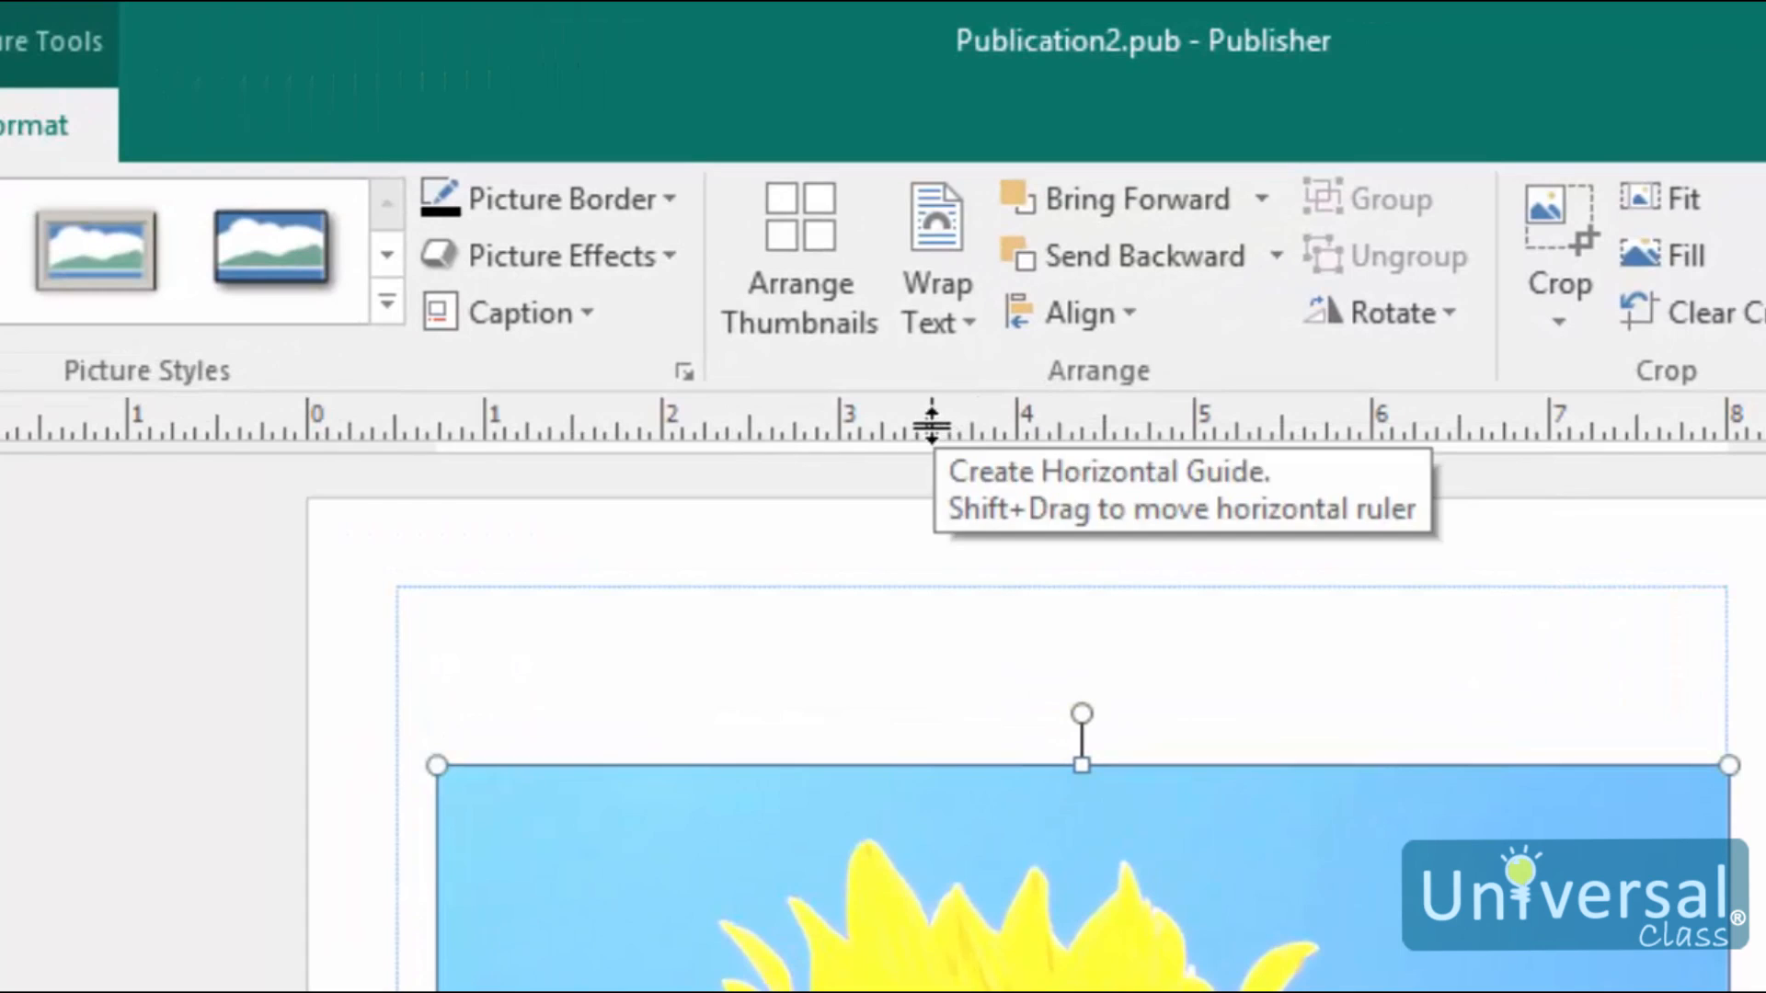
mouse_move(866, 388)
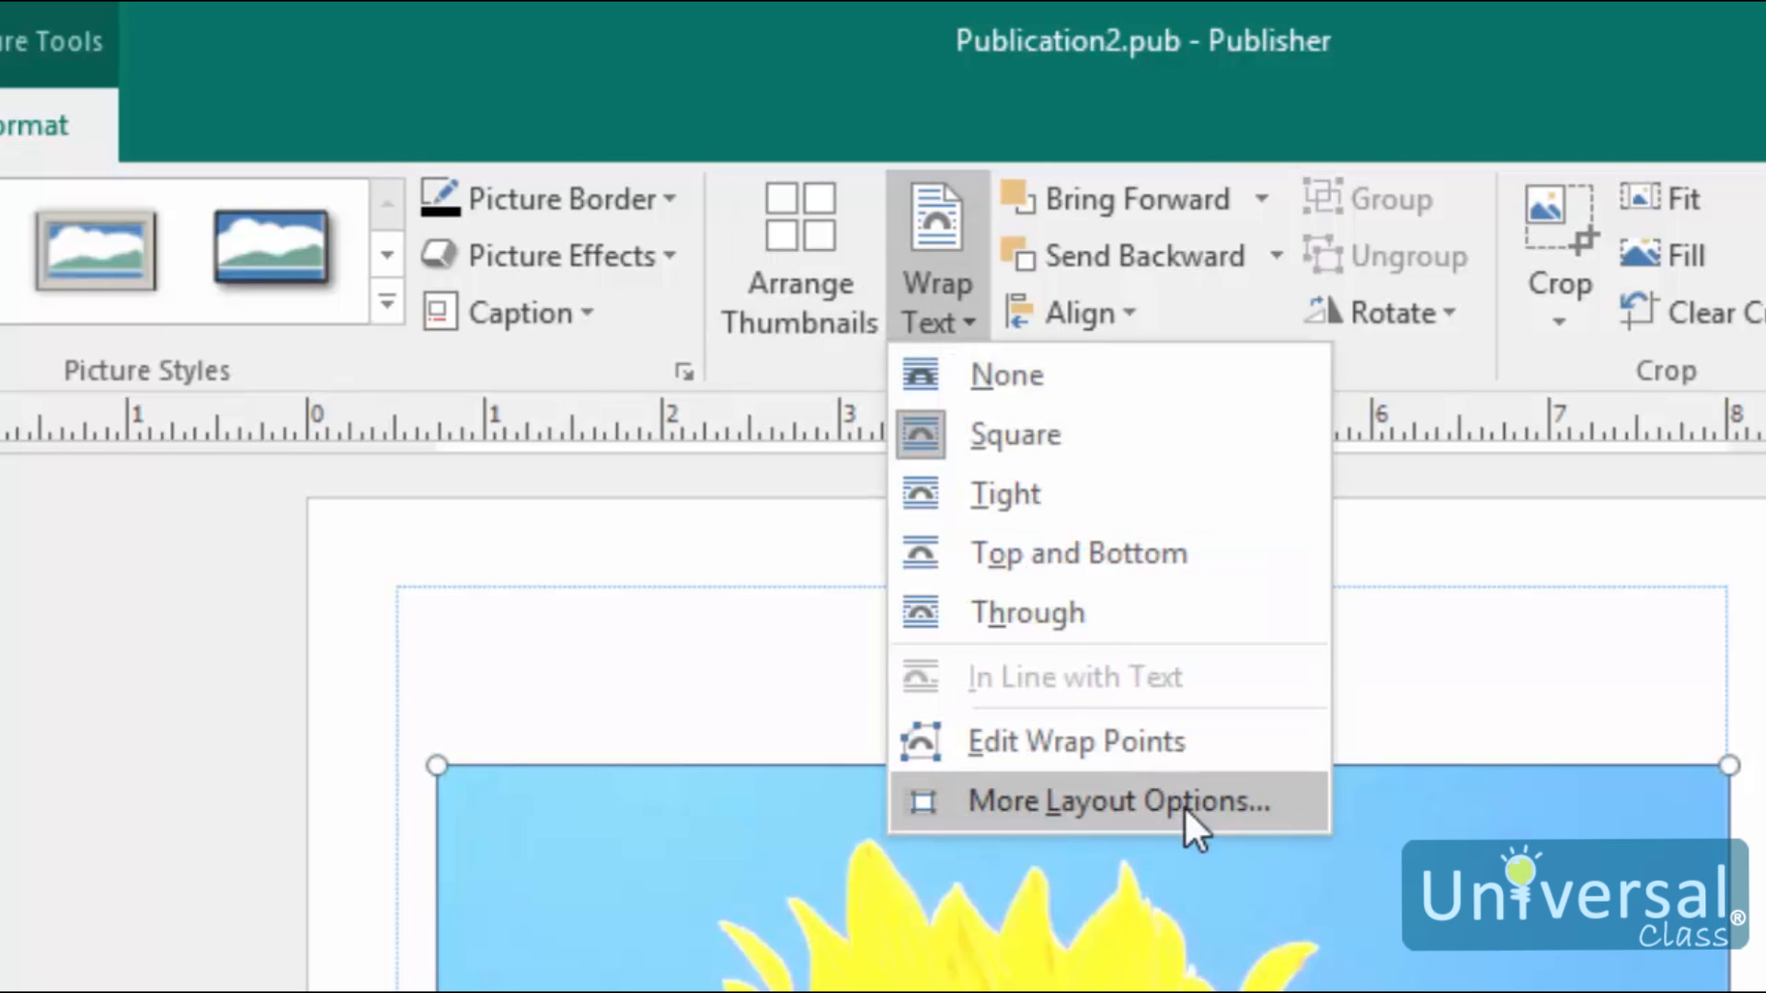
left_click(1115, 800)
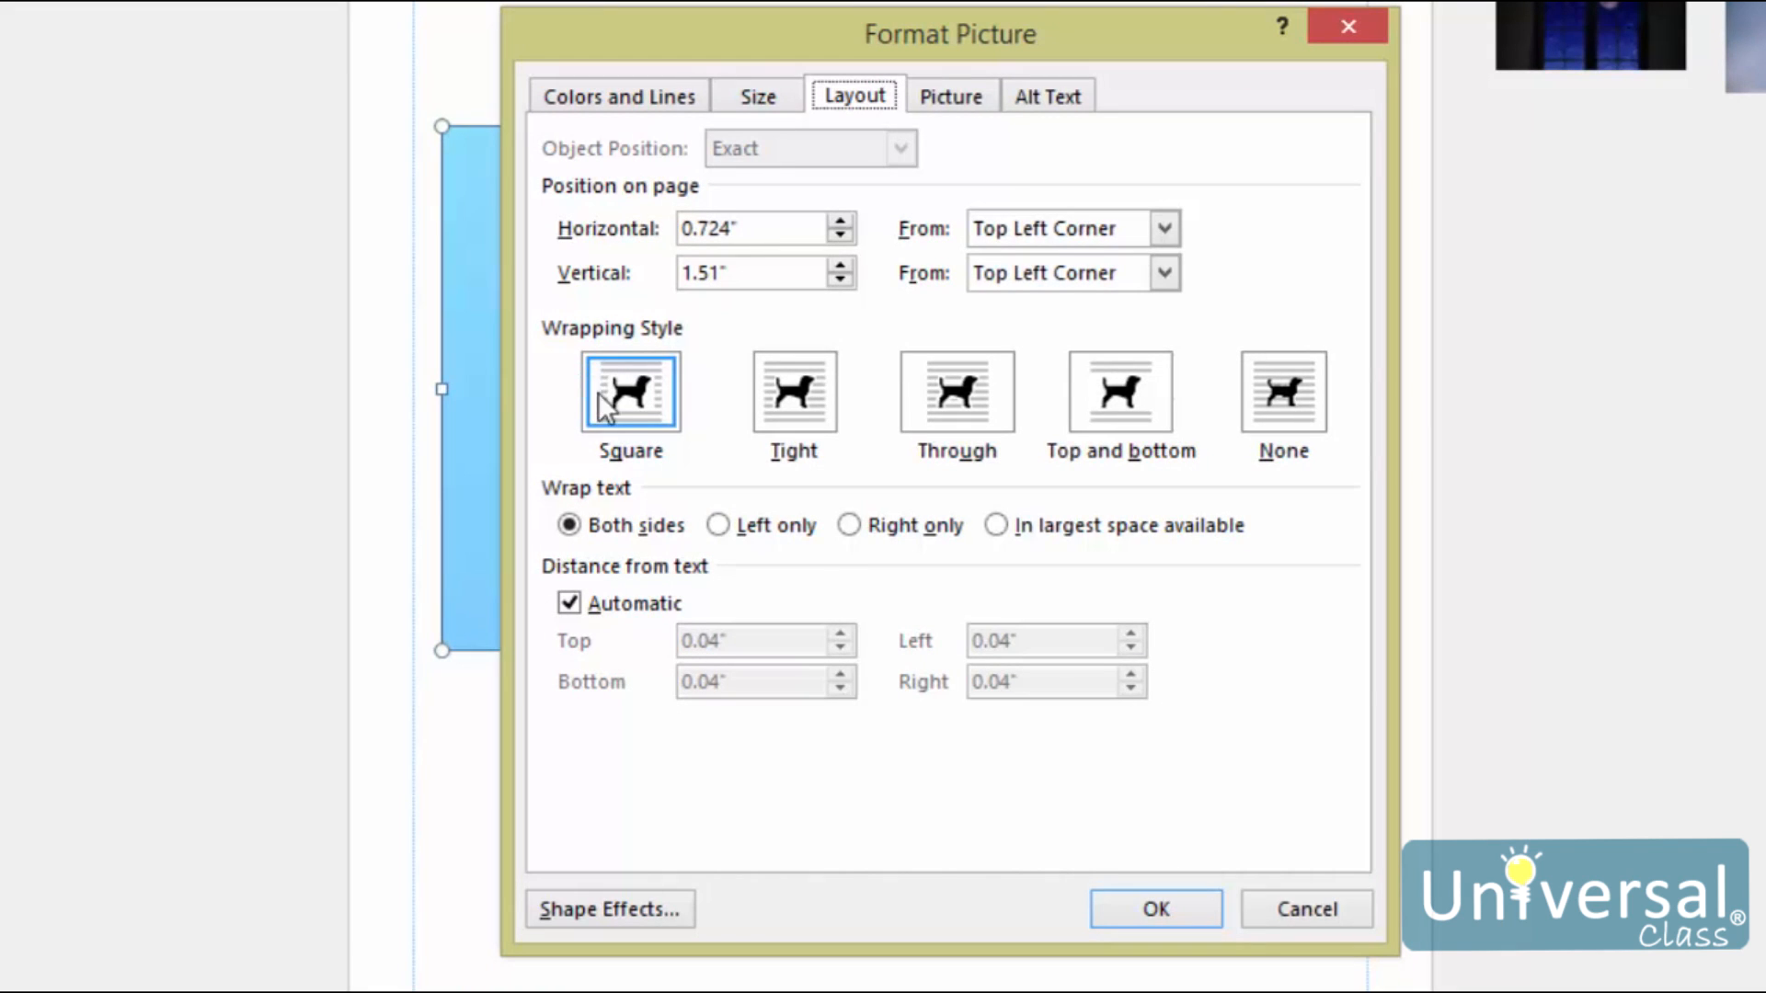
mouse_move(811, 479)
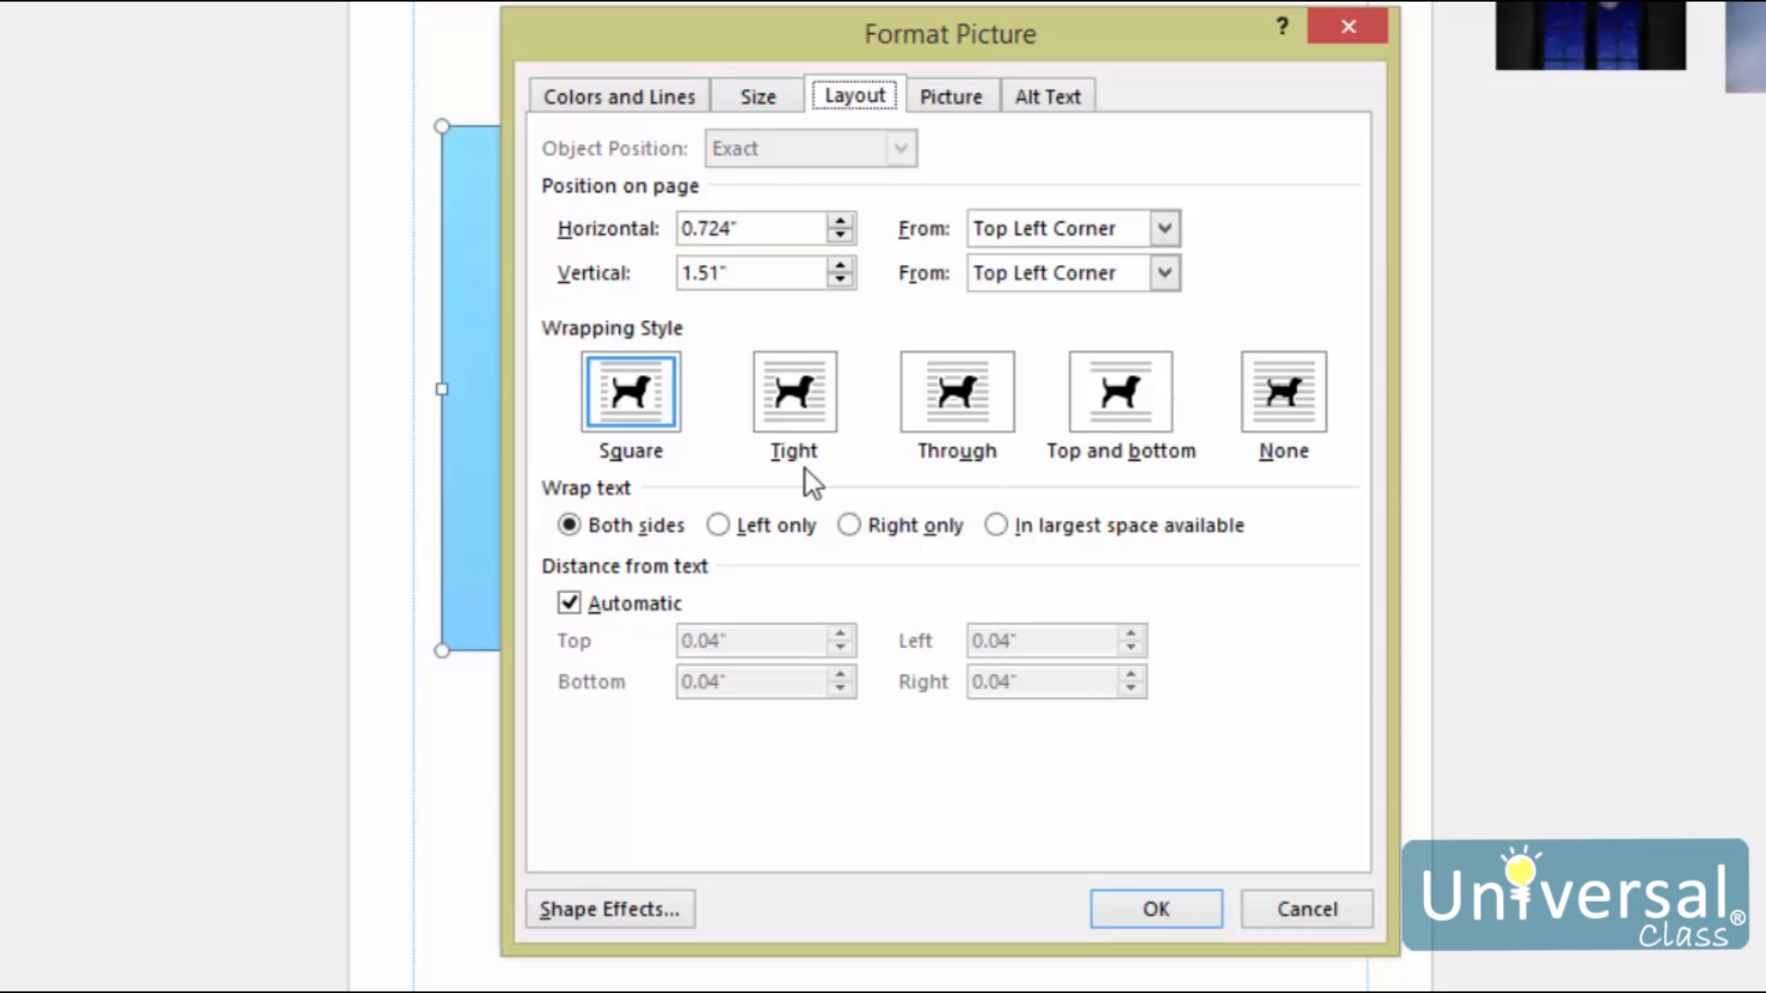
mouse_move(962, 445)
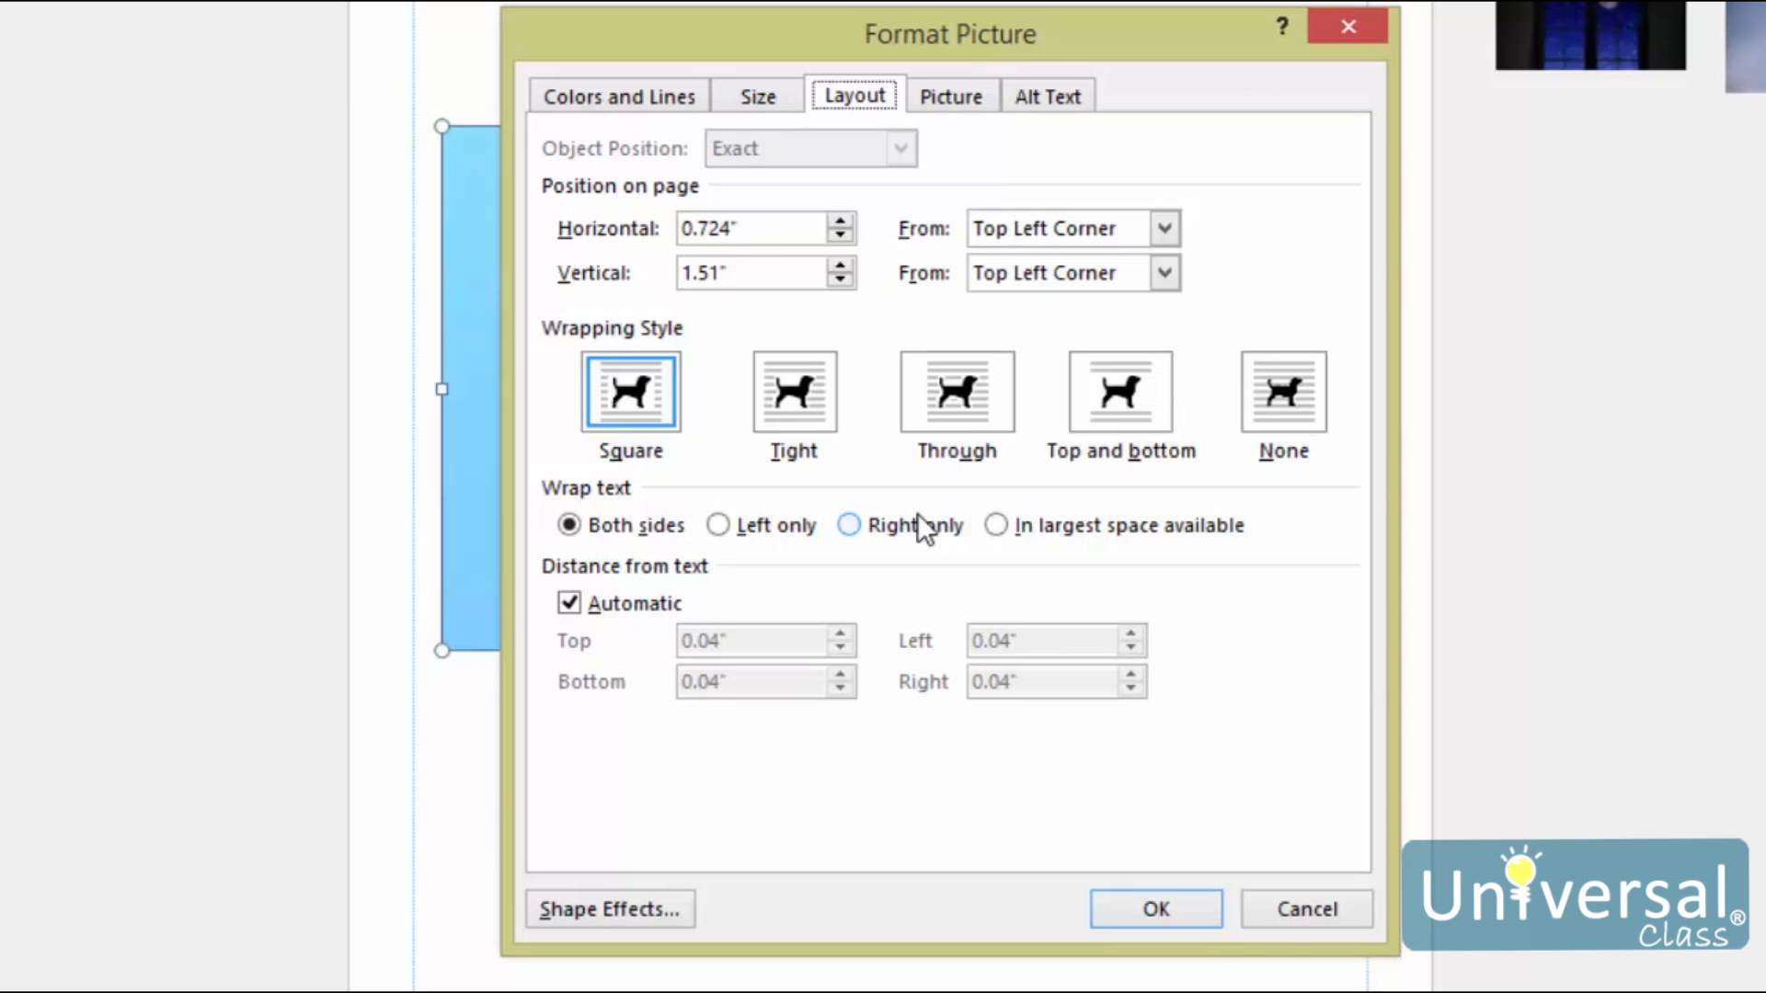
mouse_move(1251, 629)
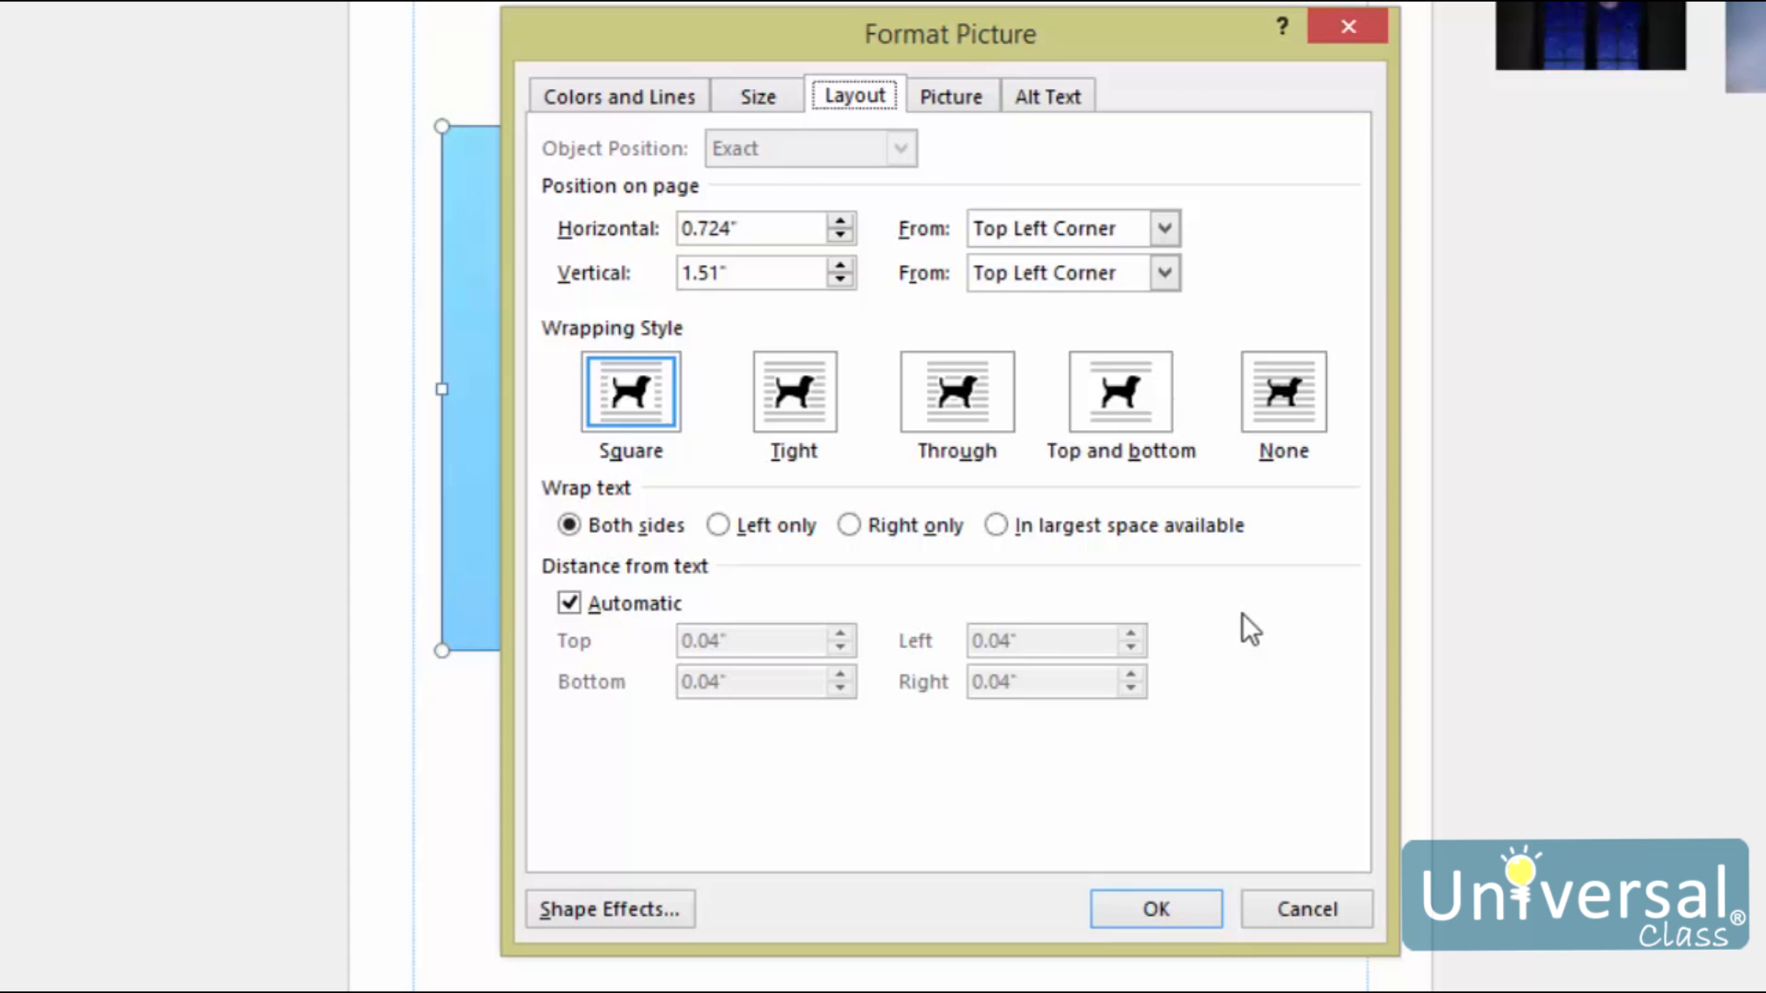
mouse_move(1291, 440)
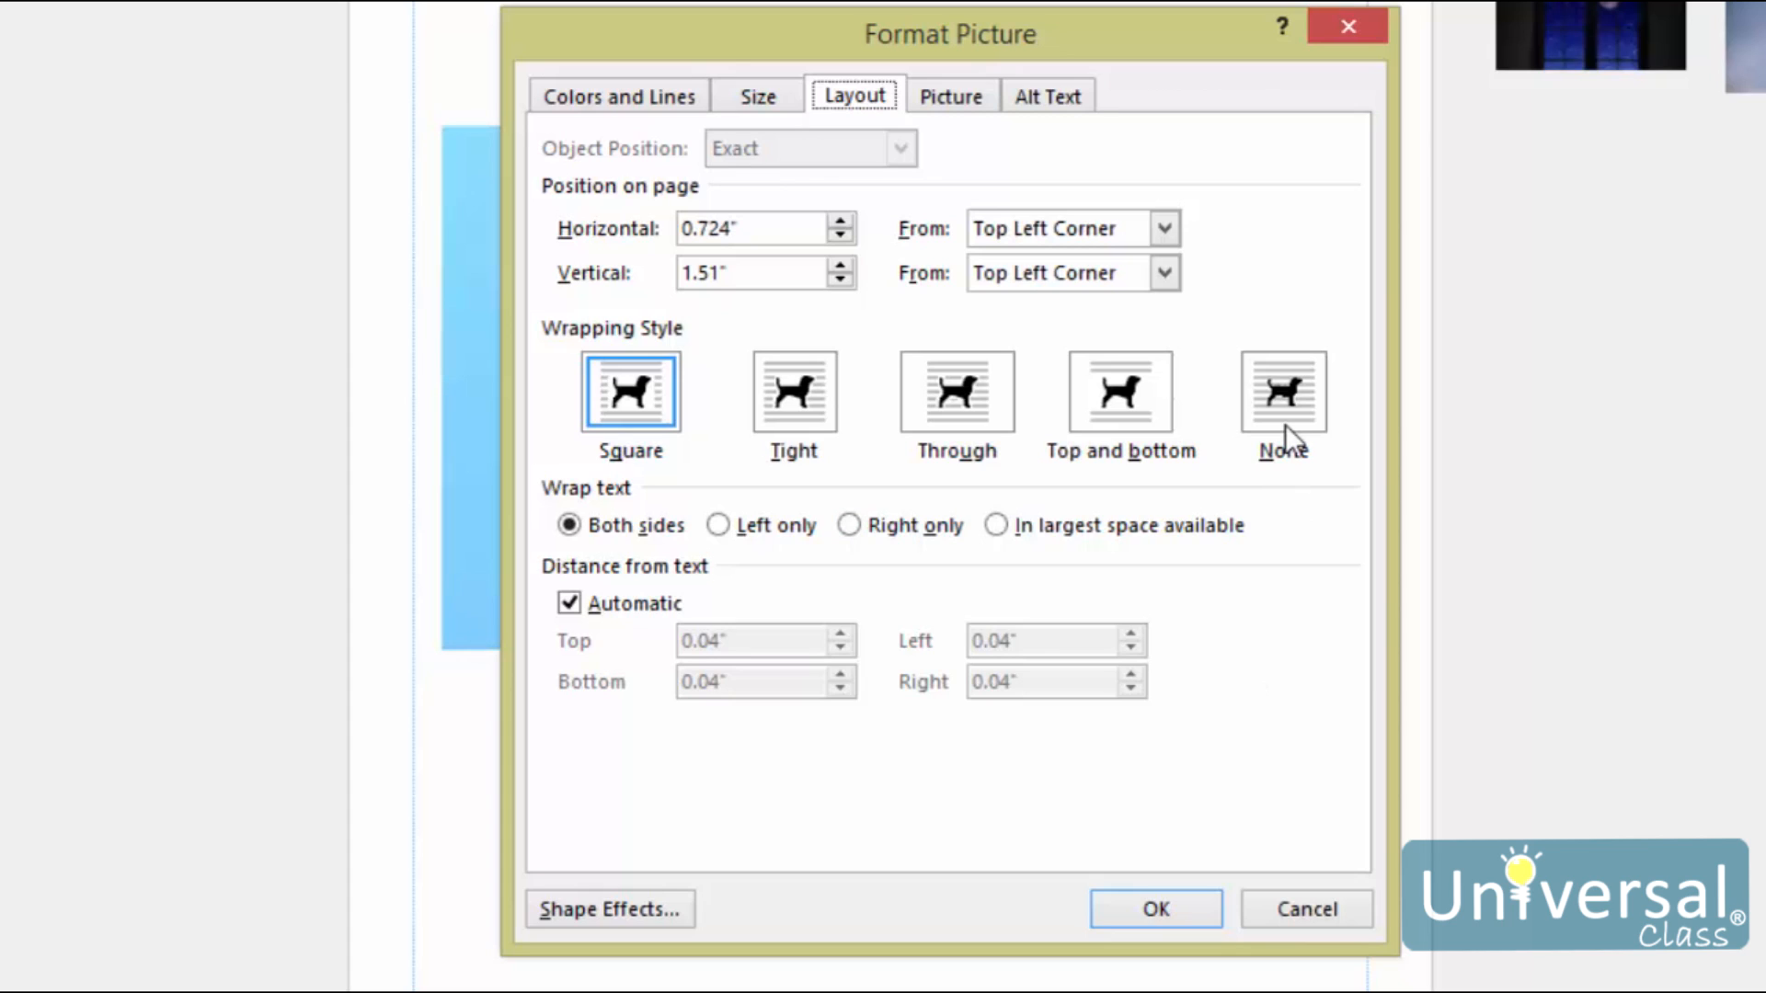
mouse_move(1427, 449)
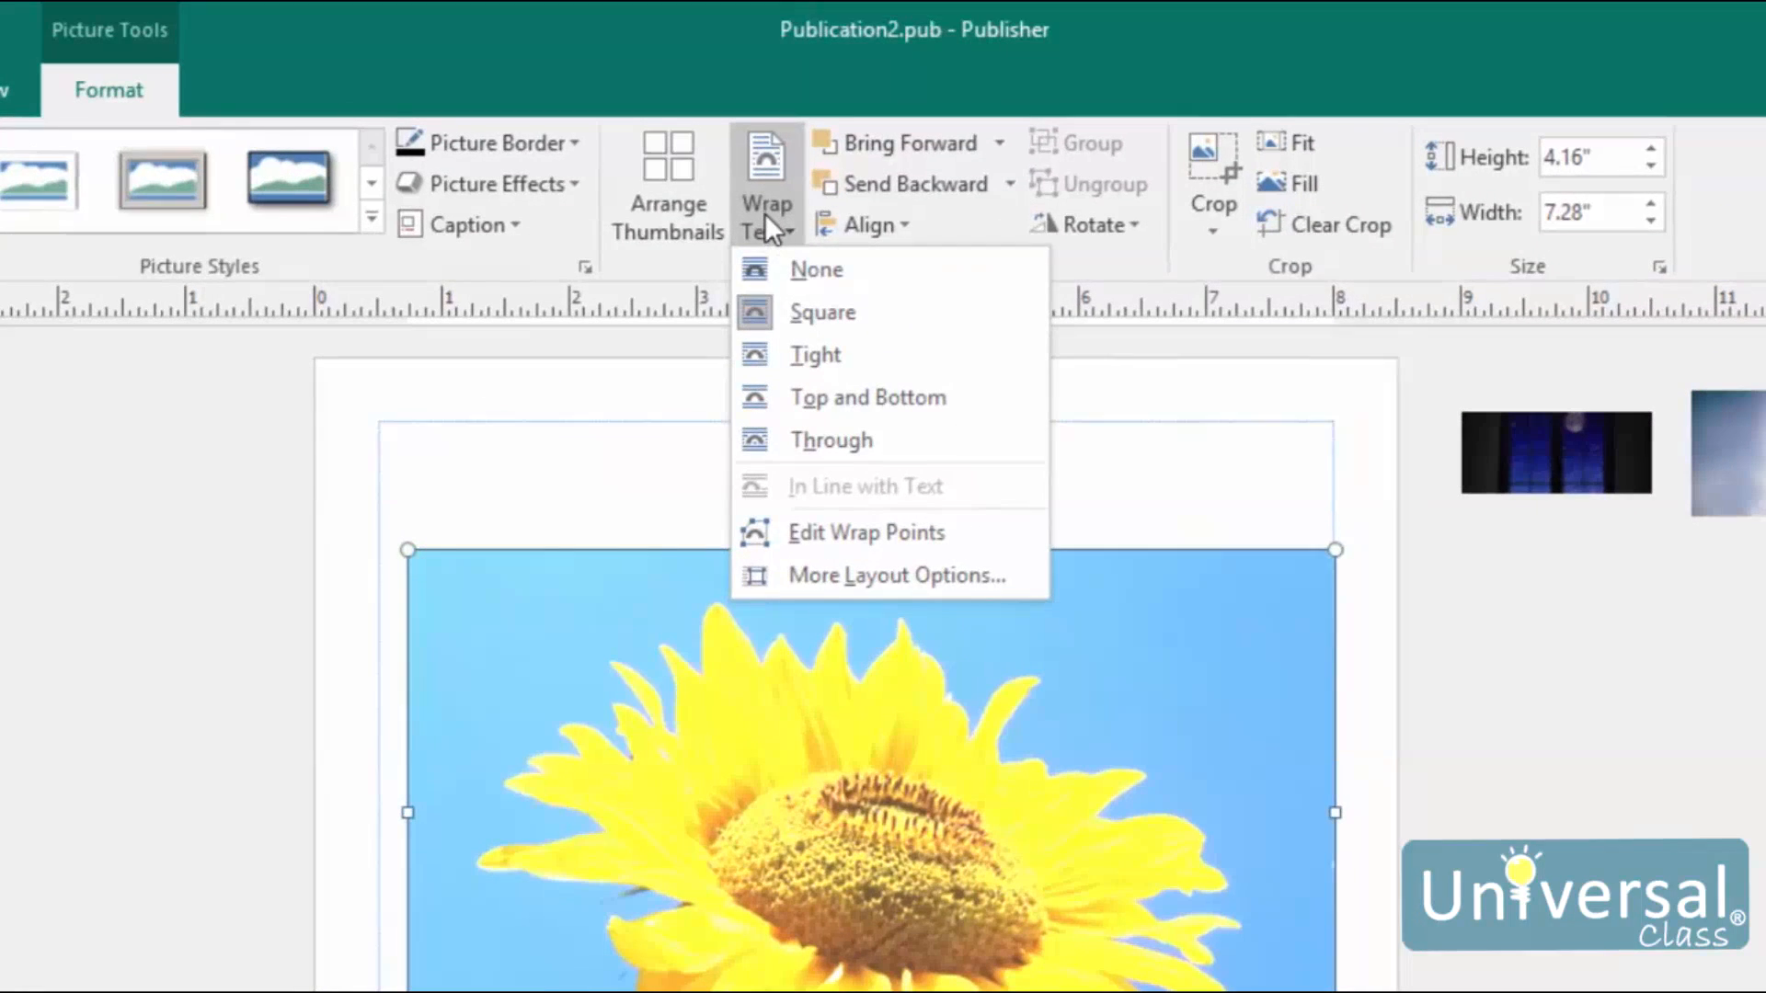
mouse_move(775, 248)
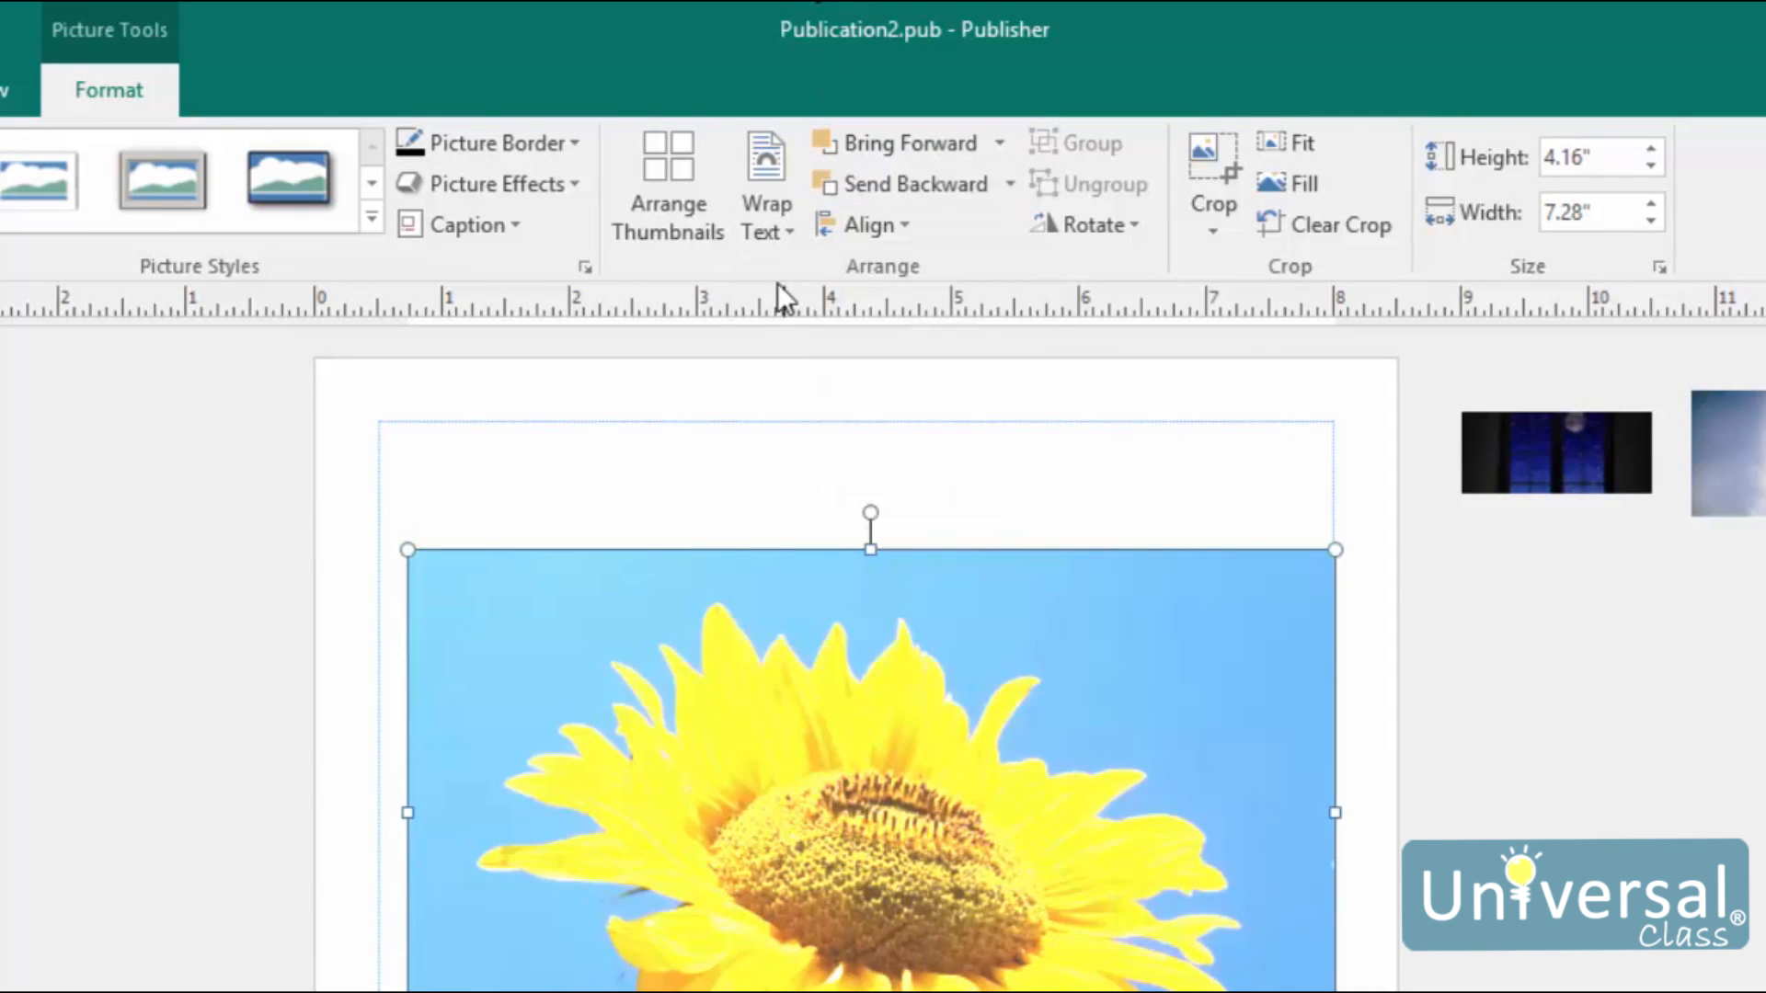
mouse_move(1160, 580)
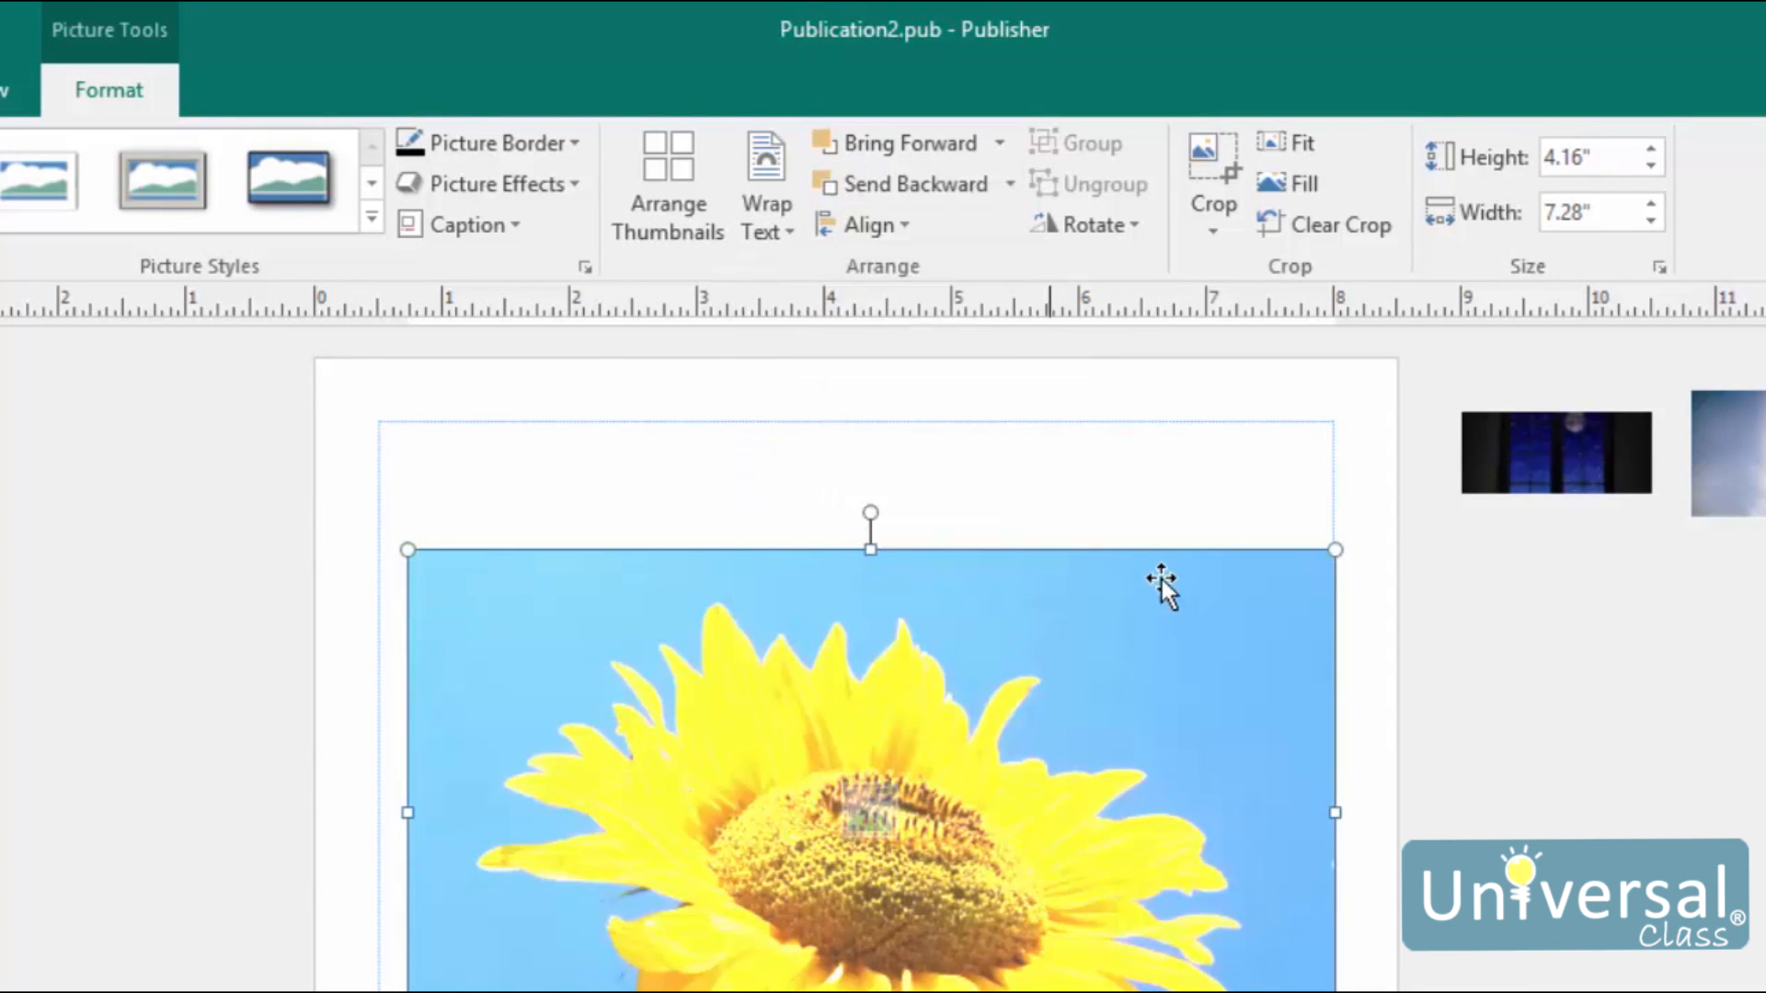
mouse_move(1290, 647)
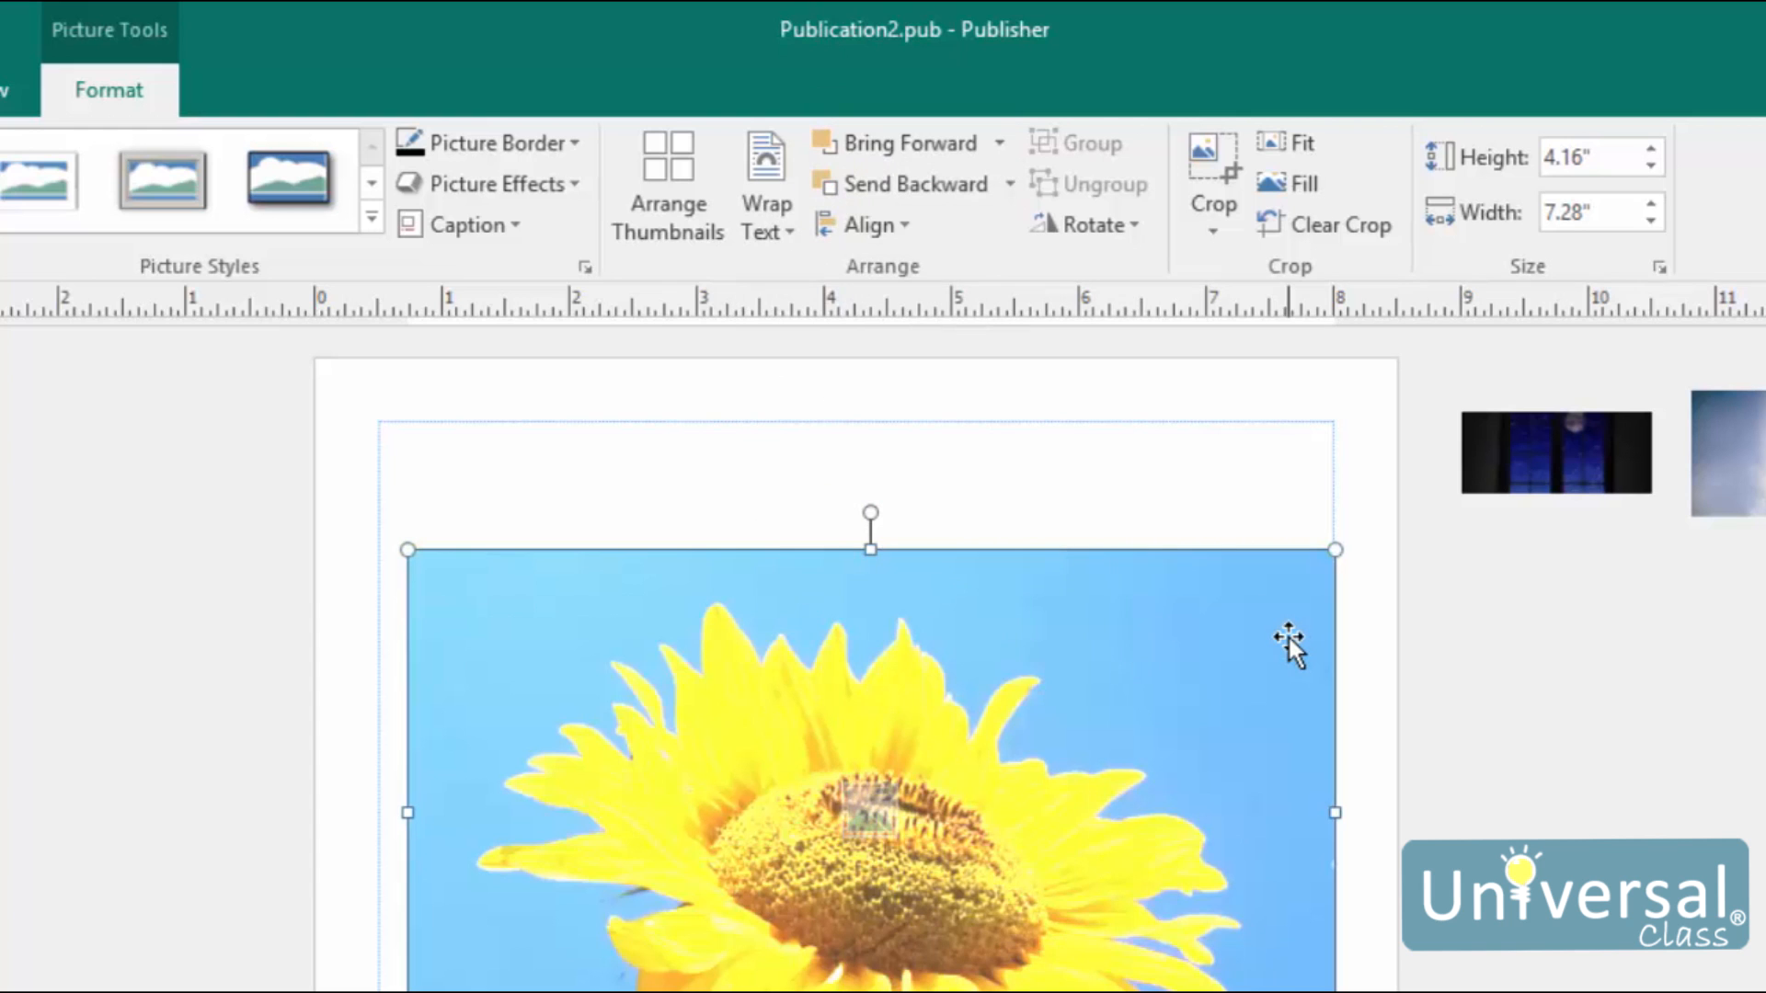
mouse_move(1245, 631)
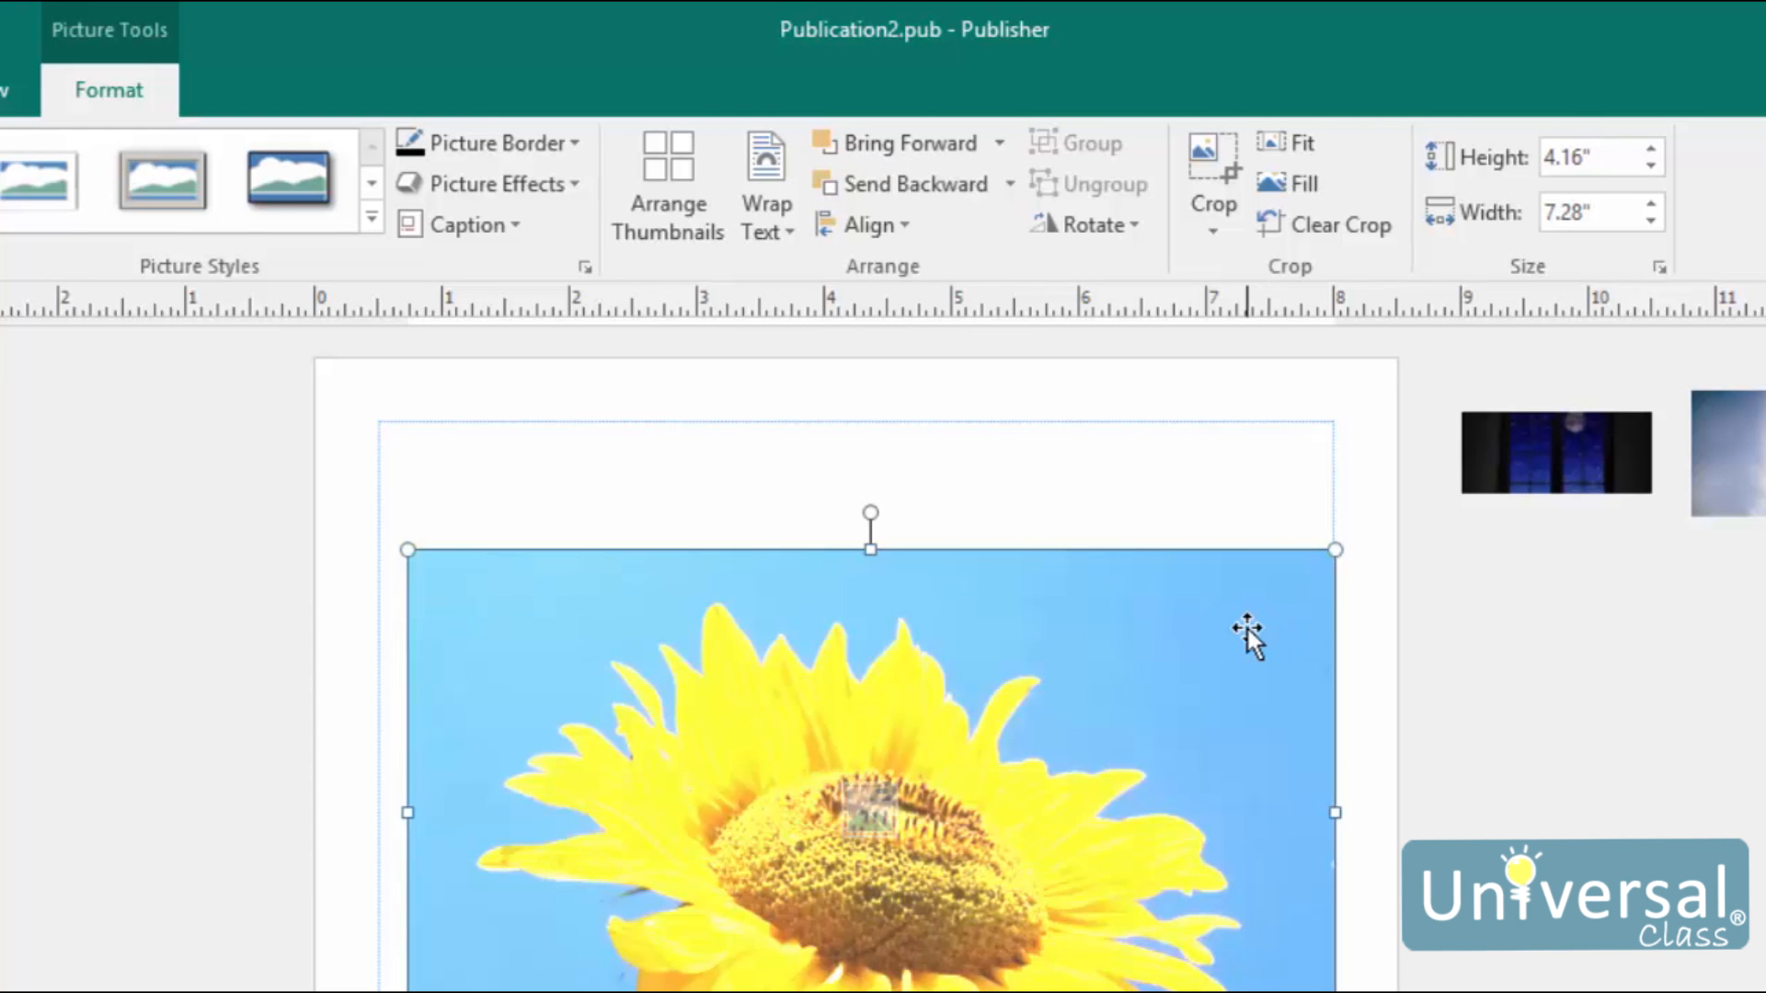
mouse_move(1168, 639)
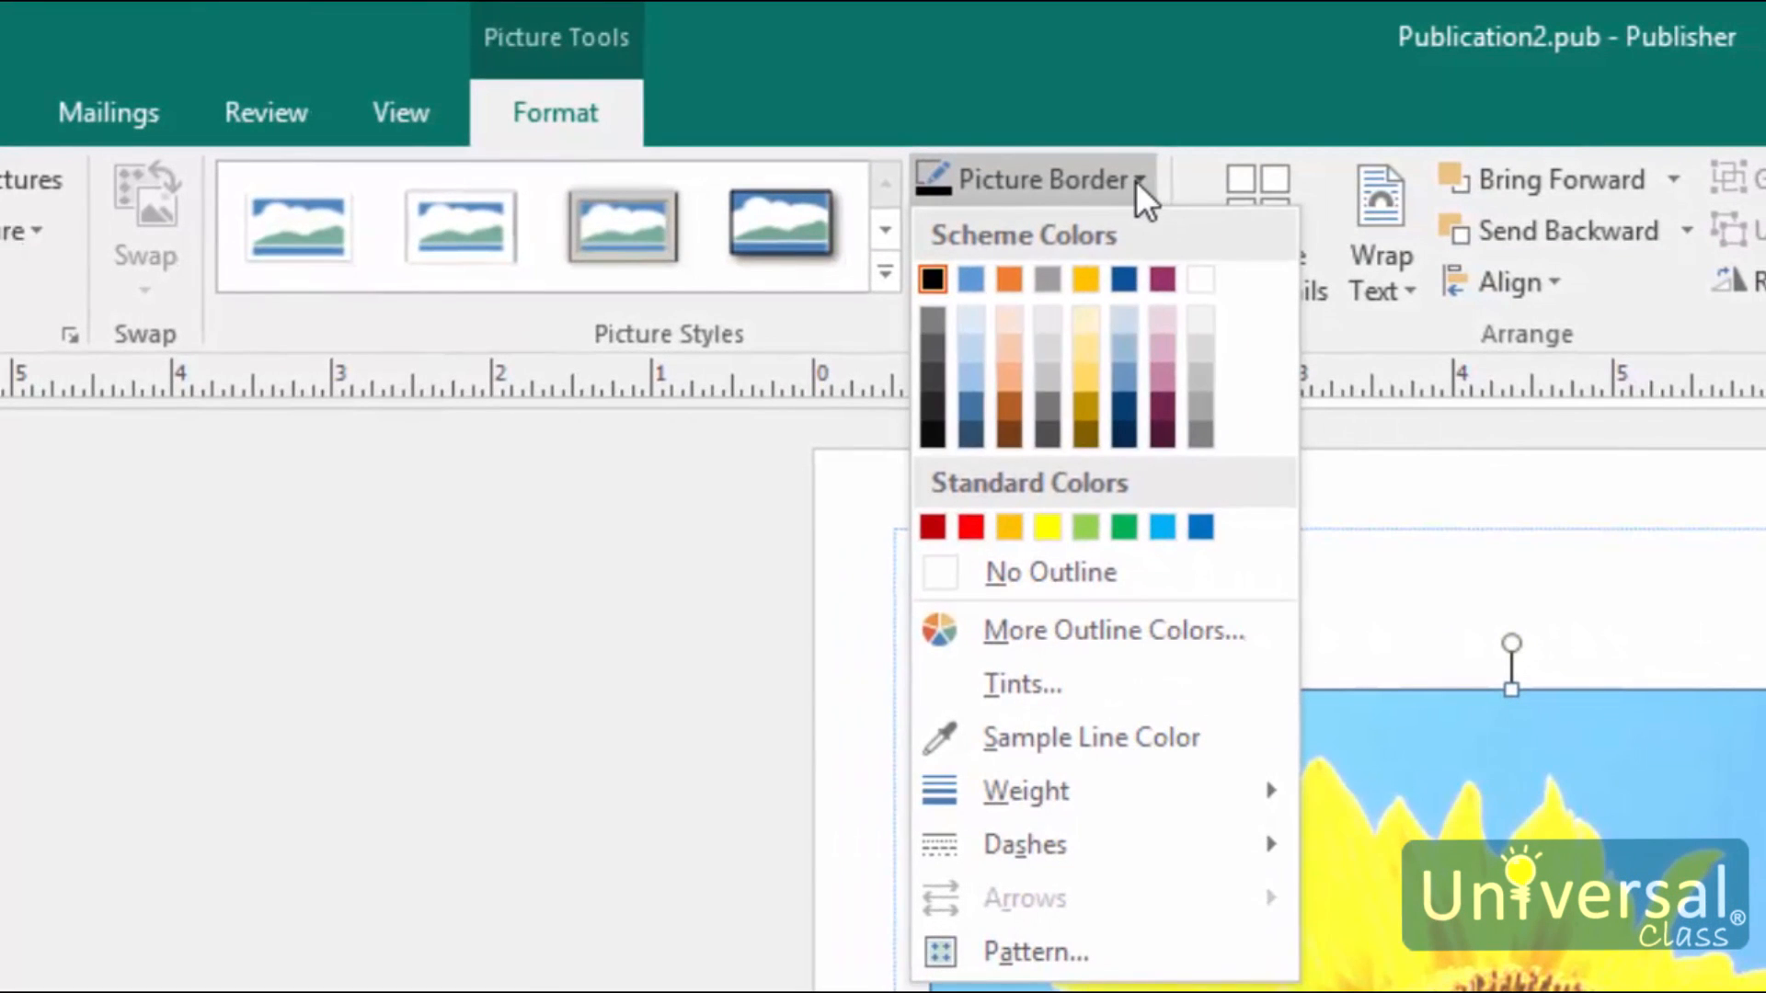
mouse_move(1109, 186)
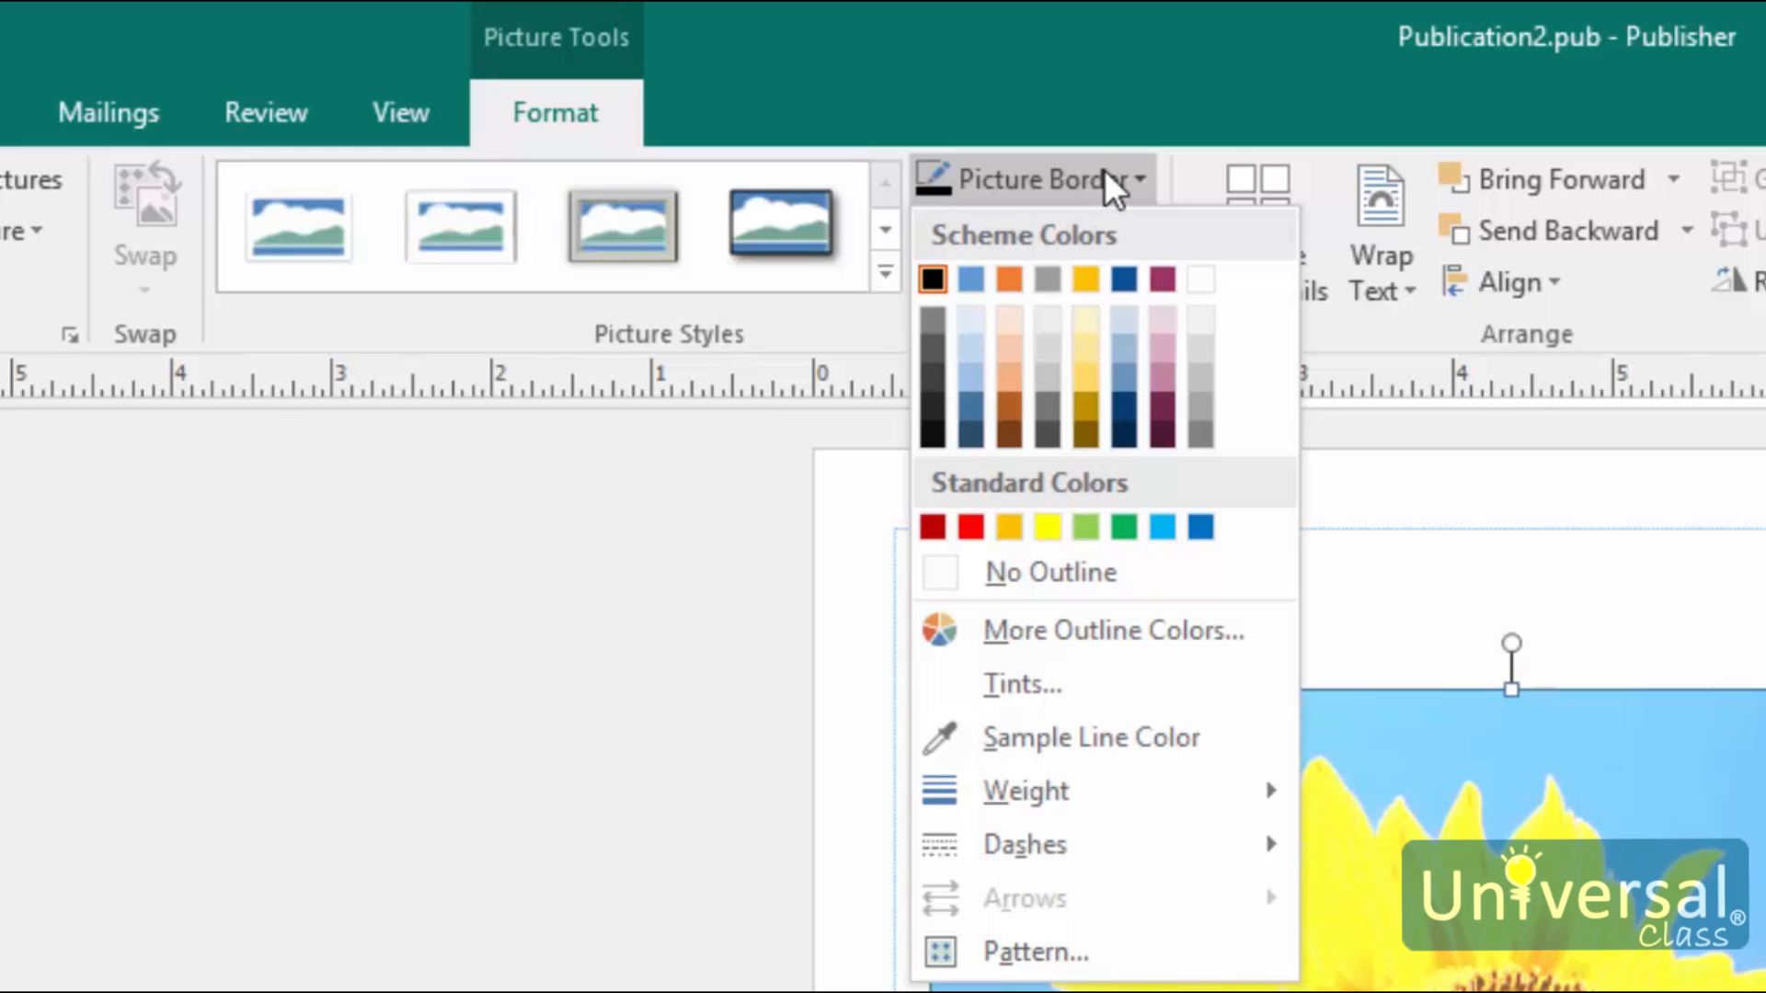
- Give the sunflower picture a thin red border and reopen the border colour choices
left_click(930, 526)
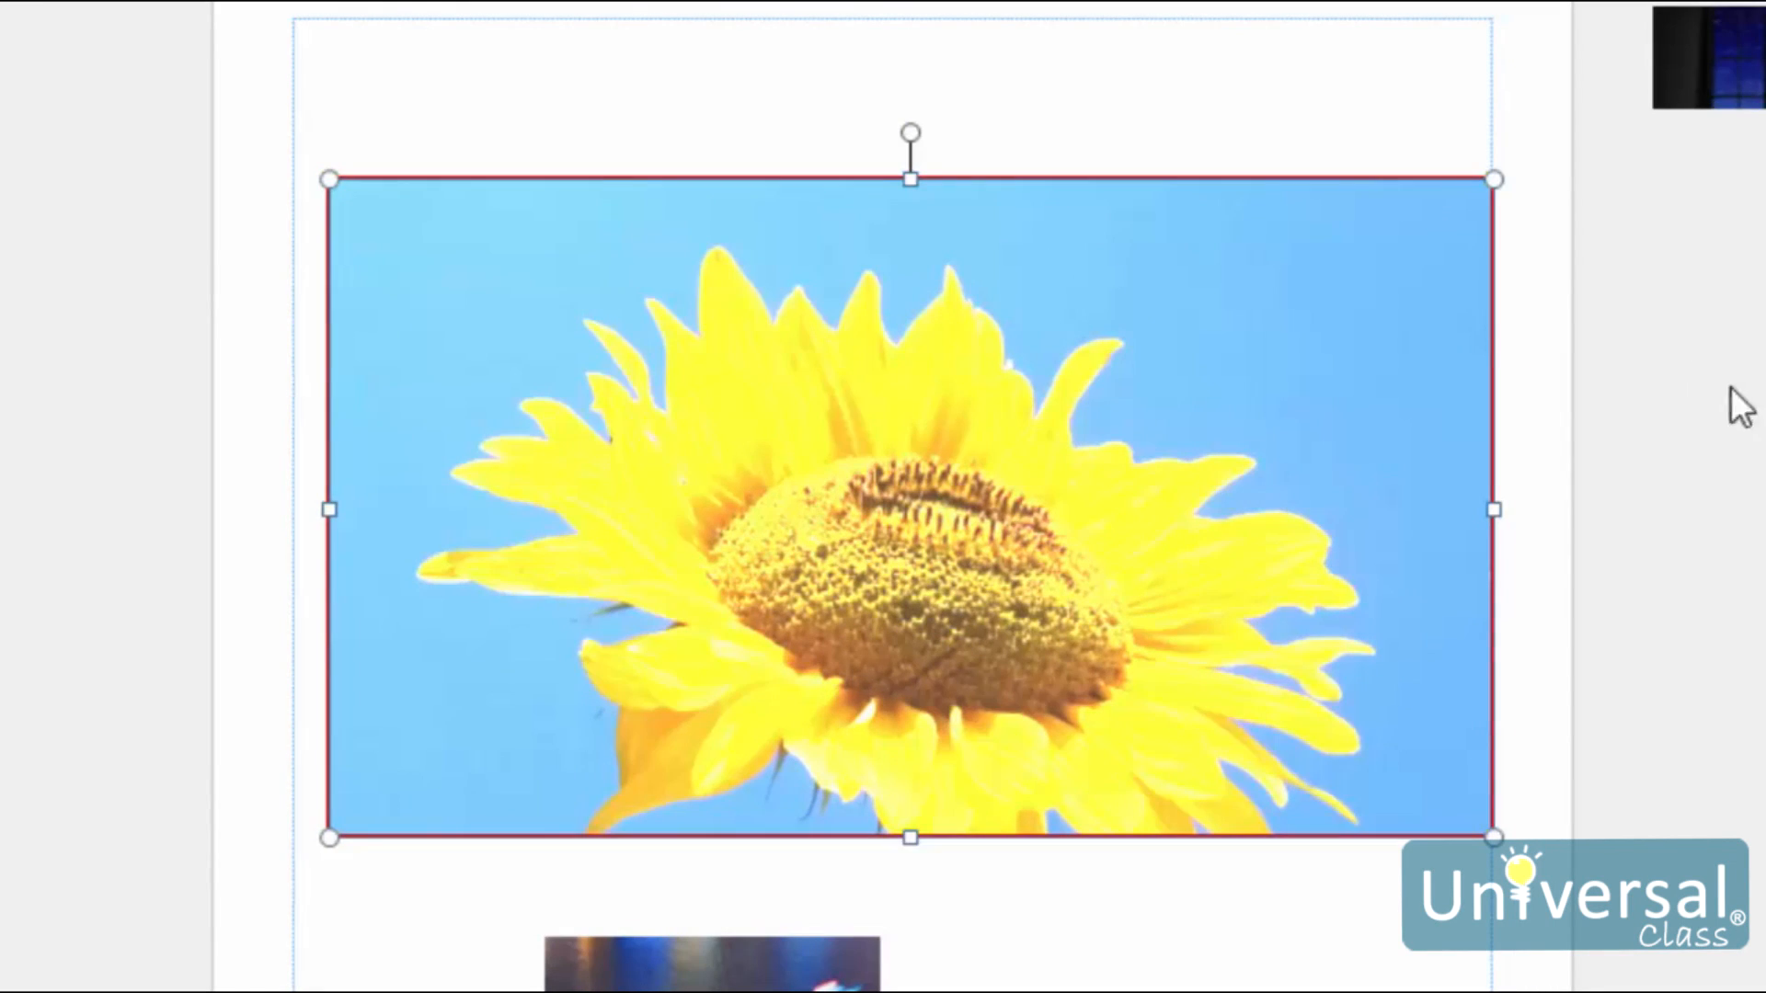
left_click(885, 178)
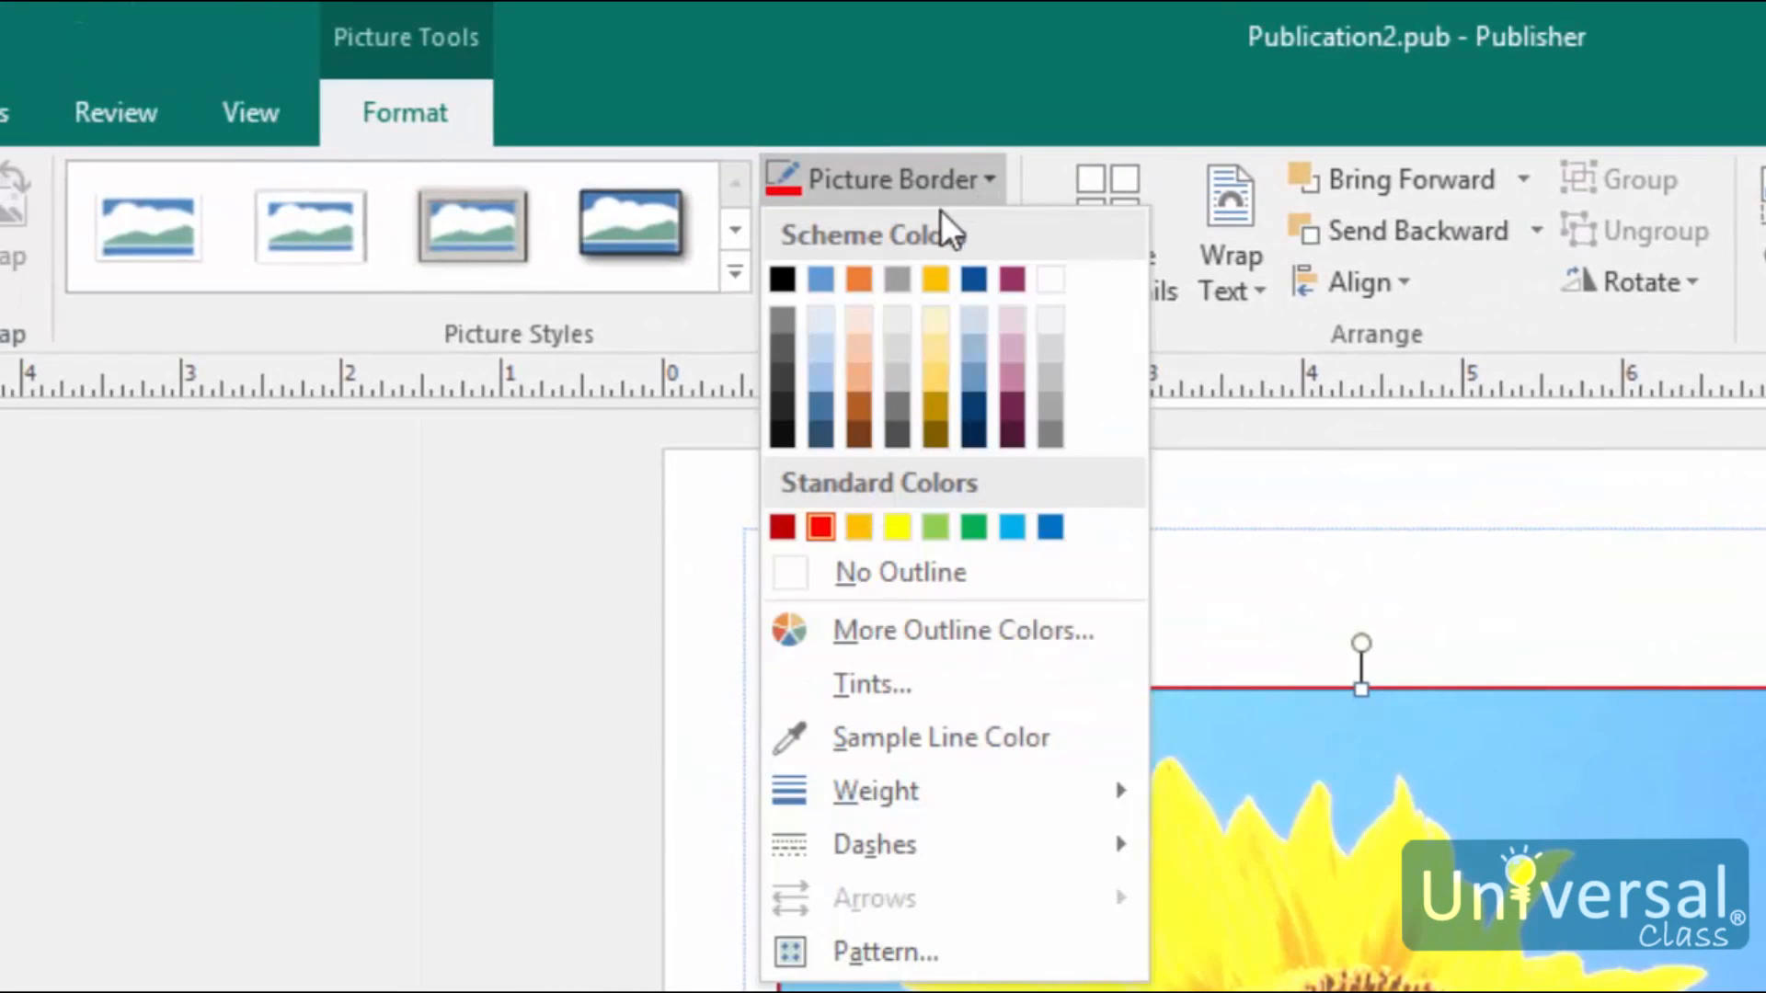
- Change the sunflower border to a lighter red tint via Tints in Fill Effects
left_click(871, 684)
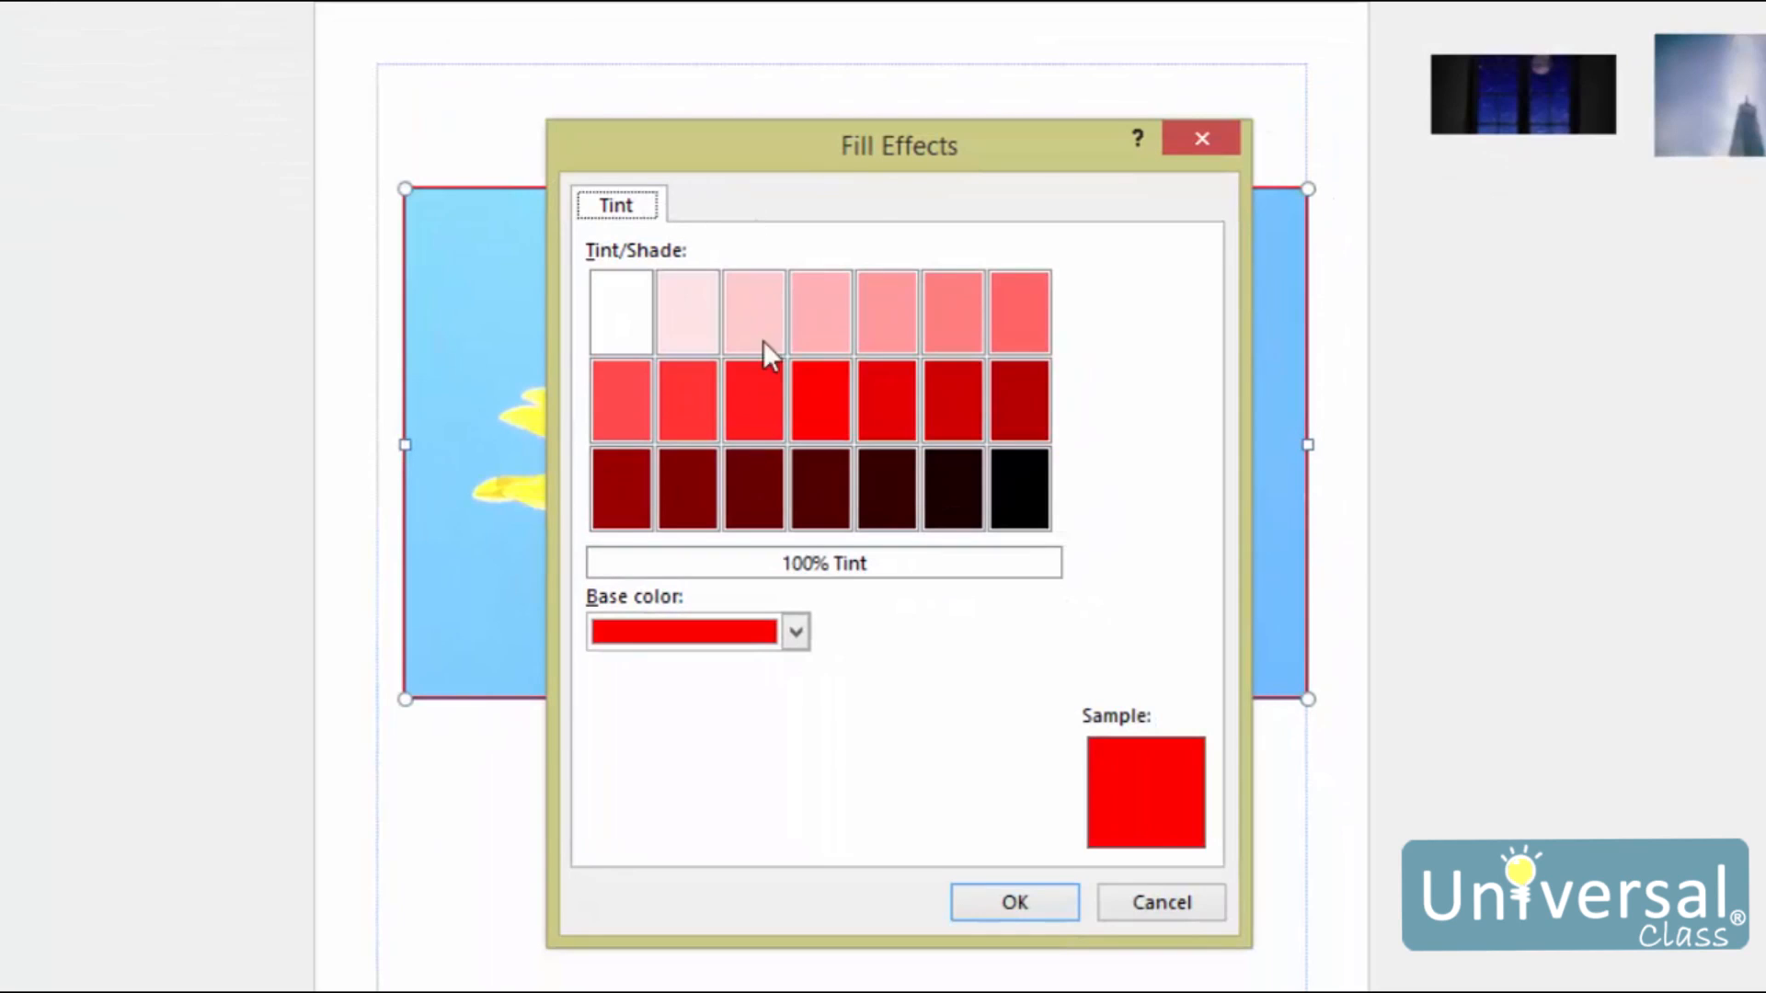
mouse_move(910, 217)
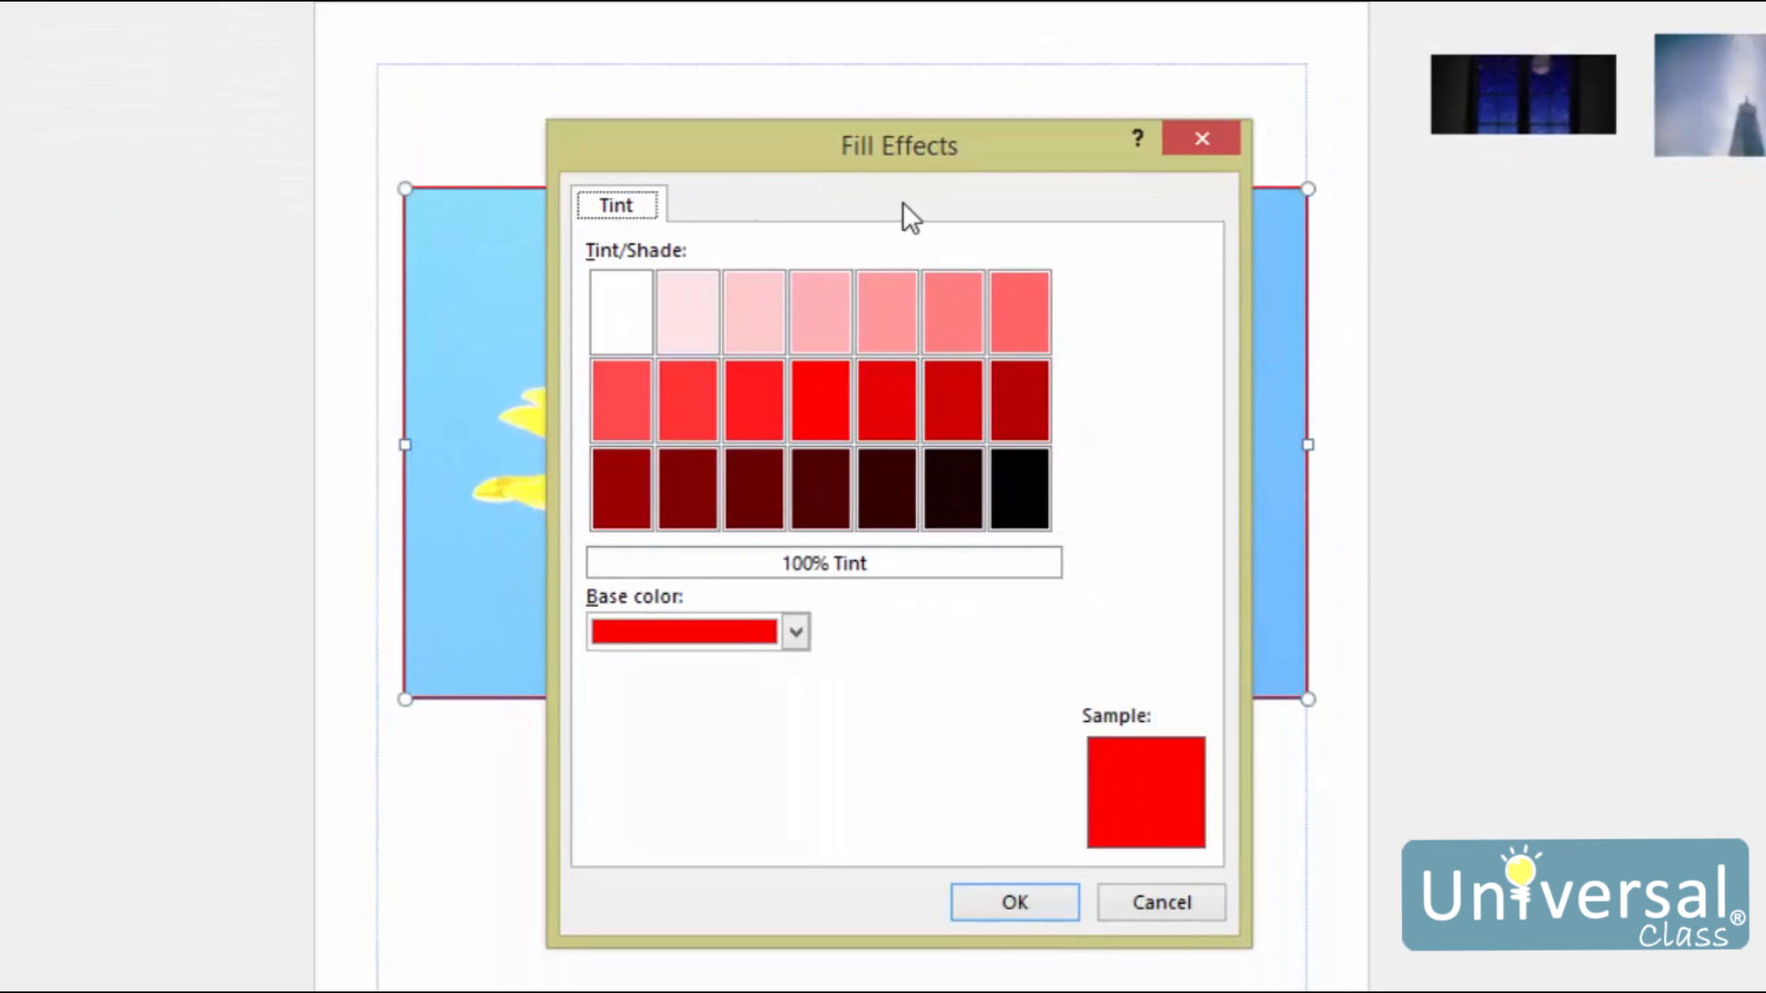
left_click(953, 311)
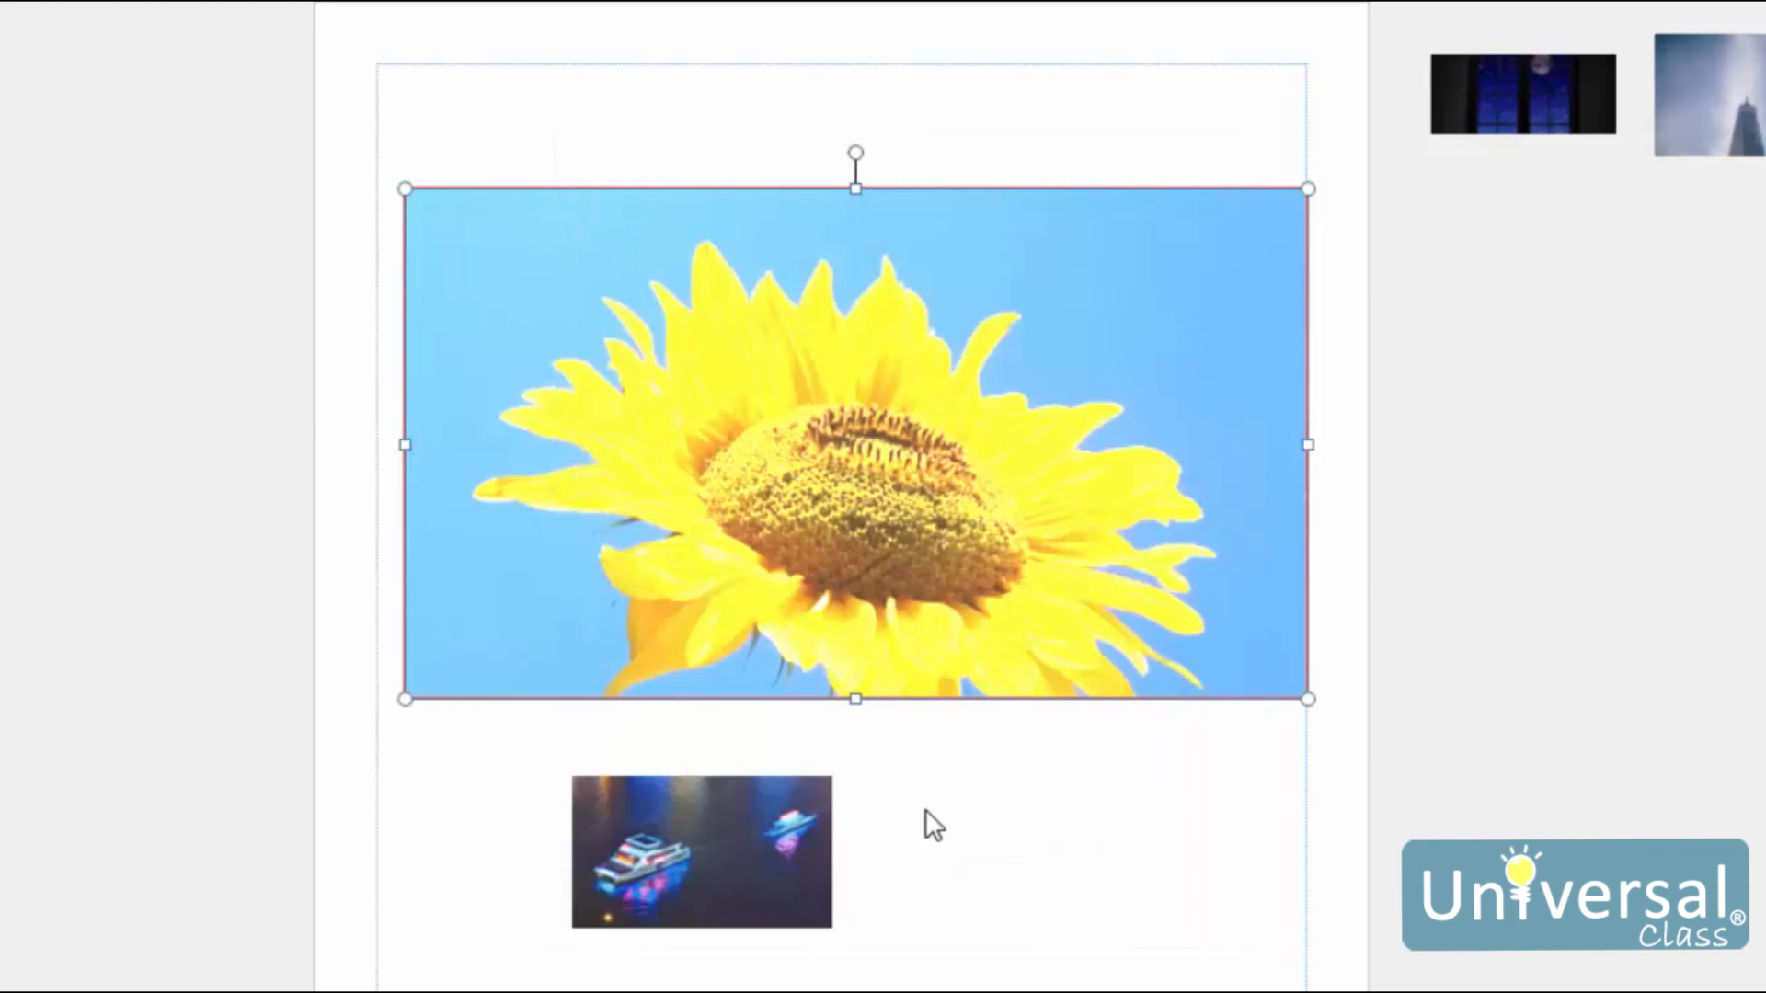
mouse_move(1033, 831)
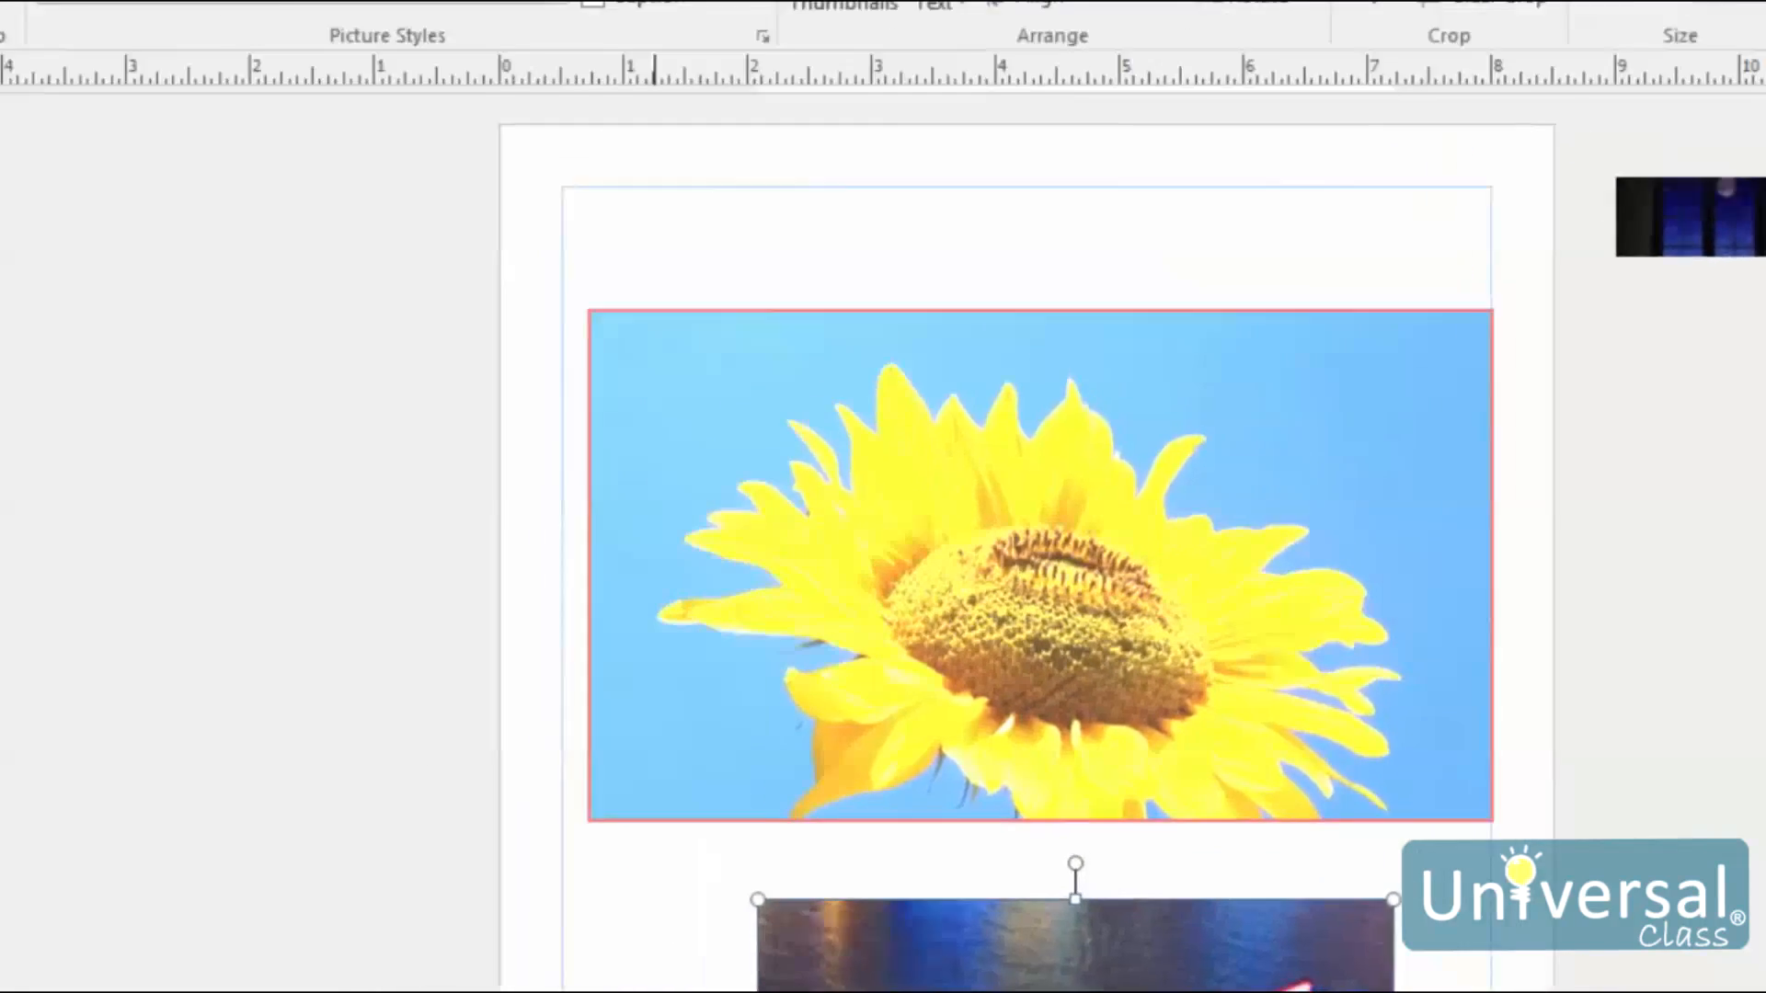
left_click(802, 138)
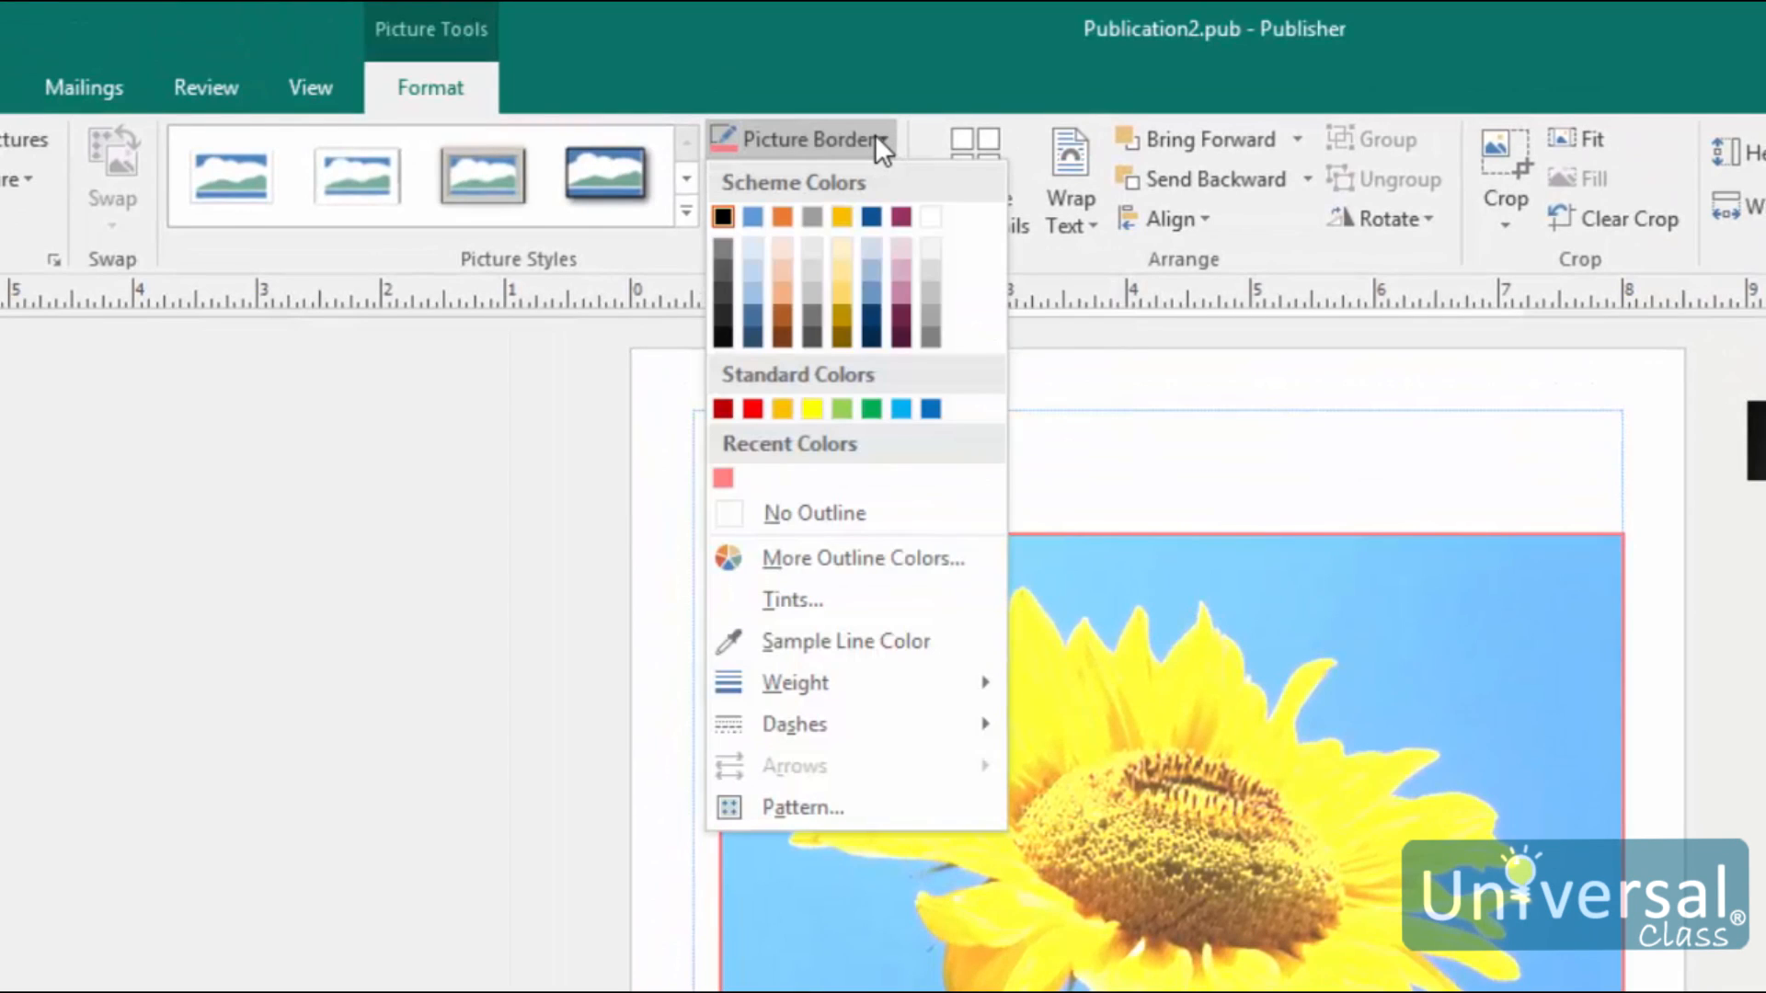
mouse_move(891, 609)
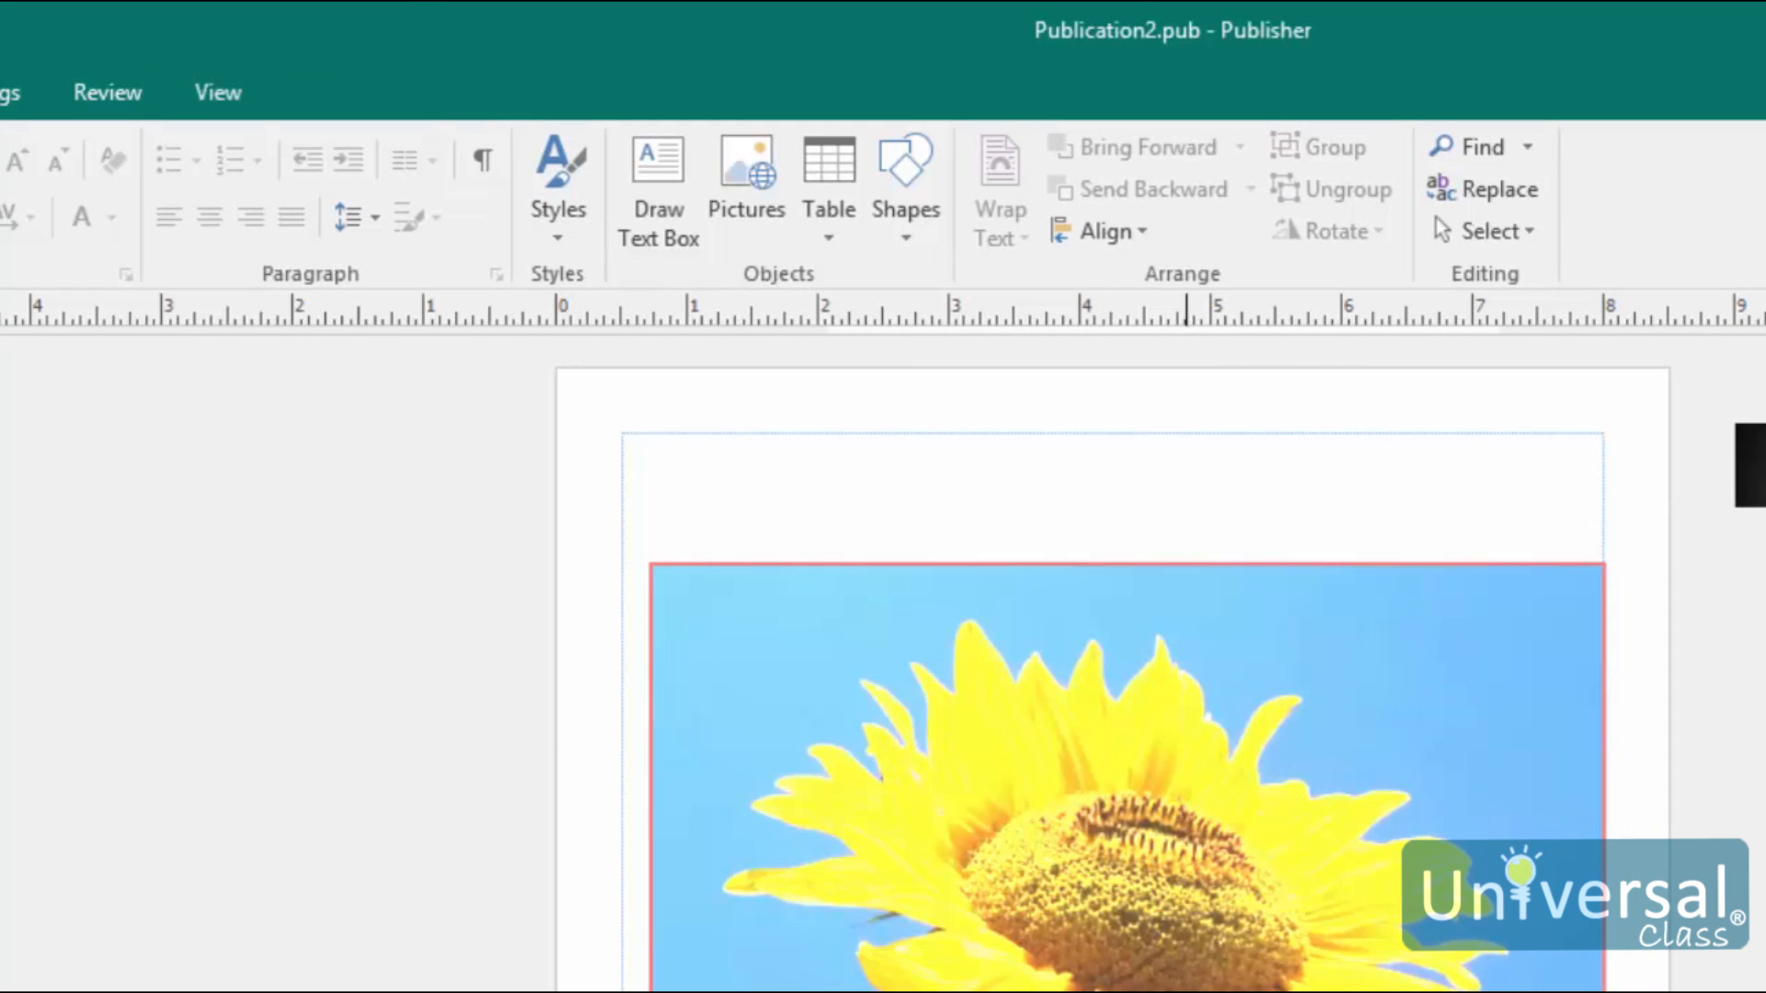
- Show the Picture Border options with dash line styles for the sunflower outline
left_click(1126, 789)
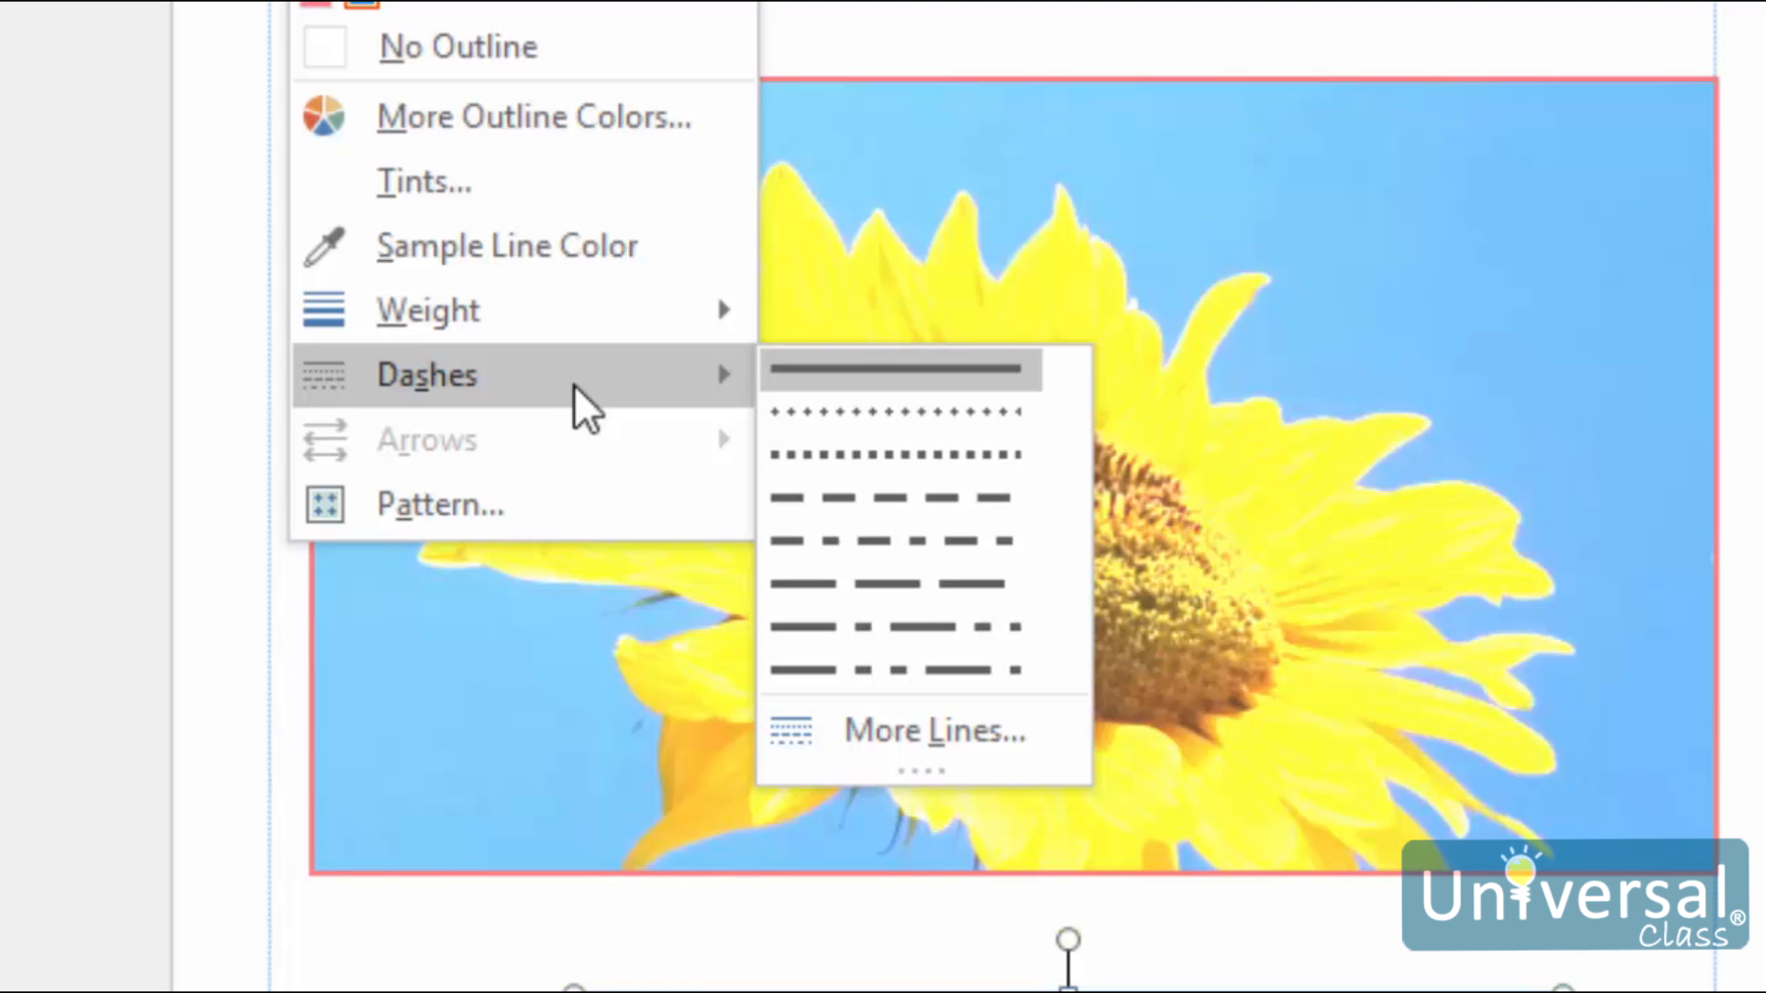
mouse_move(546, 518)
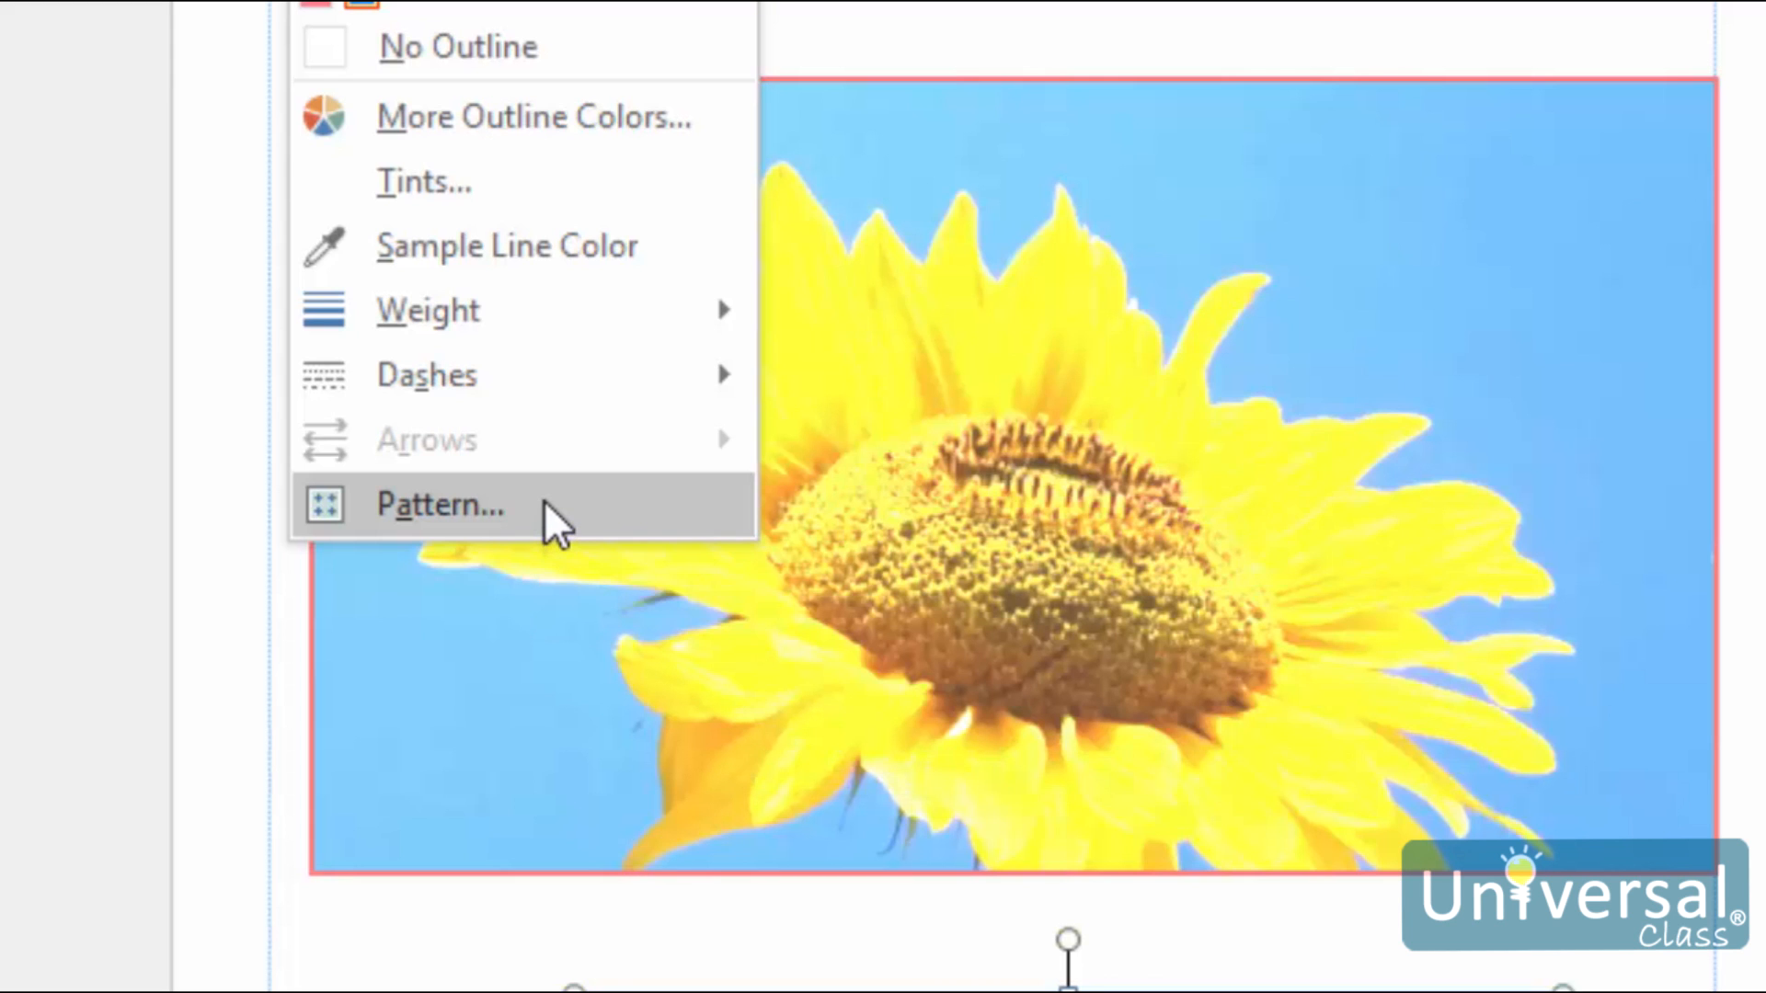
- Preview a Wide downward diagonal patterned border in blue over an orange background
left_click(439, 504)
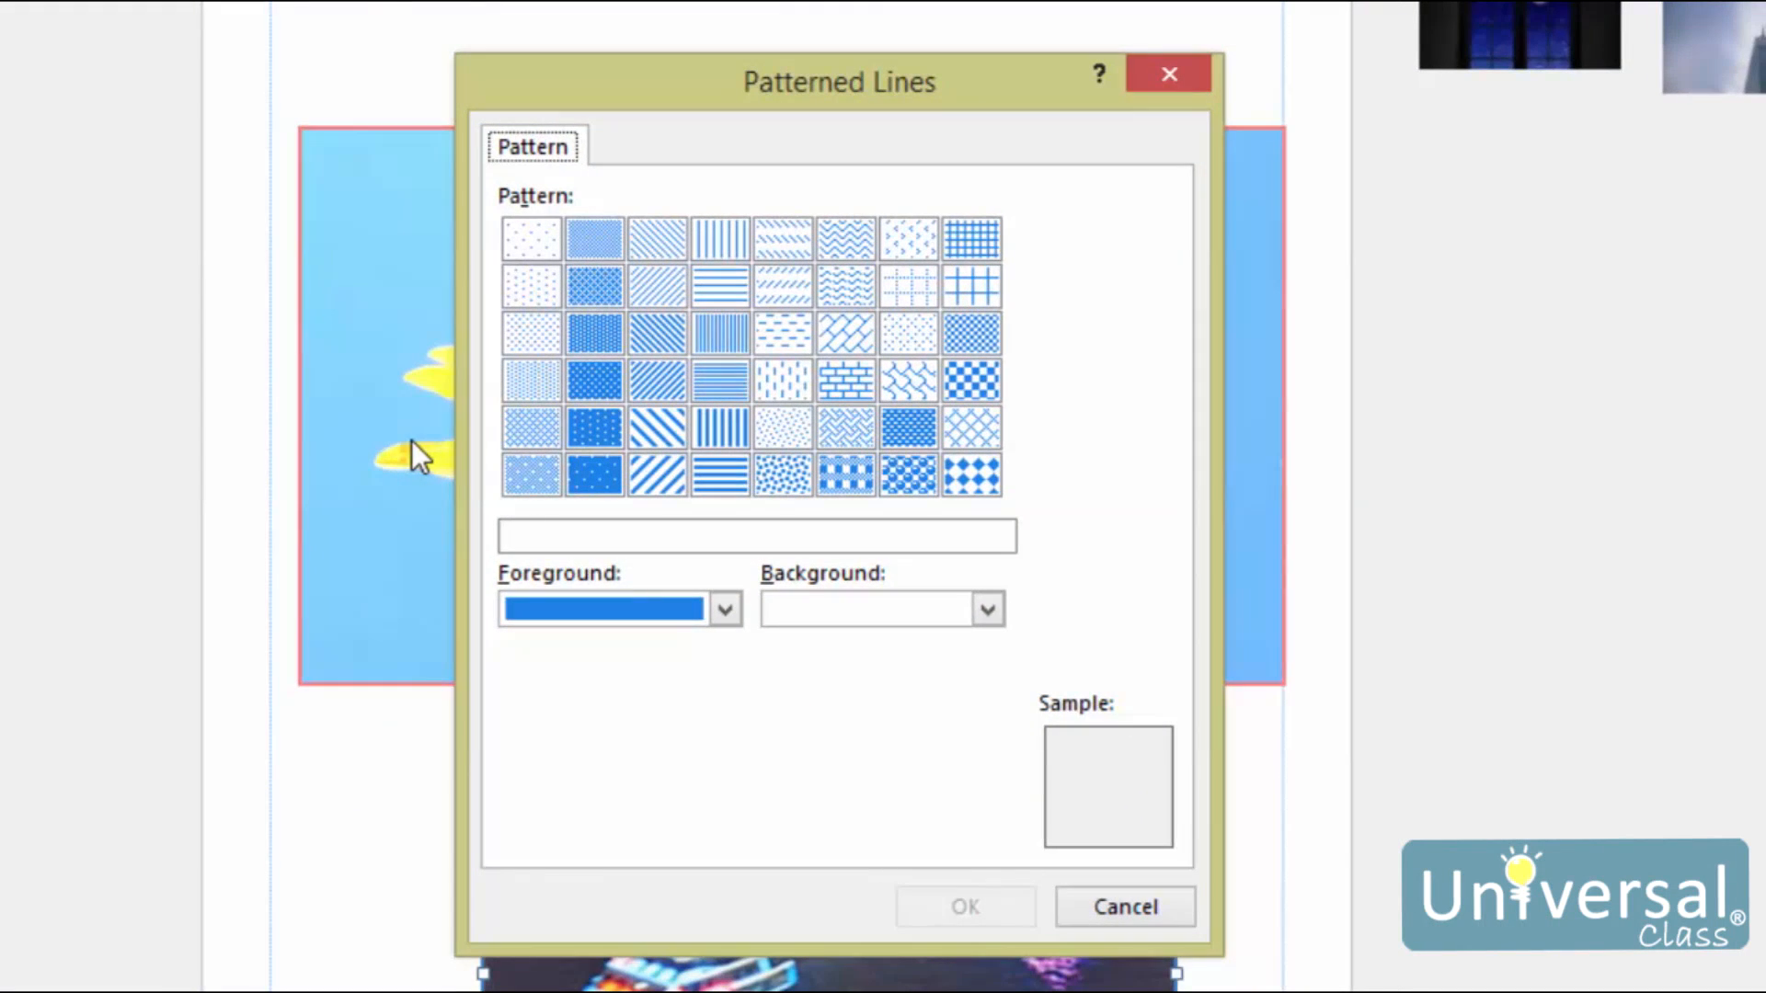
mouse_move(699, 563)
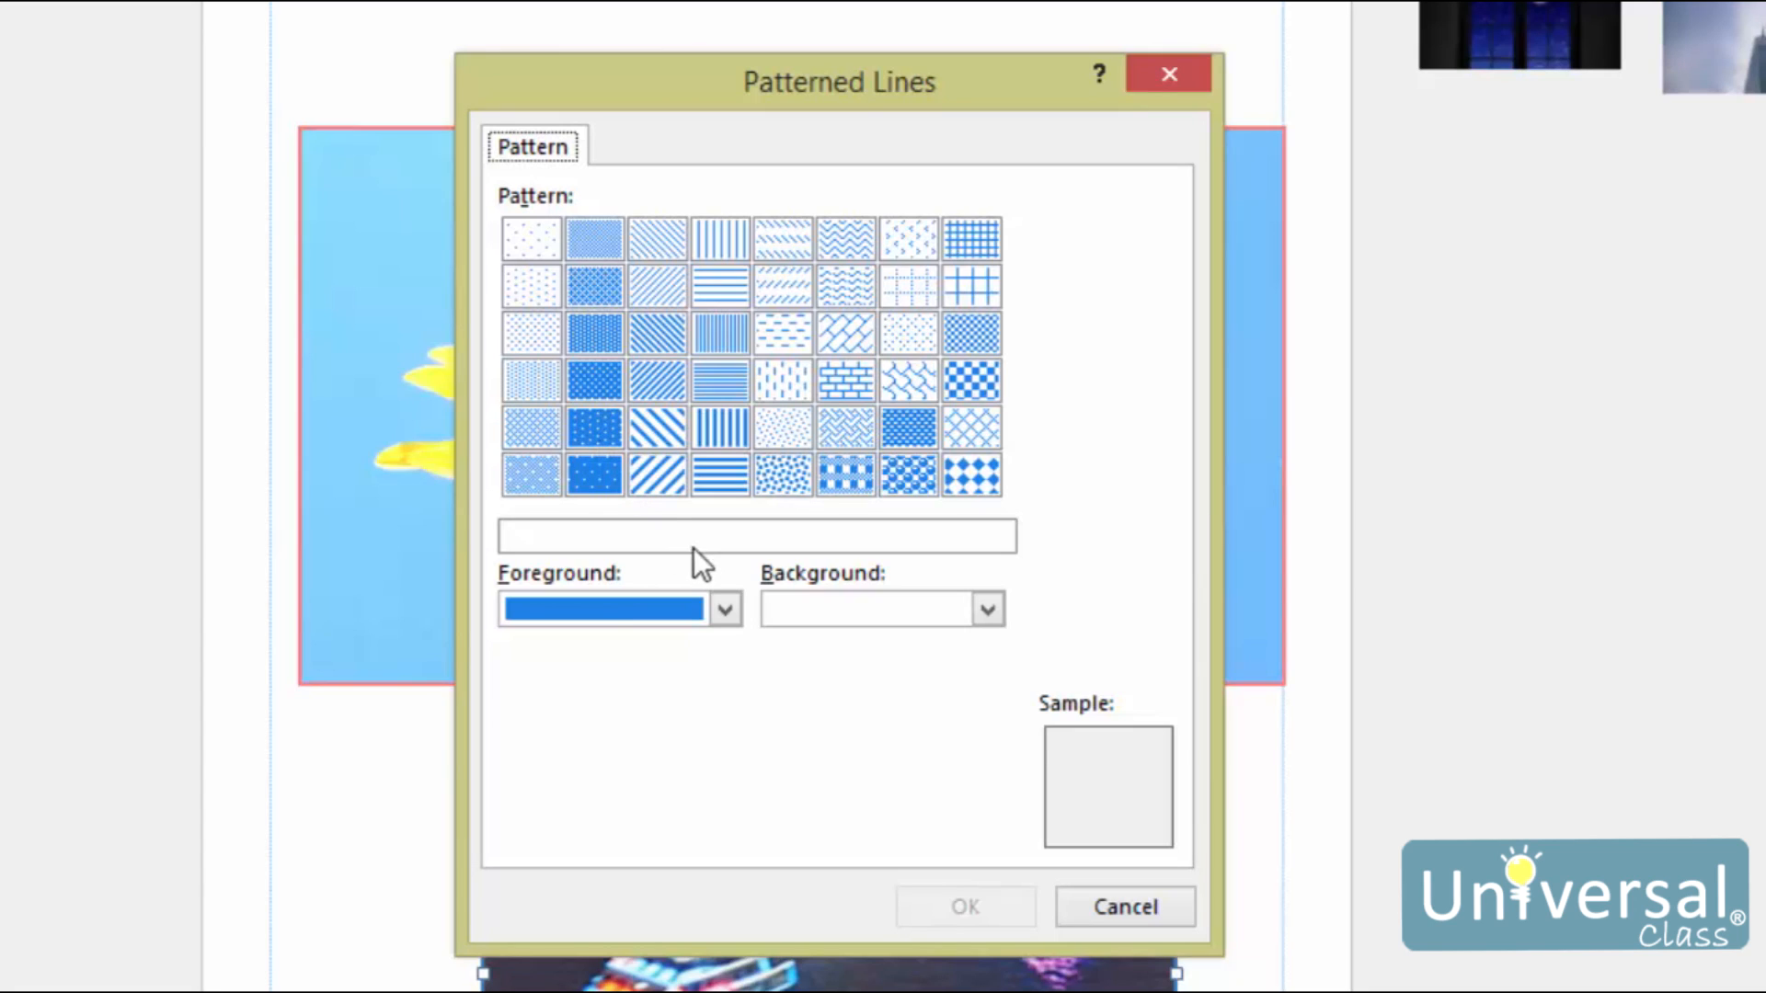
mouse_move(739, 594)
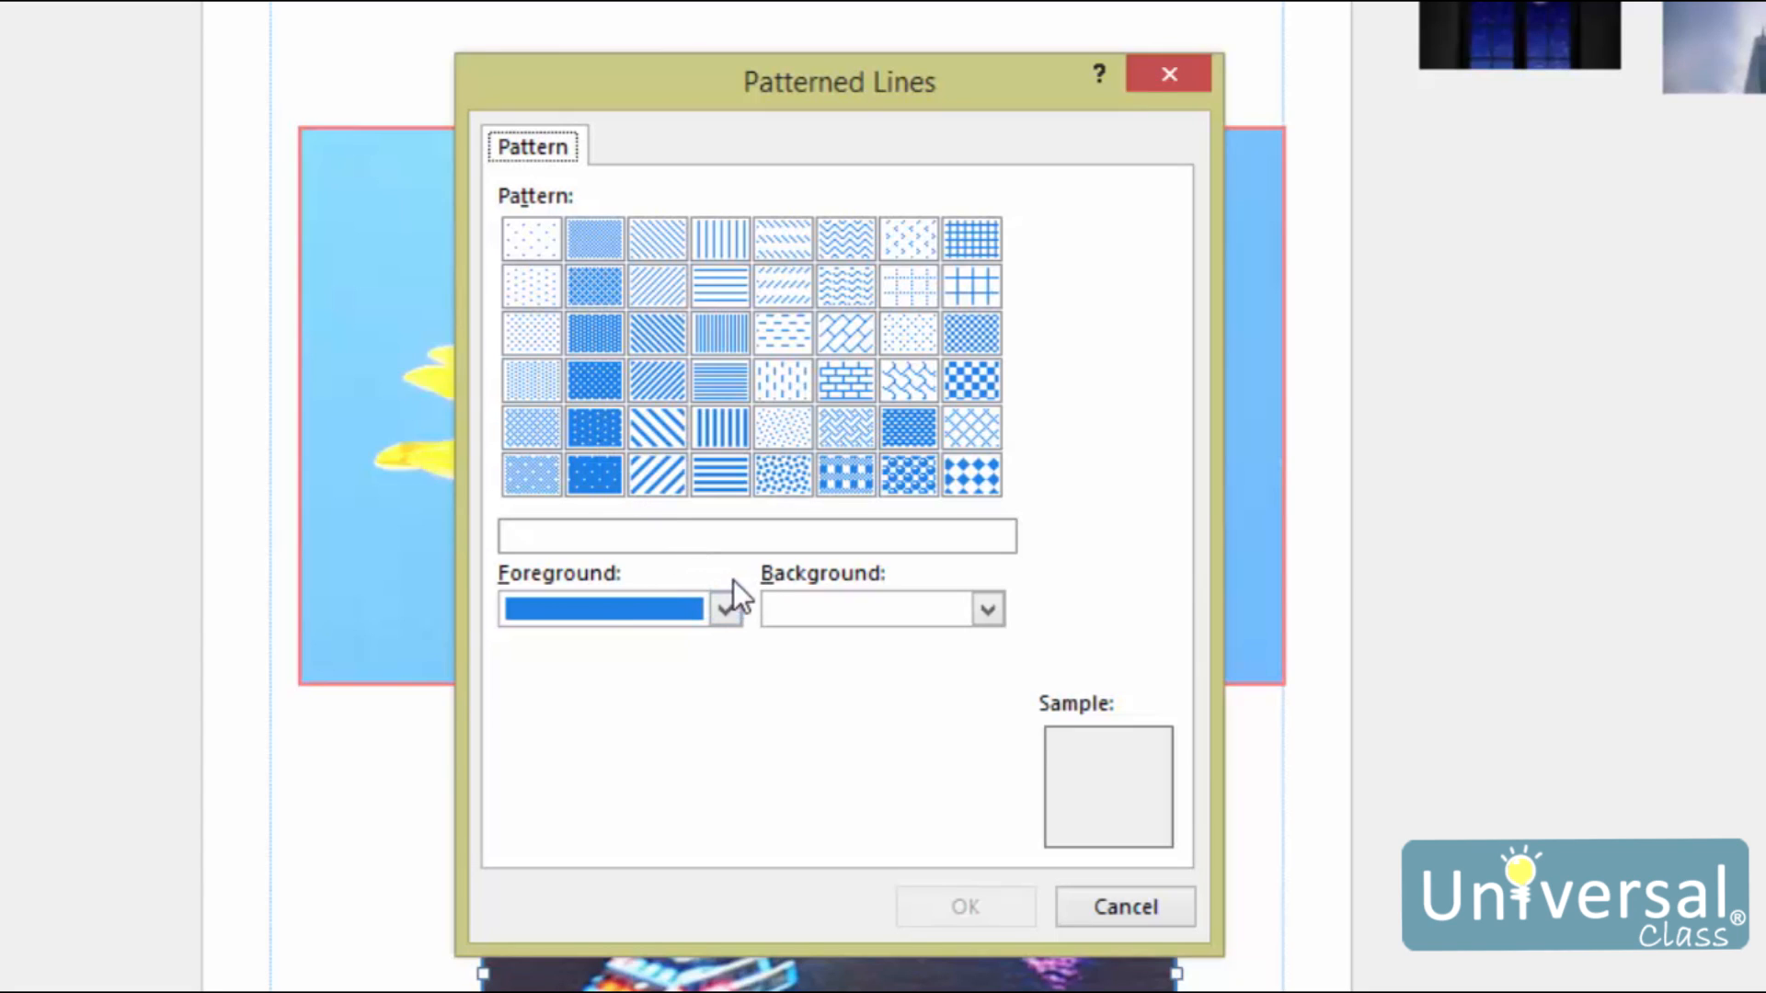
mouse_move(653, 439)
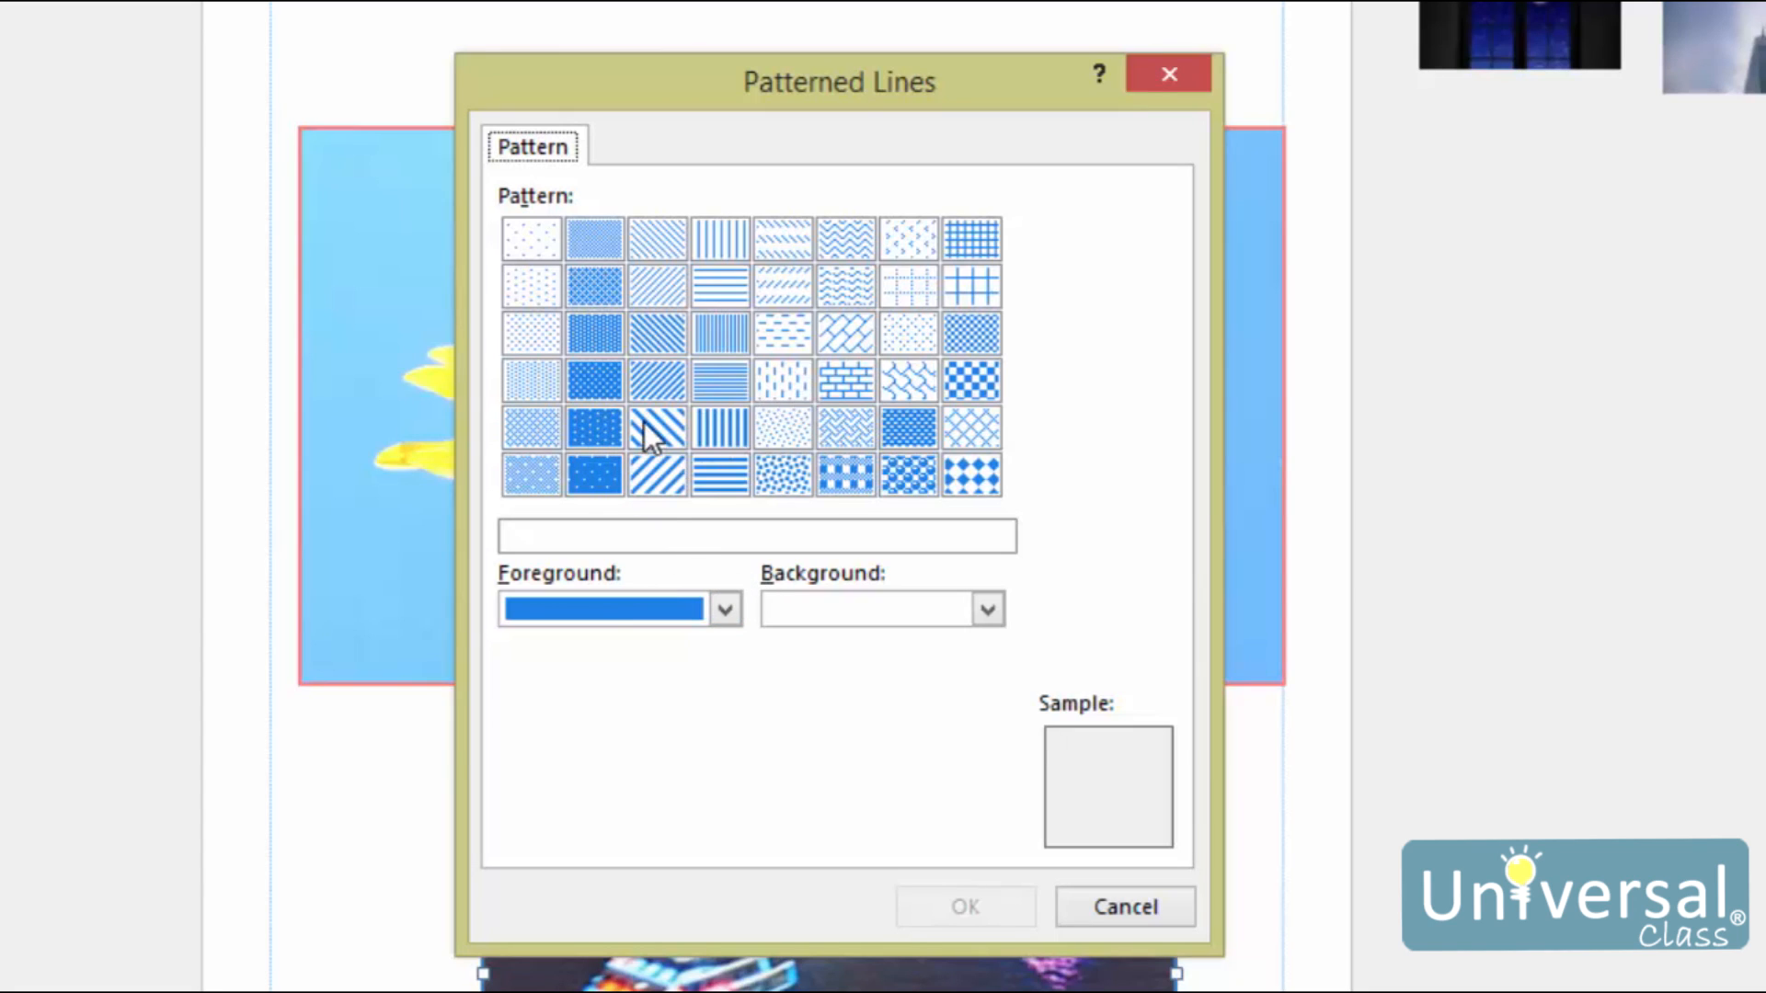
left_click(657, 430)
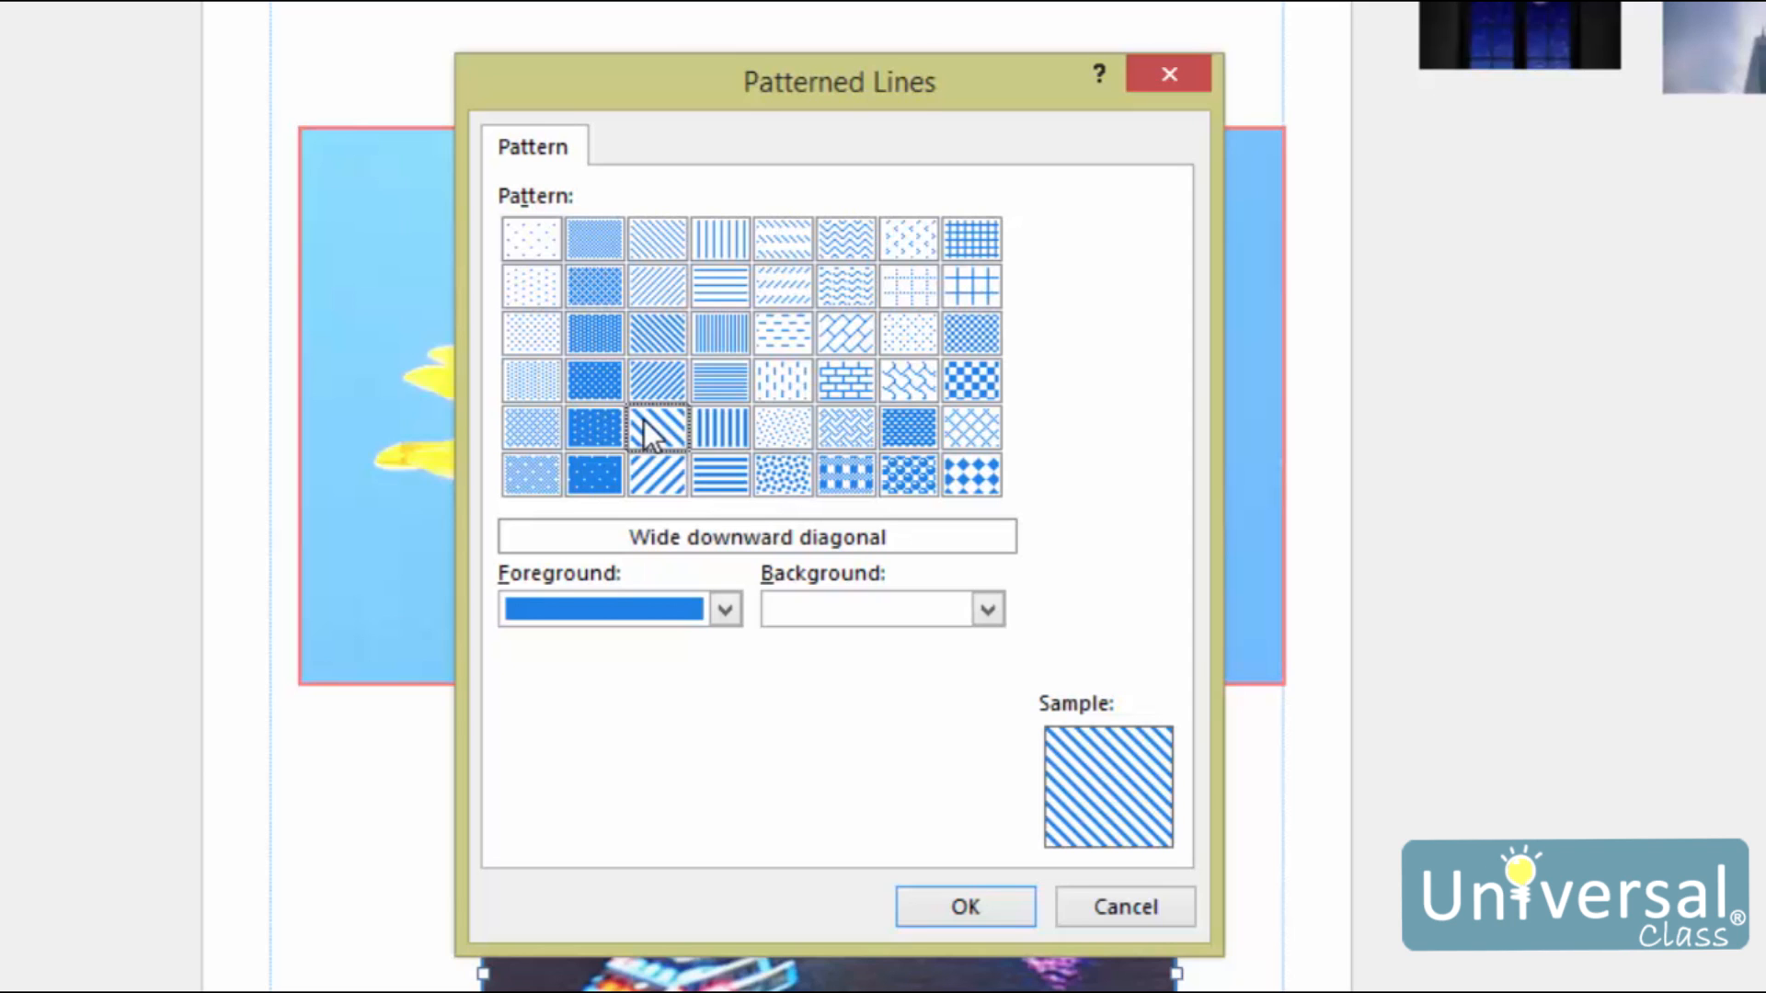
left_click(986, 609)
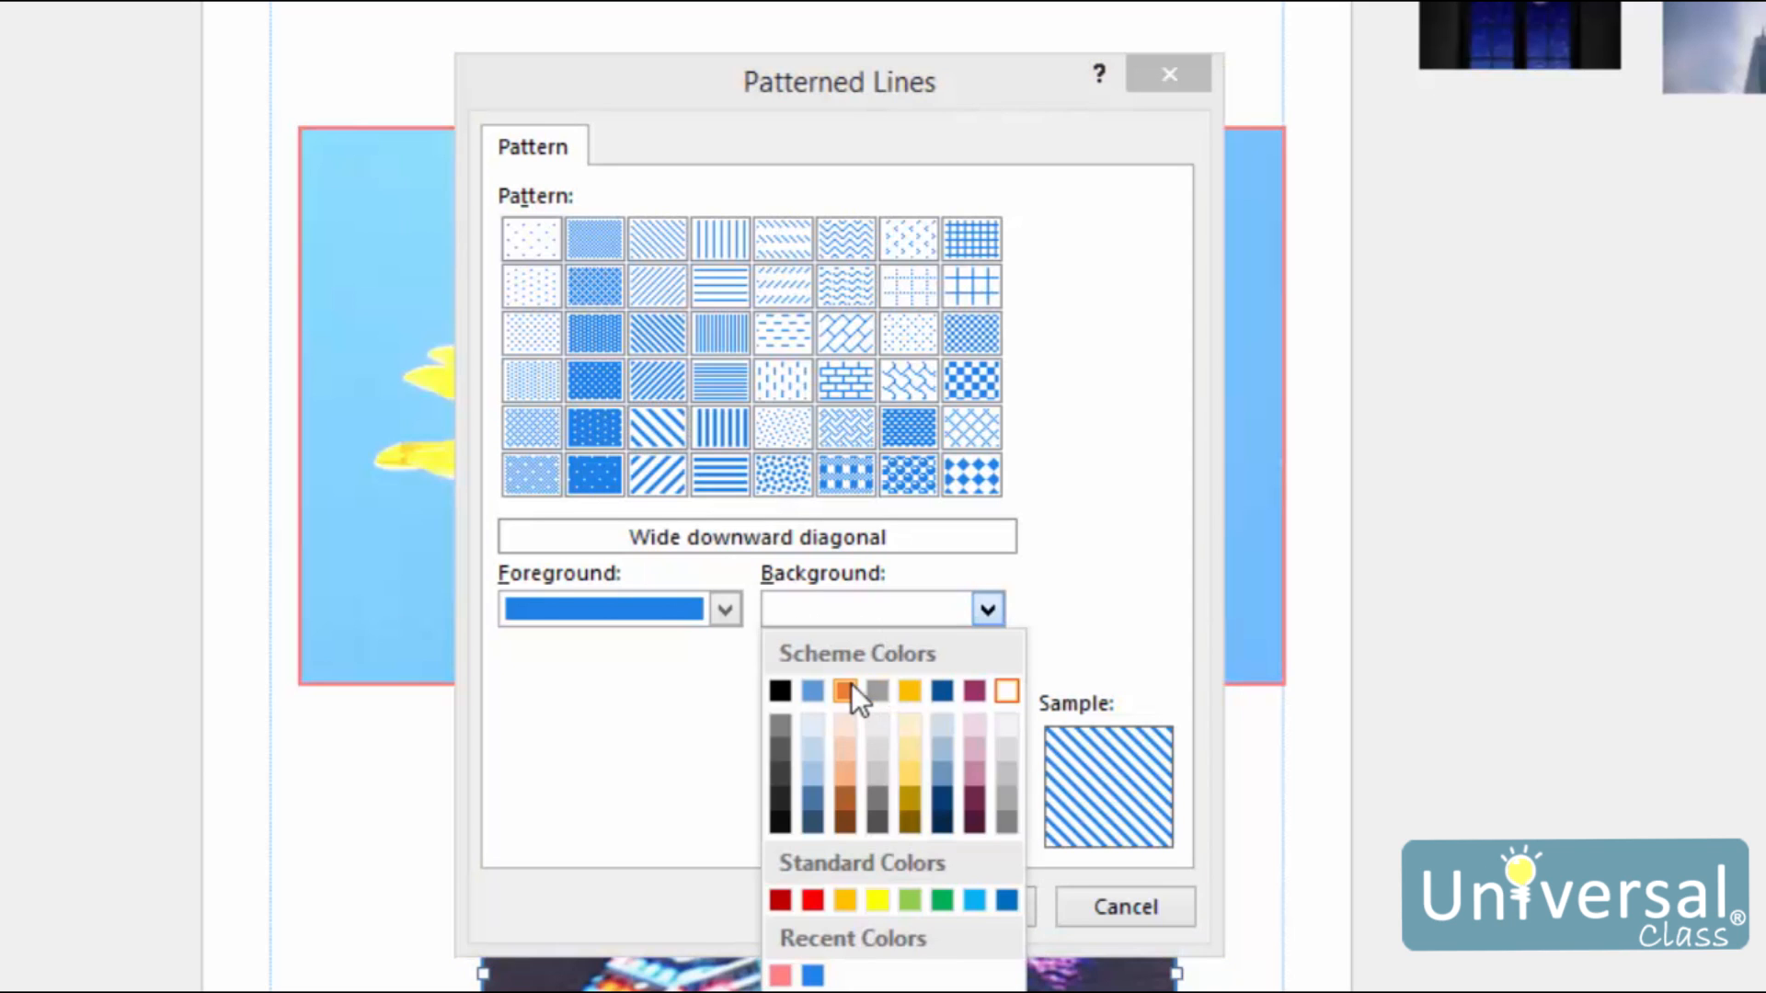
left_click(844, 692)
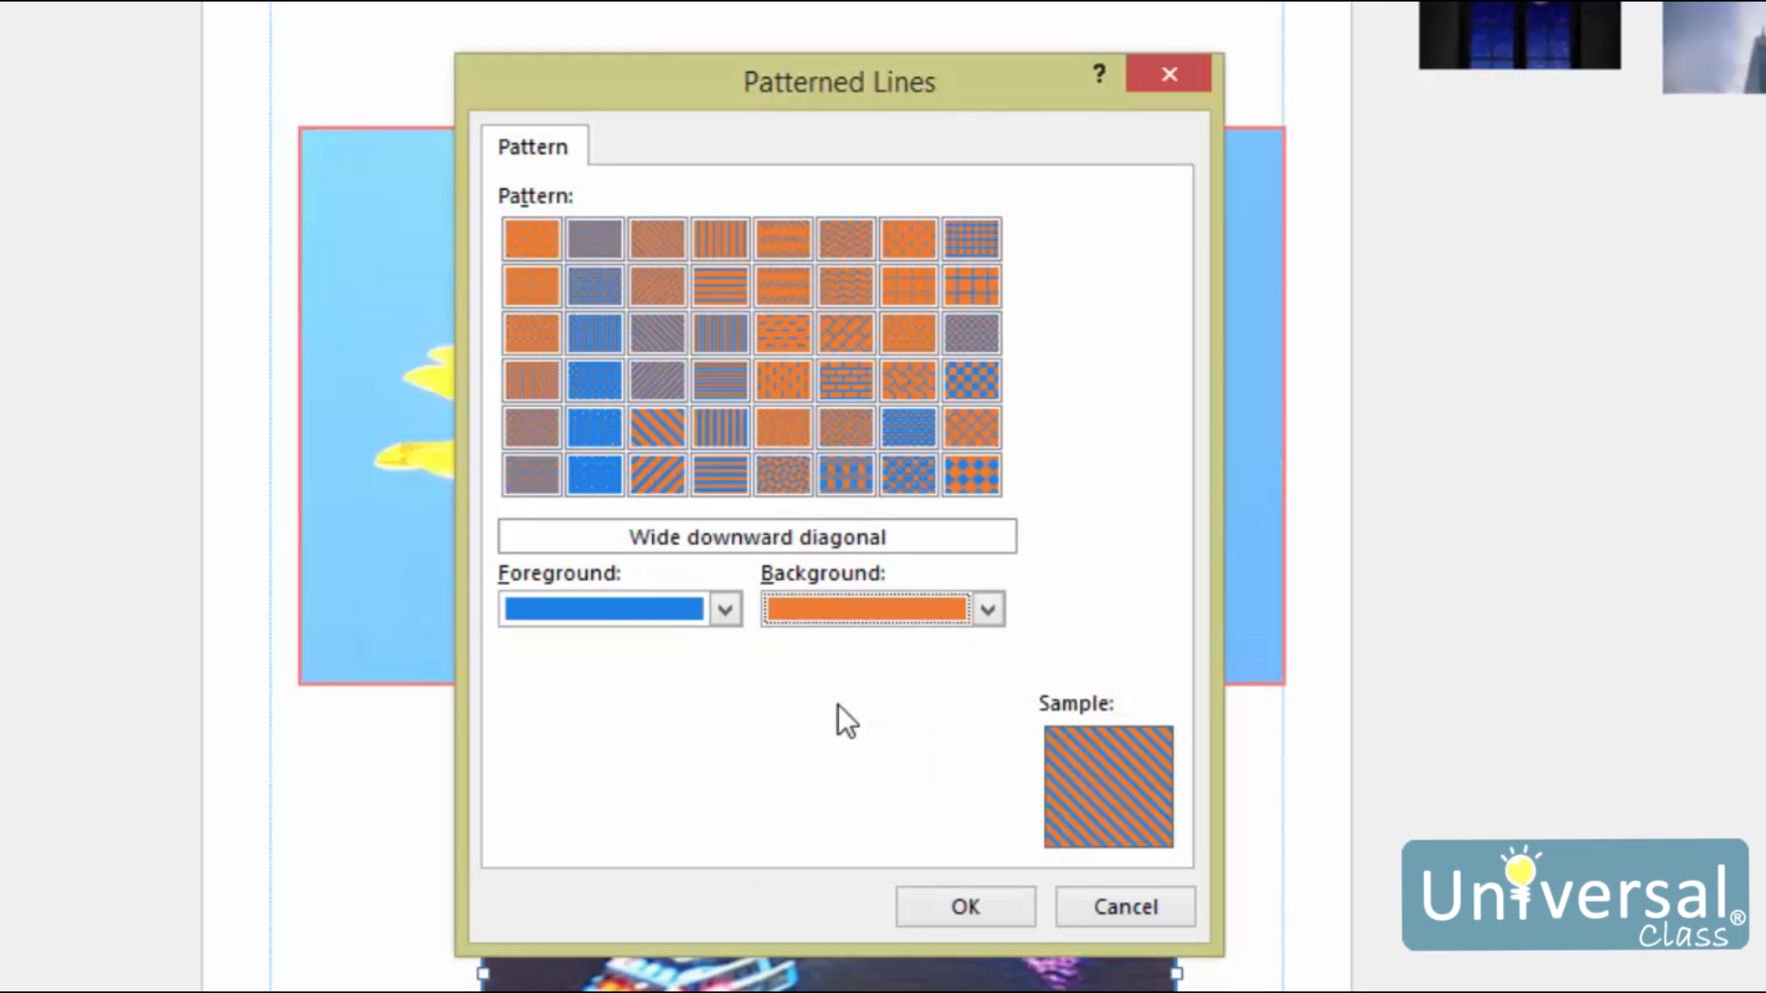
mouse_move(890, 721)
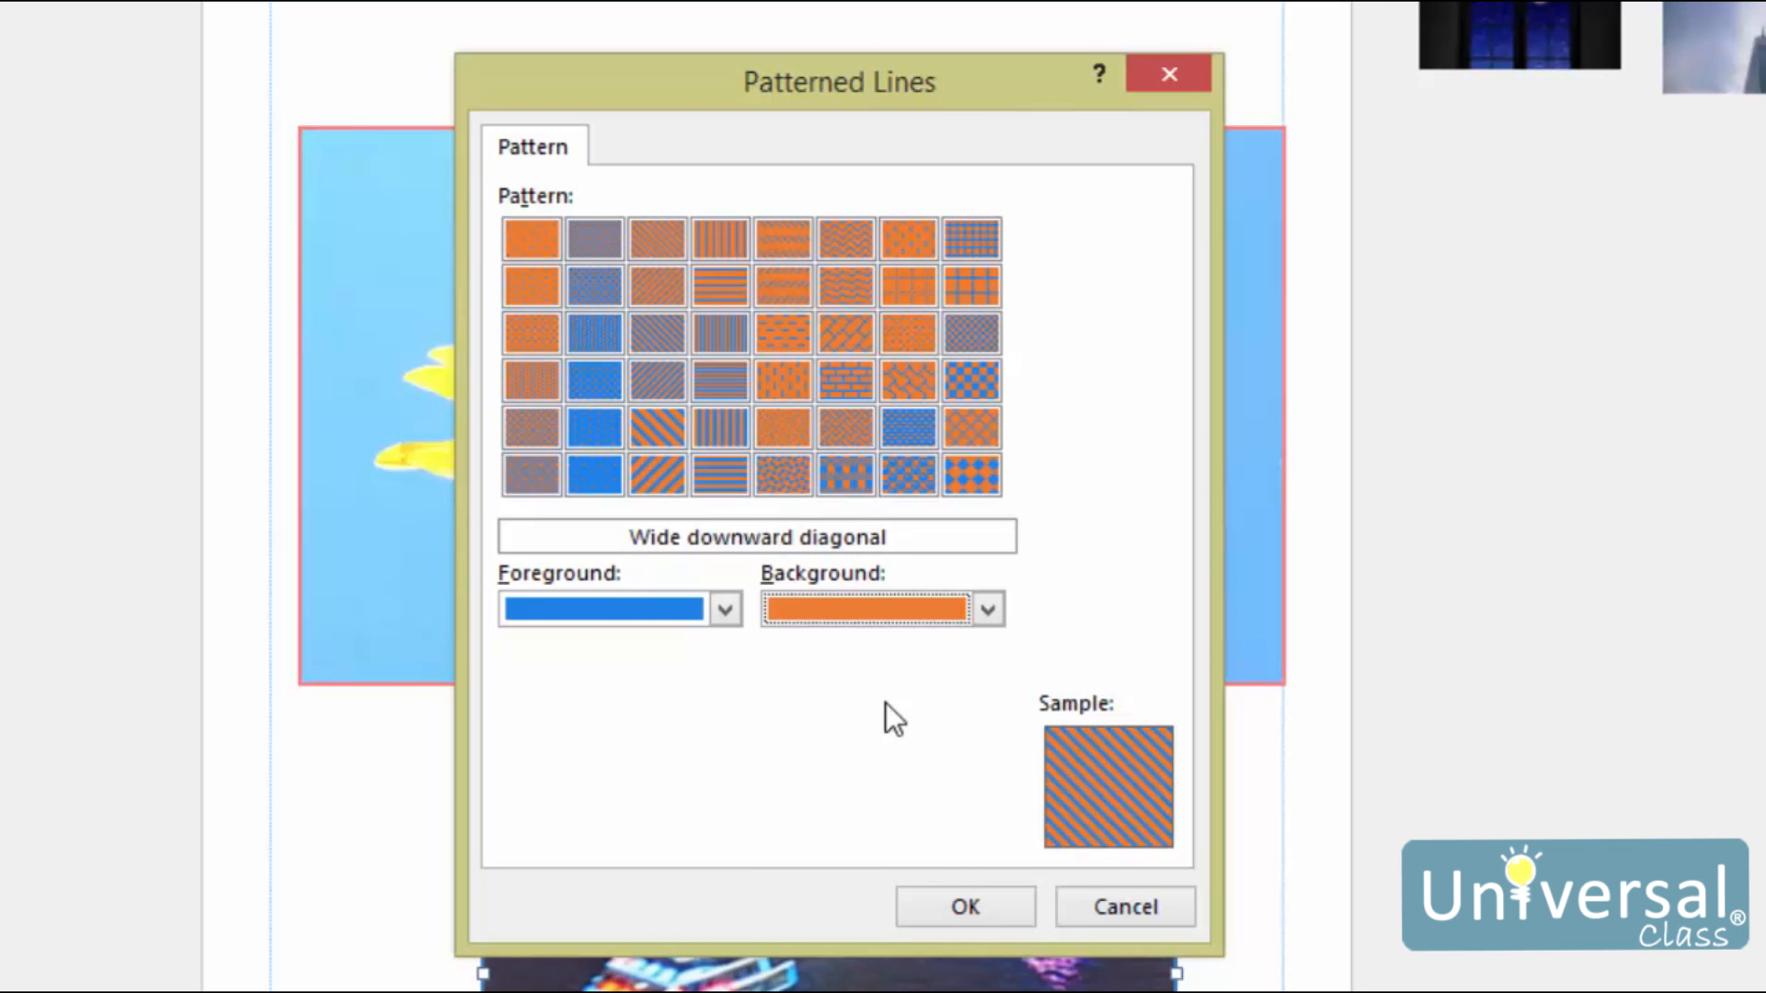
mouse_move(1064, 784)
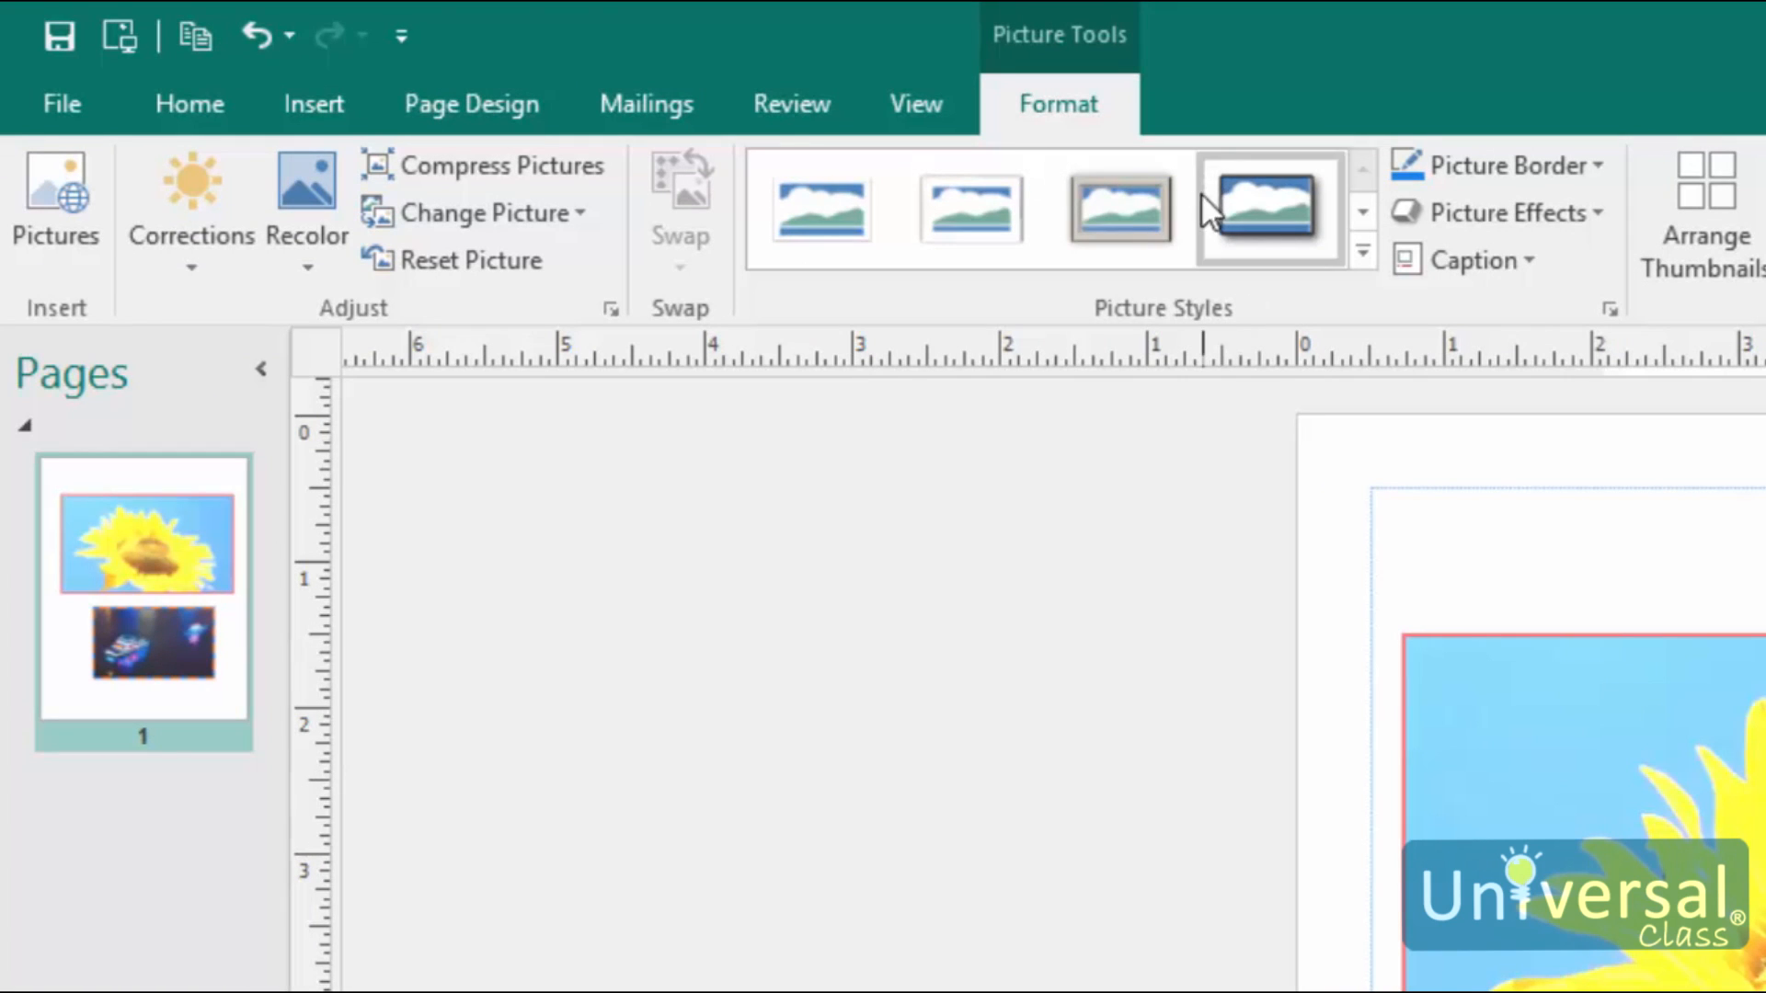
mouse_move(1108, 594)
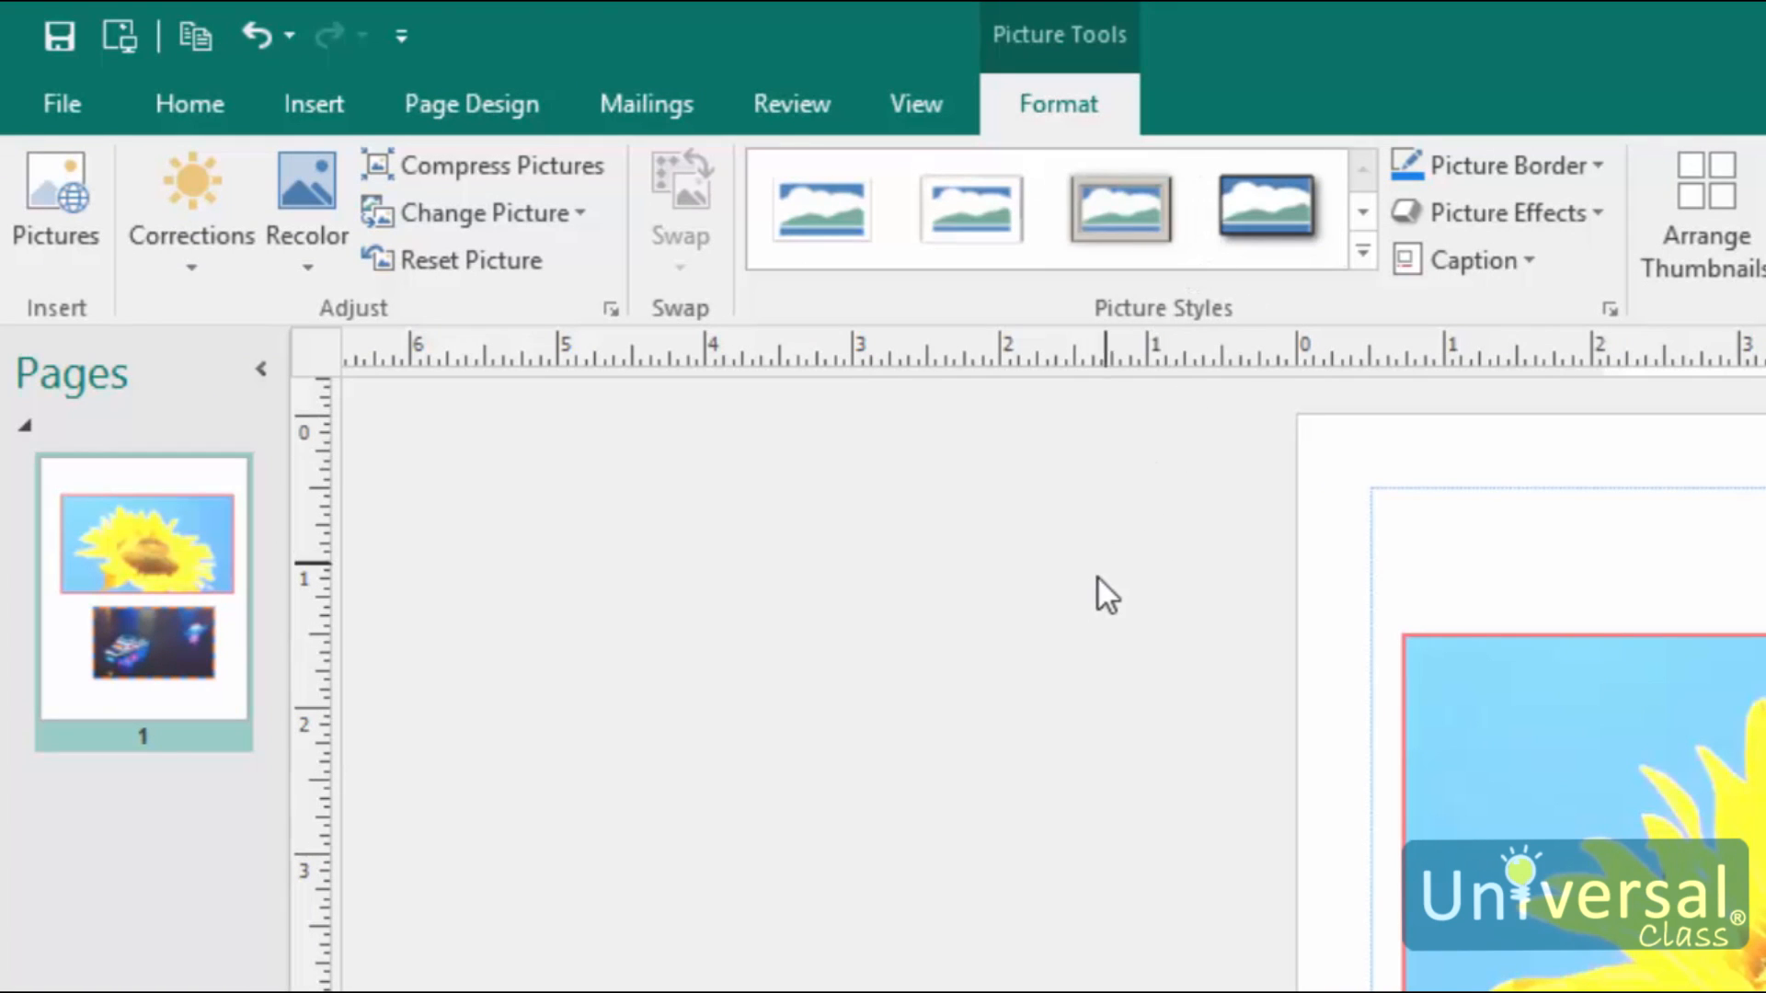
mouse_move(1000, 563)
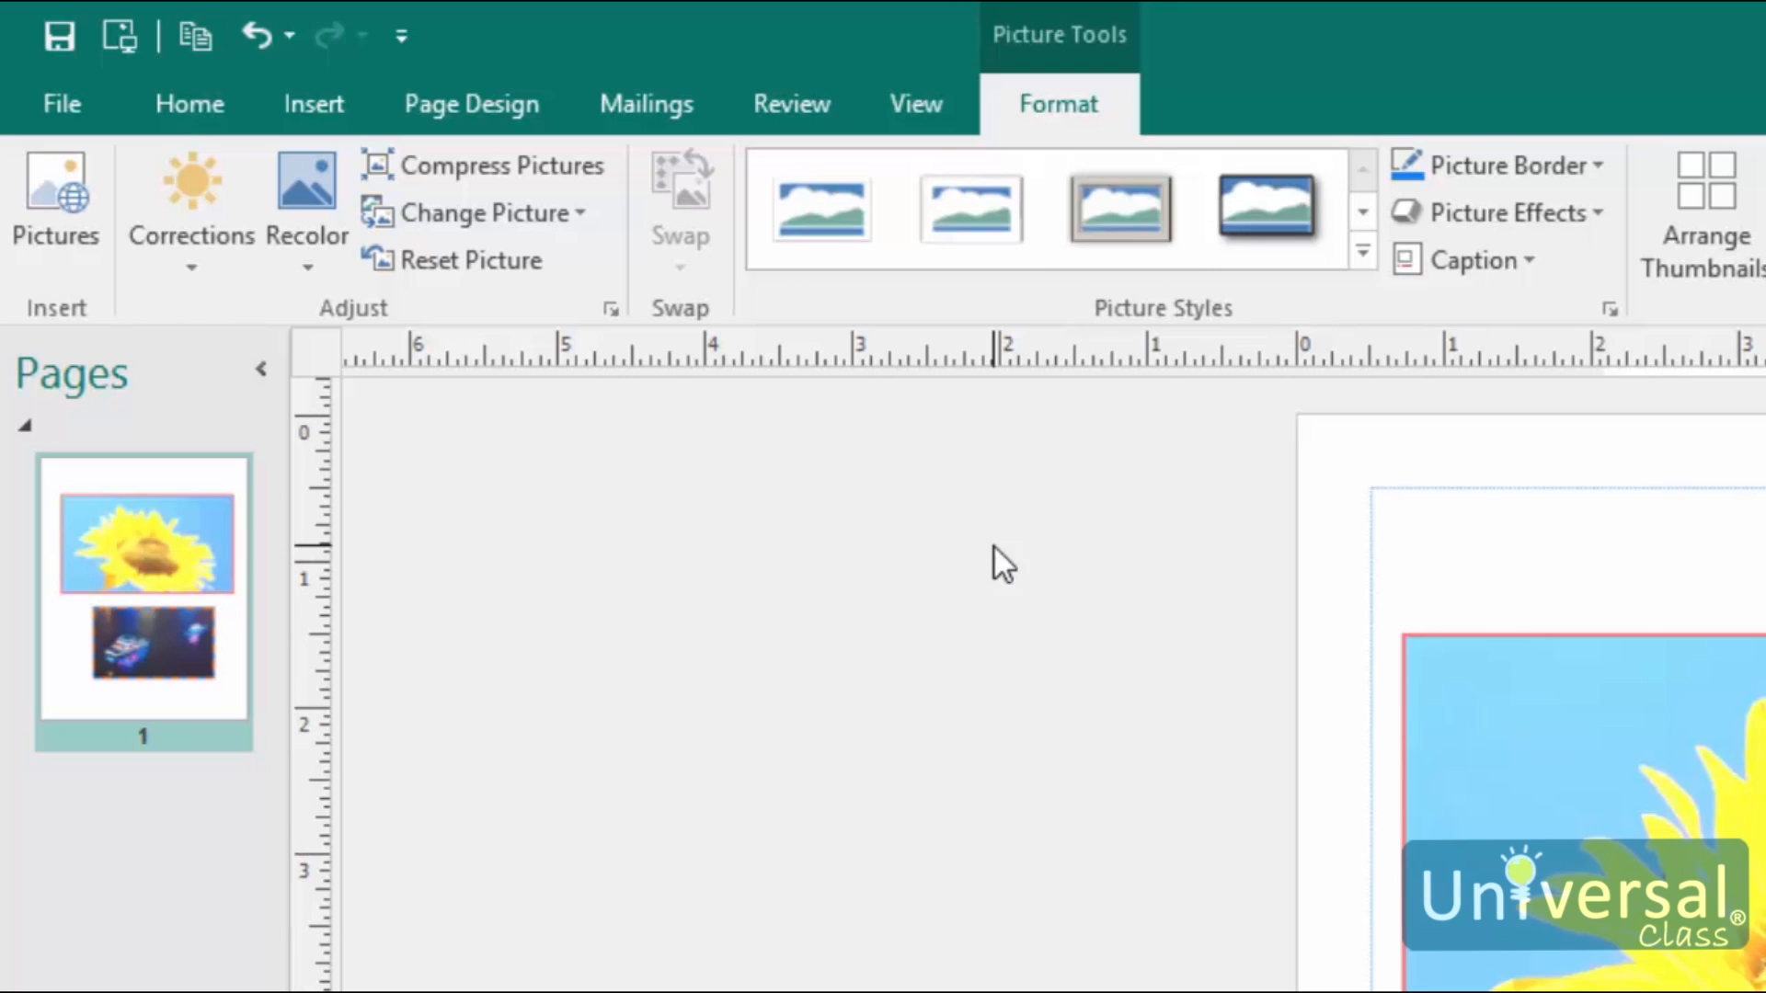
mouse_move(1190, 611)
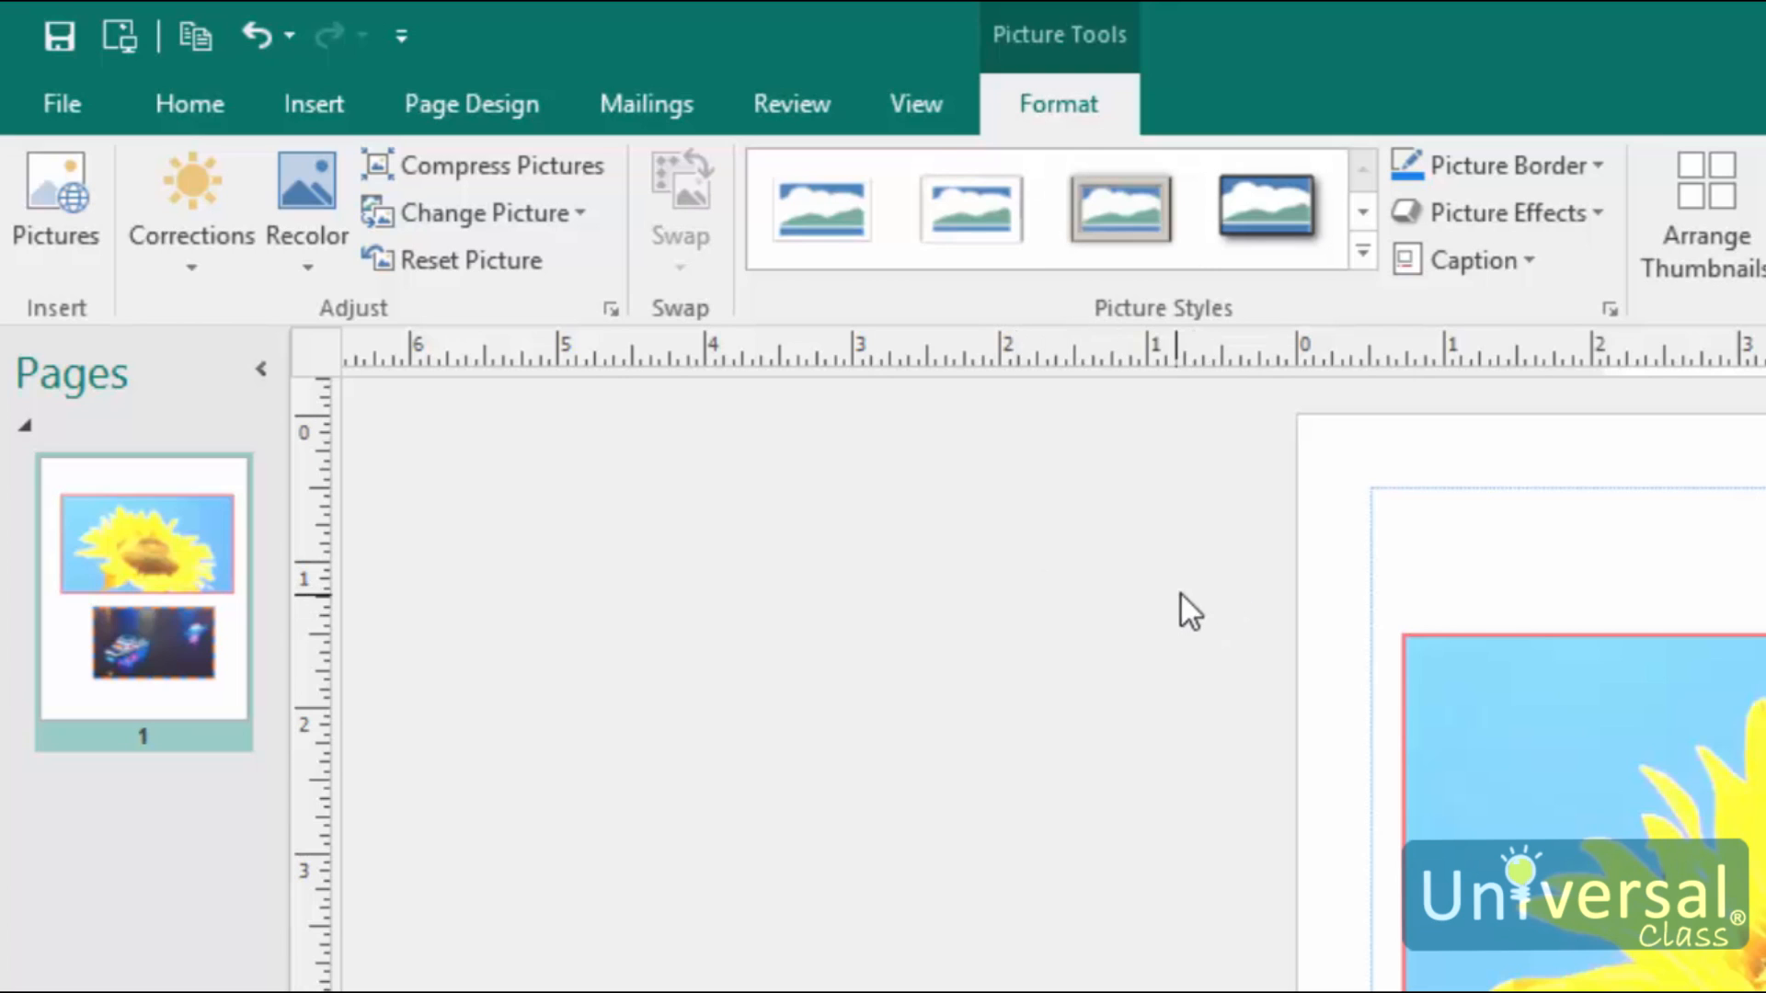
mouse_move(921, 348)
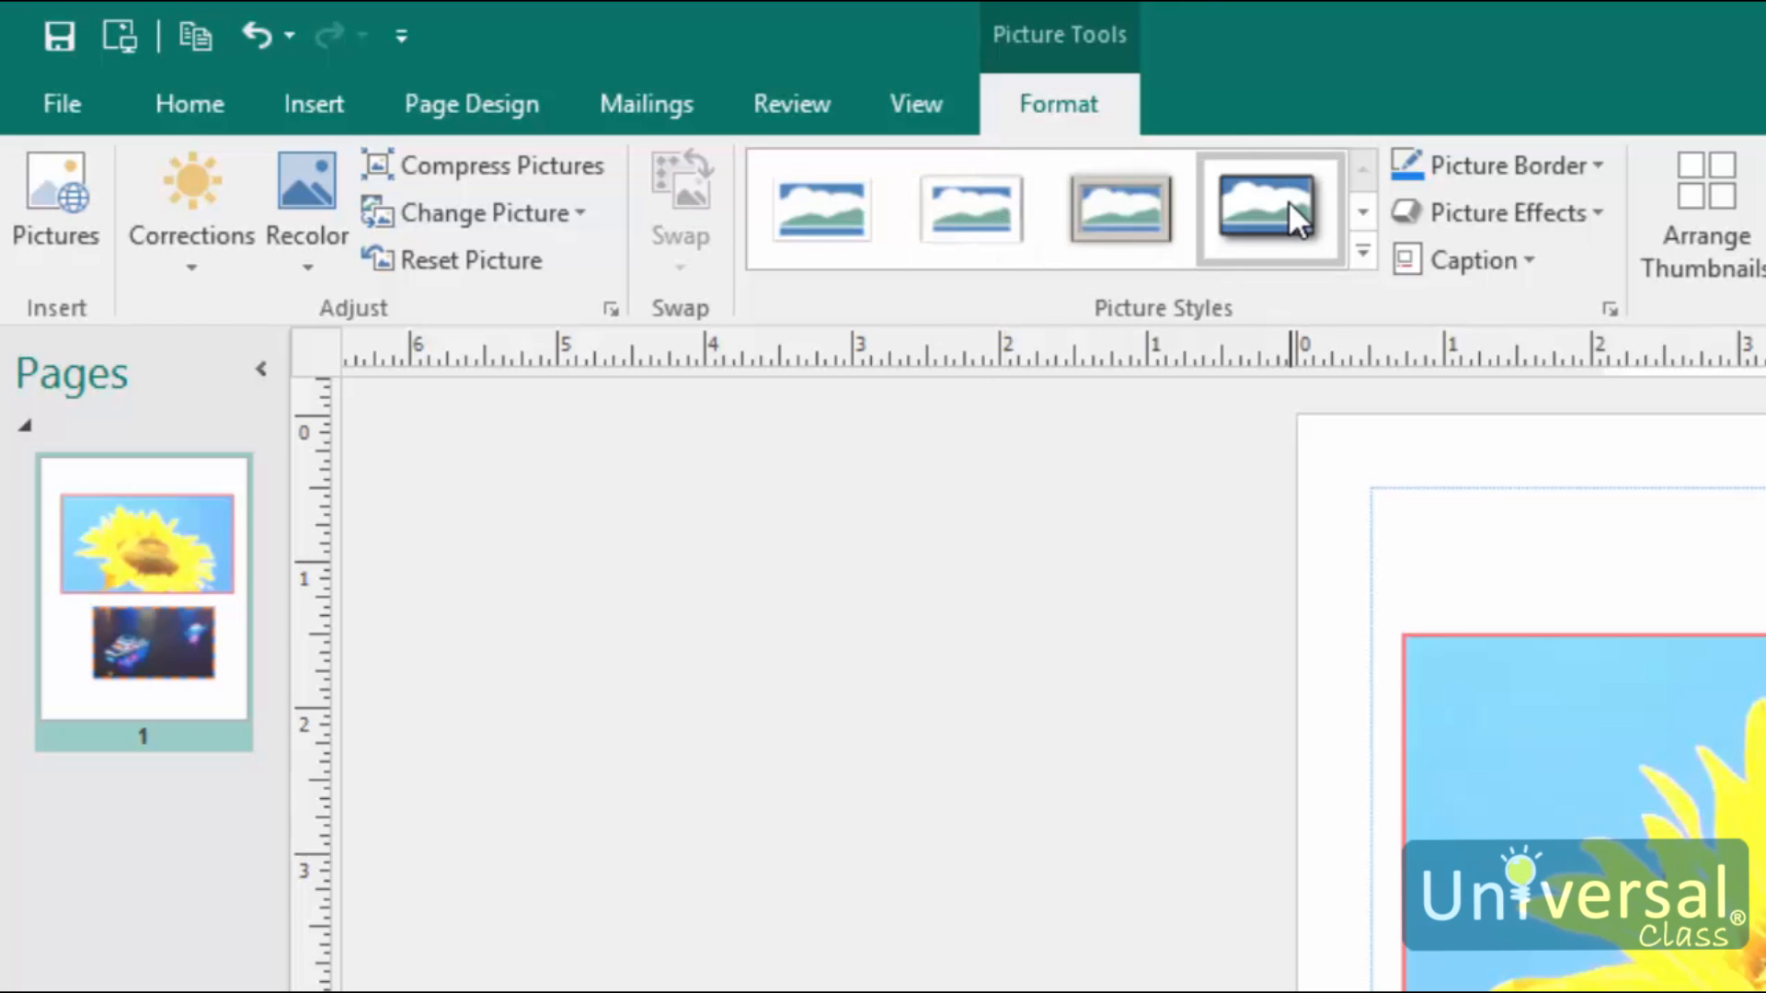
mouse_move(1336, 399)
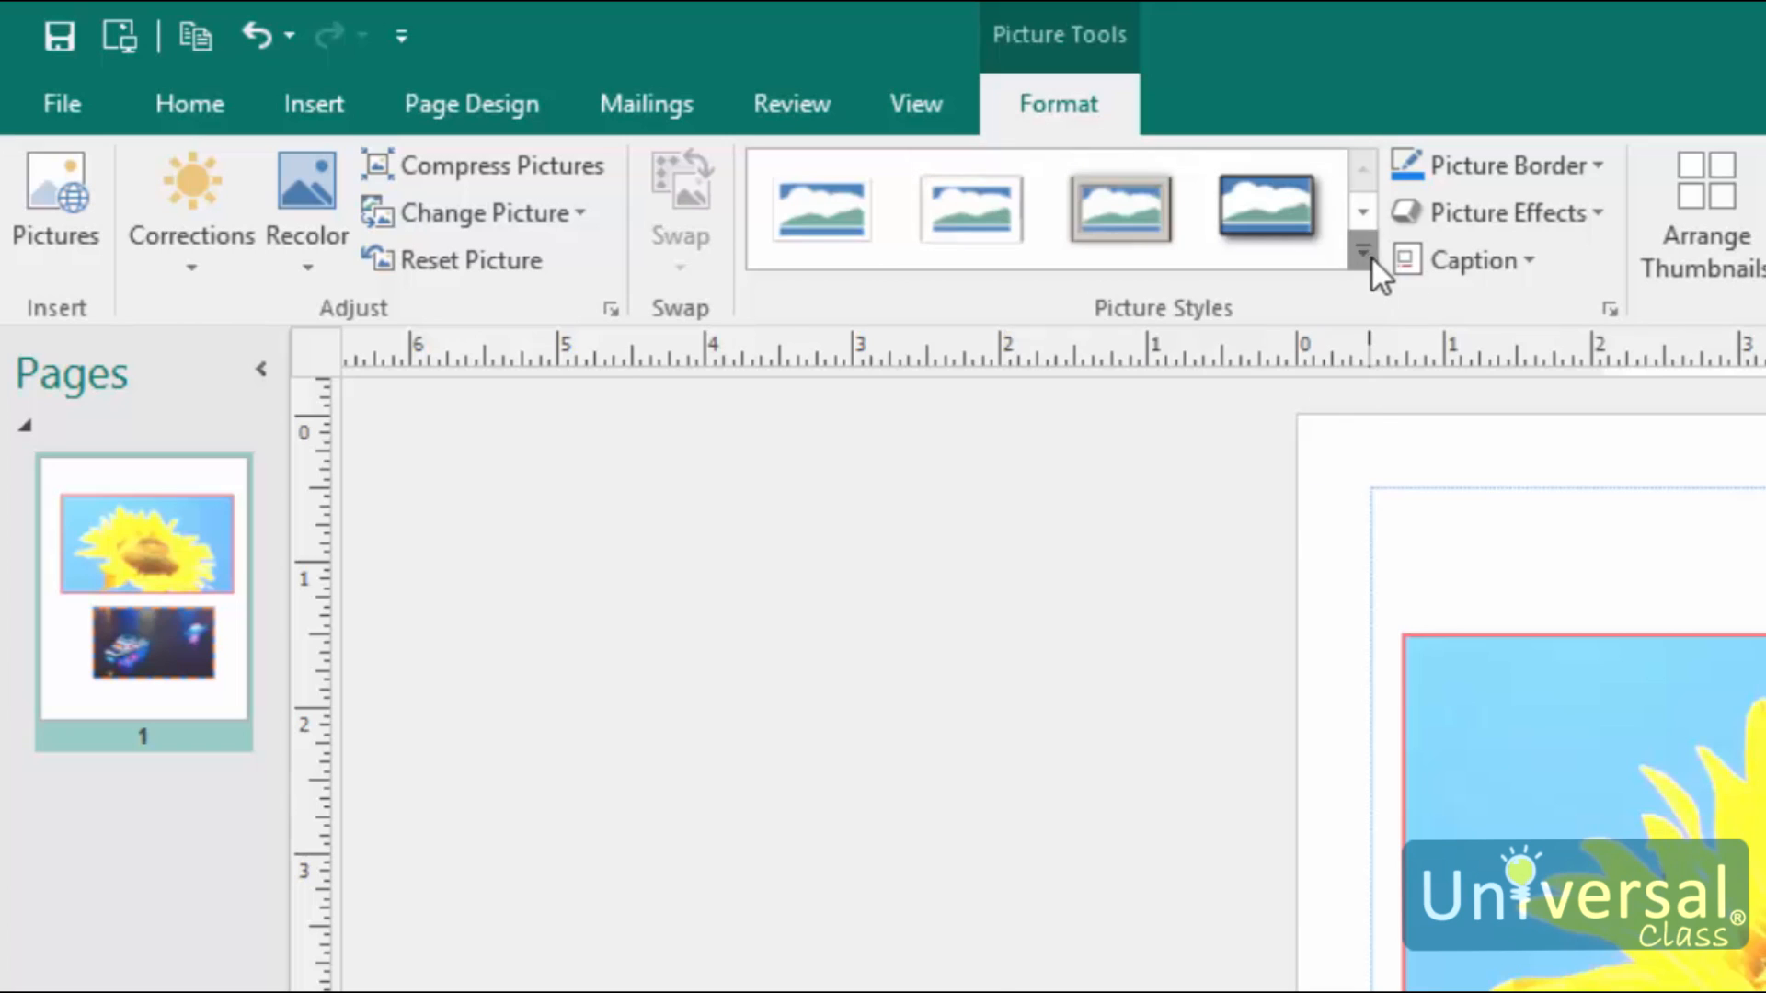
- Apply the Beveled Oval, Black picture style from the full styles gallery
left_click(1361, 252)
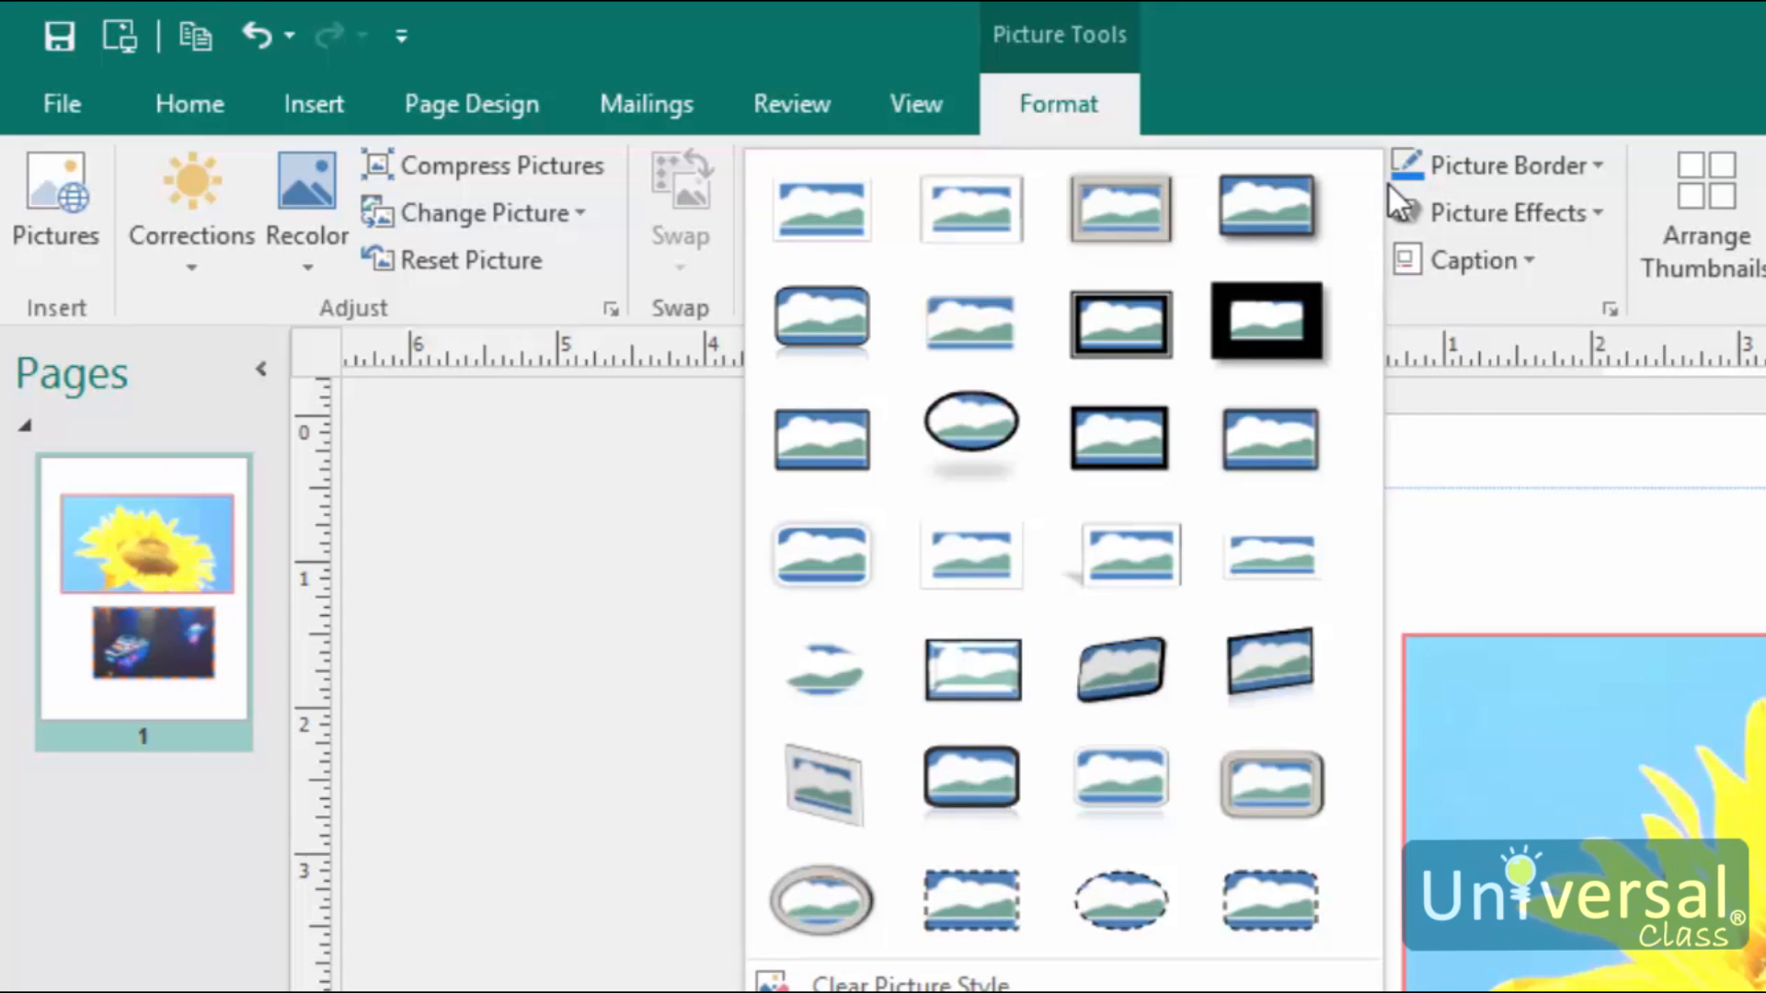
mouse_move(971, 437)
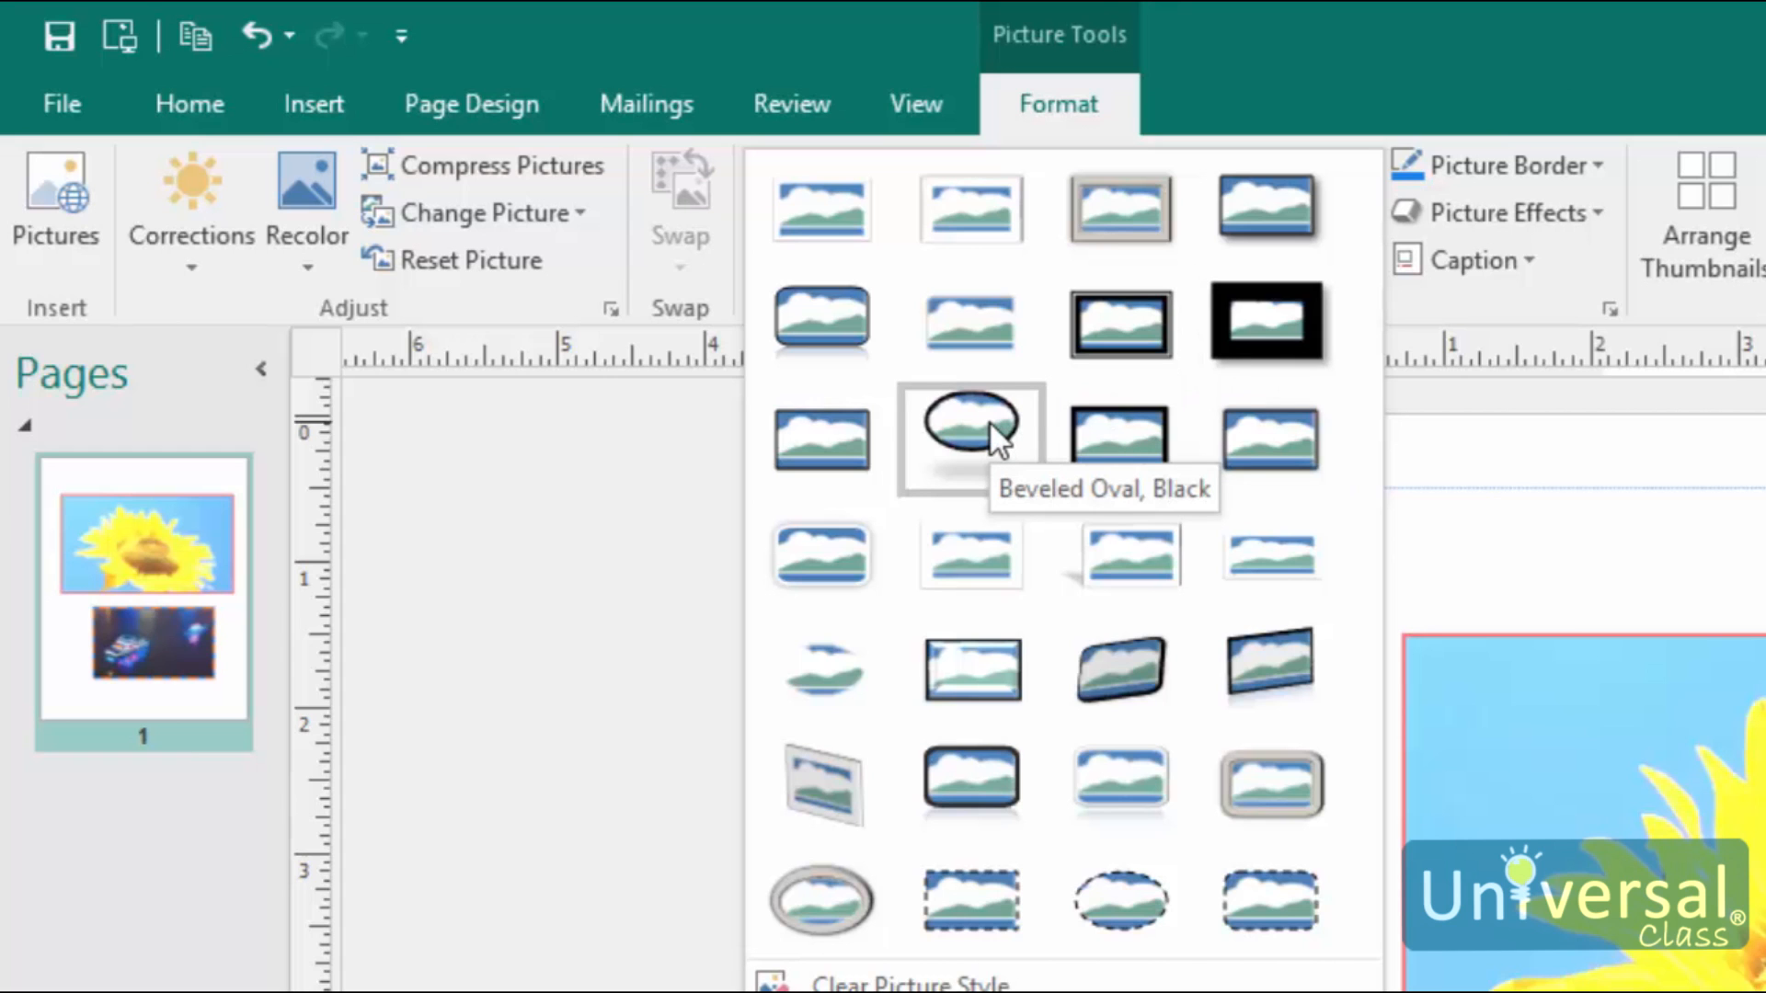
left_click(969, 438)
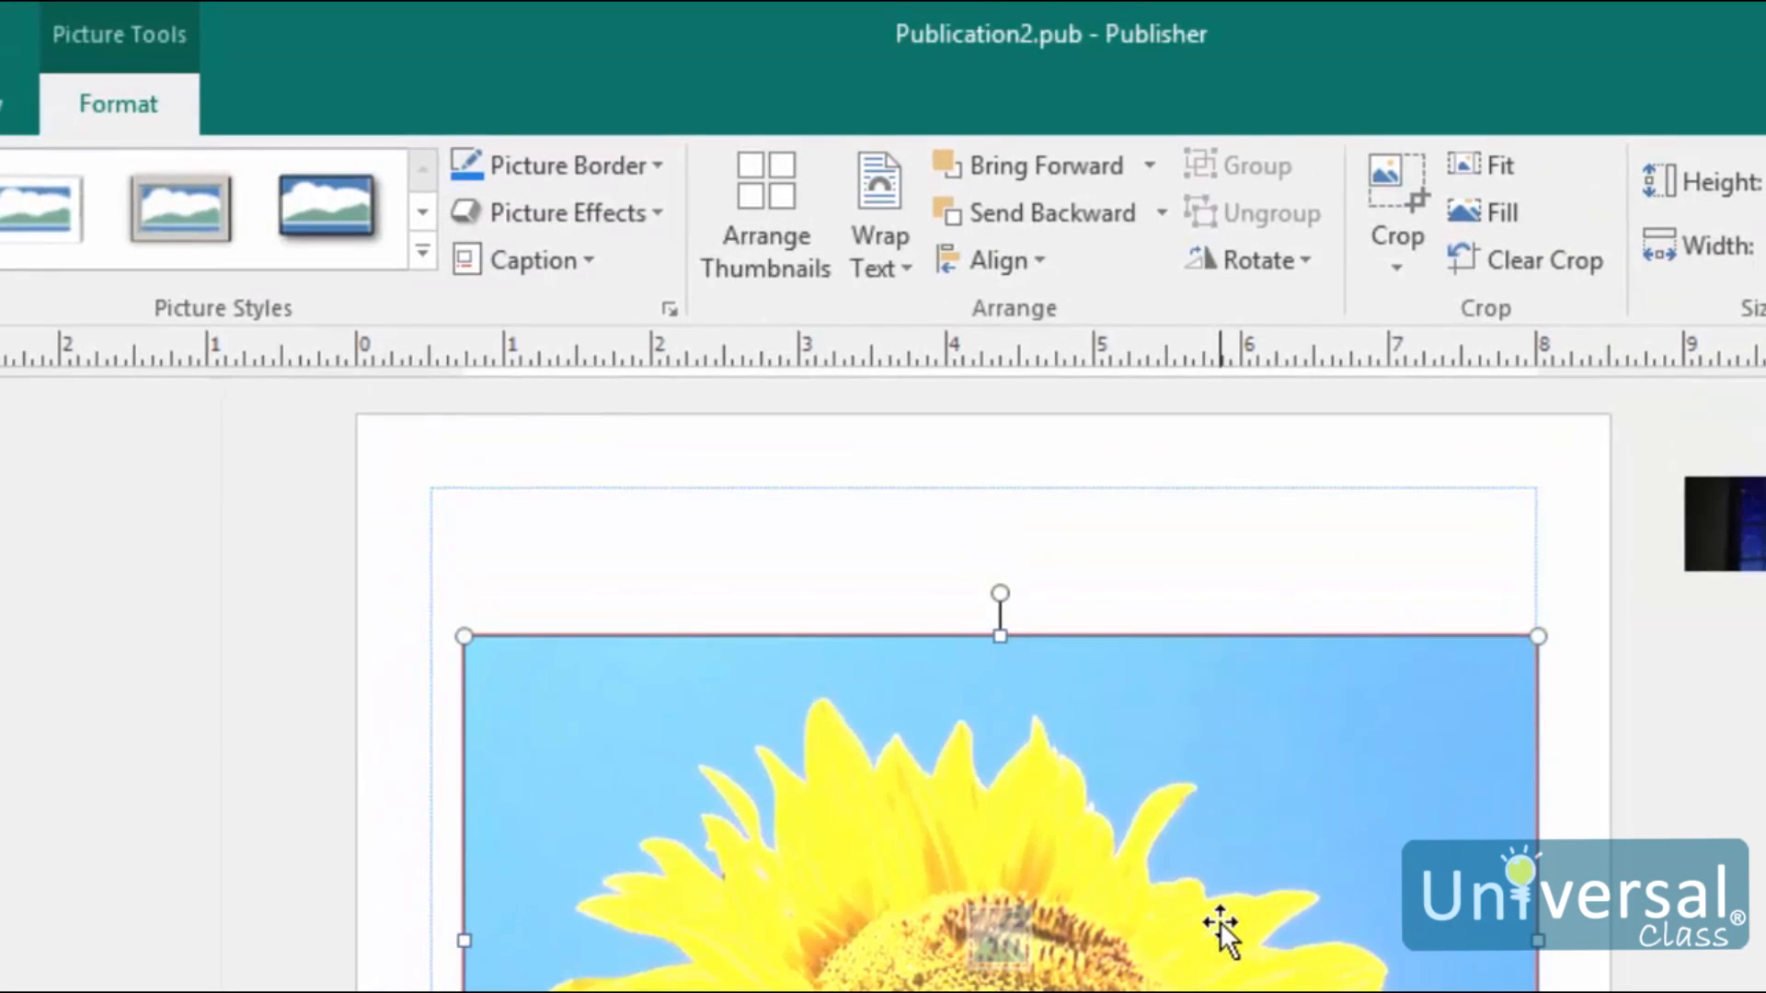
mouse_move(658, 219)
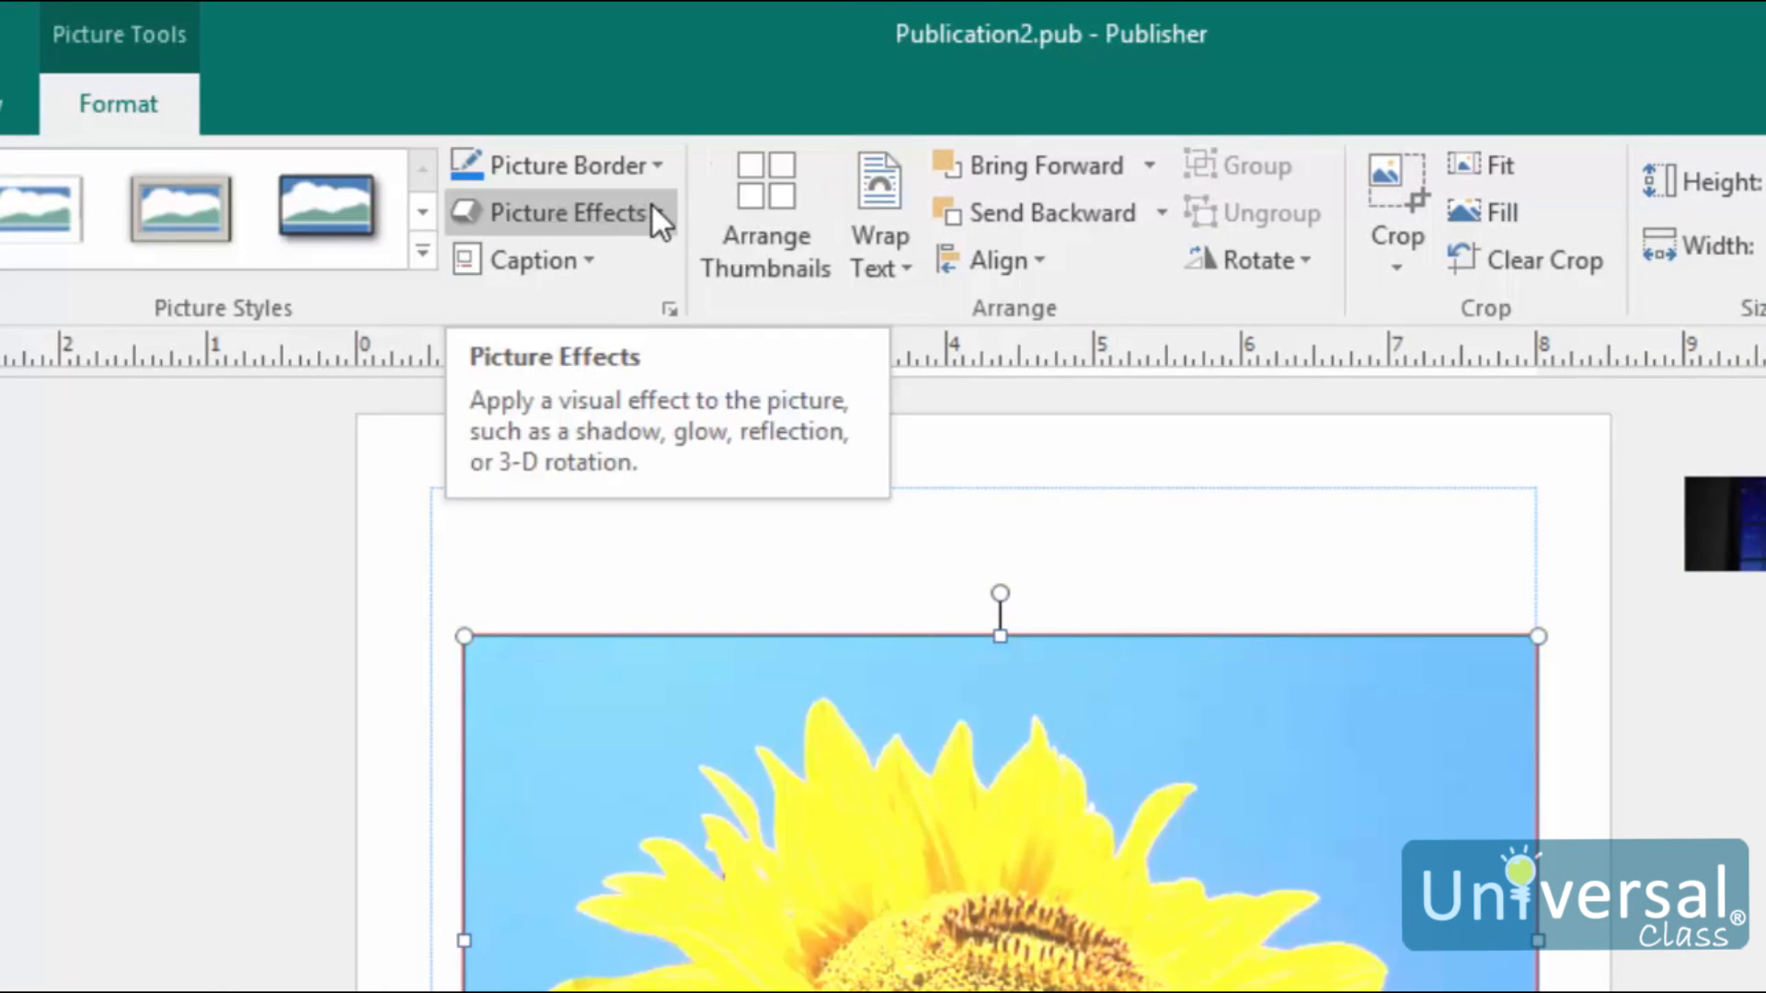
- Display the outer, inner and perspective Shadow presets down to Shadow Options
left_click(570, 213)
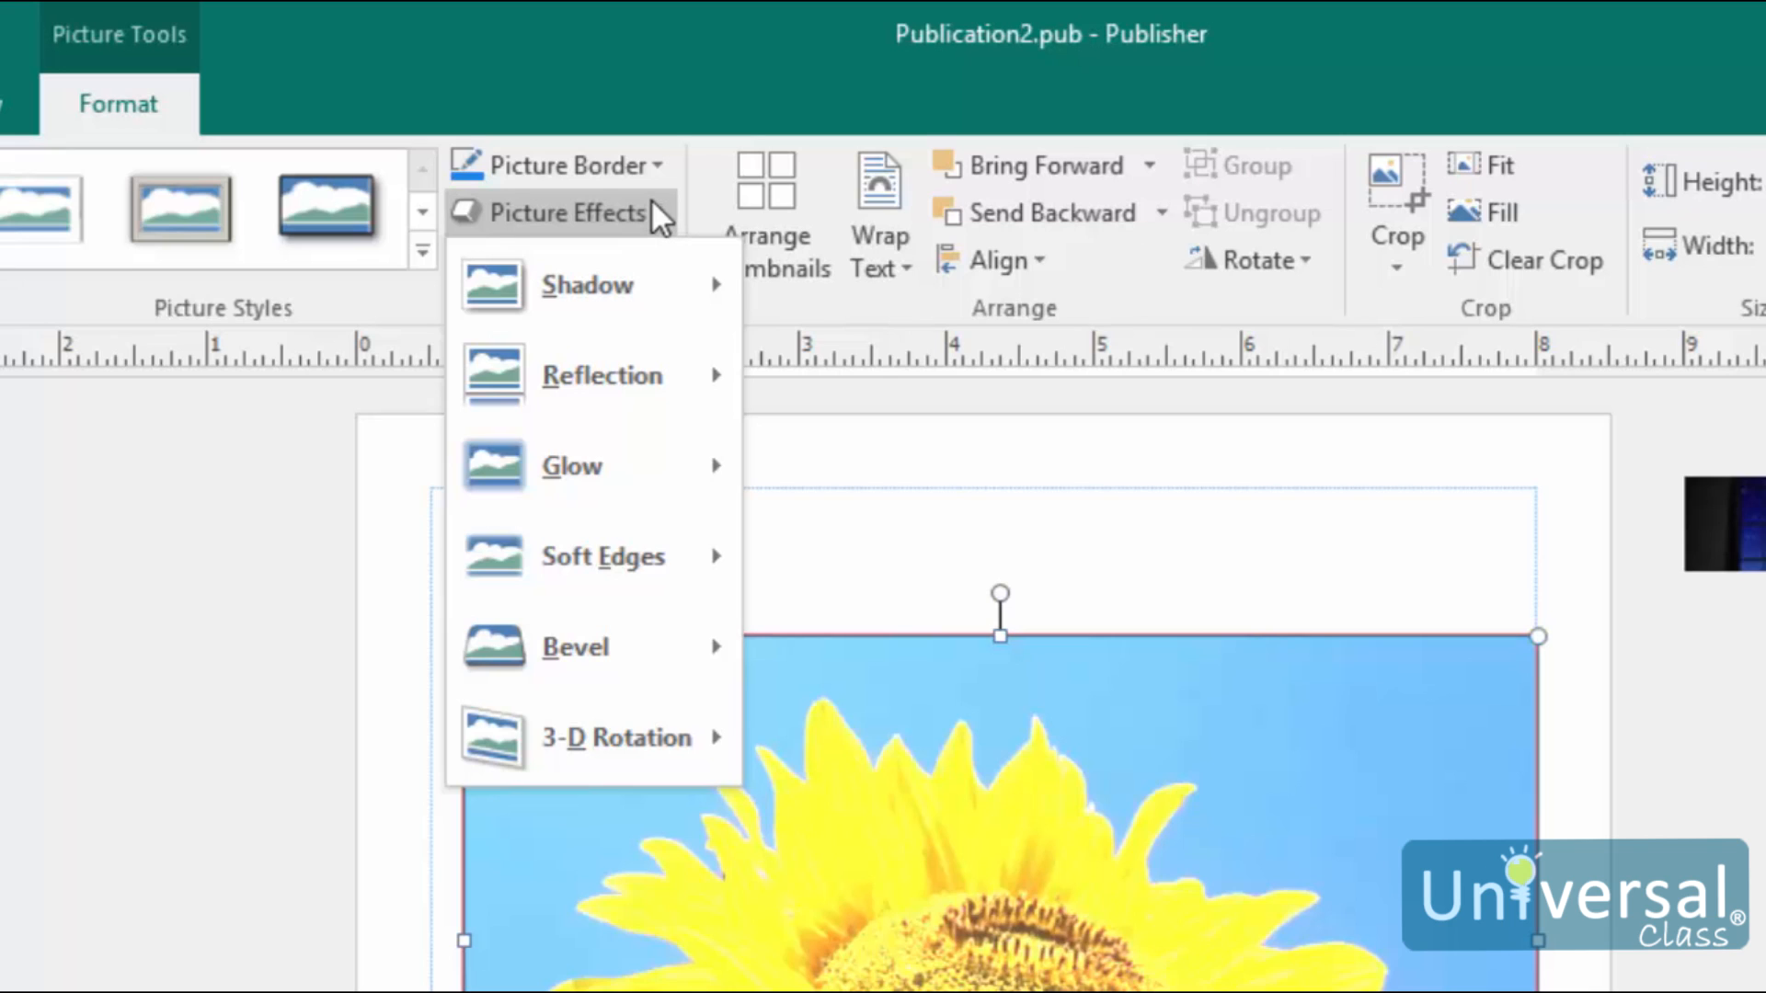
mouse_move(664, 304)
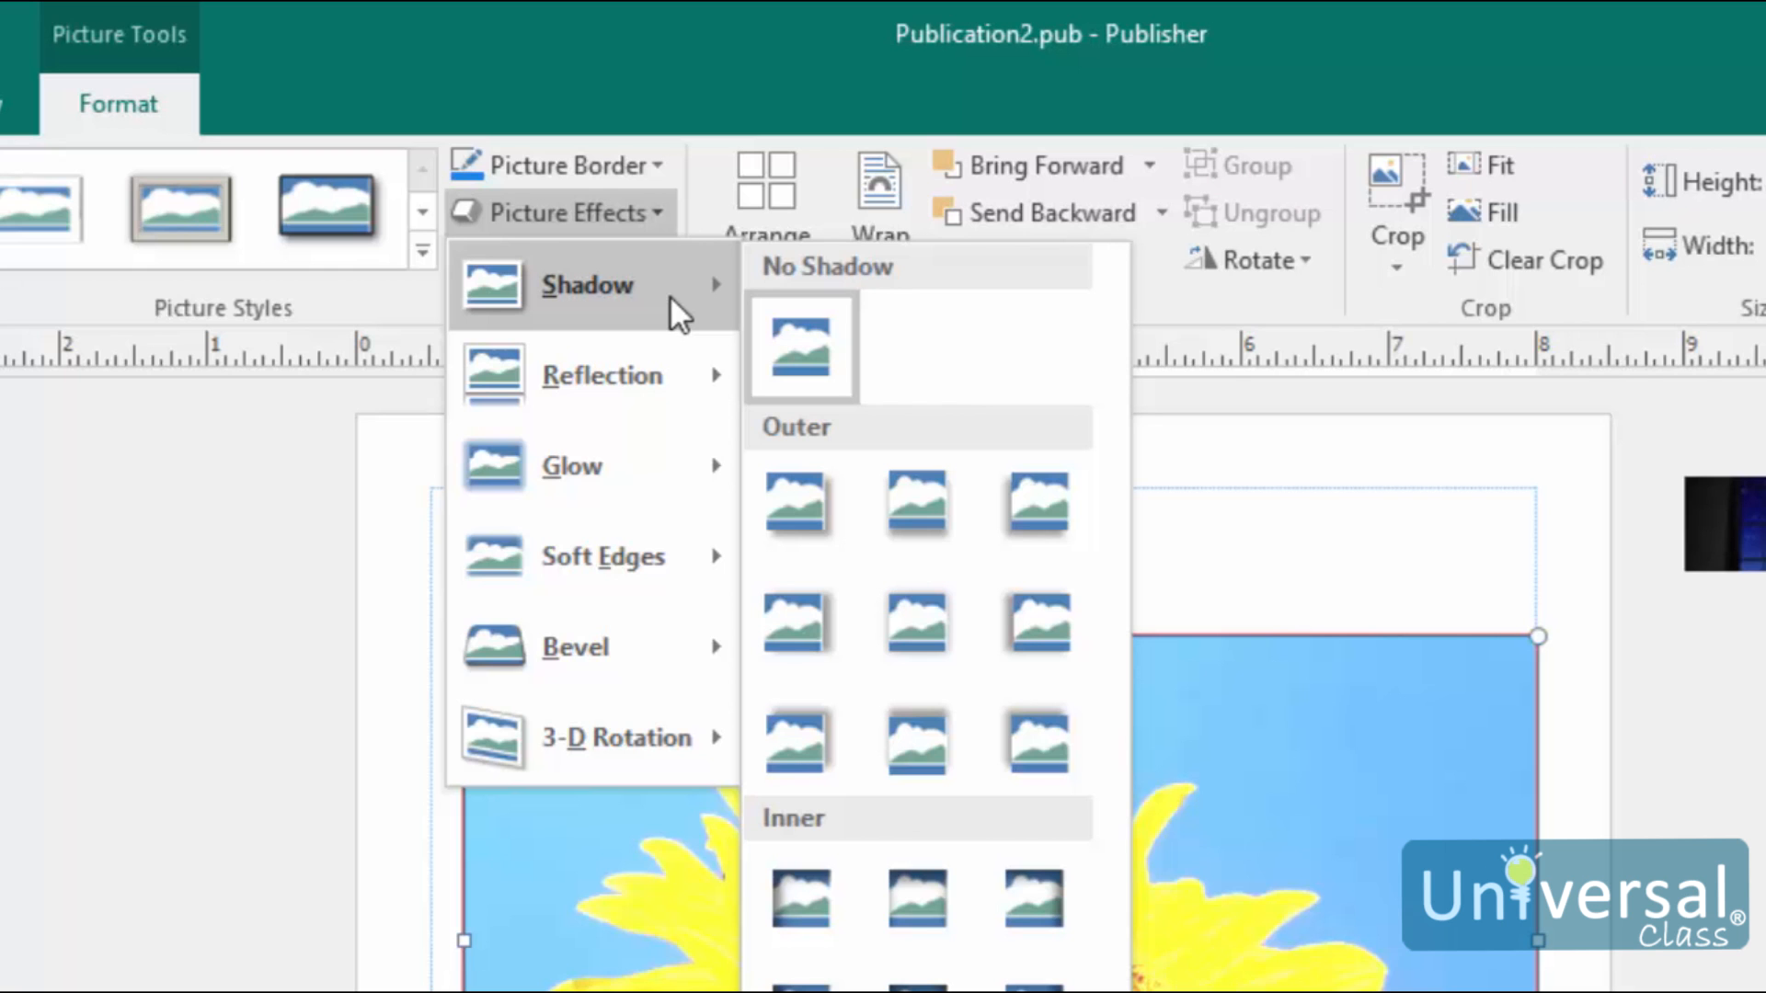
scroll("down", 3)
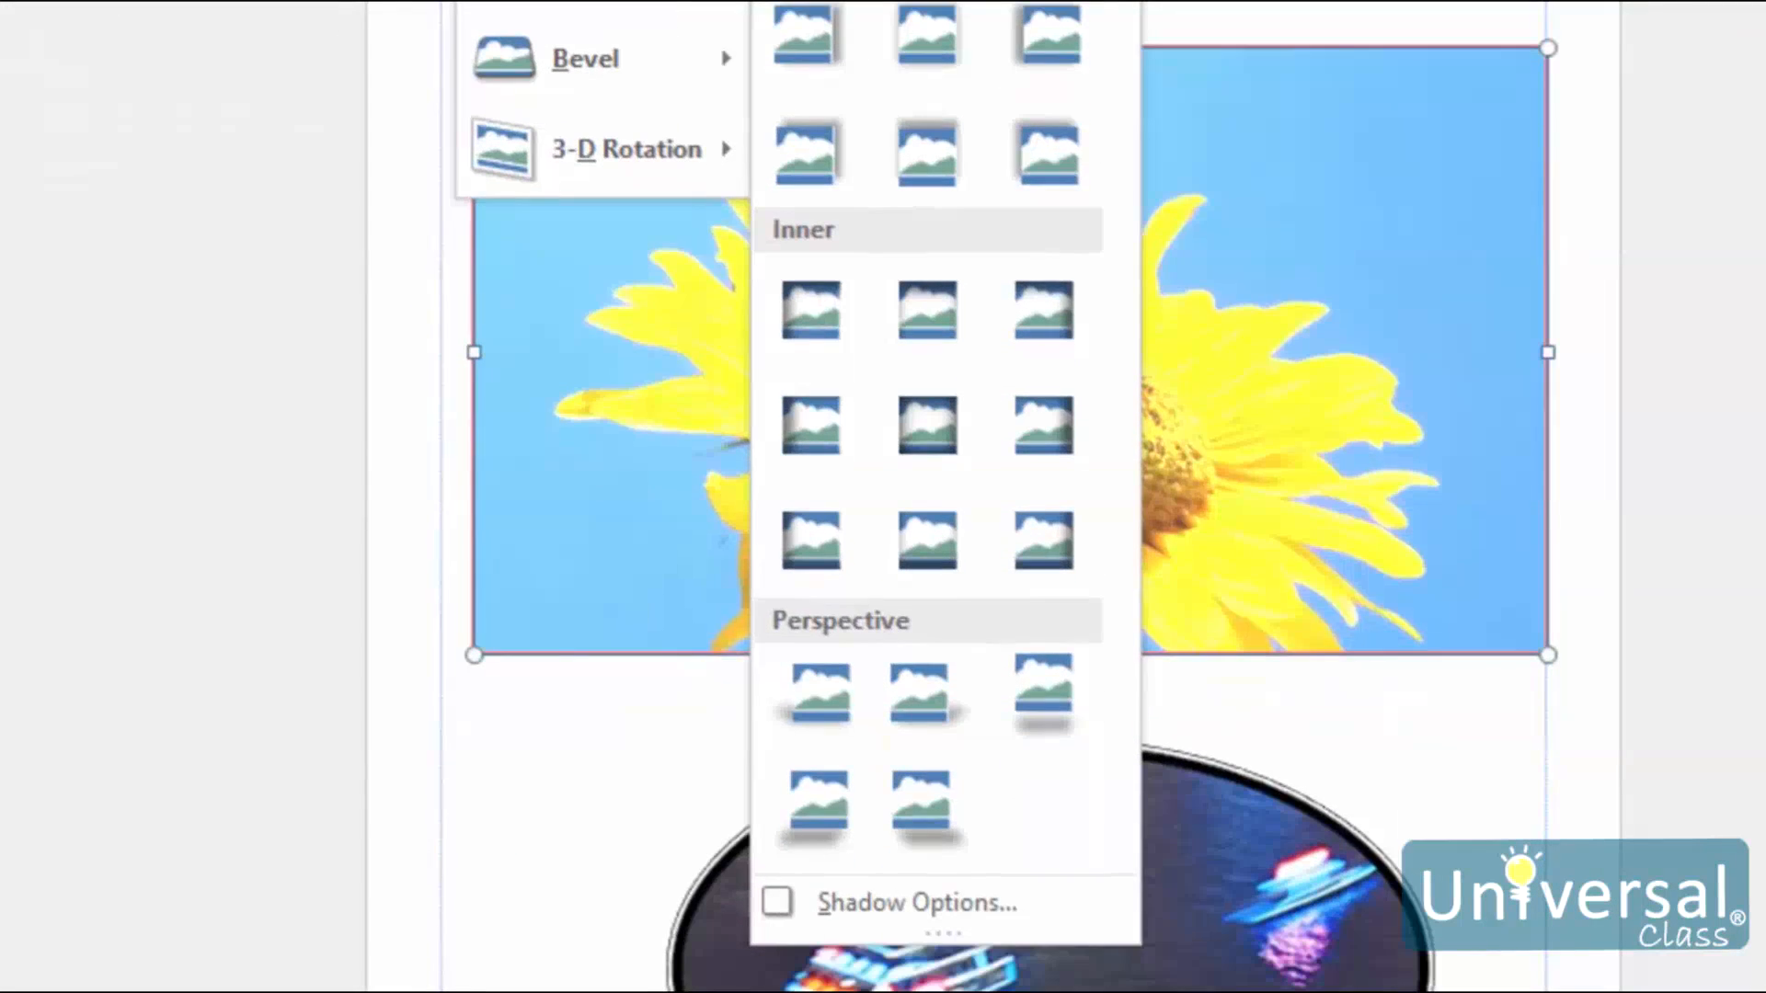
mouse_move(923, 901)
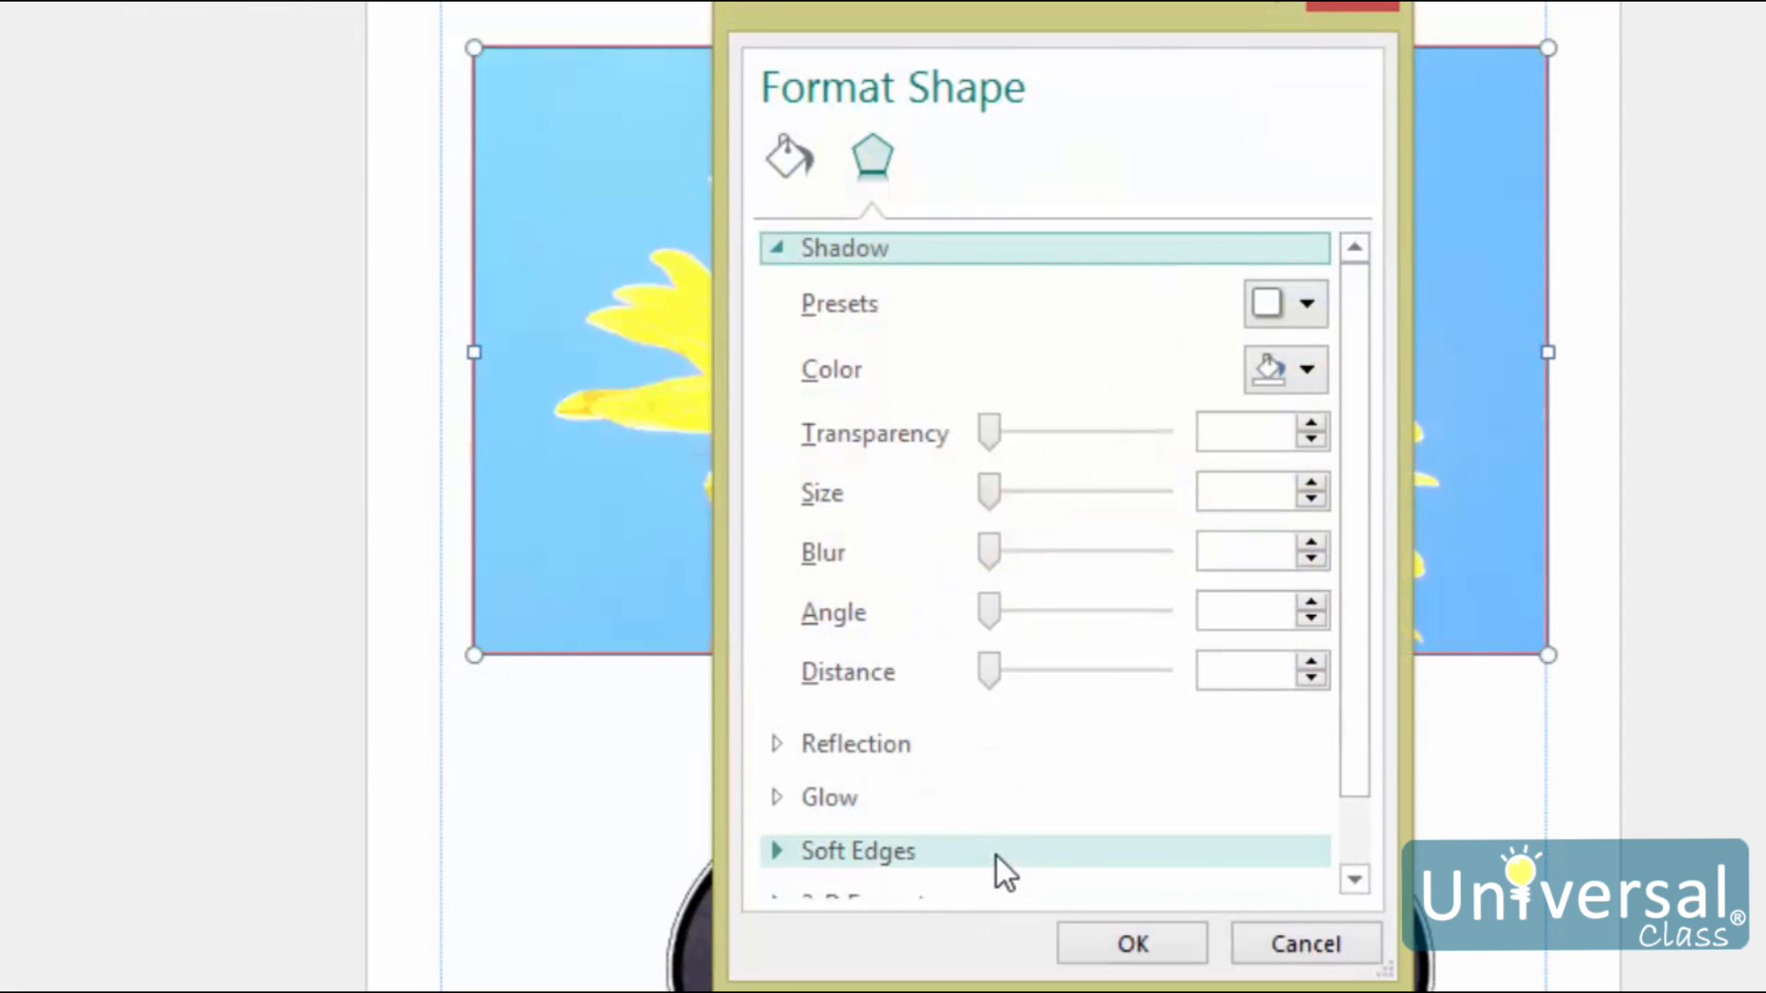
mouse_move(1513, 42)
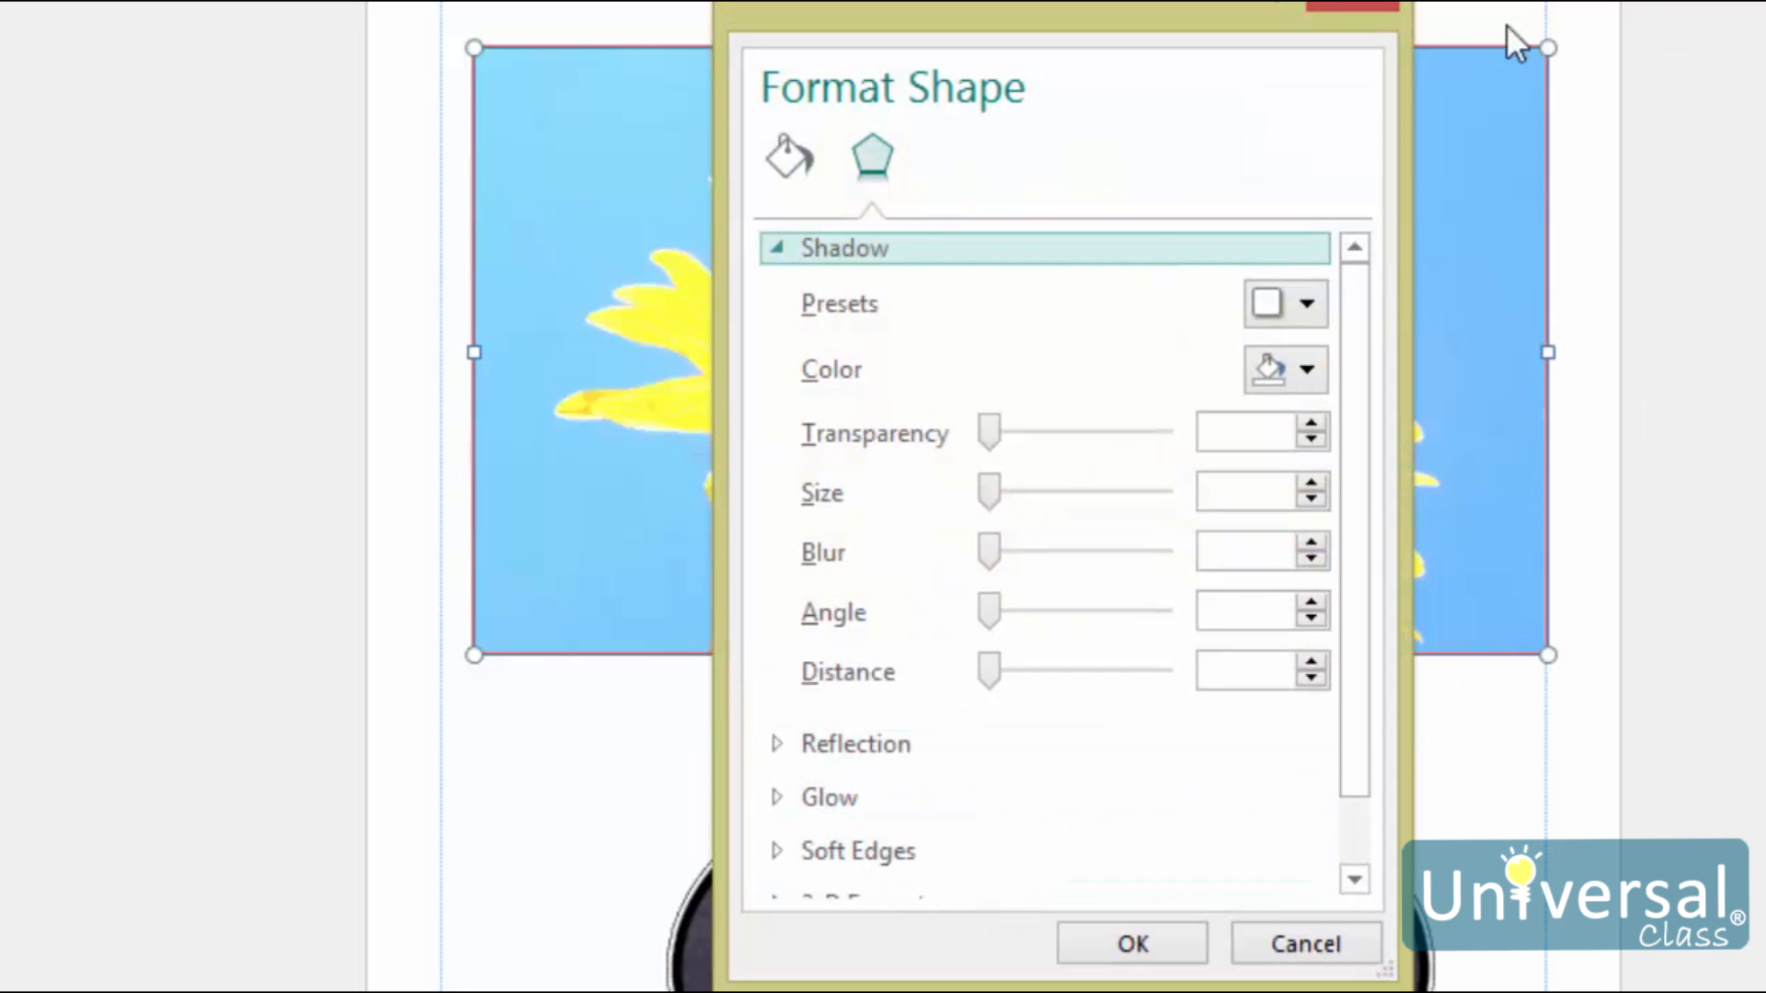
mouse_move(1284, 370)
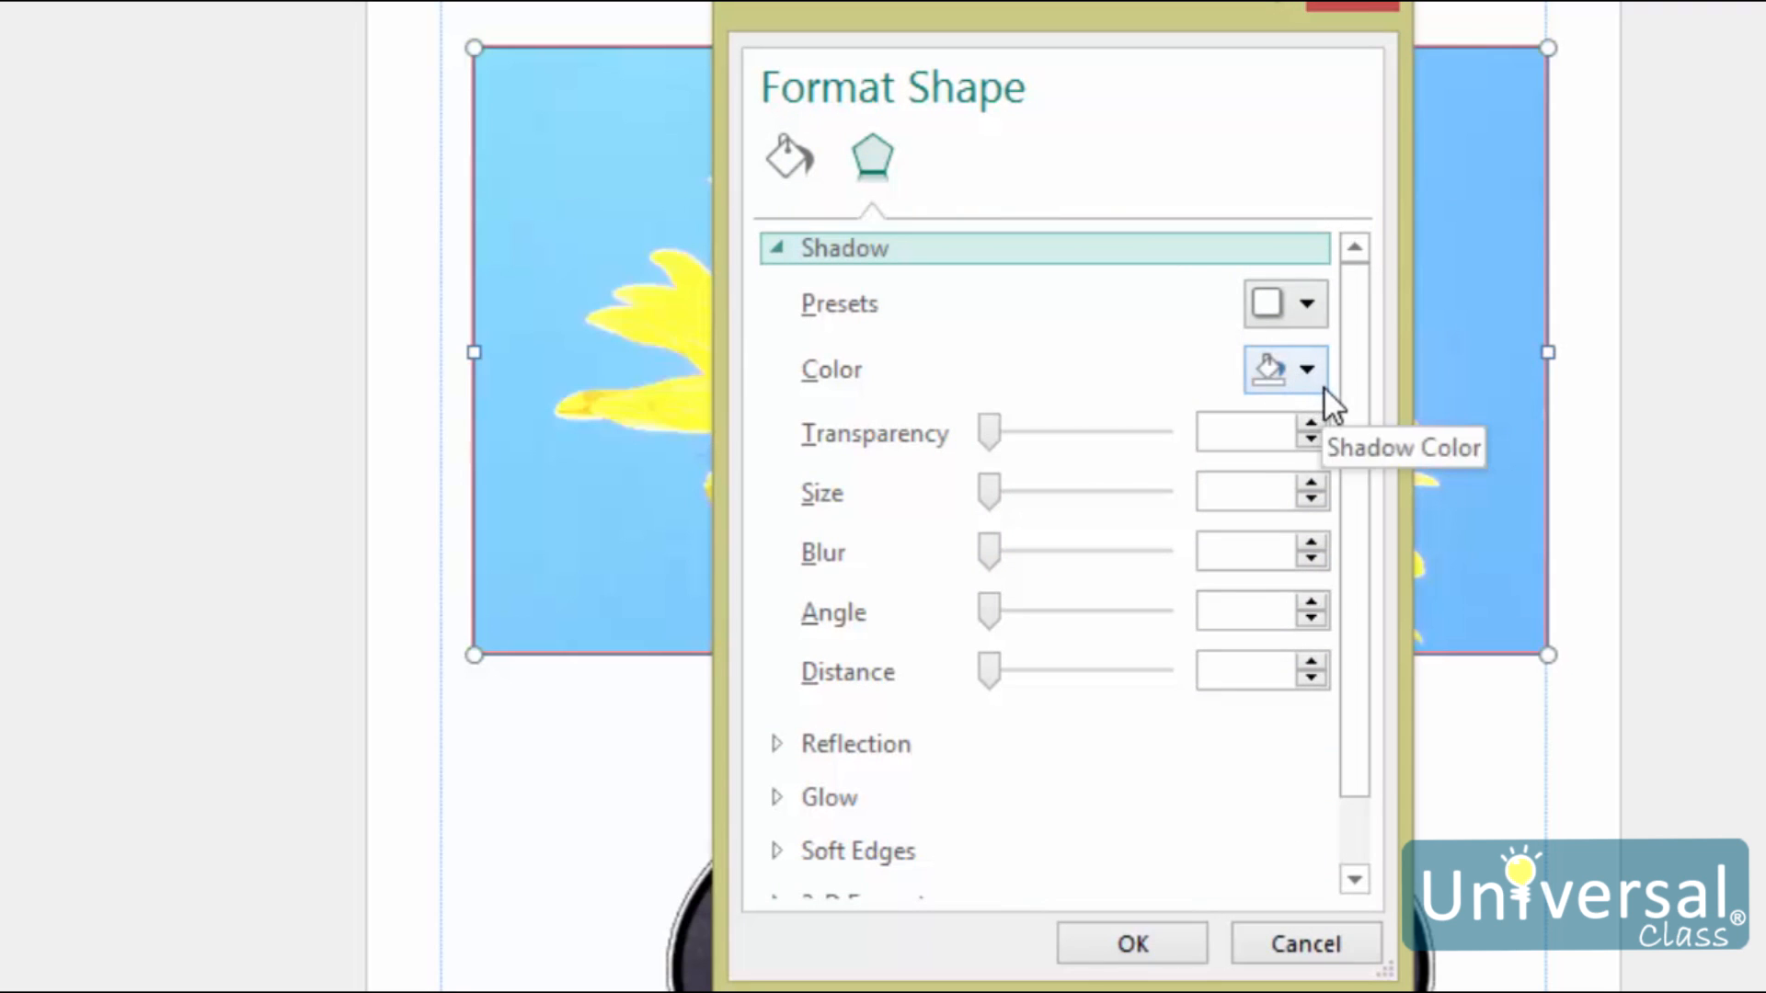
mouse_move(1087, 686)
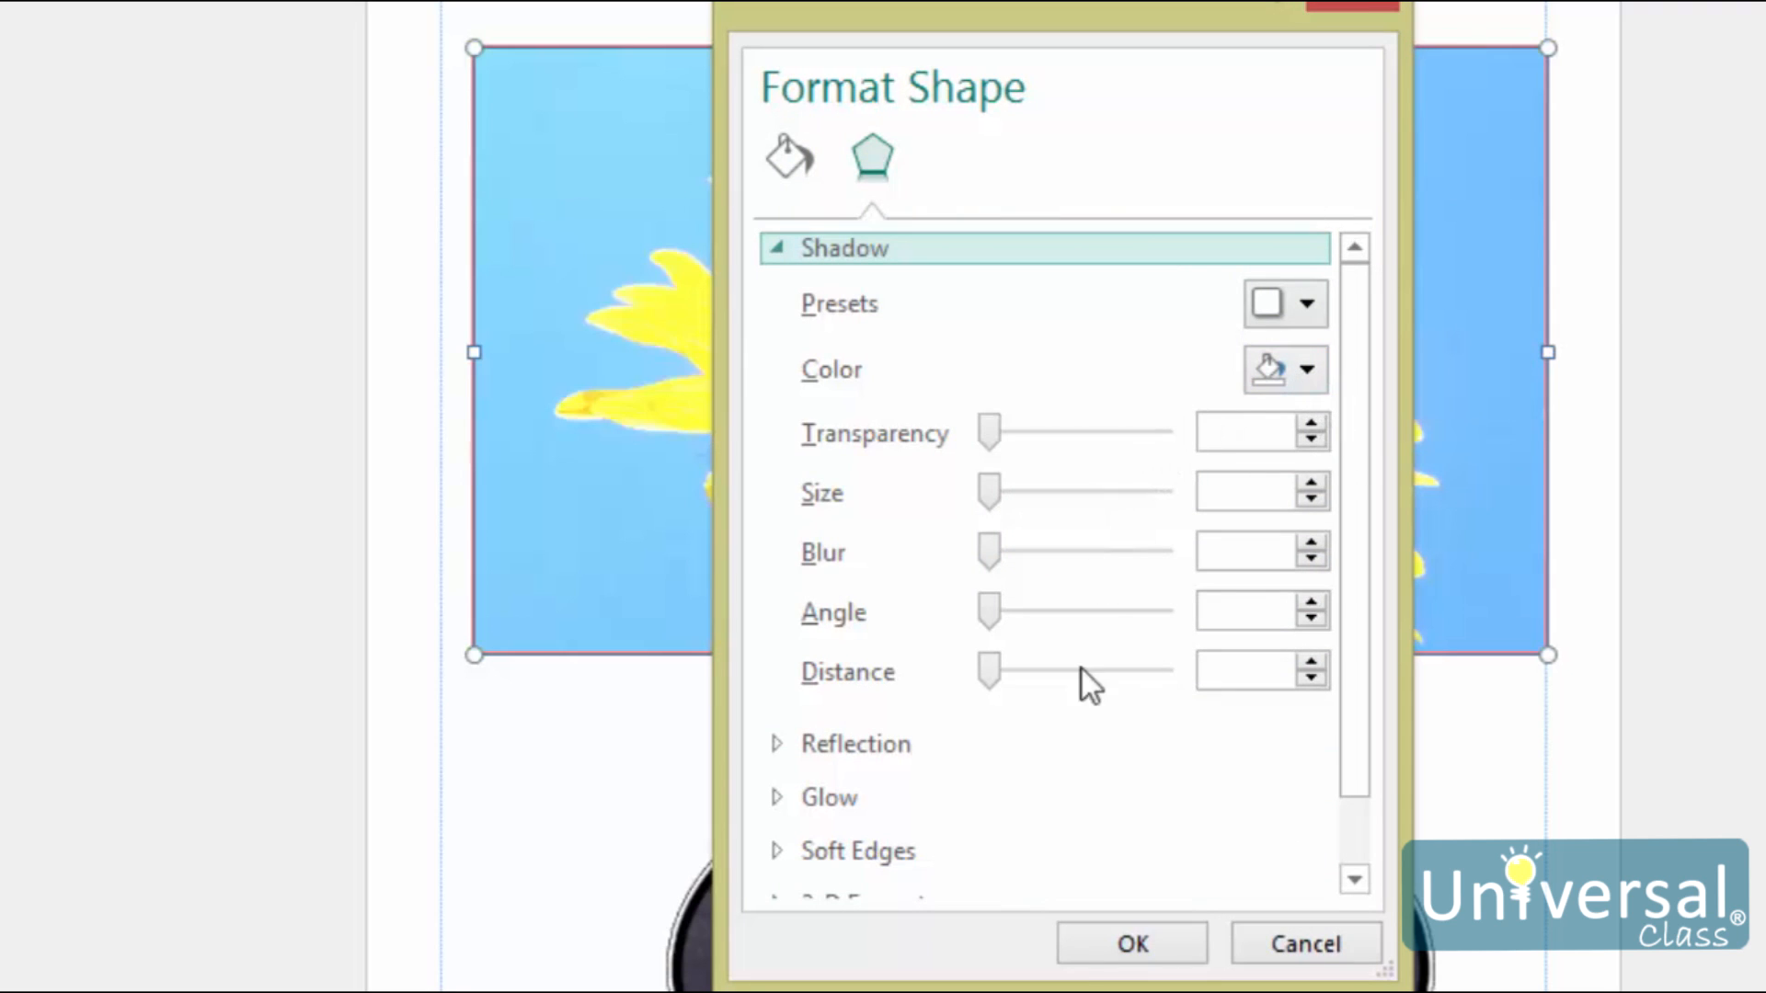
mouse_move(1102, 670)
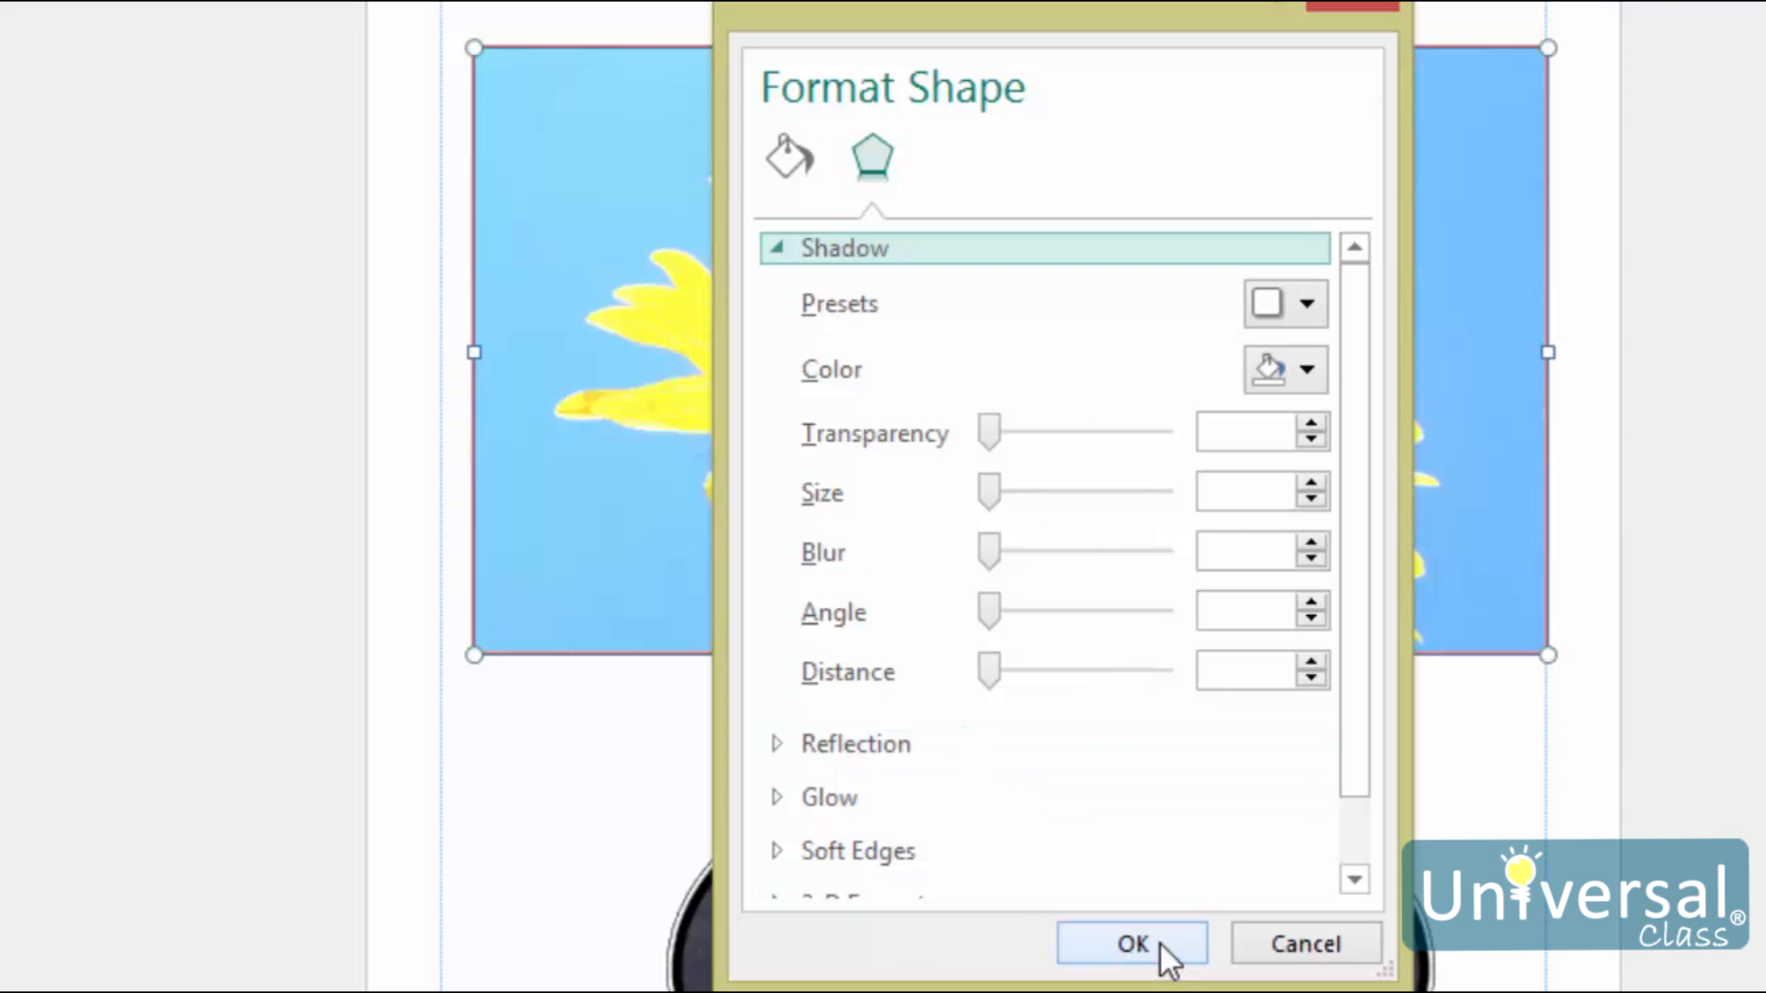
- Confirm the Format Shape shadow settings, leaving the sunflower picture with no shadow
left_click(1131, 943)
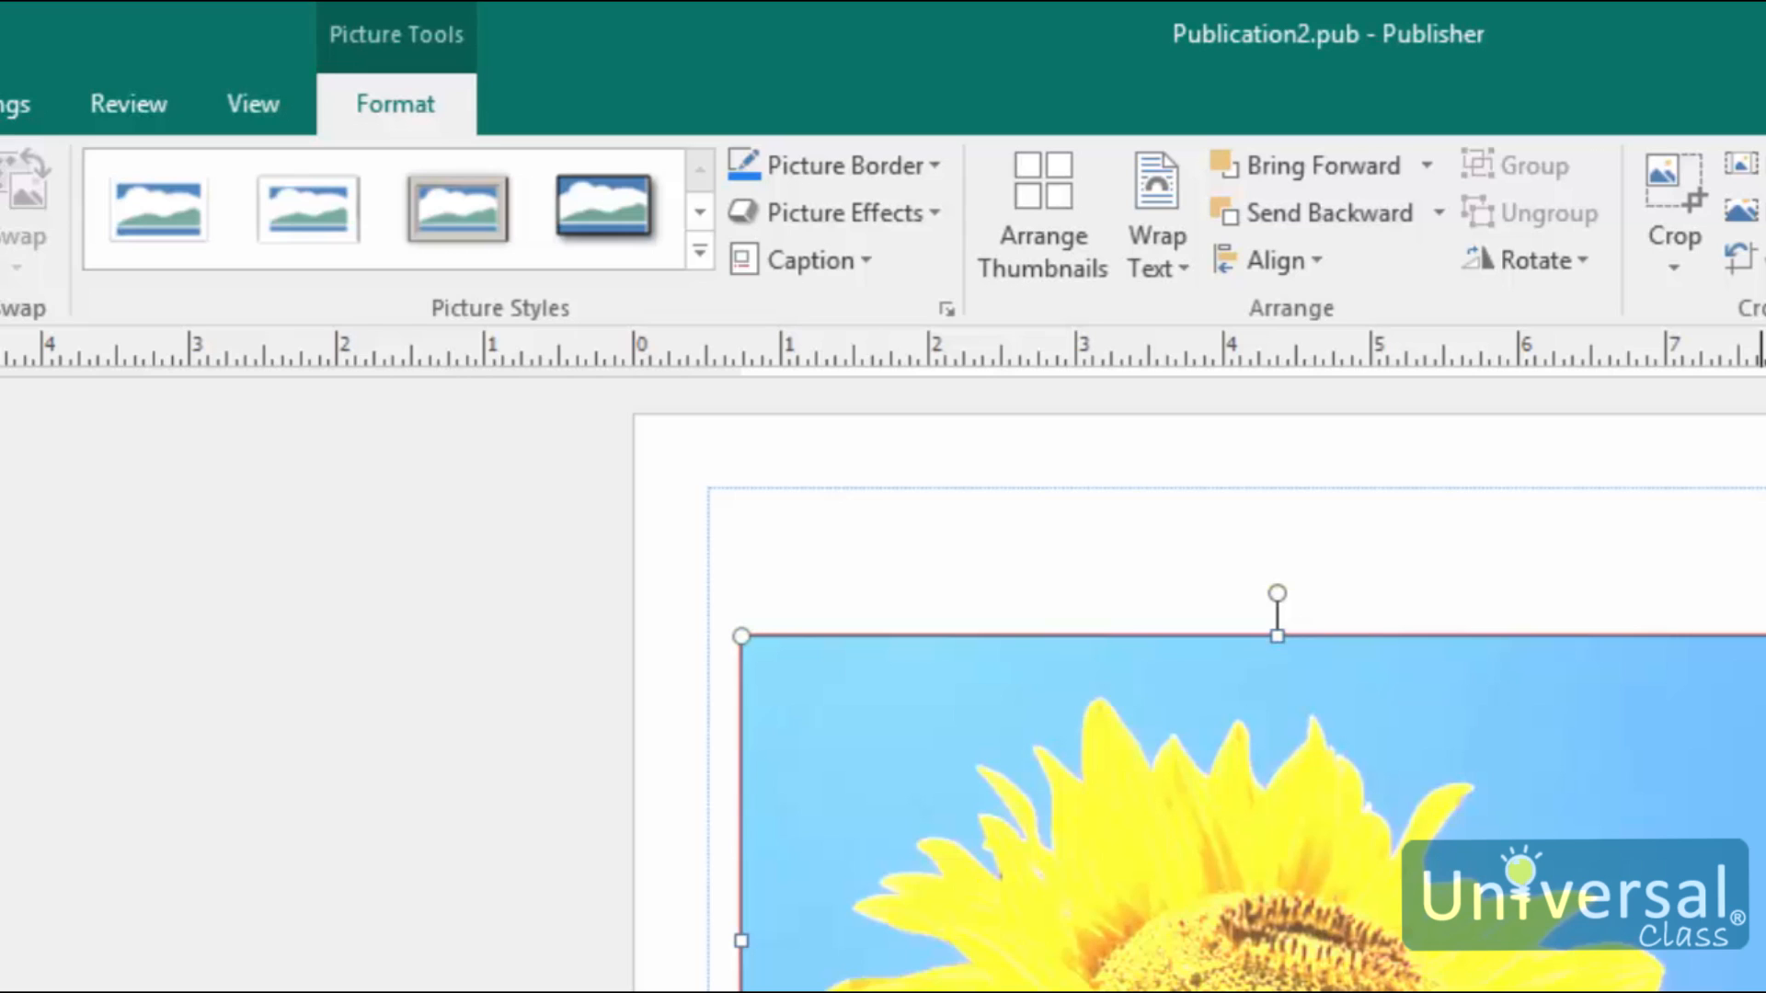
mouse_move(440, 148)
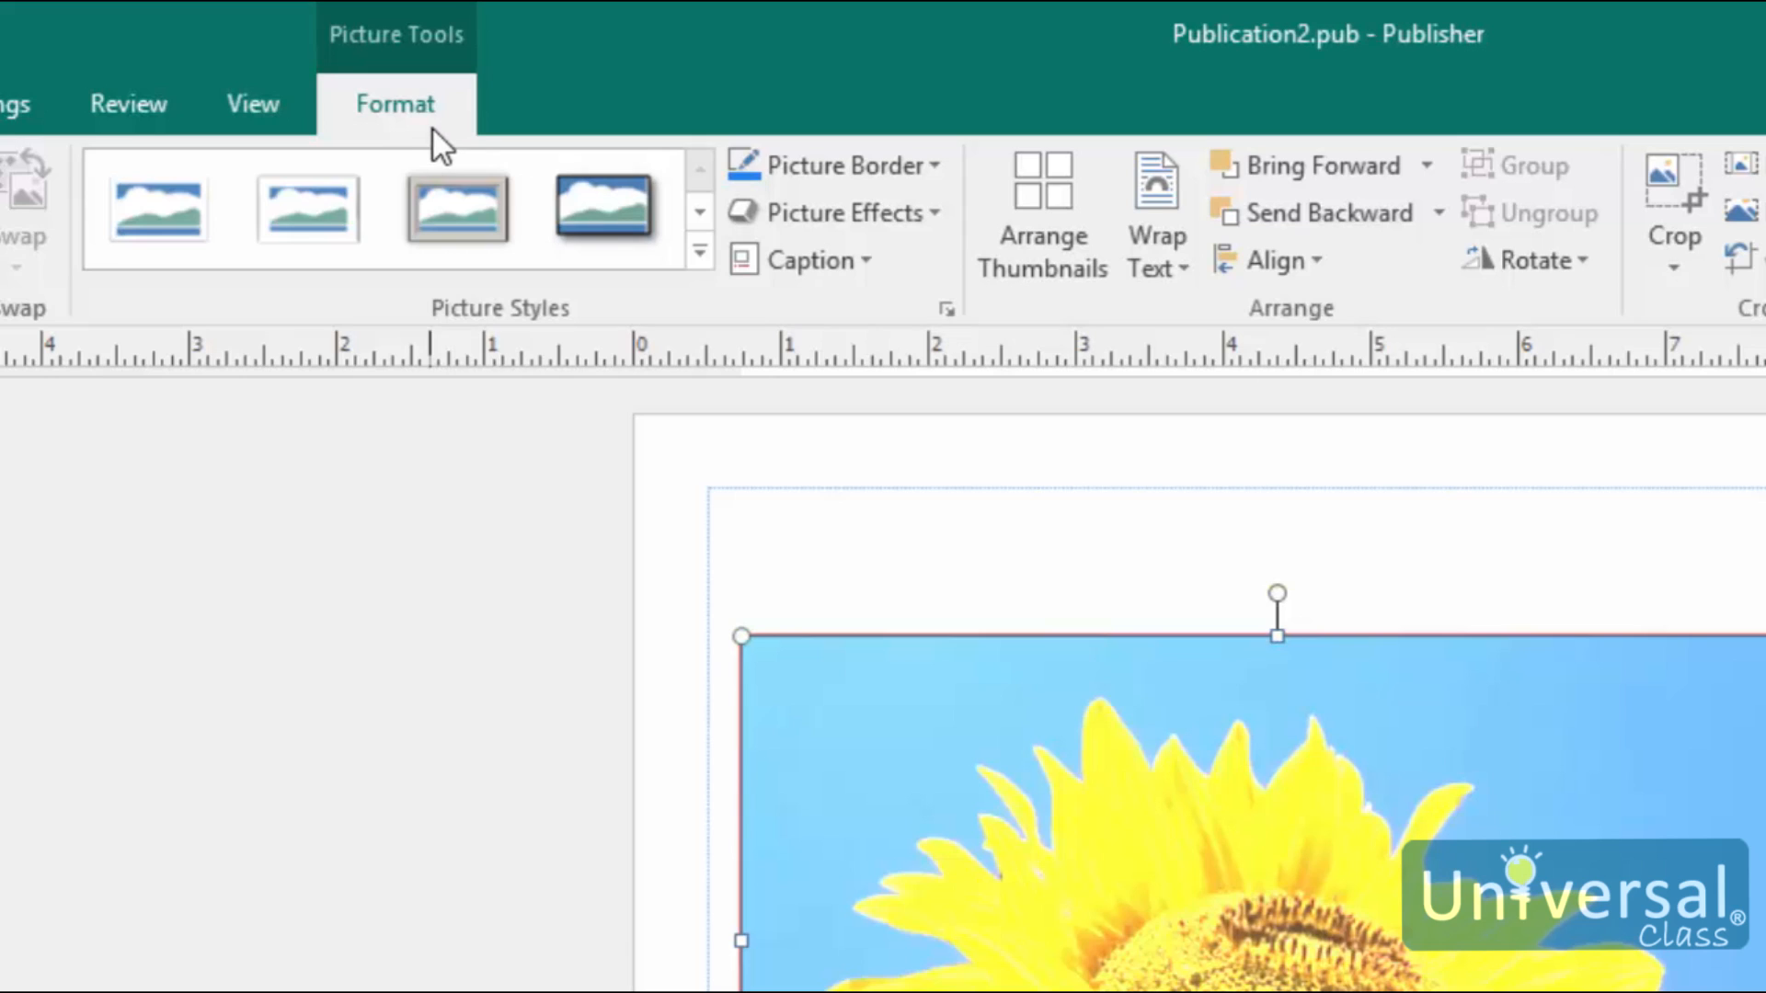
mouse_move(438, 149)
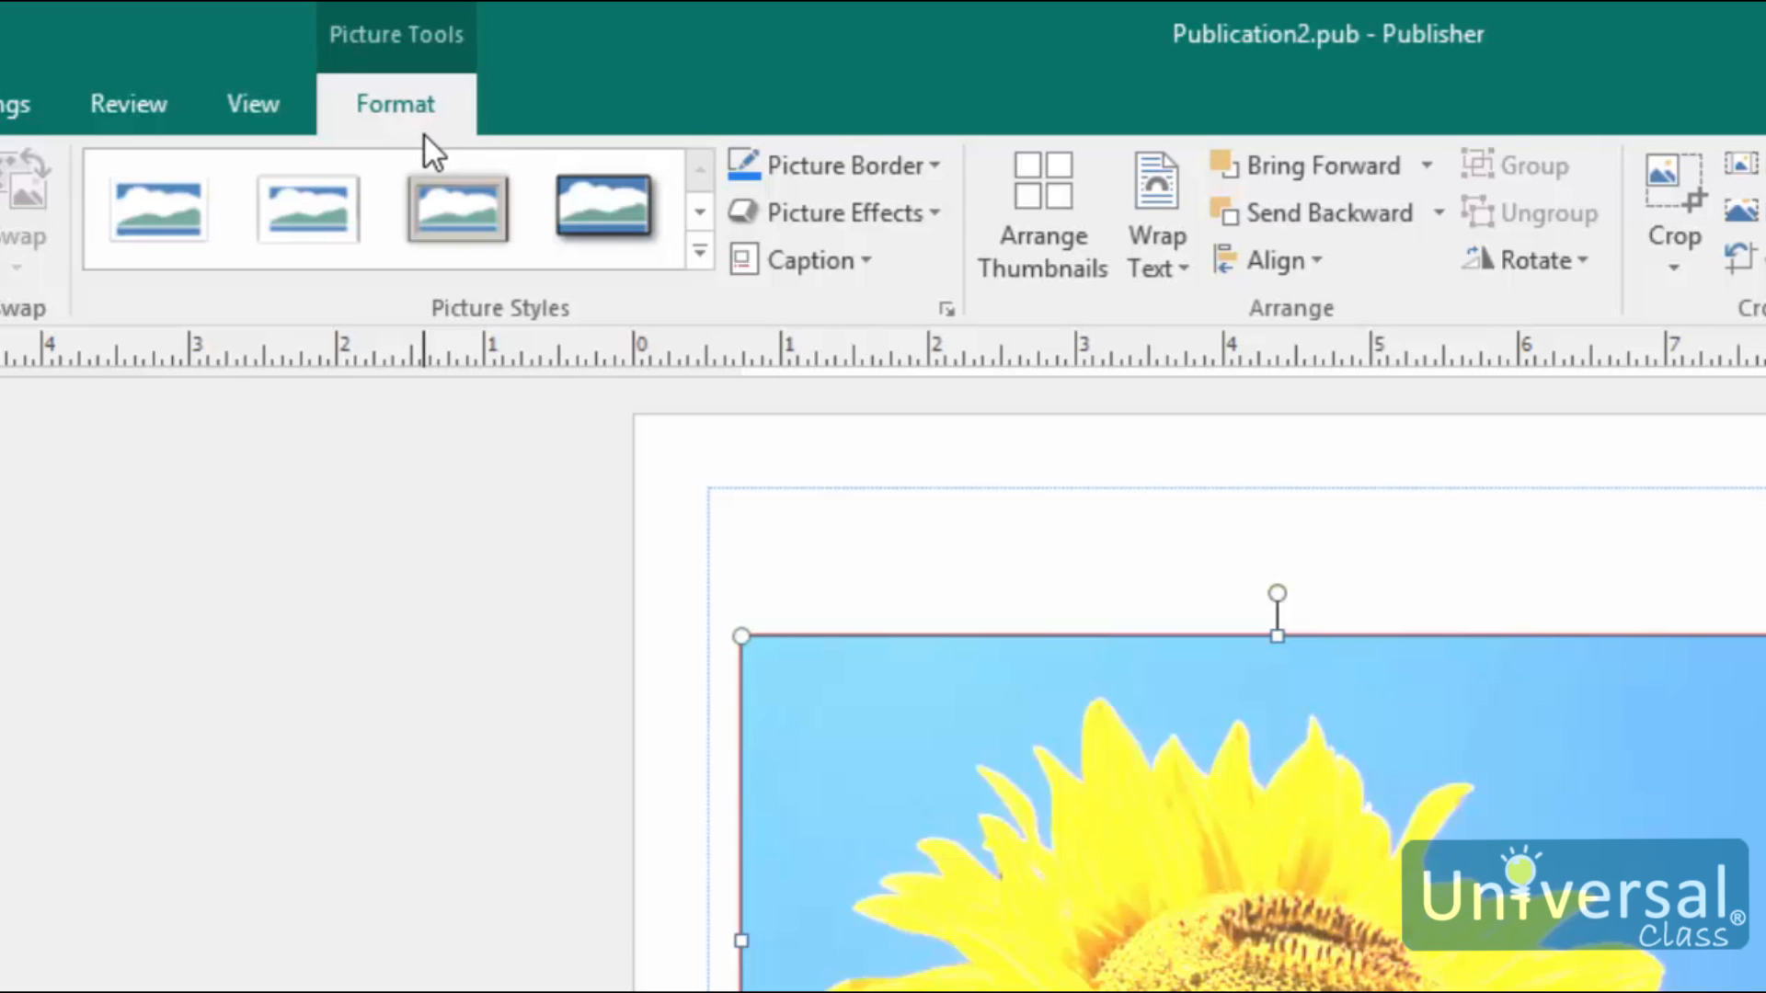
mouse_move(622, 605)
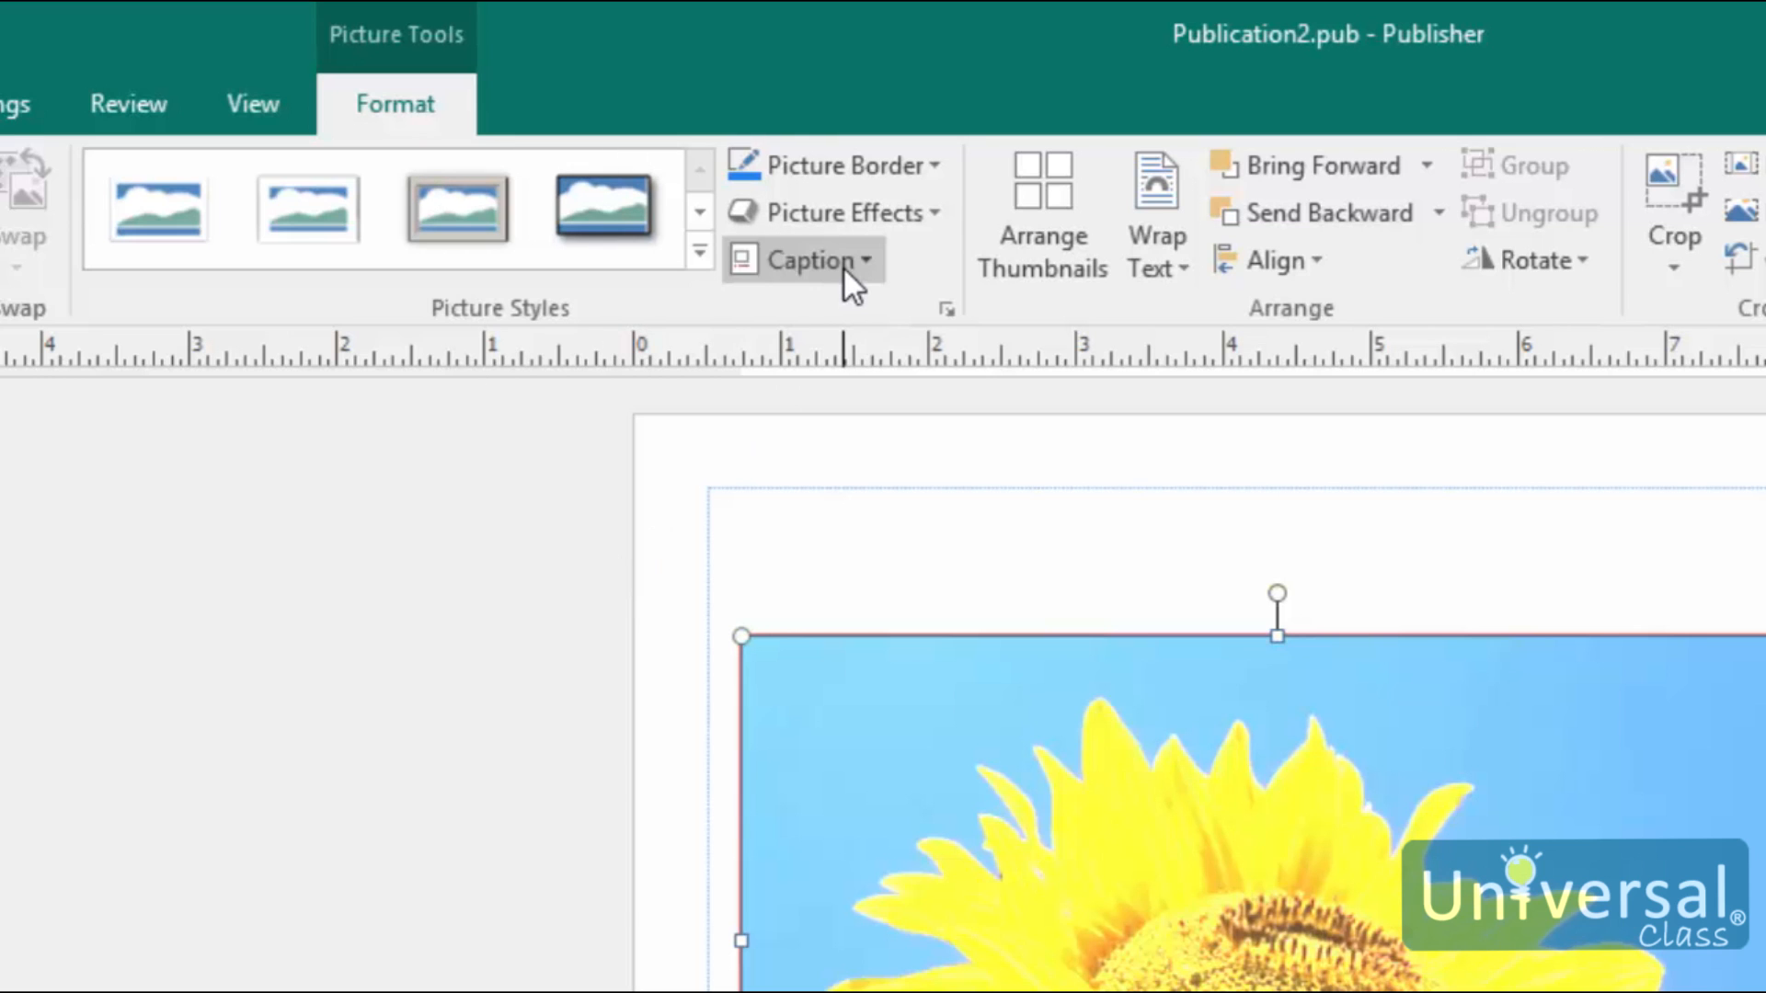
- Add the first Overlay caption layout to the sunflower picture and select its 'Picture caption' placeholder
left_click(802, 260)
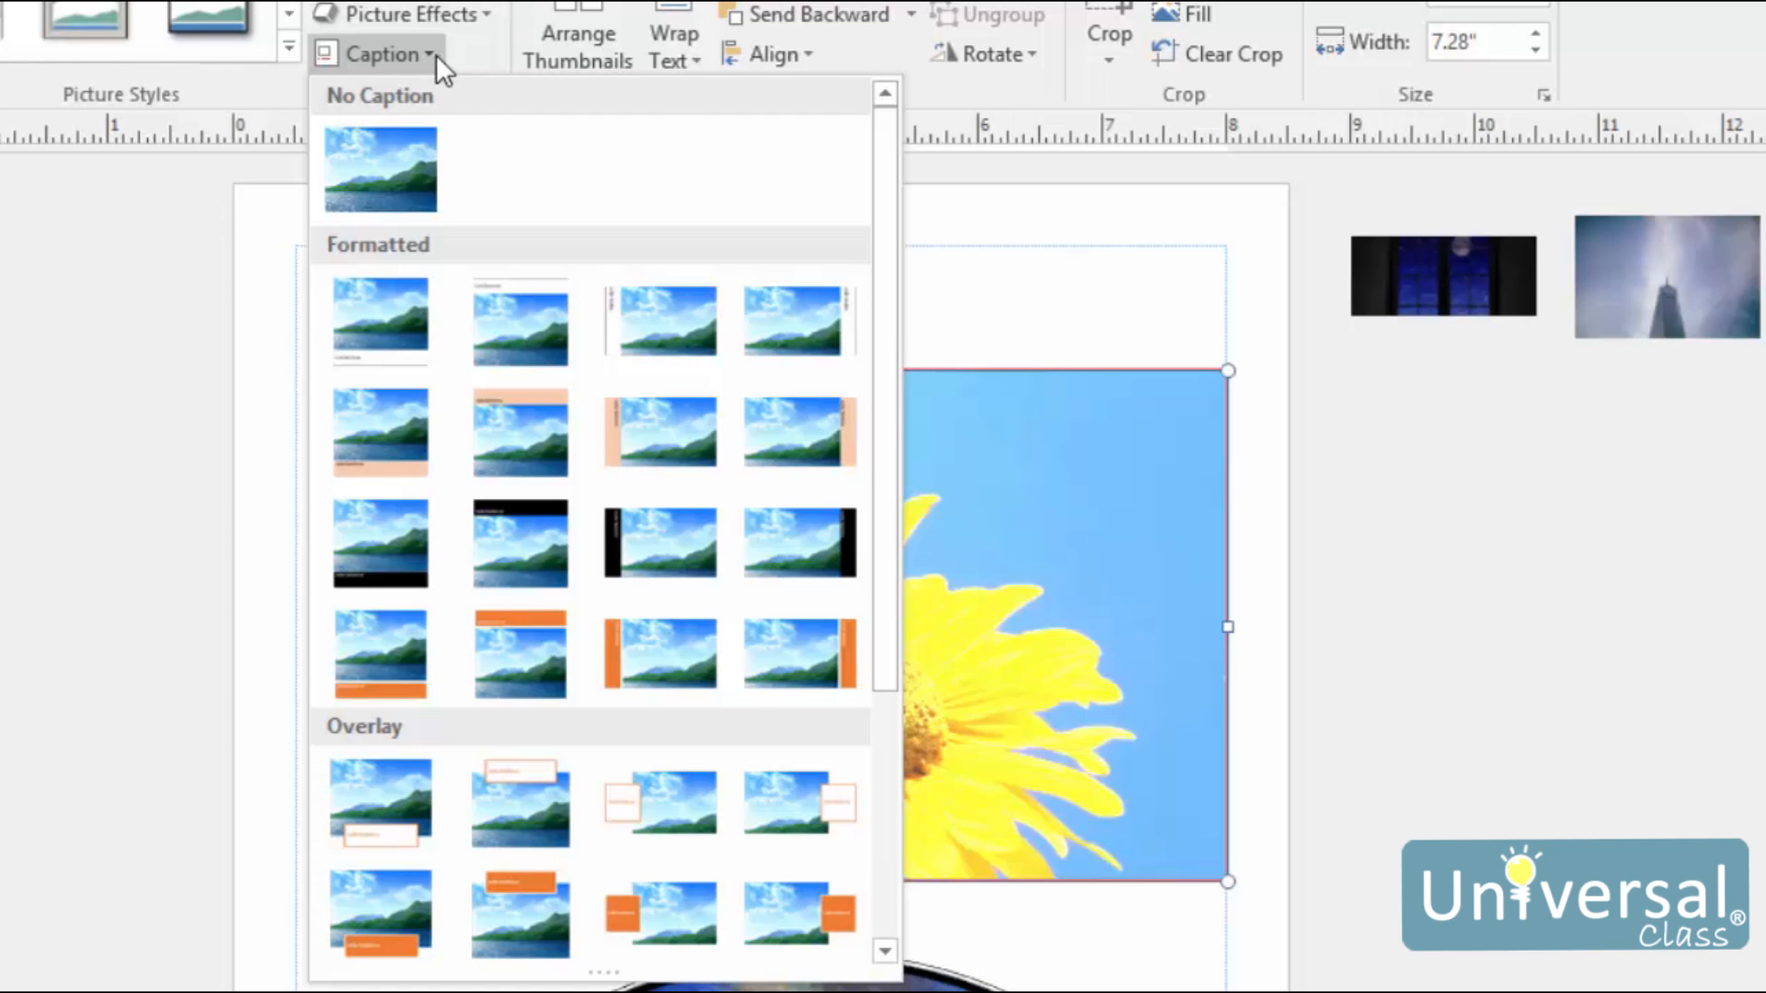
mouse_move(379, 802)
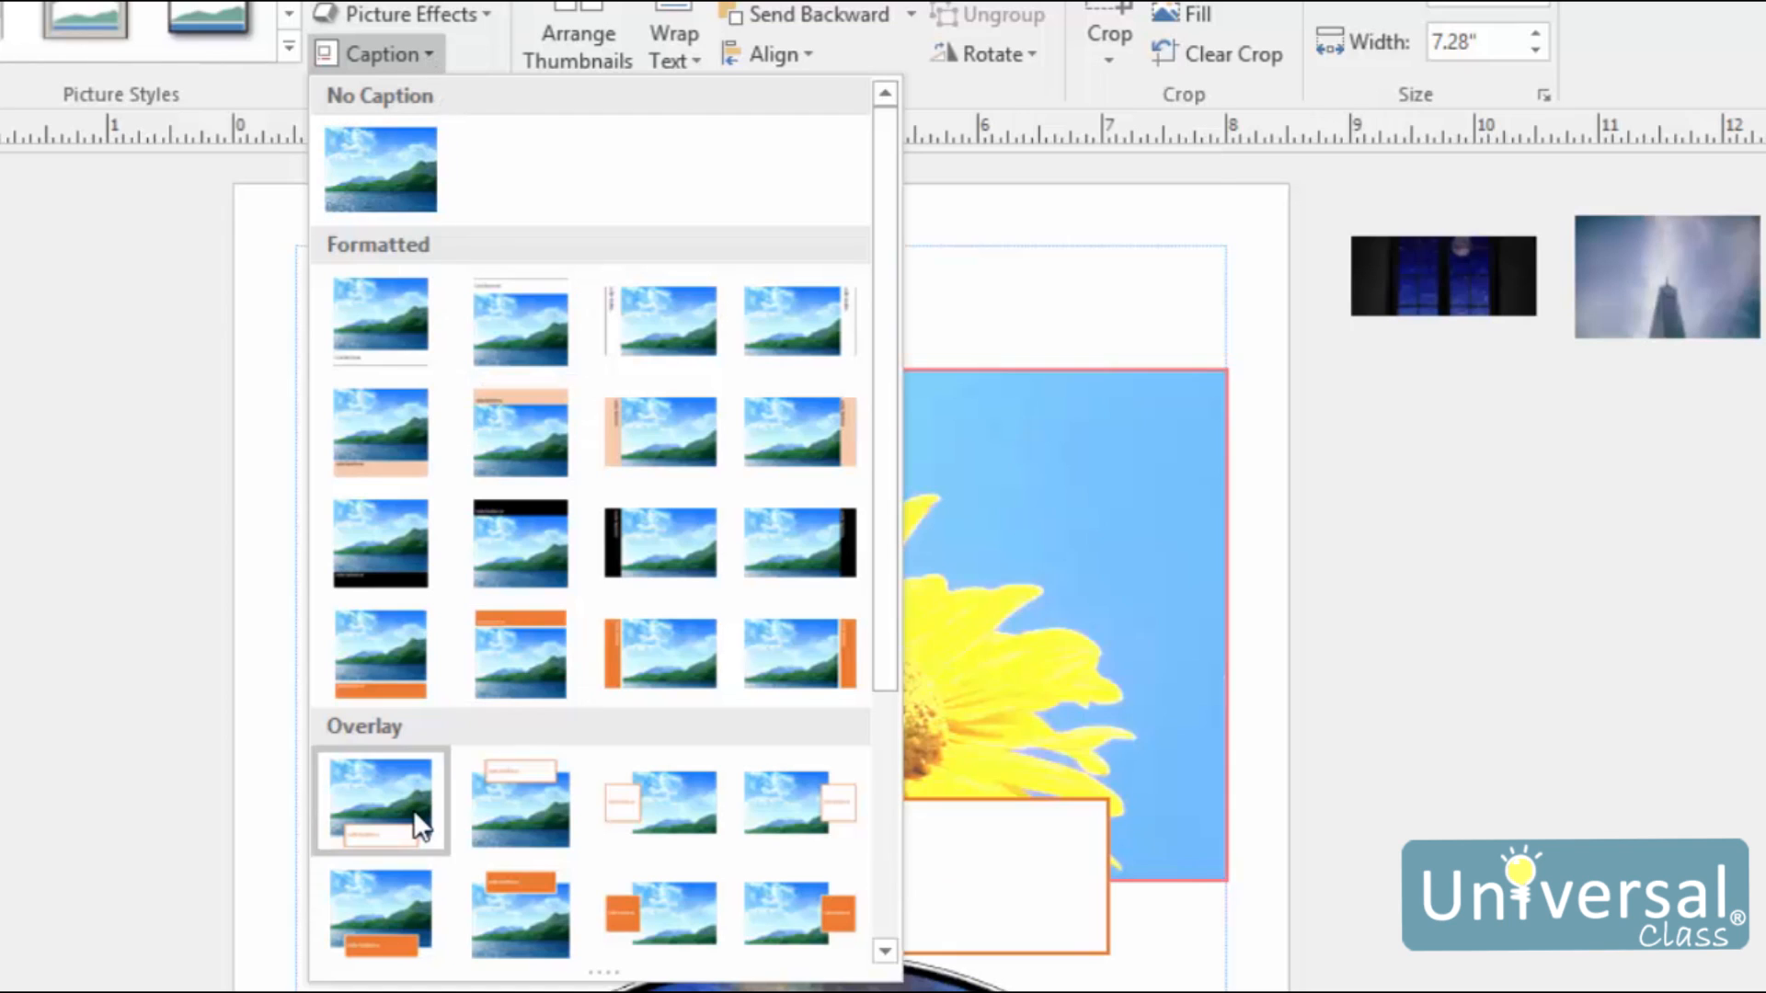
left_click(379, 800)
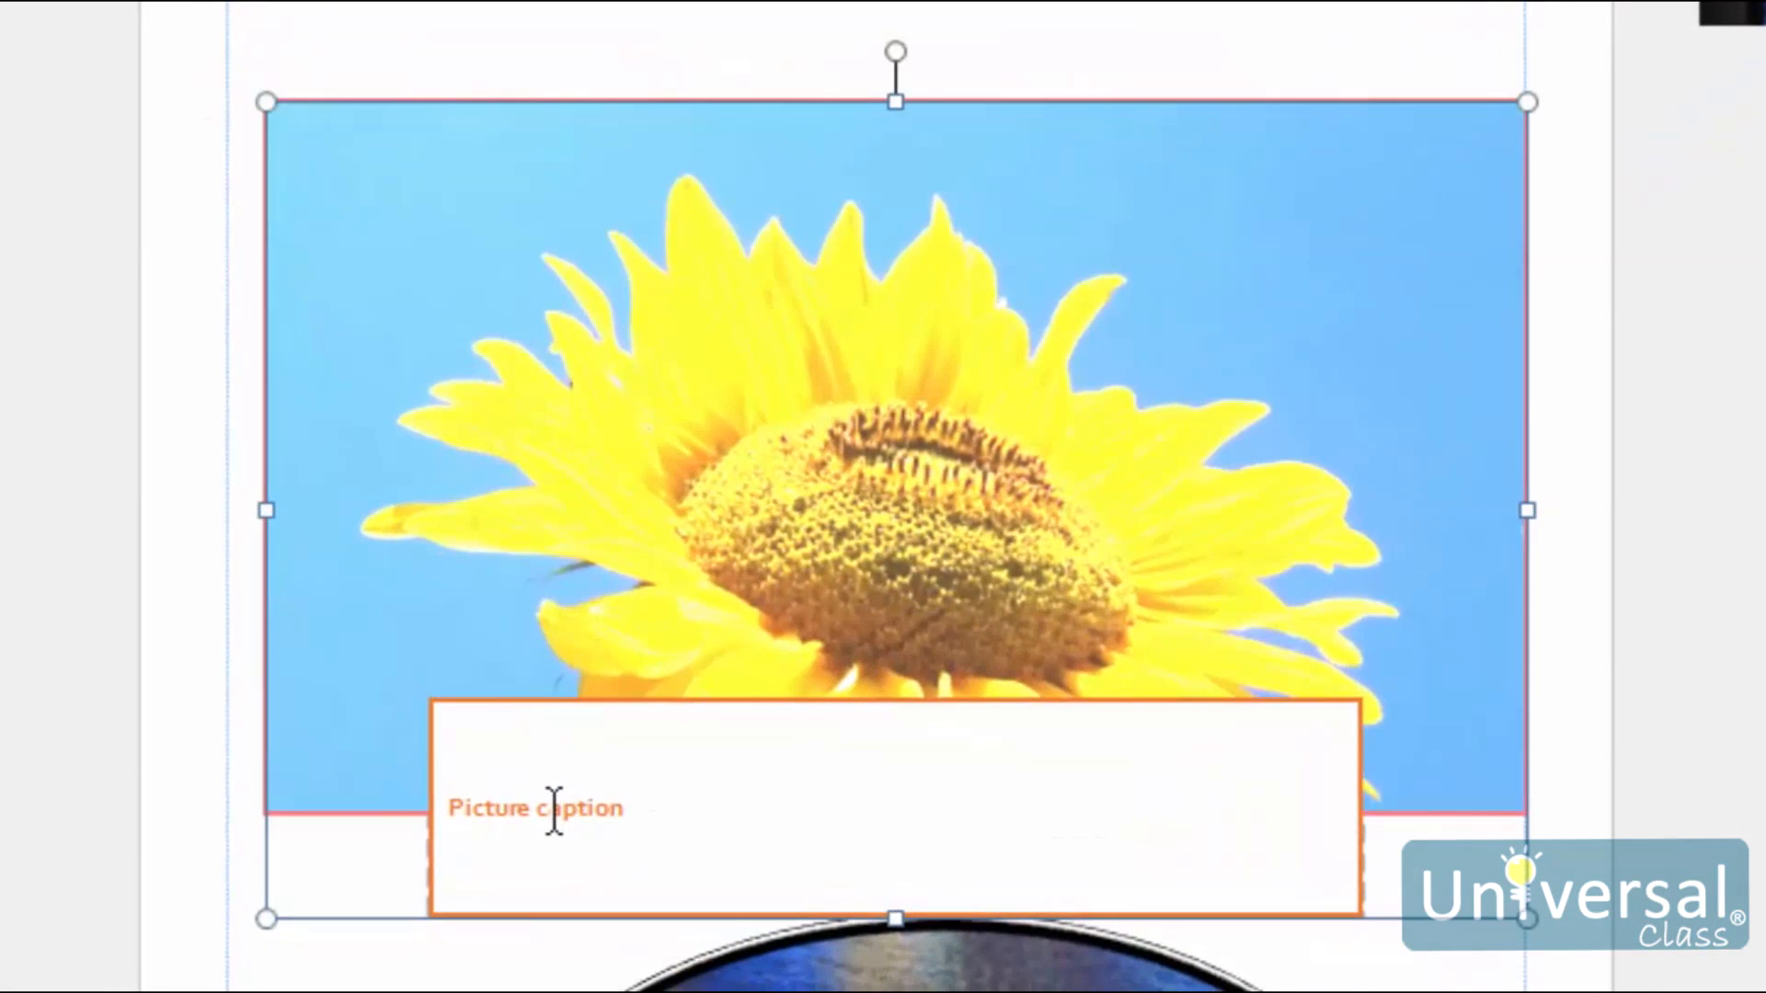
double_click(535, 807)
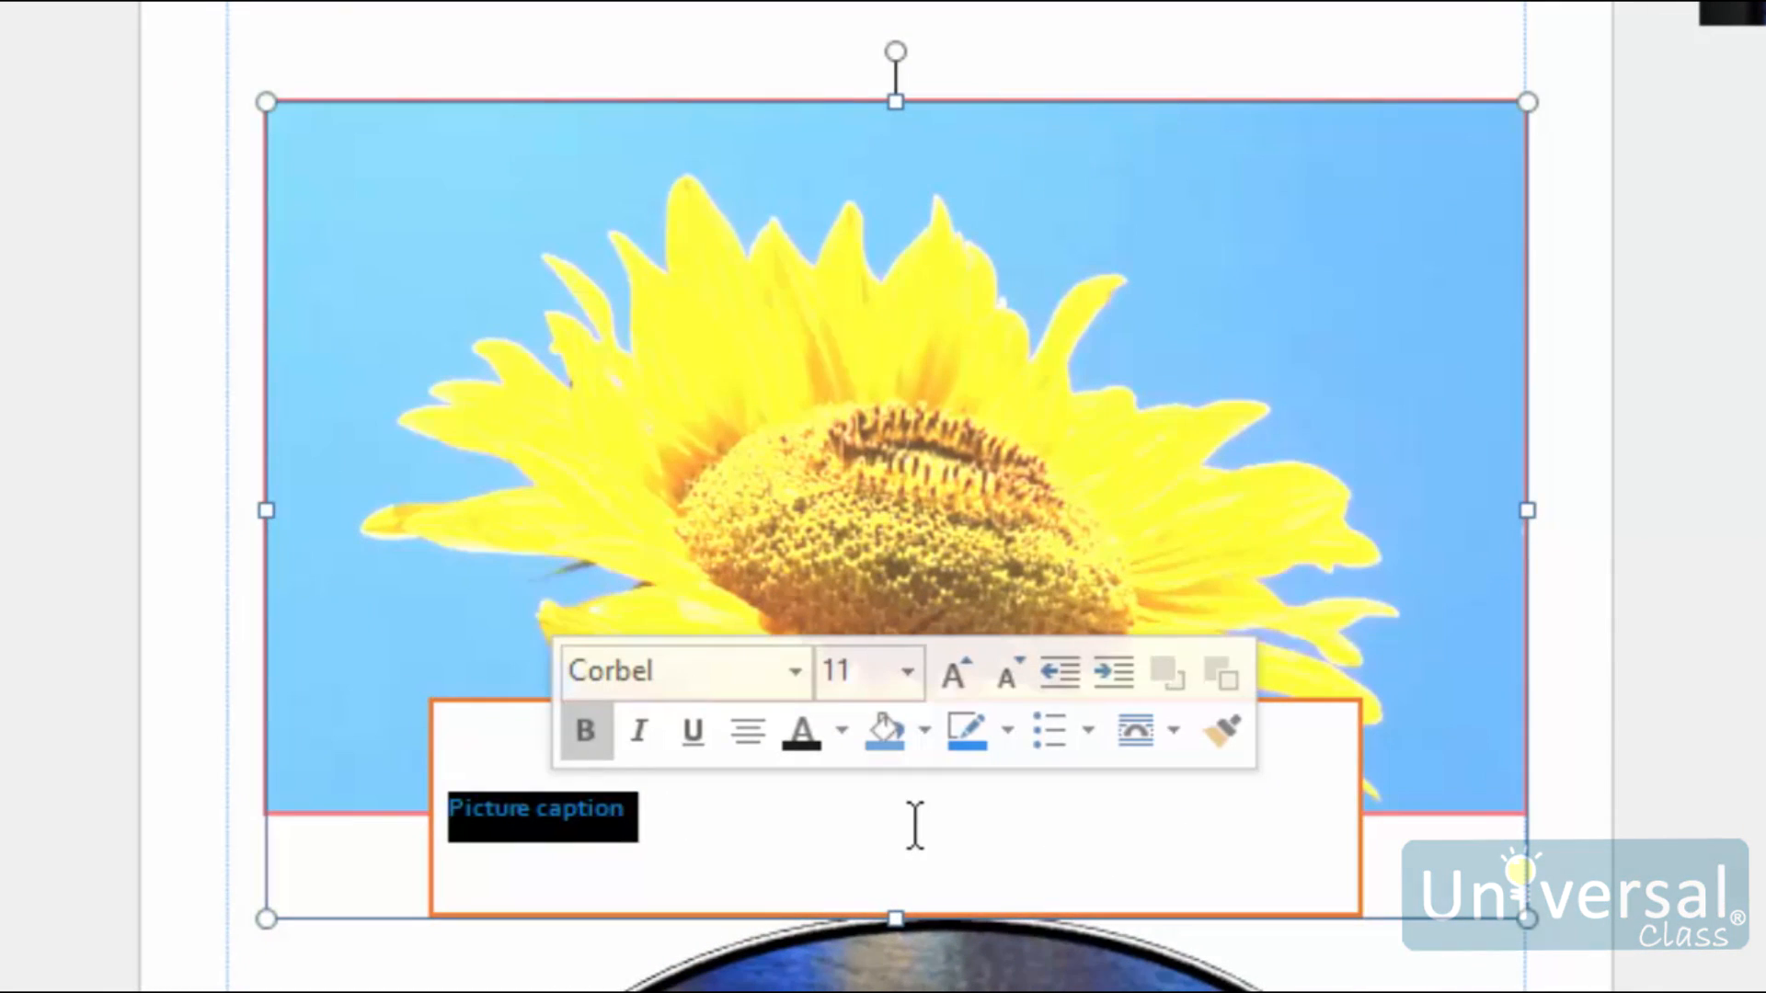